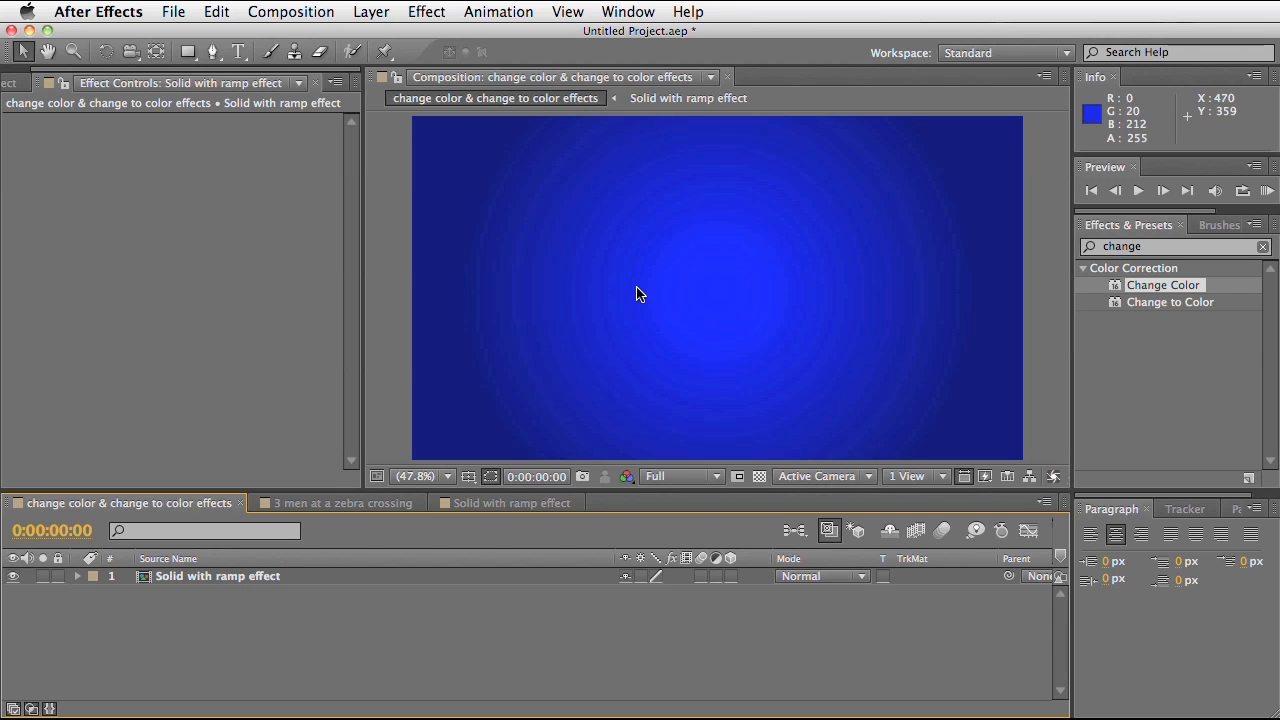
mouse_move(796, 292)
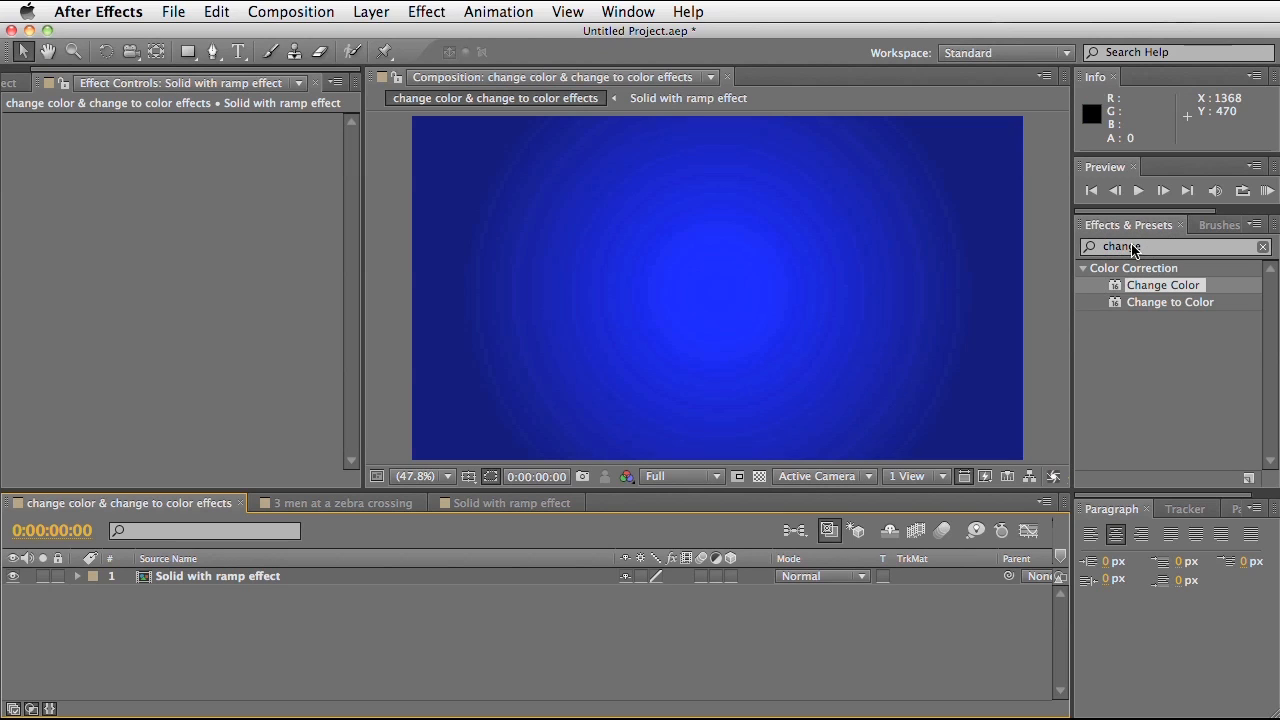
mouse_move(1158, 252)
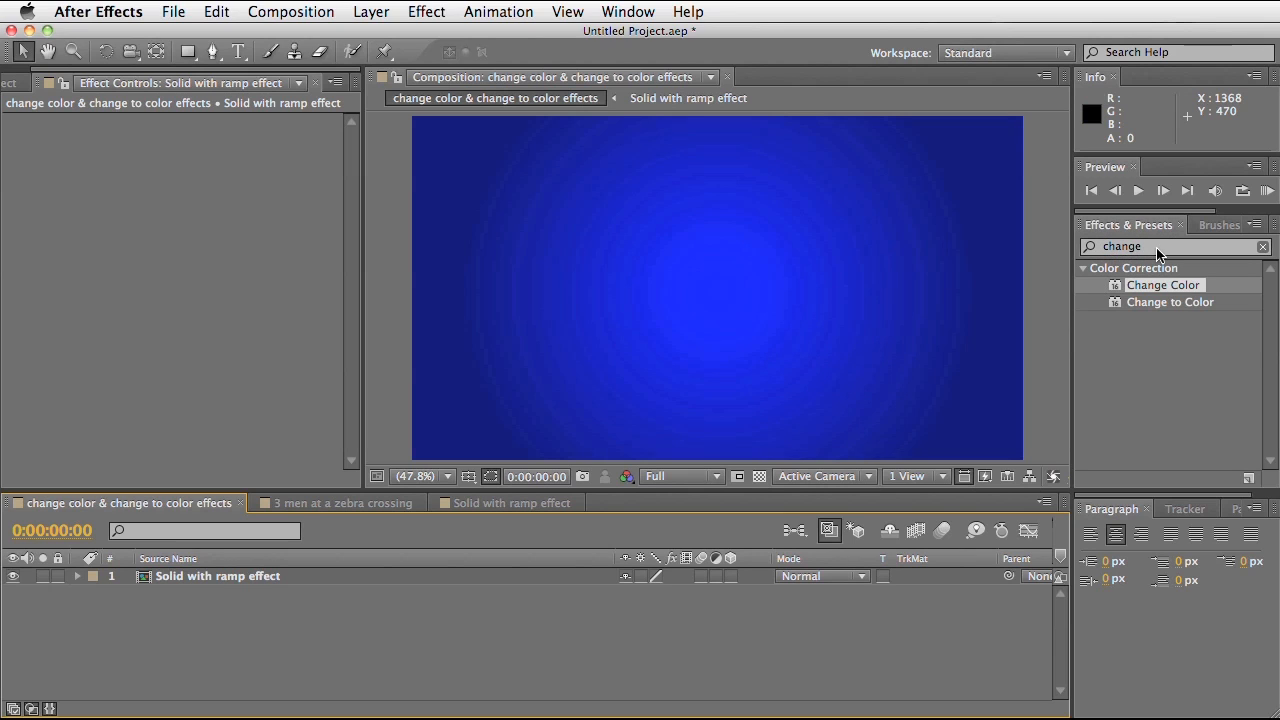
mouse_move(1188, 256)
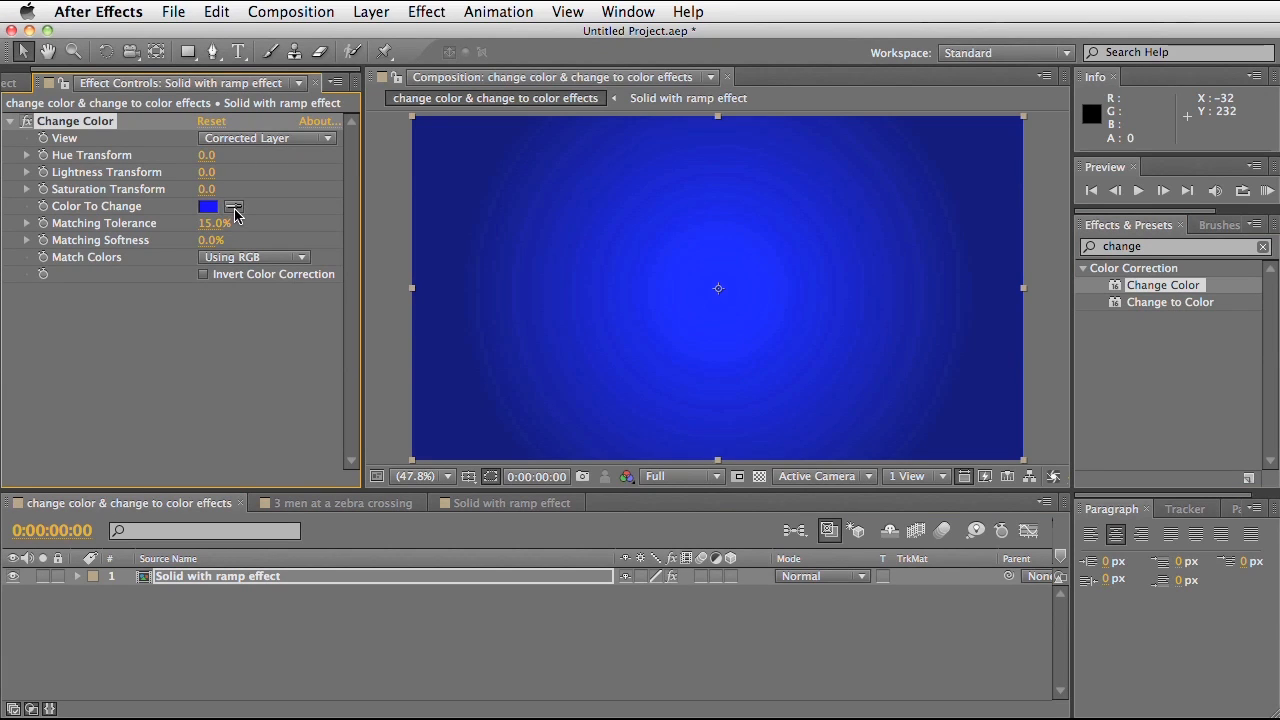
Pick the solid's blue as the colour to change and shift Hue Transform to about 122 for red
click(234, 206)
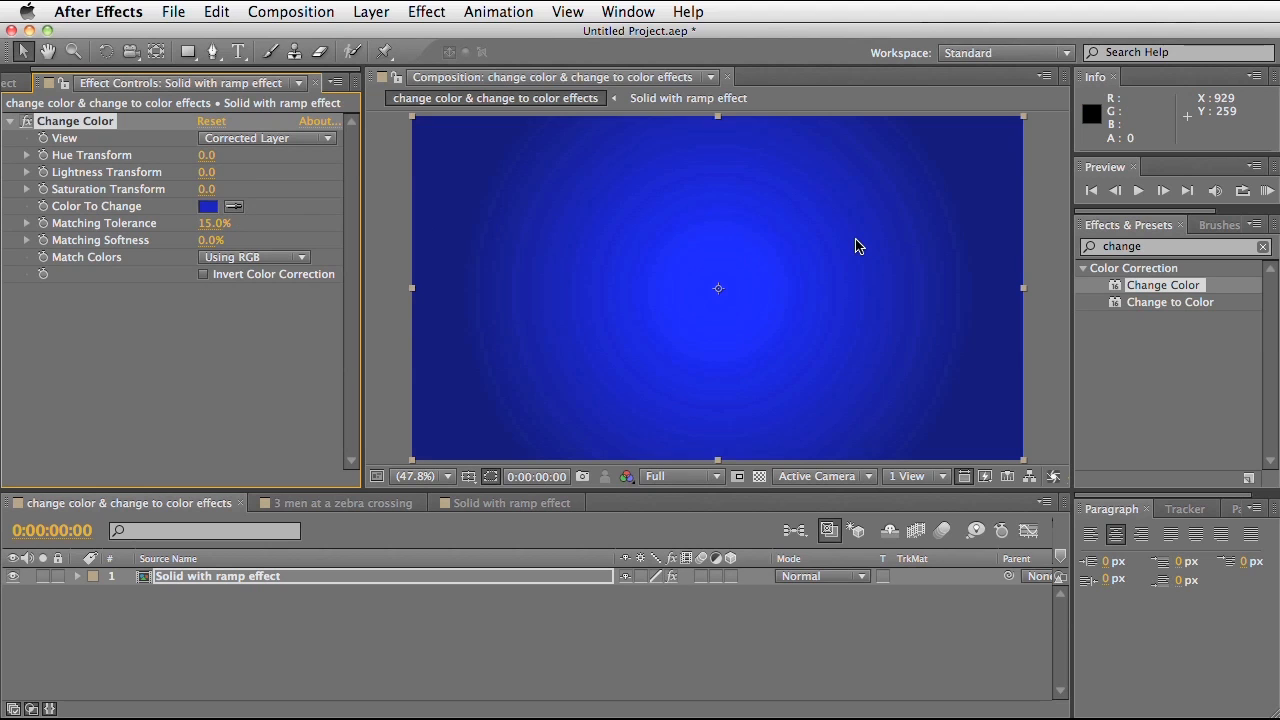
mouse_move(170, 170)
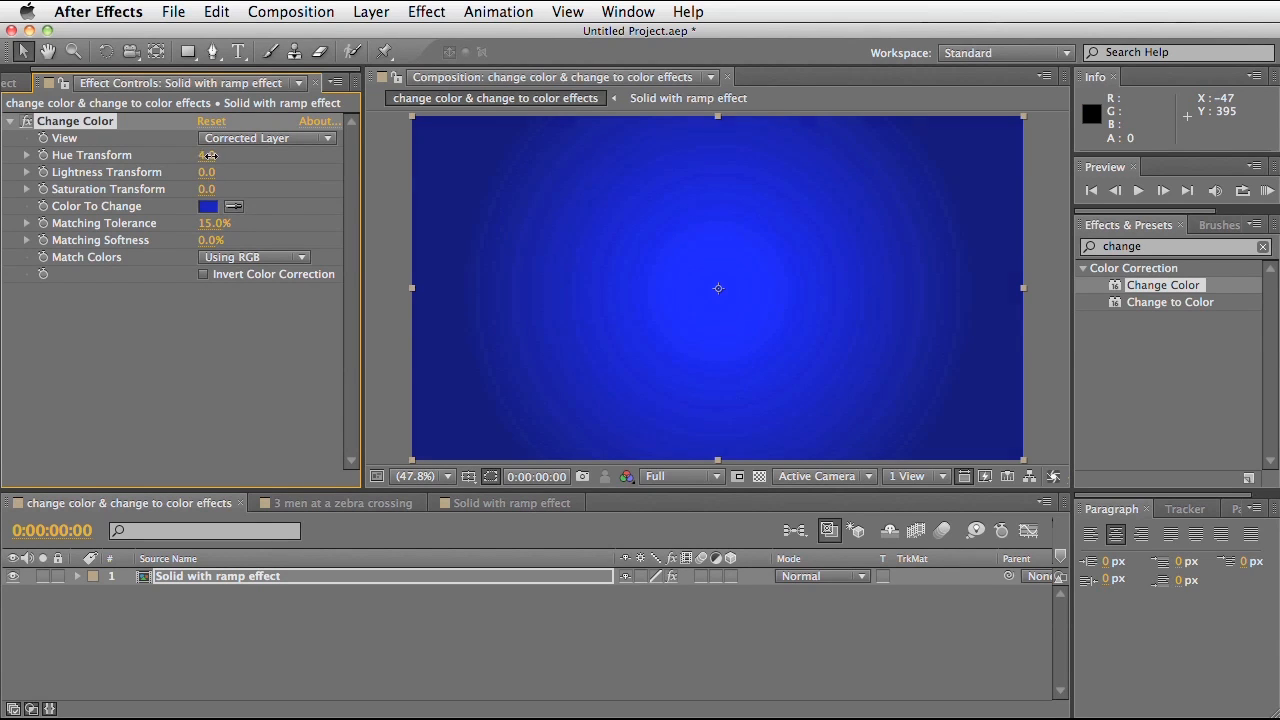
drag(204, 156, 244, 156)
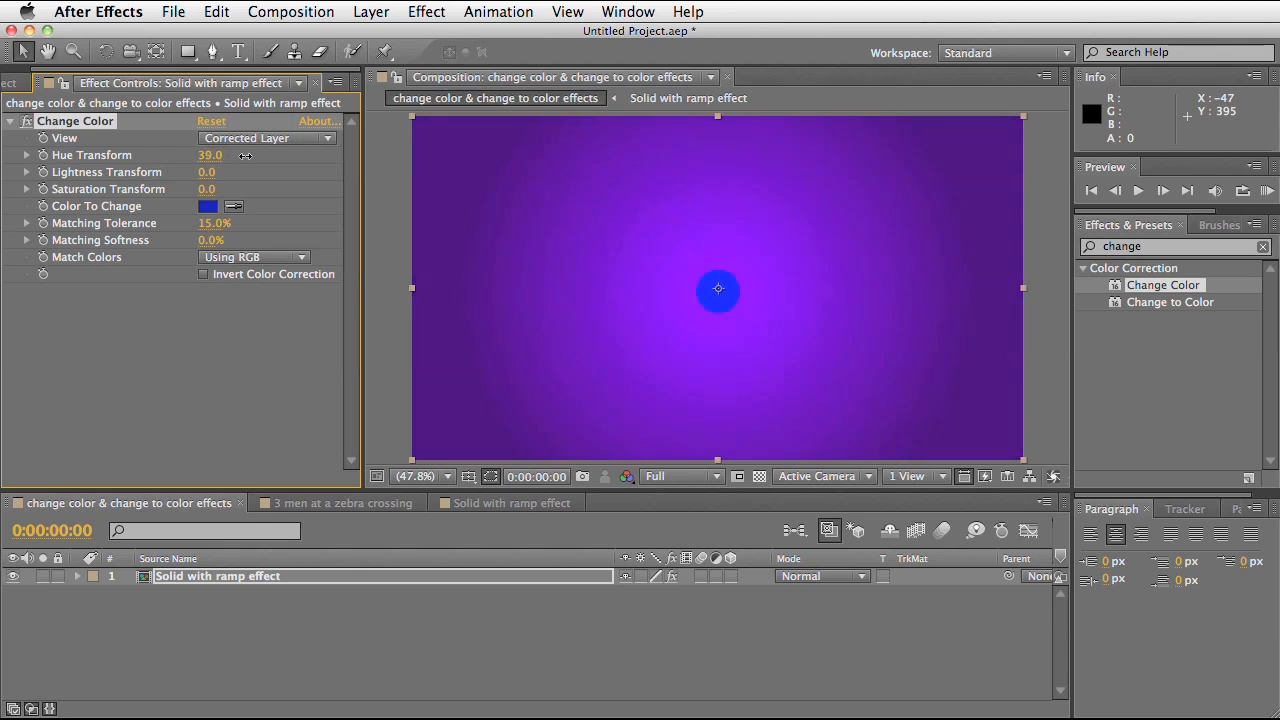
drag(210, 156, 270, 156)
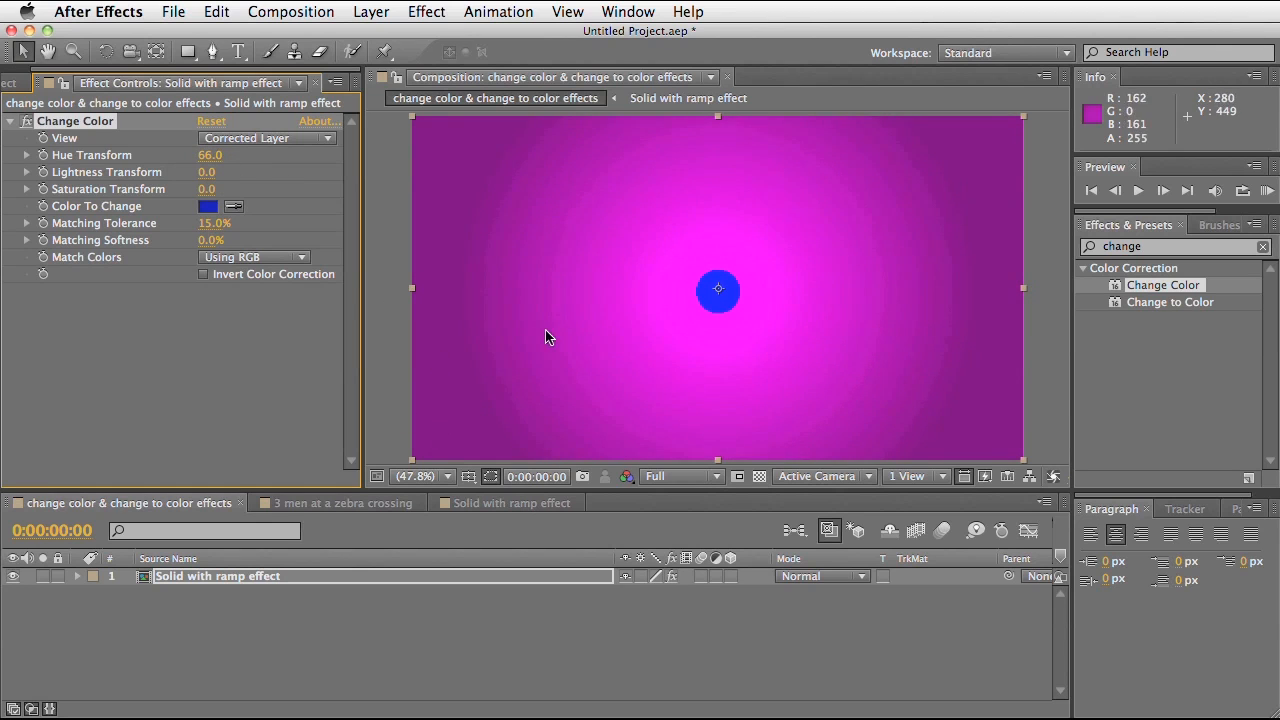
mouse_move(726, 352)
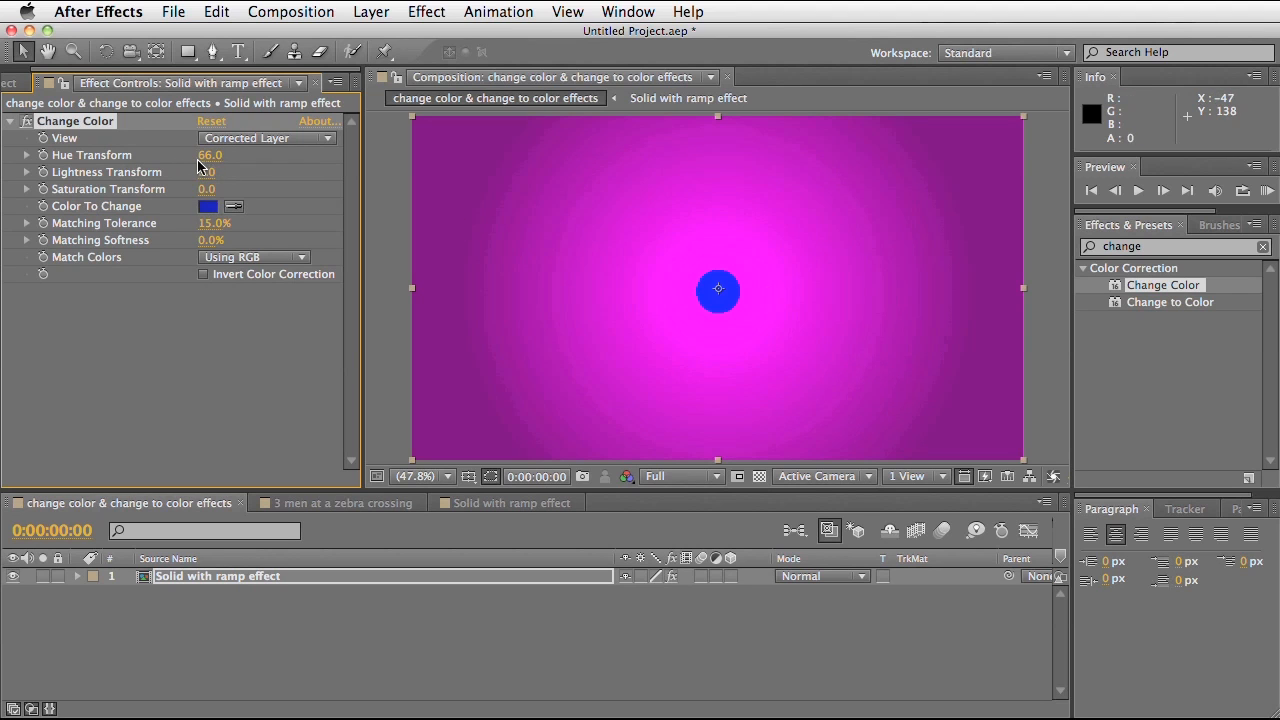
drag(212, 156, 276, 156)
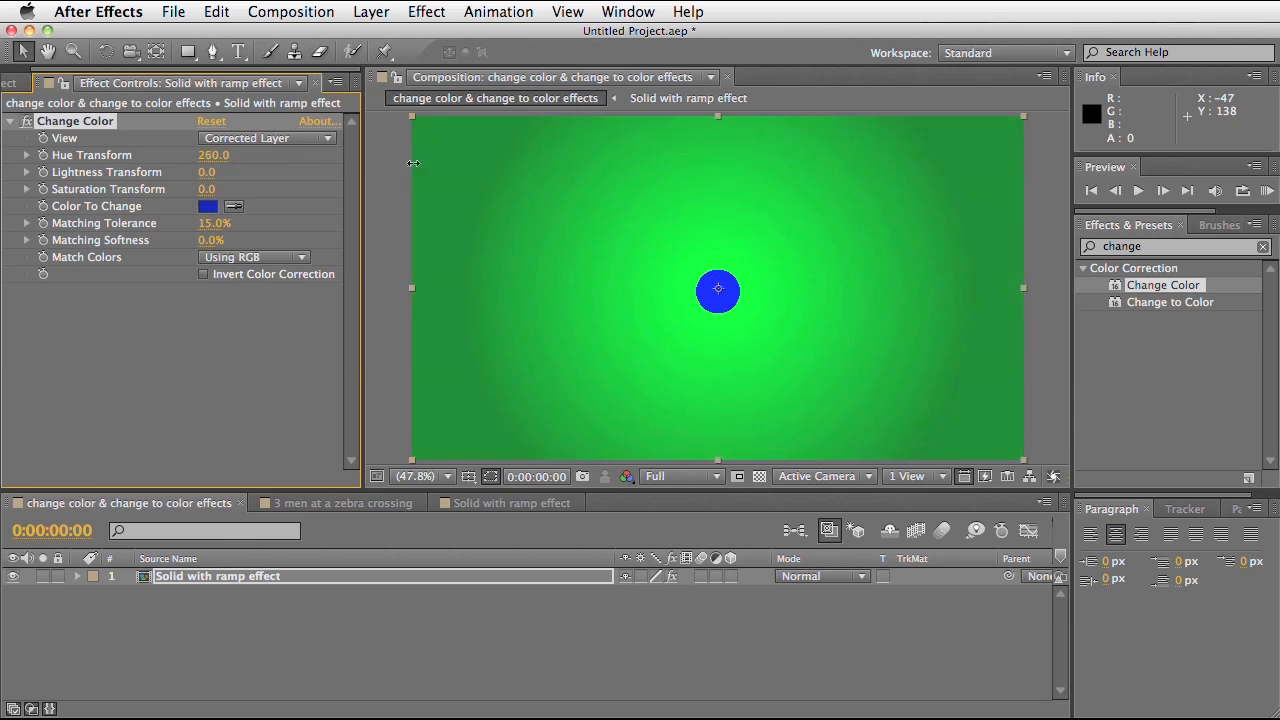
drag(212, 156, 248, 158)
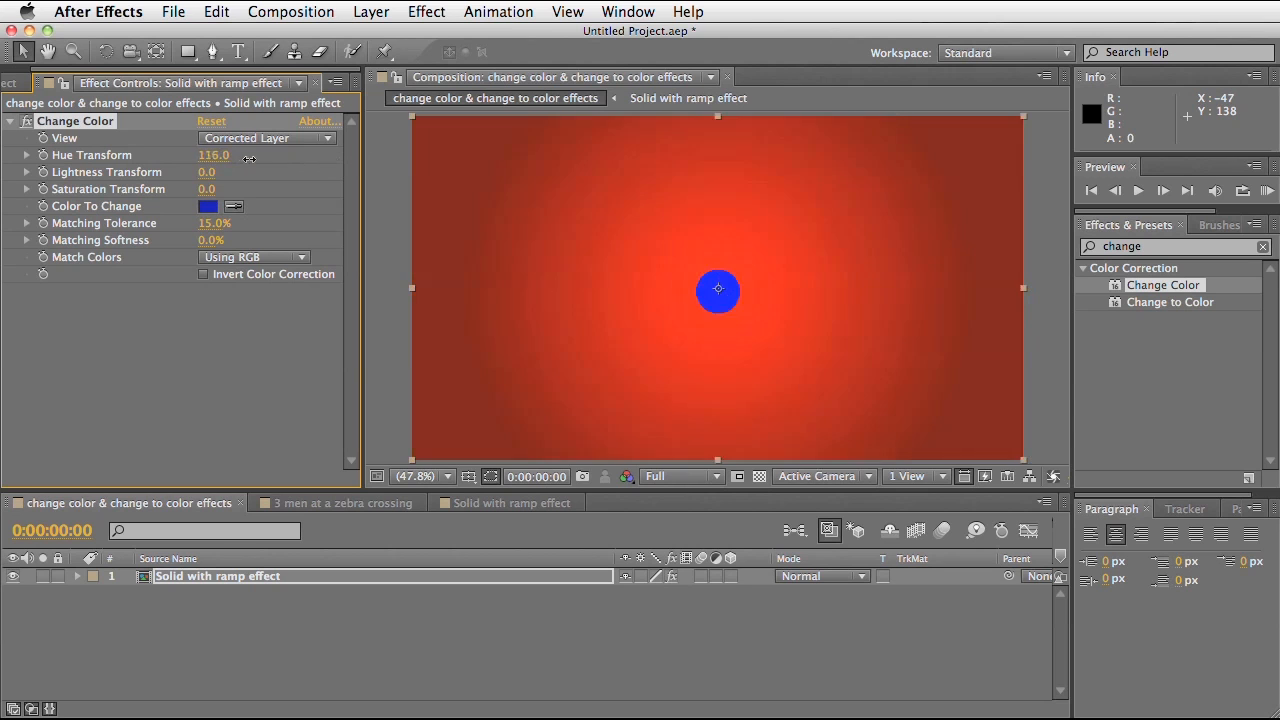
drag(214, 156, 260, 156)
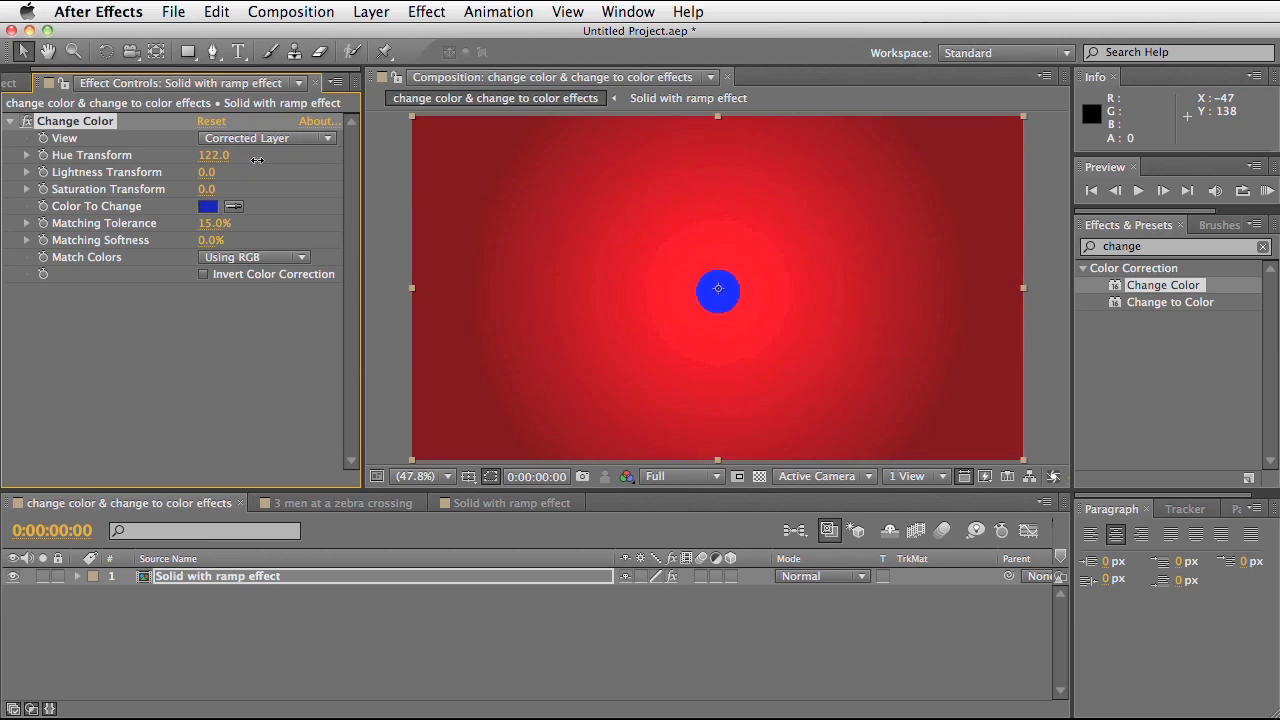
mouse_move(112, 176)
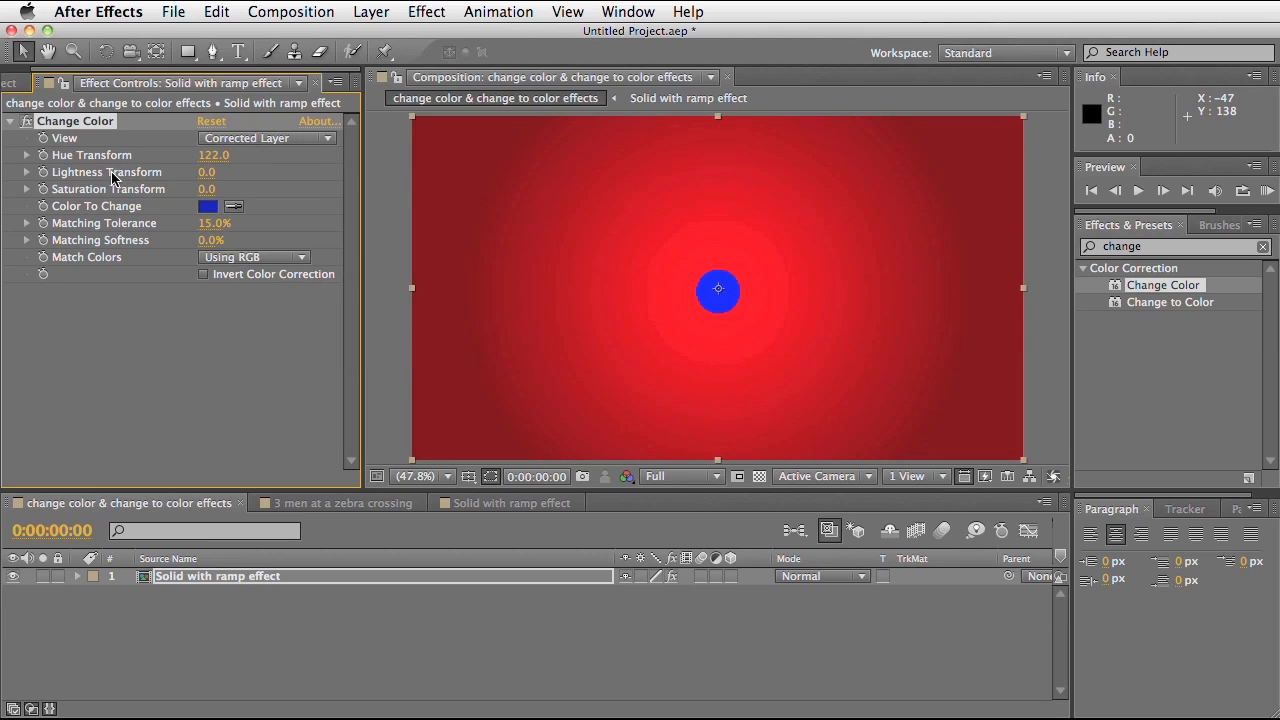
mouse_move(176, 184)
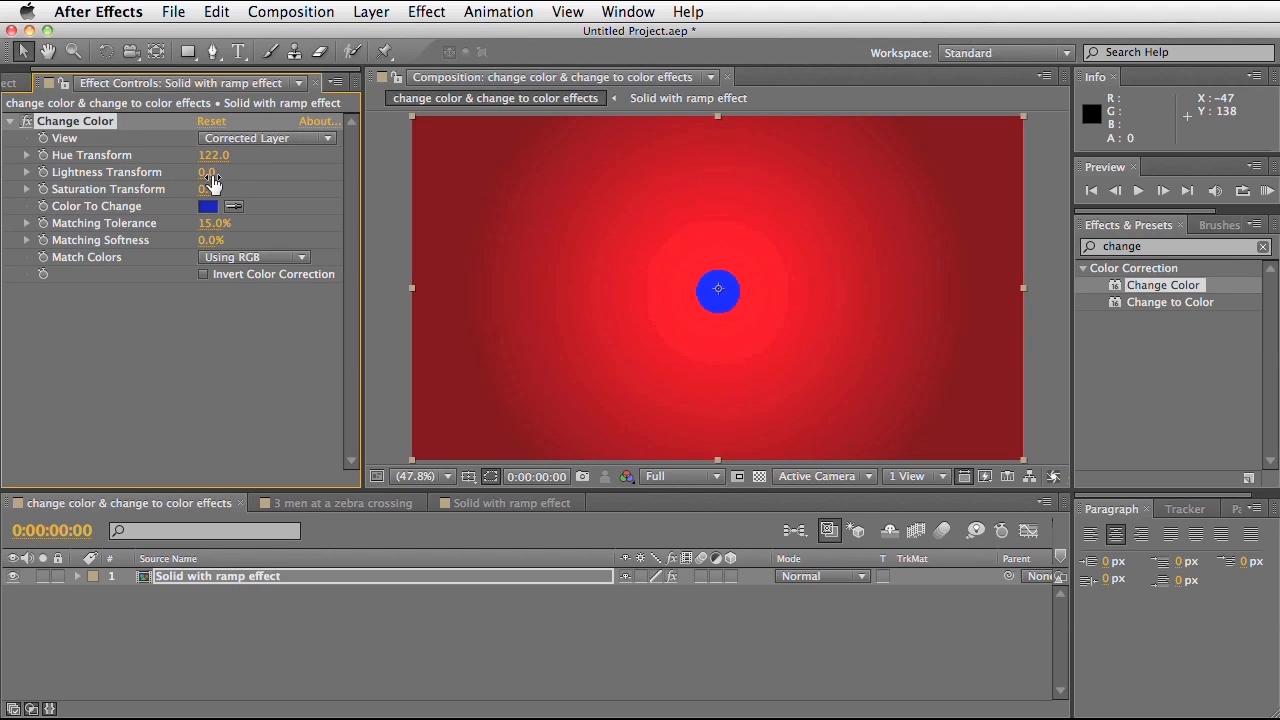
drag(212, 172, 236, 172)
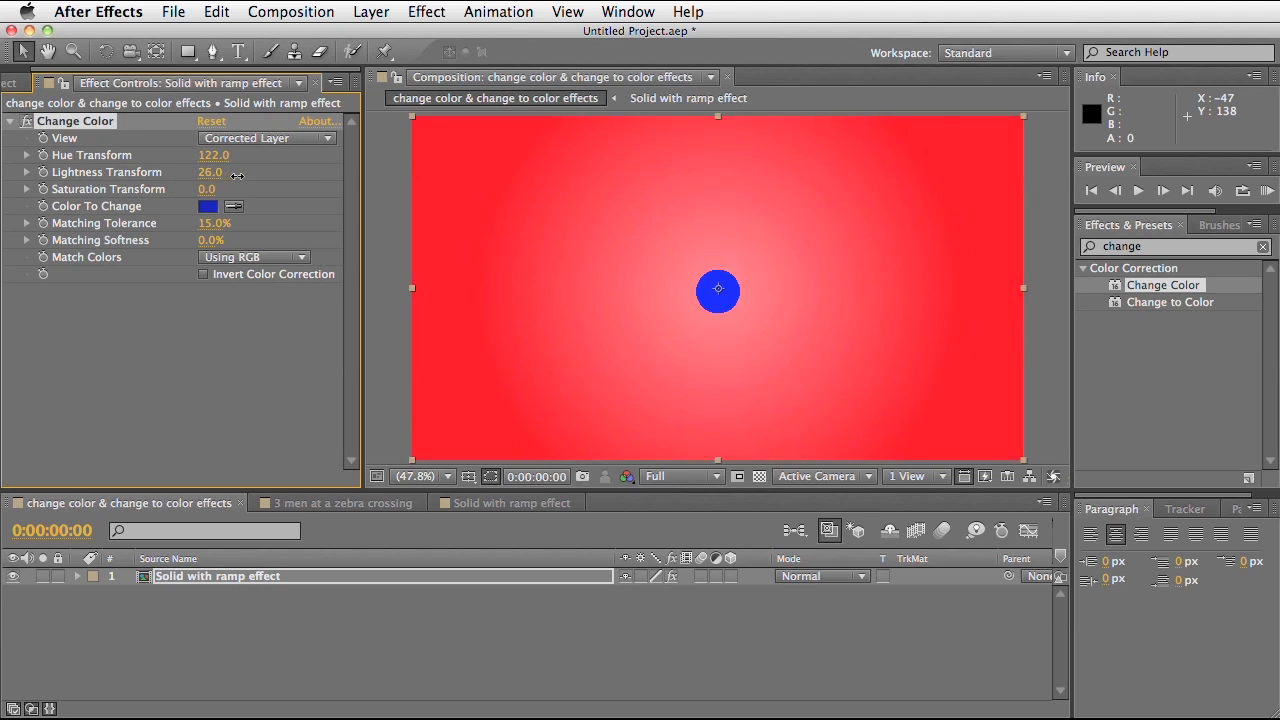
drag(210, 172, 256, 172)
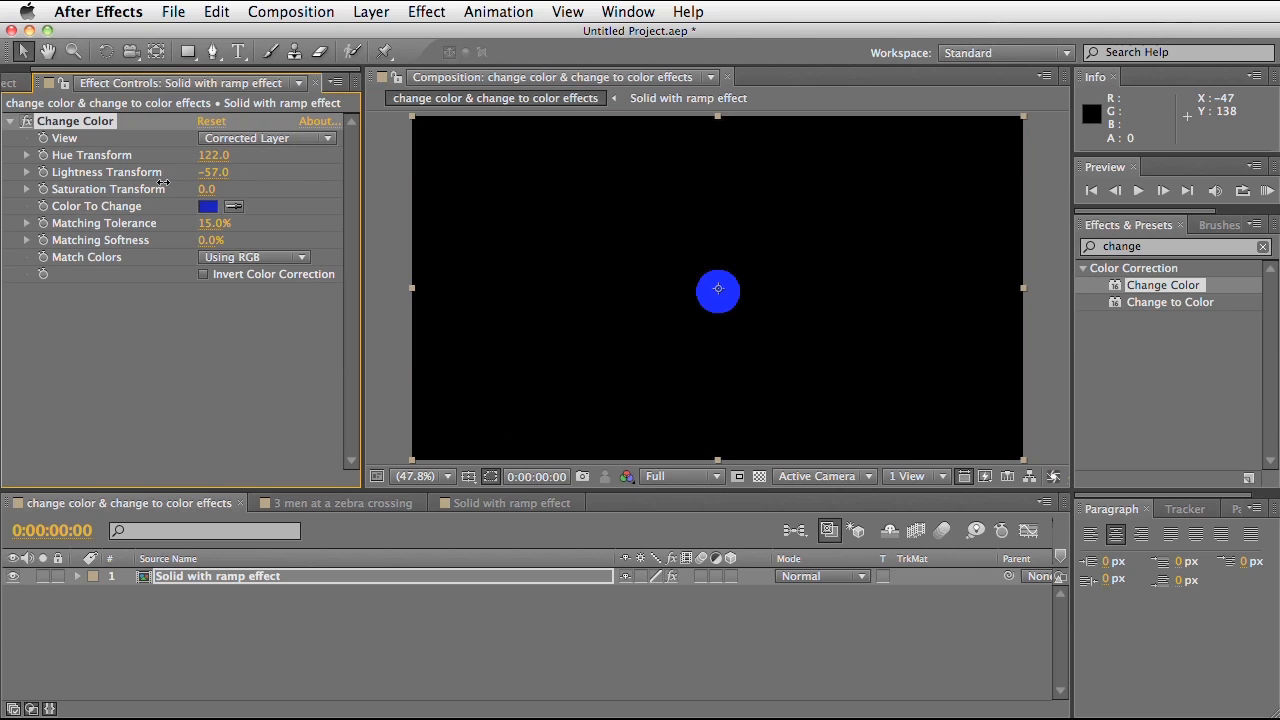
drag(212, 172, 208, 172)
text(0)
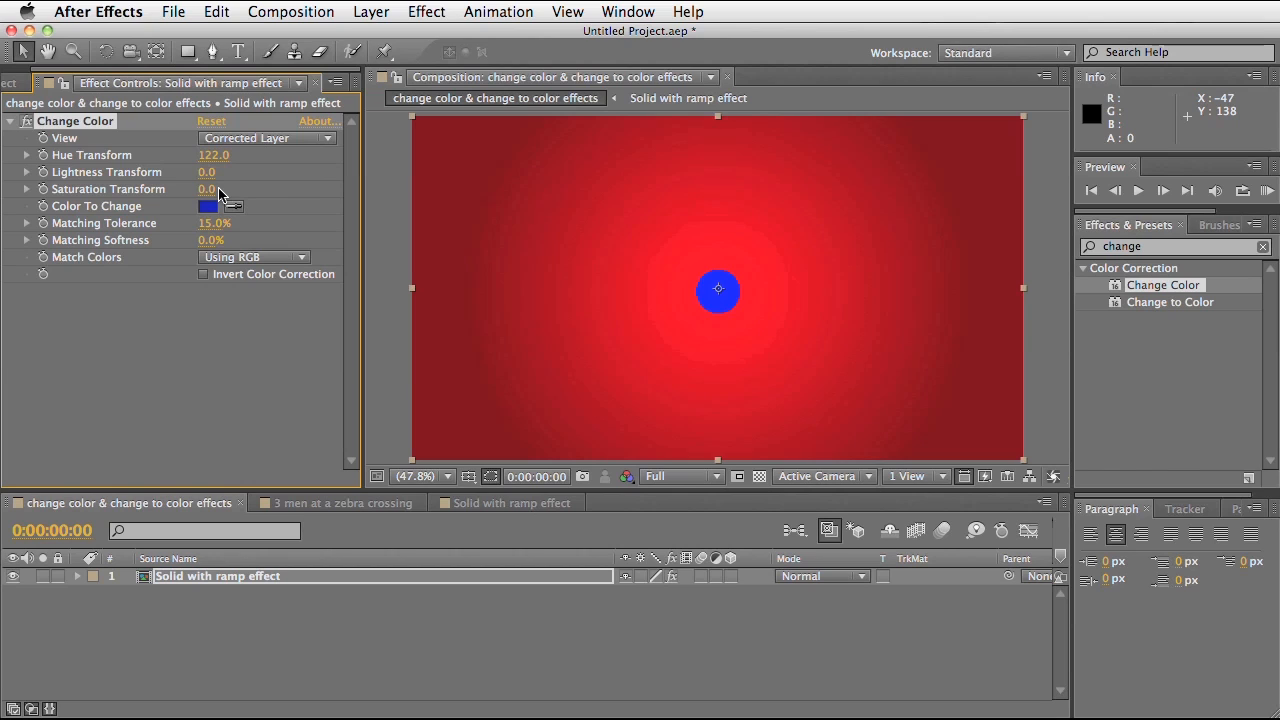
mouse_move(208, 196)
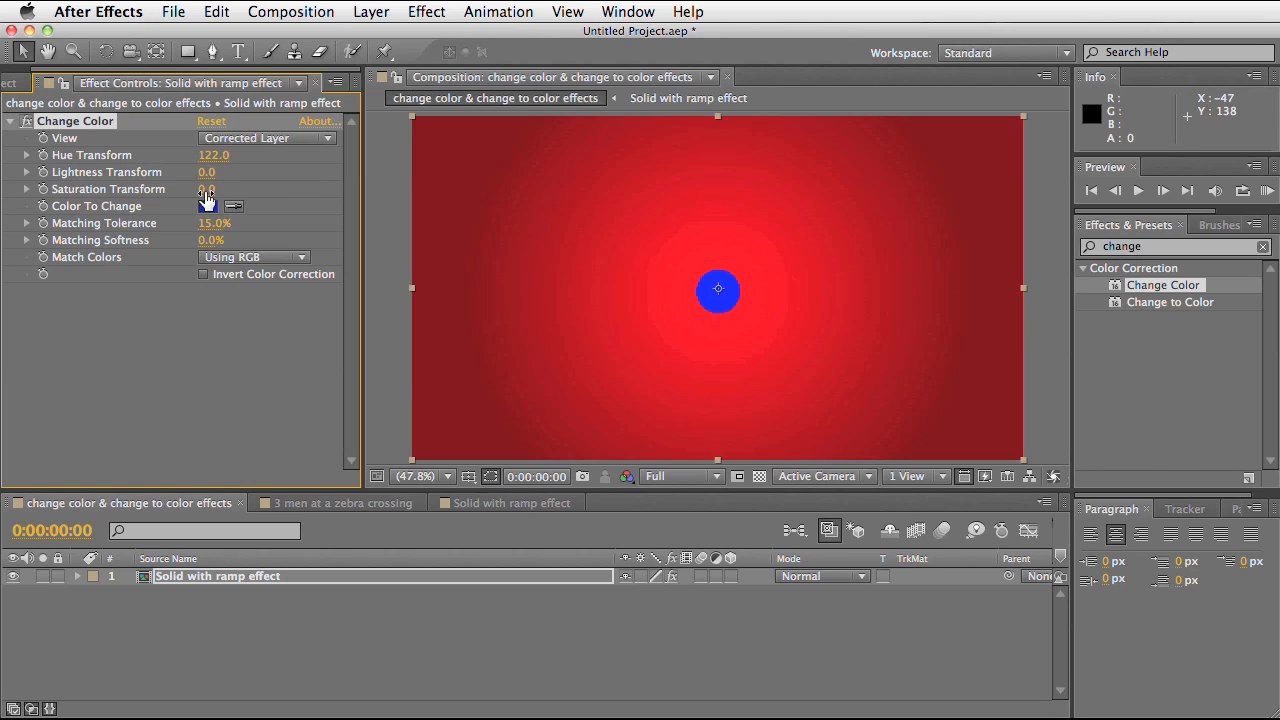
drag(208, 188, 252, 190)
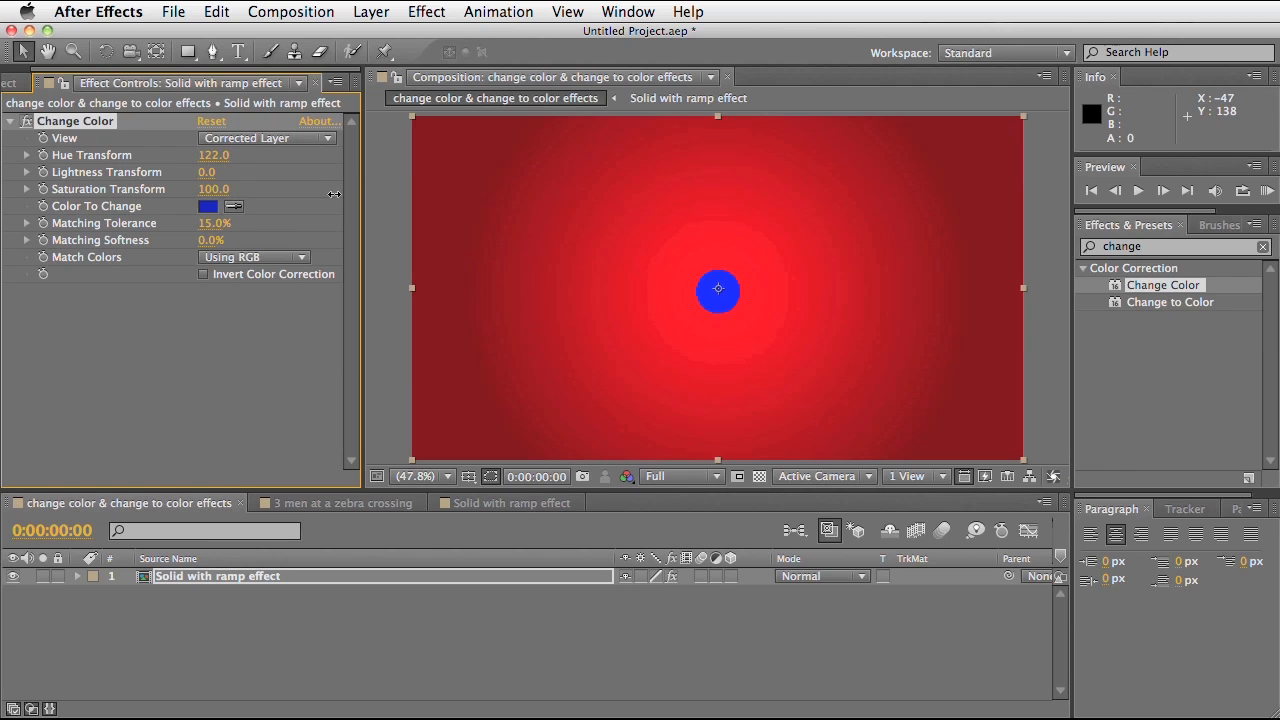
drag(212, 188, 212, 188)
text(0)
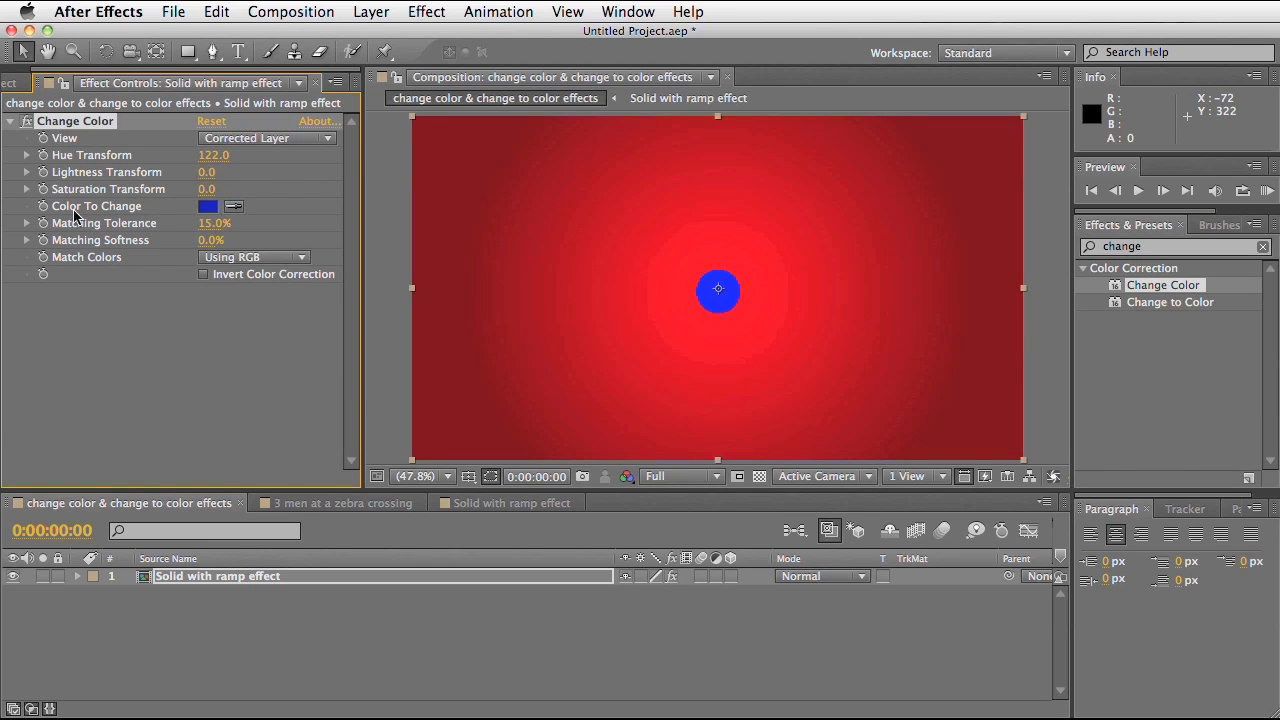
mouse_move(224, 222)
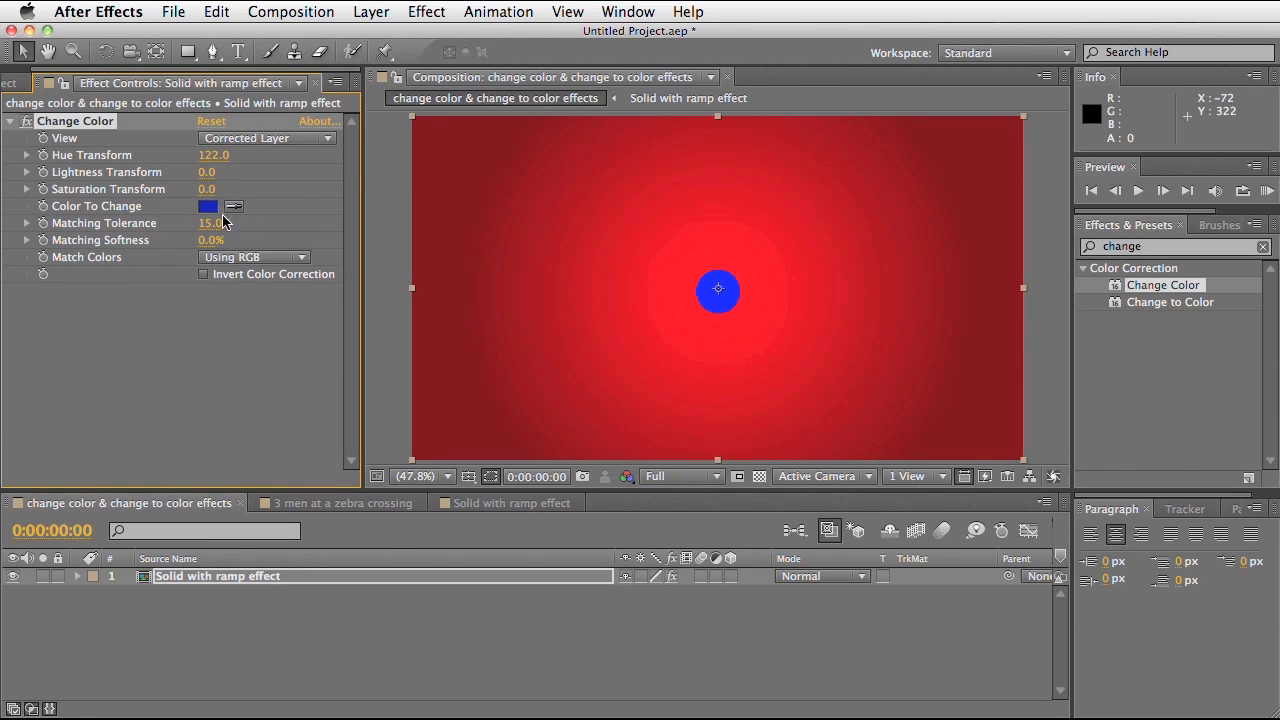
mouse_move(140, 232)
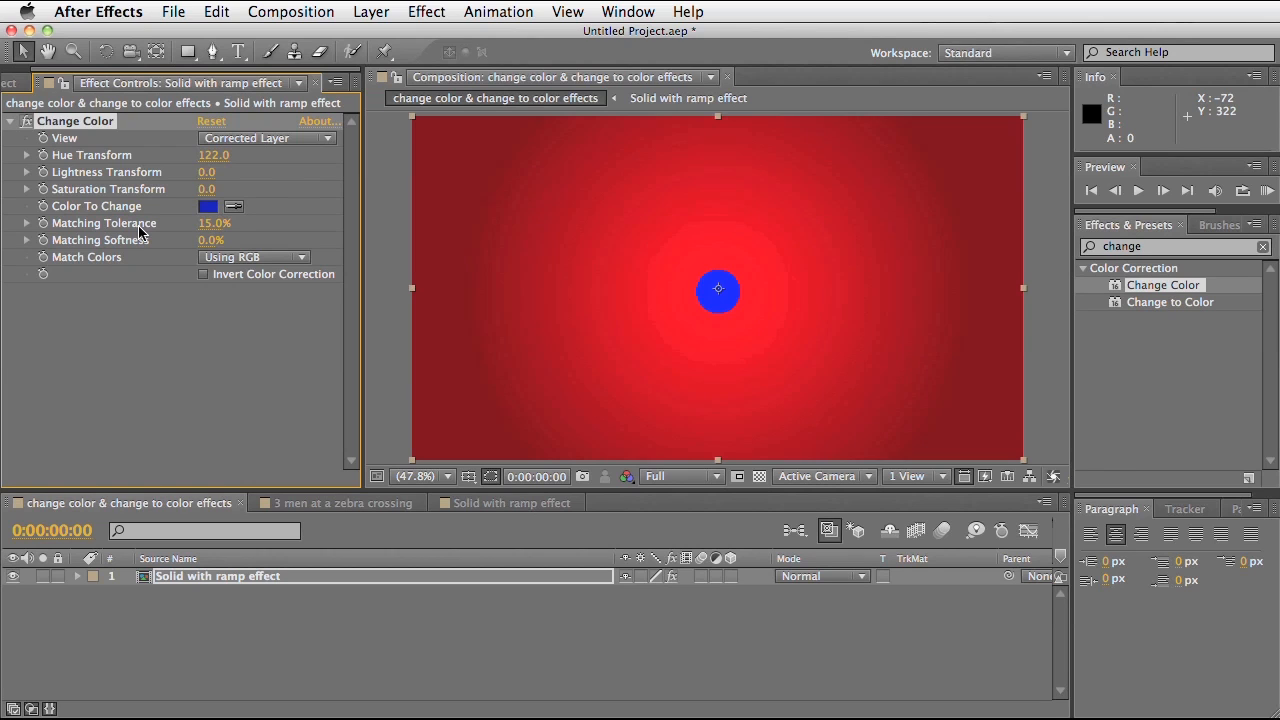
mouse_move(800, 376)
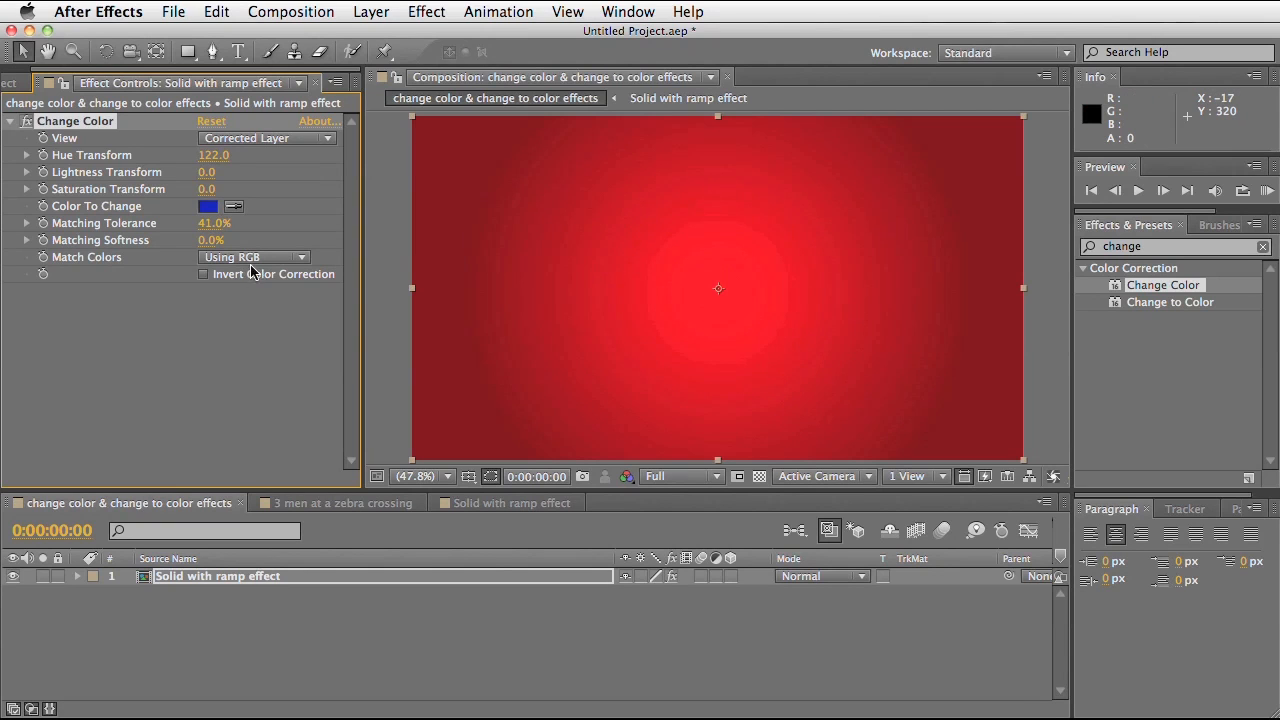
Lower Change Color's Matching Tolerance to 0% so the ramp shows blue again
drag(220, 222, 176, 222)
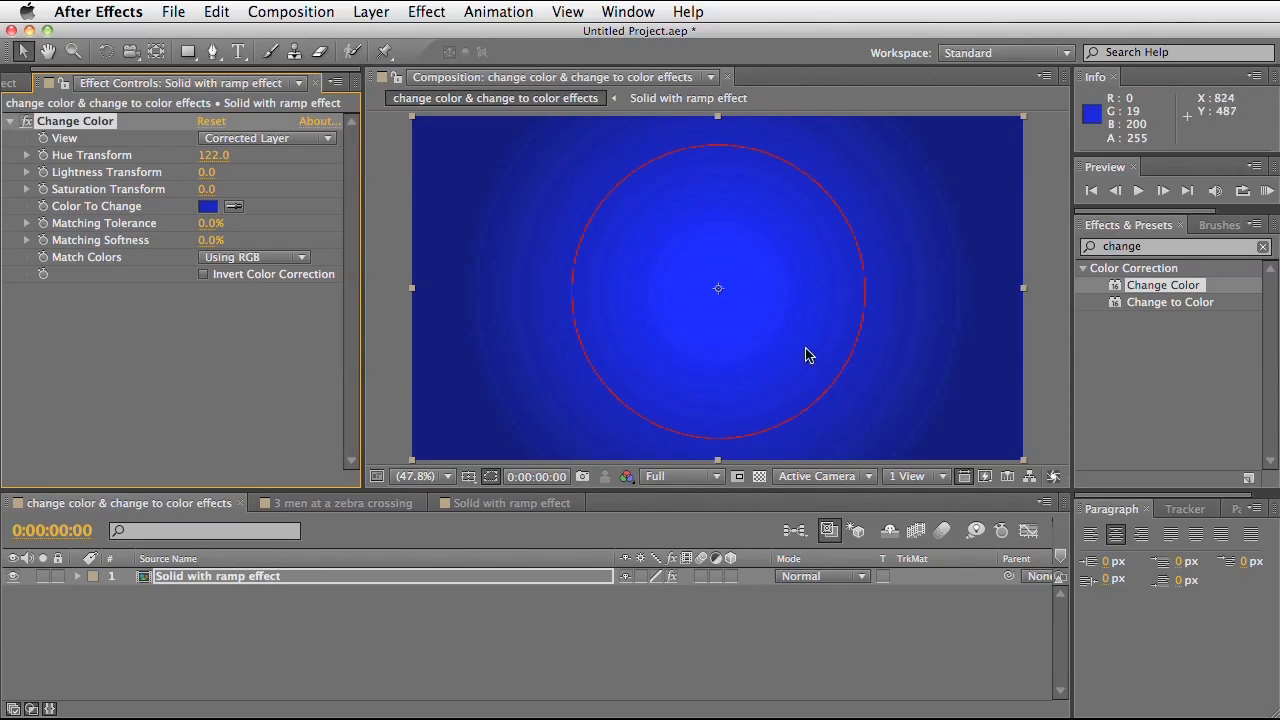
mouse_move(728, 372)
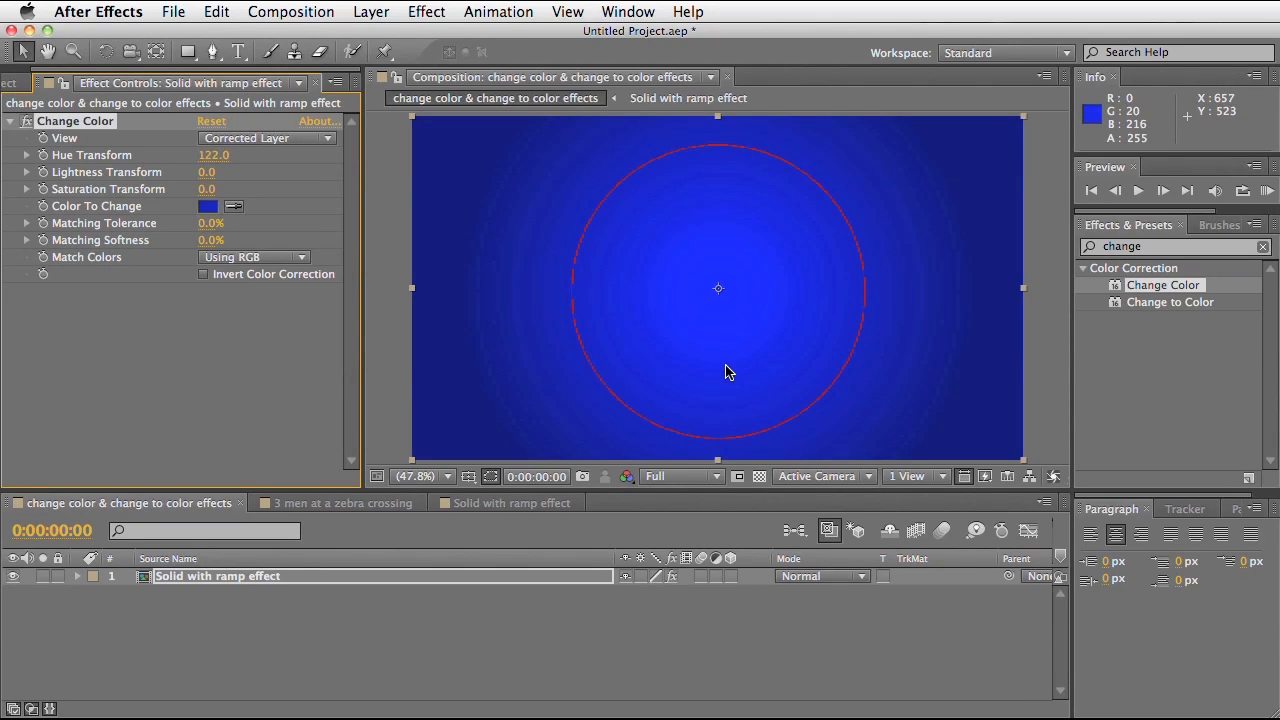
mouse_move(192, 244)
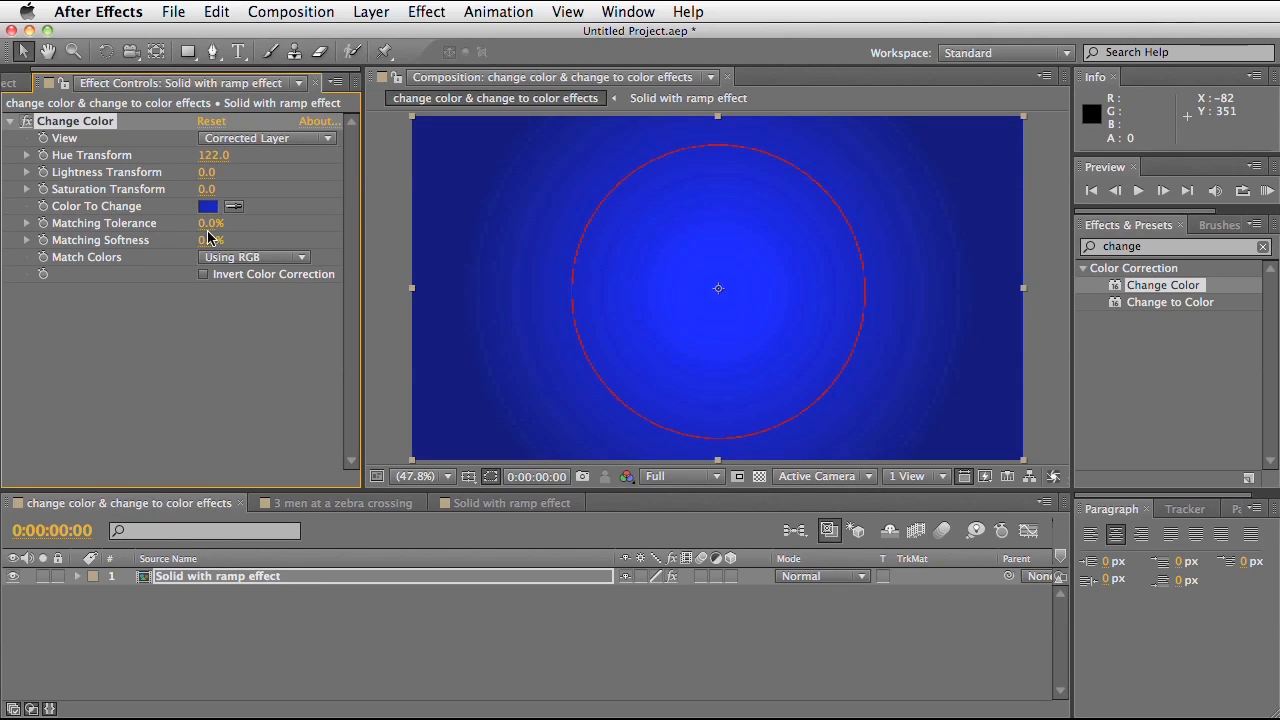
mouse_move(780, 168)
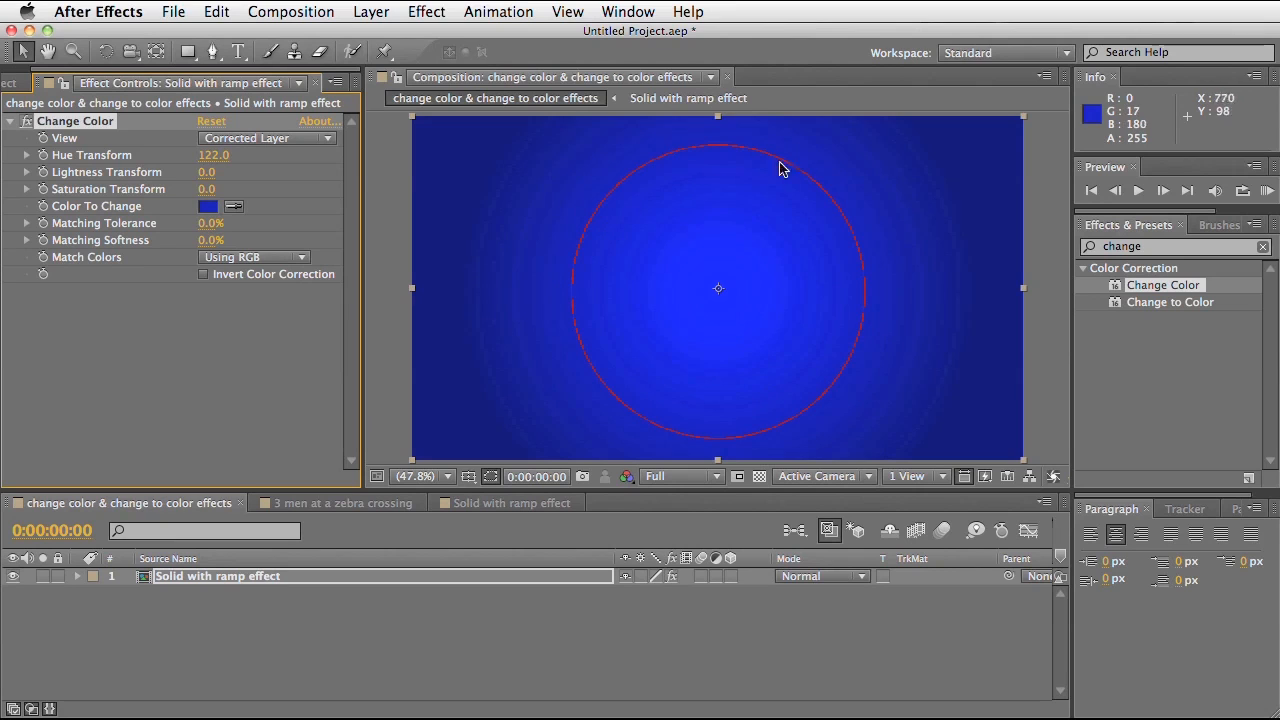
mouse_move(532, 358)
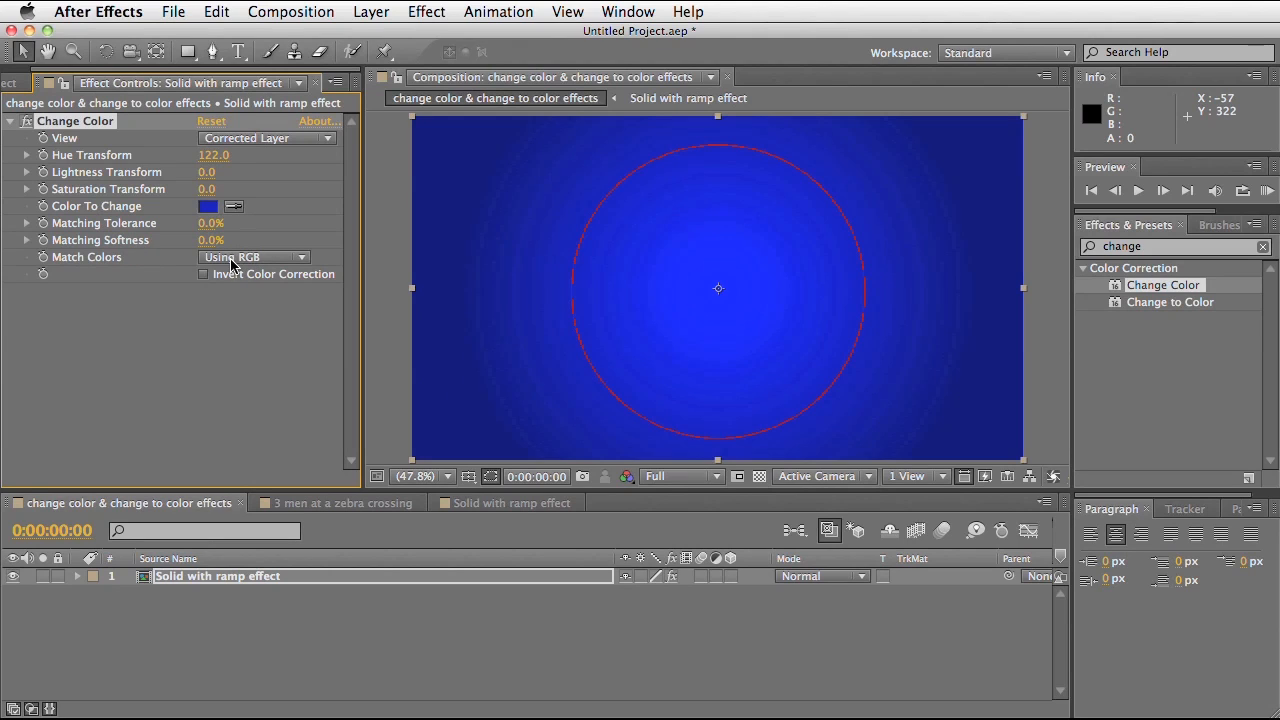
mouse_move(90, 264)
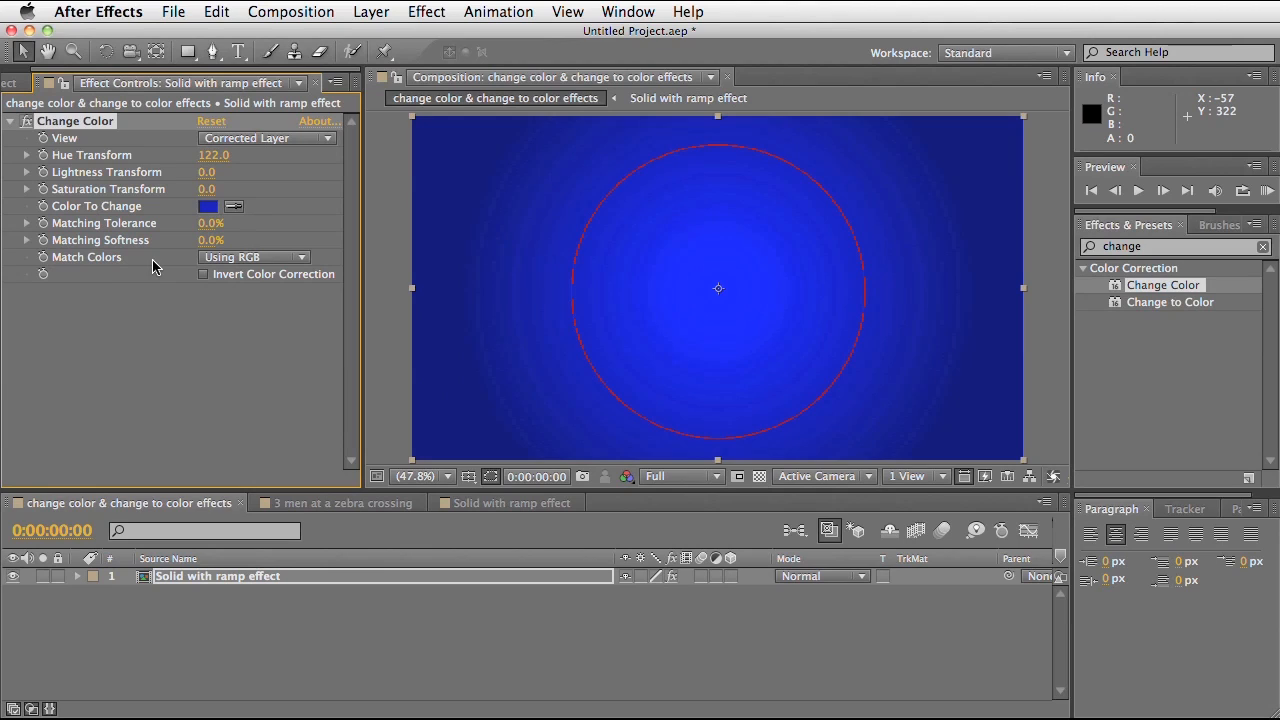
mouse_move(262, 264)
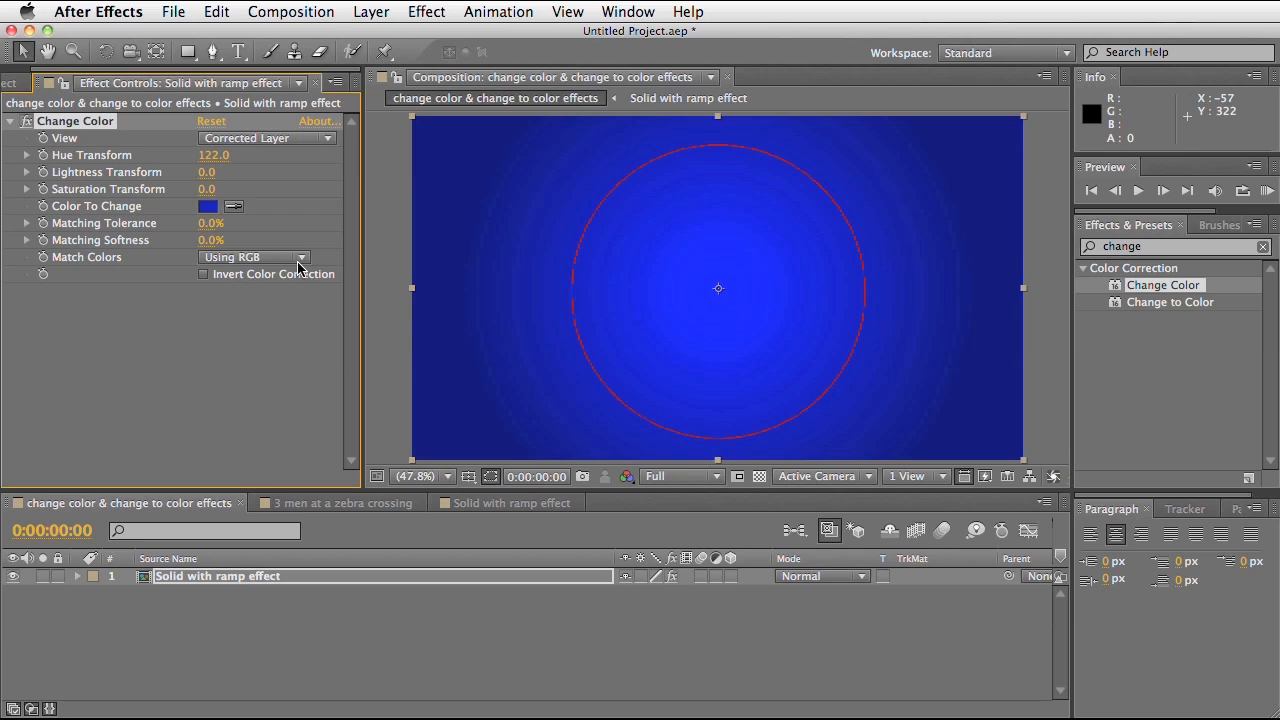
mouse_move(1160, 136)
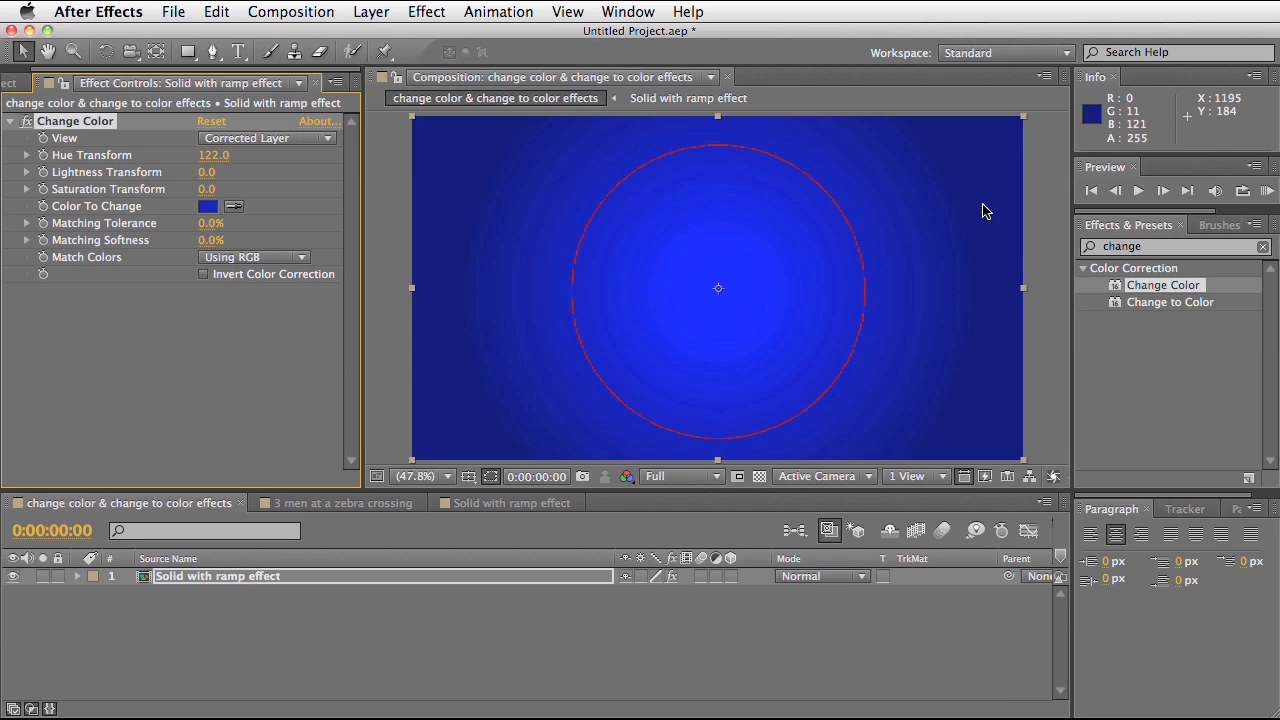
mouse_move(866, 210)
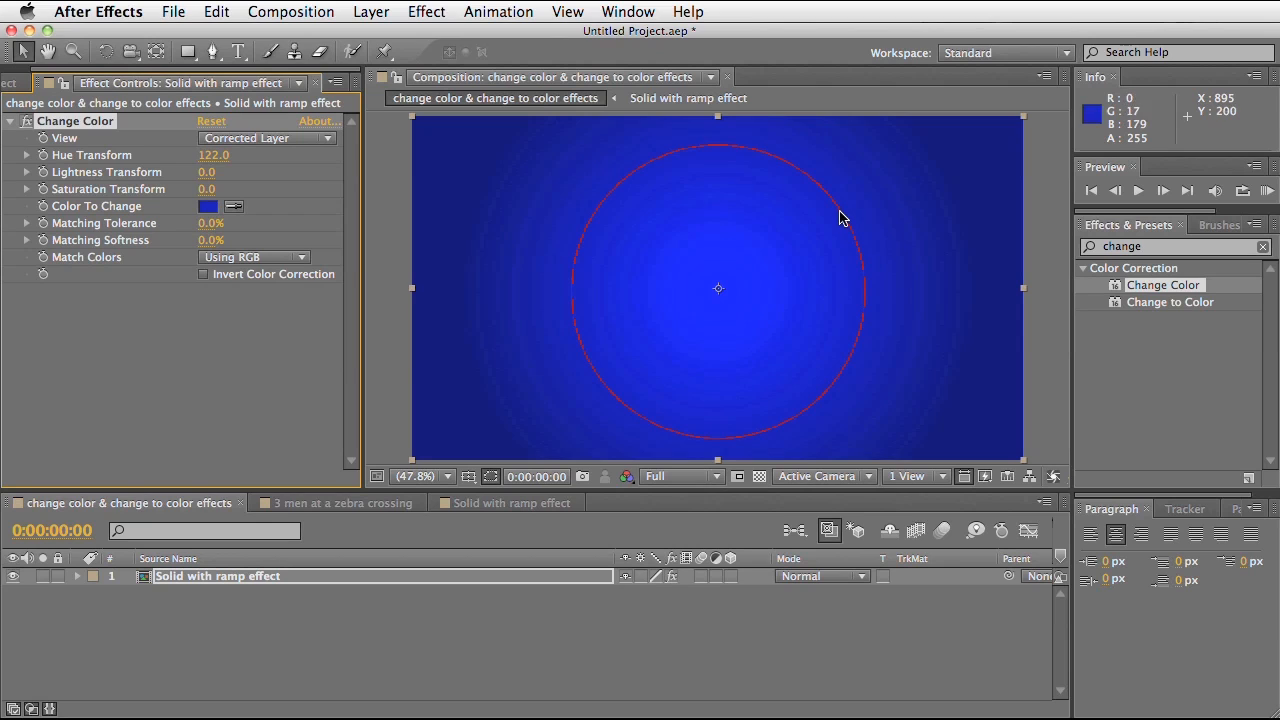
mouse_move(872, 332)
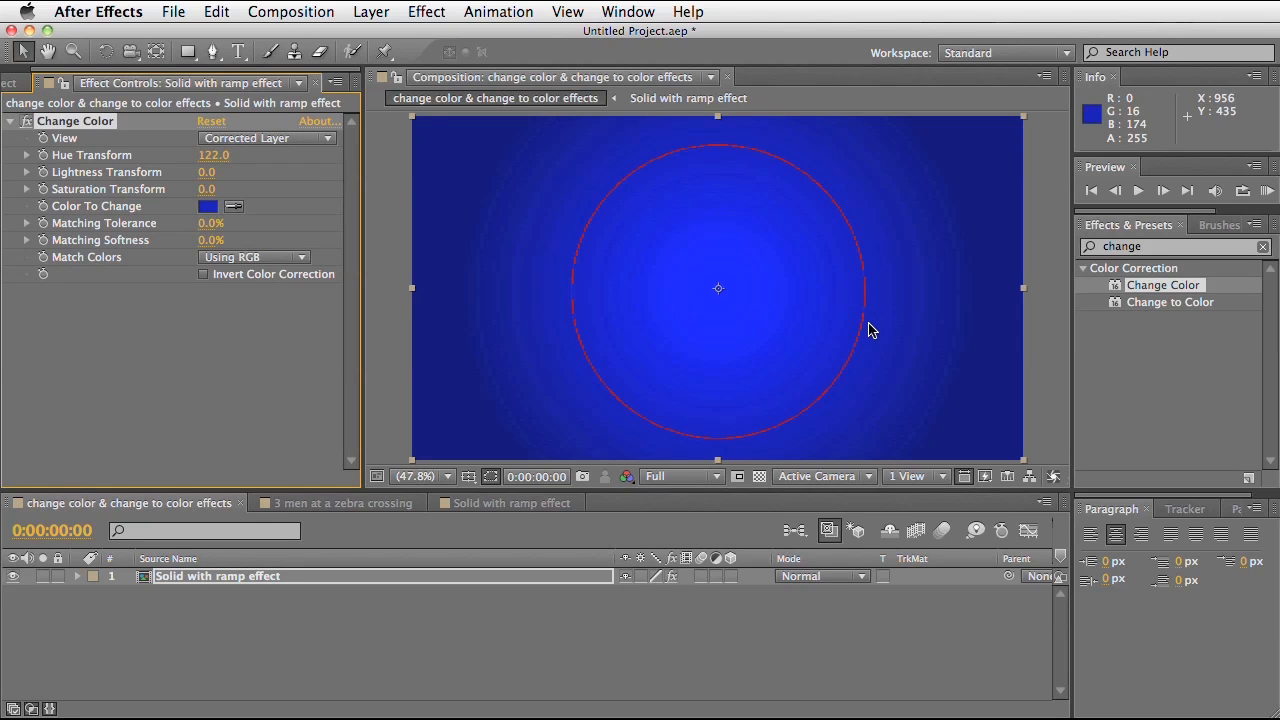
mouse_move(864, 336)
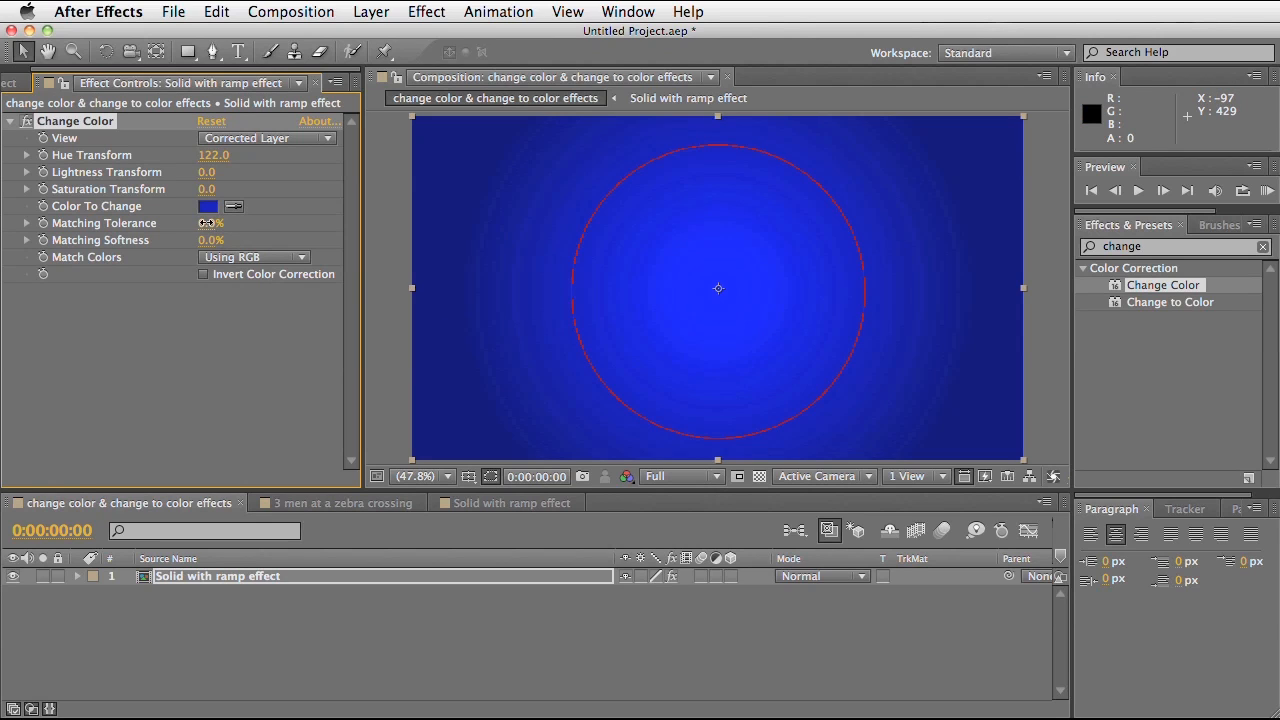
Raise Matching Tolerance to 5.0% and set Match Colors to Using Hue
drag(210, 222, 204, 222)
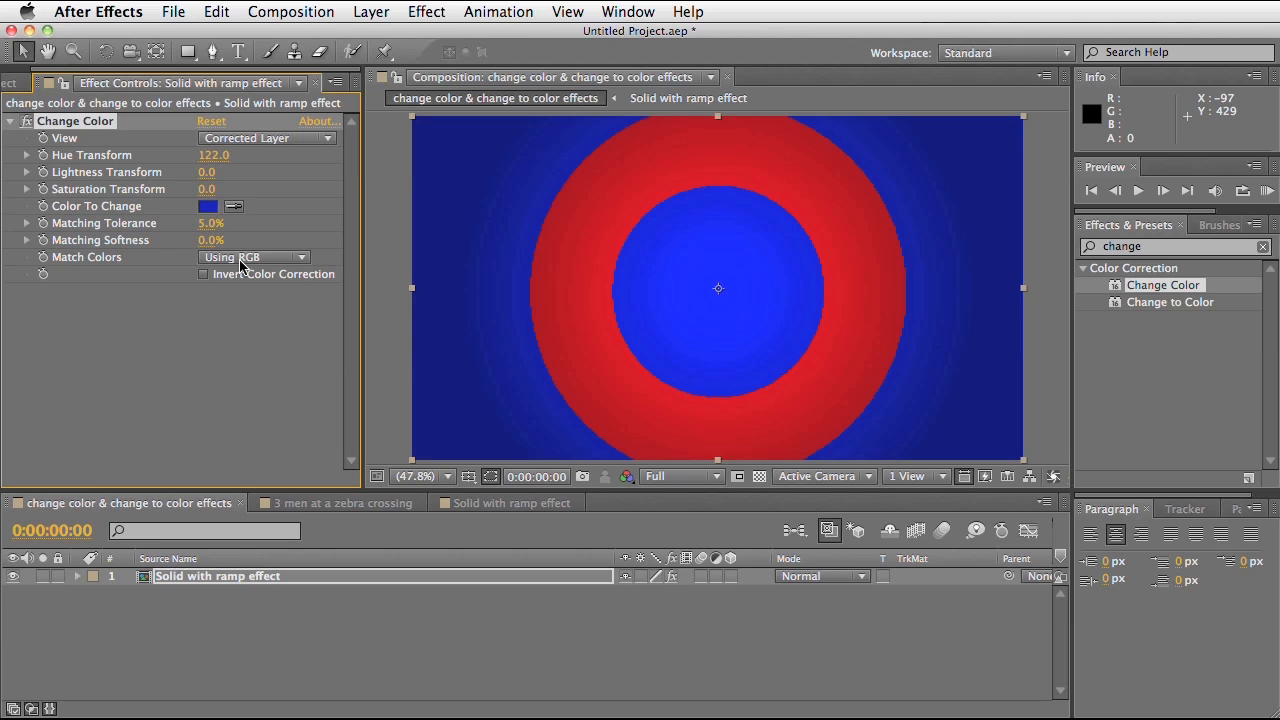
click(252, 256)
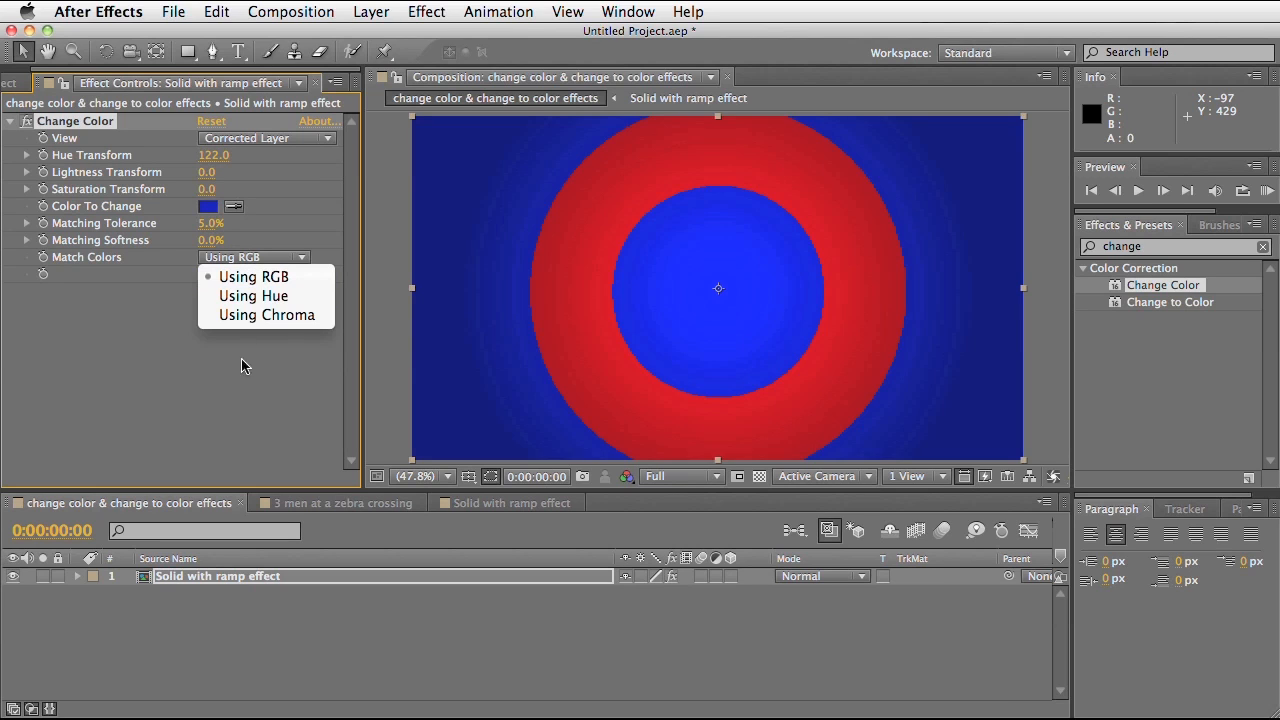
click(252, 296)
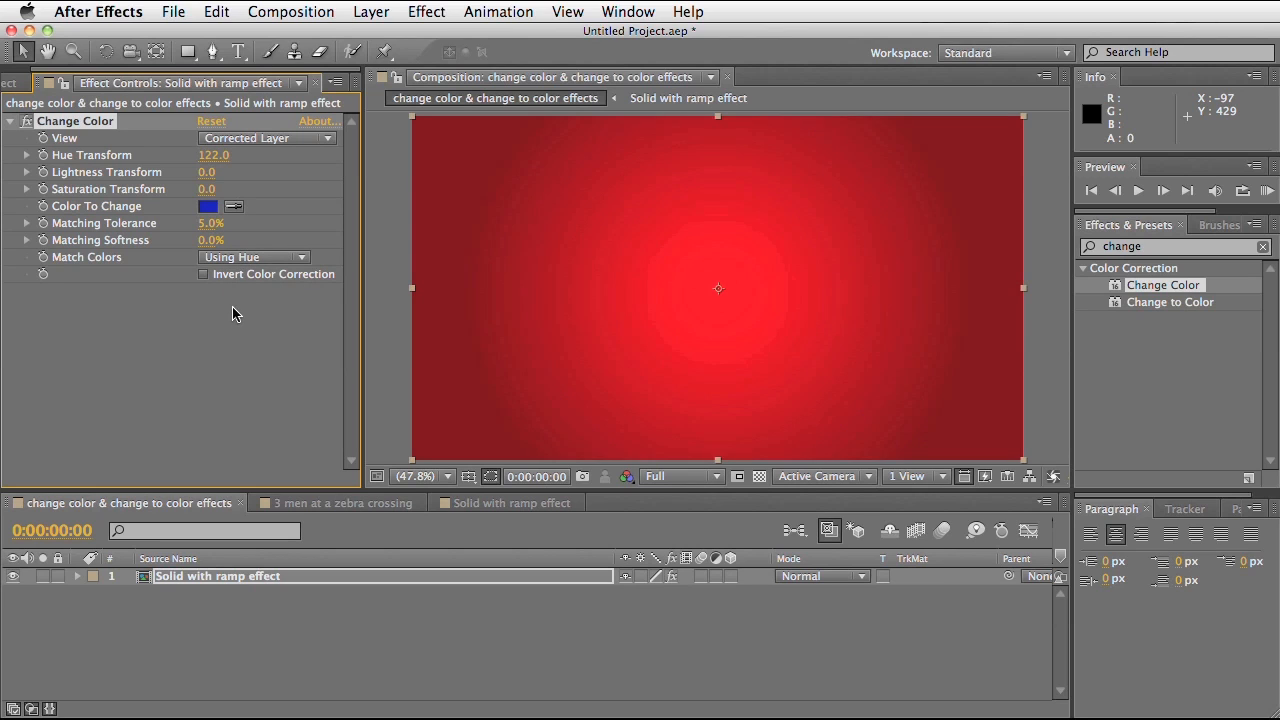
mouse_move(452, 368)
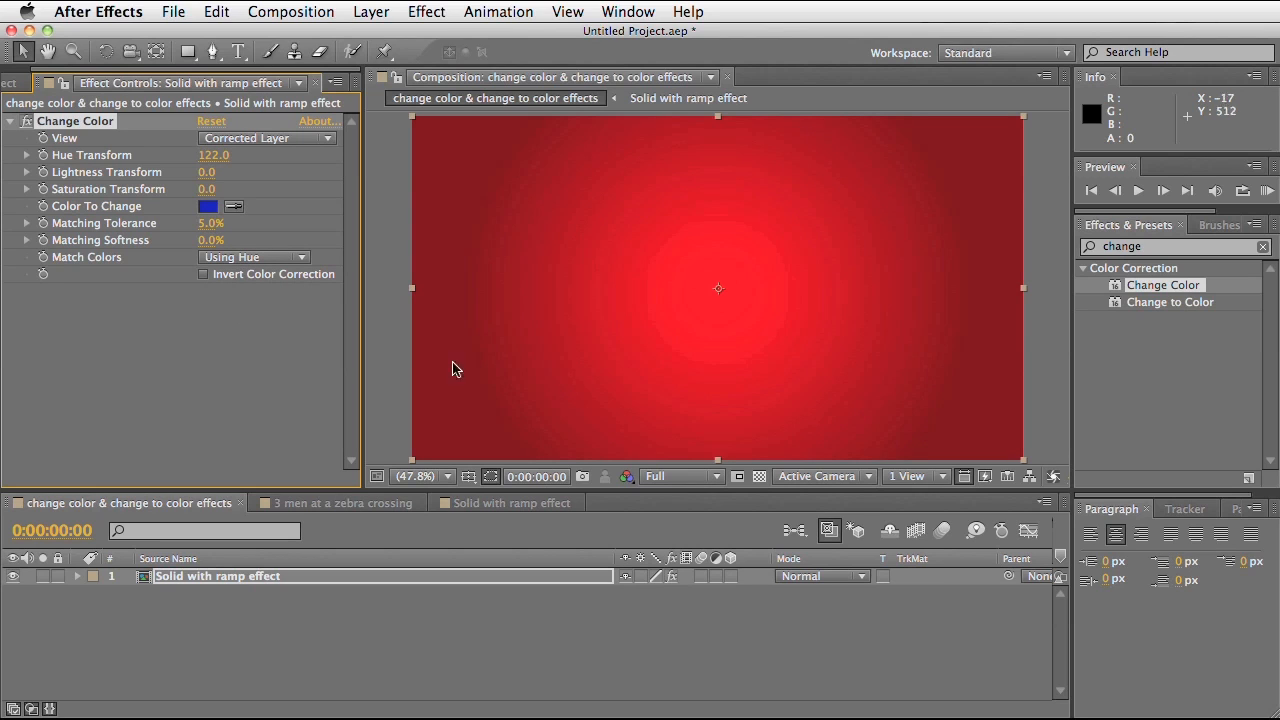
mouse_move(732, 334)
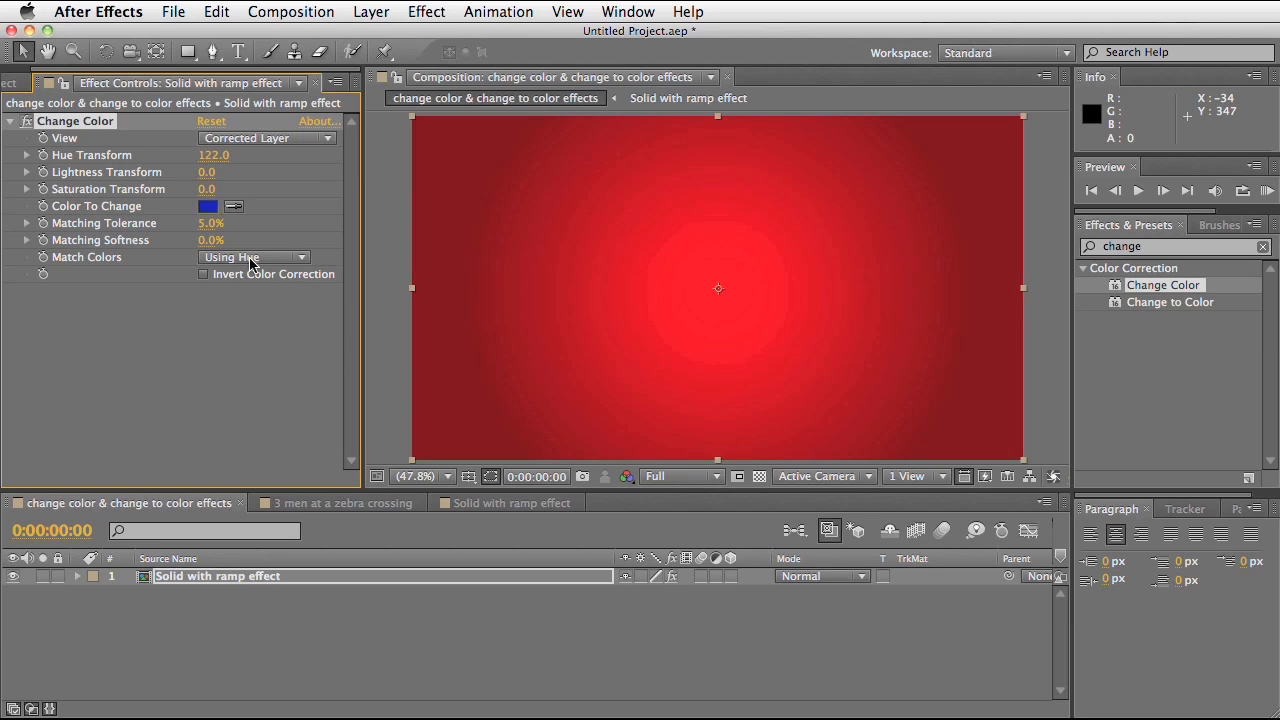
Set Match Colors to Using Chroma and try Invert Color Correction before switching it back off
click(252, 256)
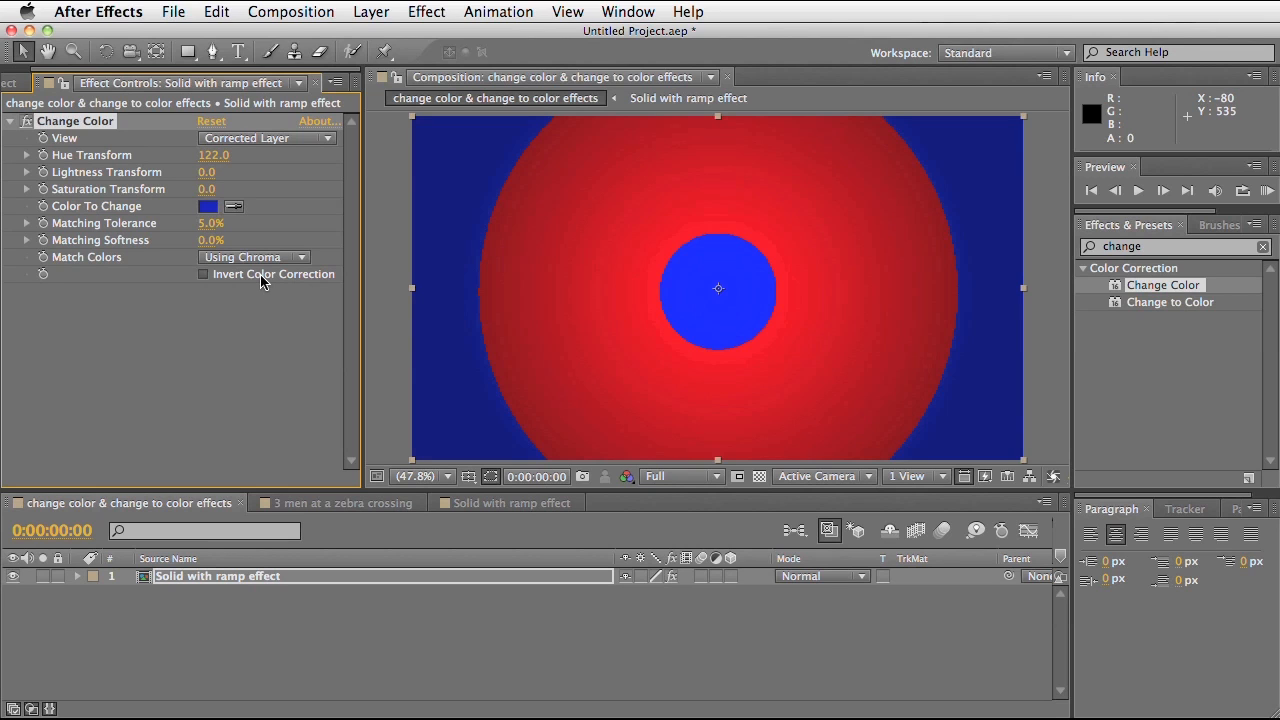
click(204, 274)
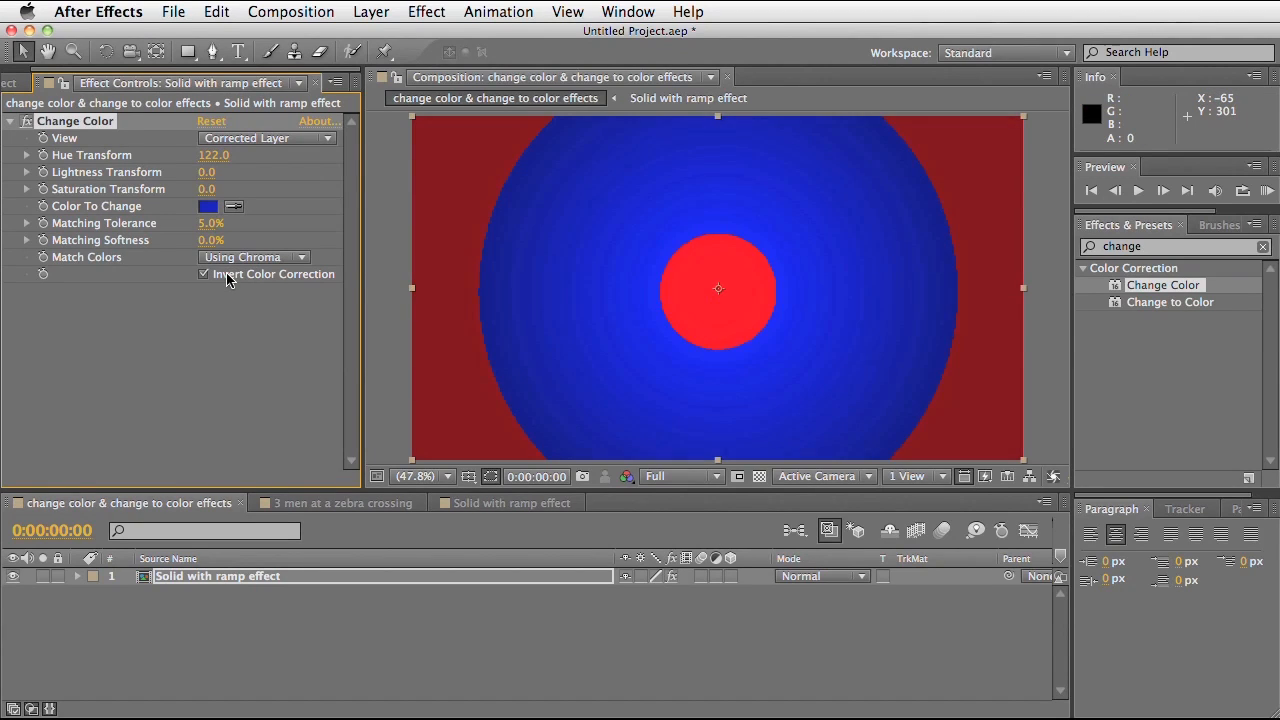
click(204, 272)
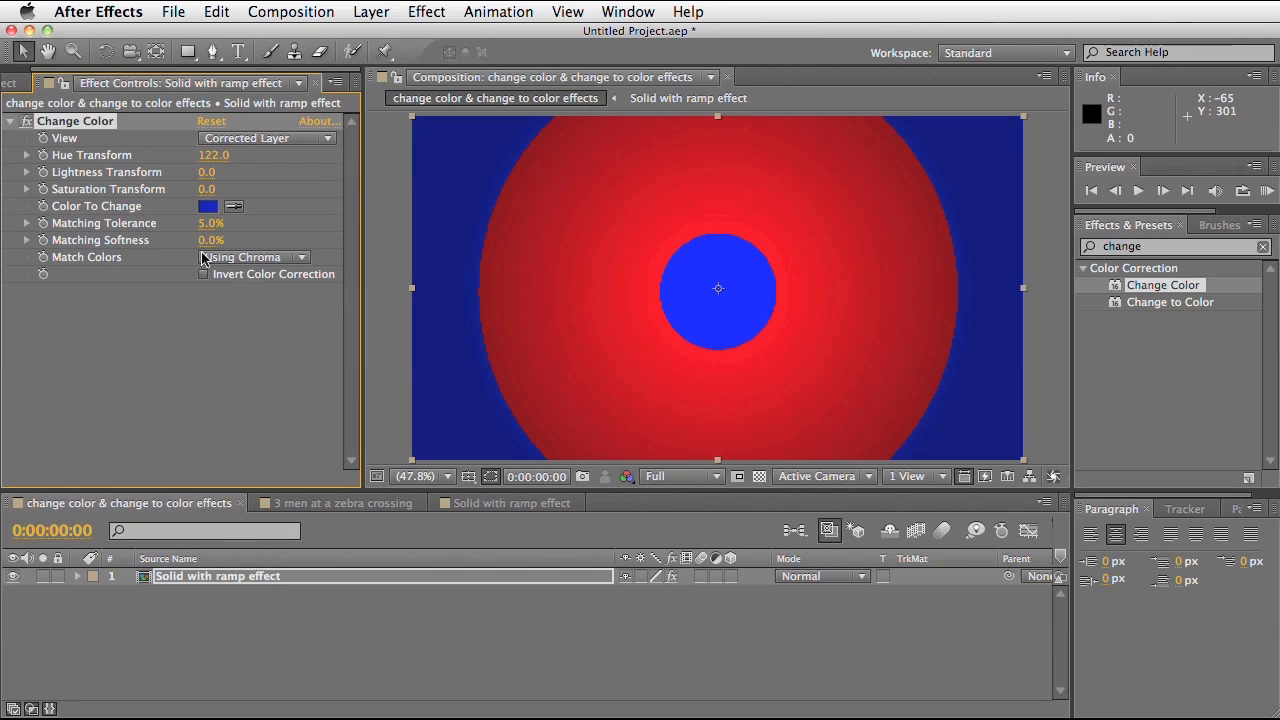
mouse_move(184, 248)
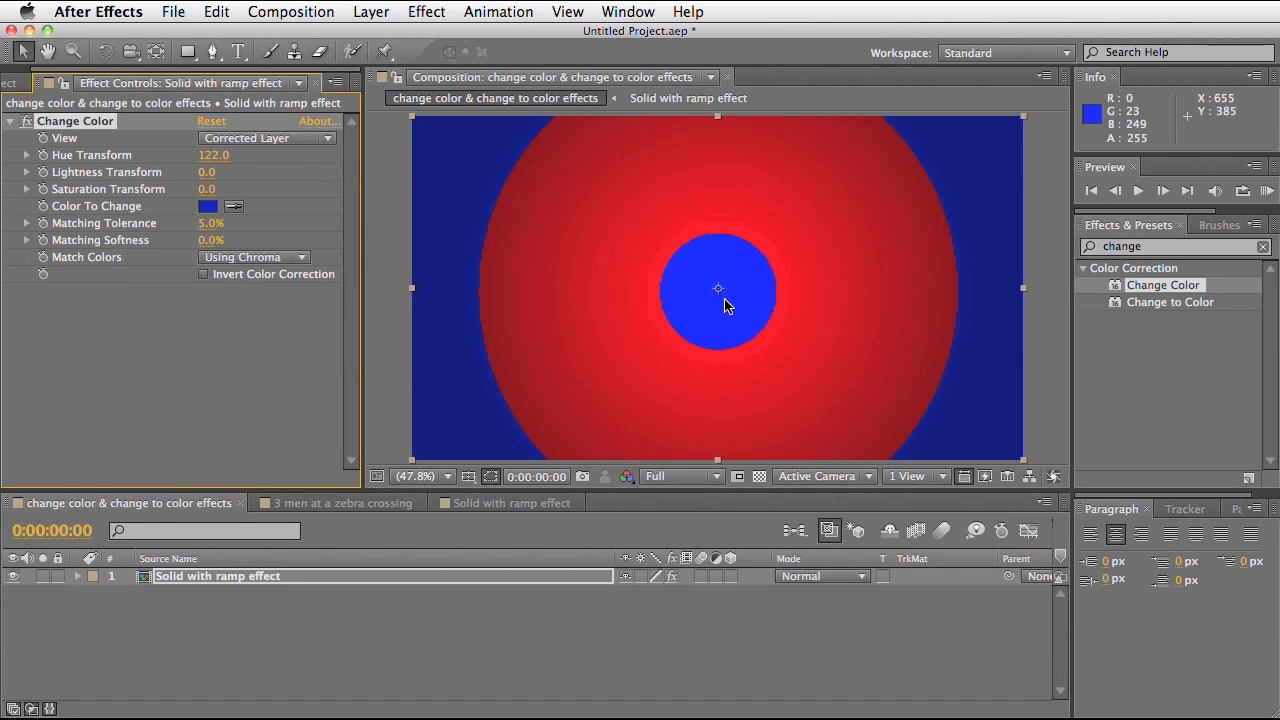
mouse_move(740, 256)
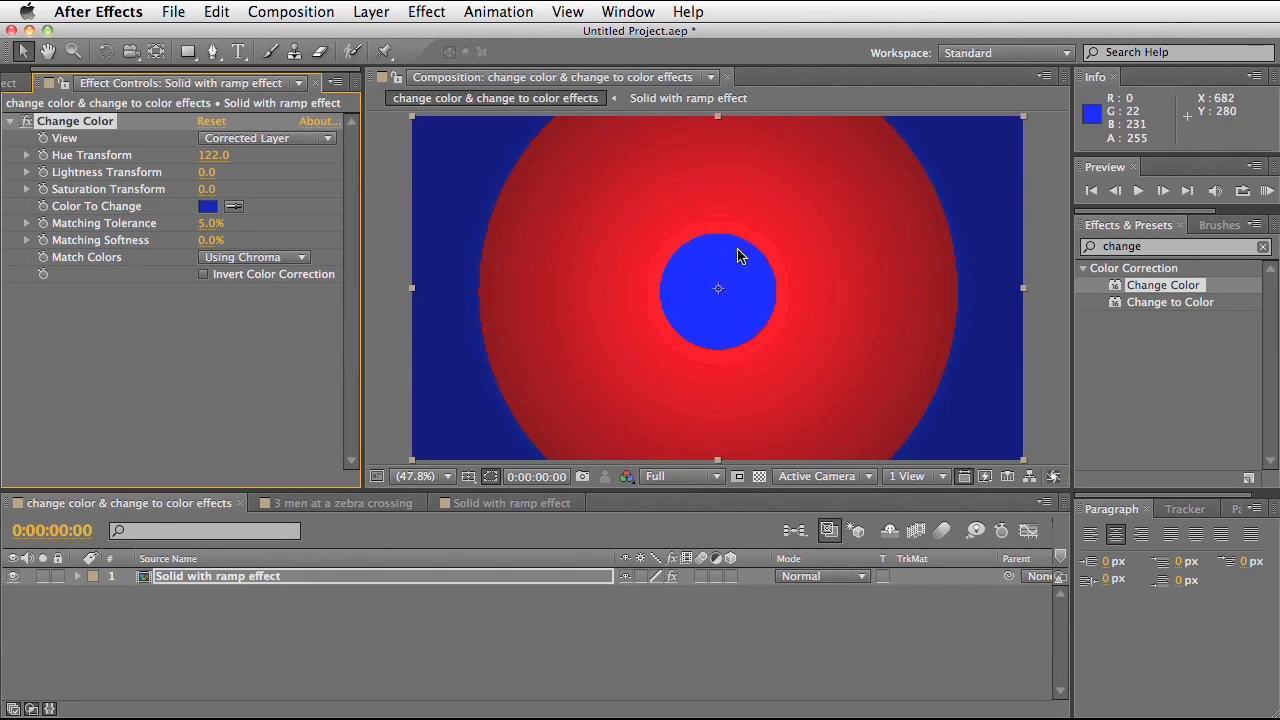
mouse_move(976, 370)
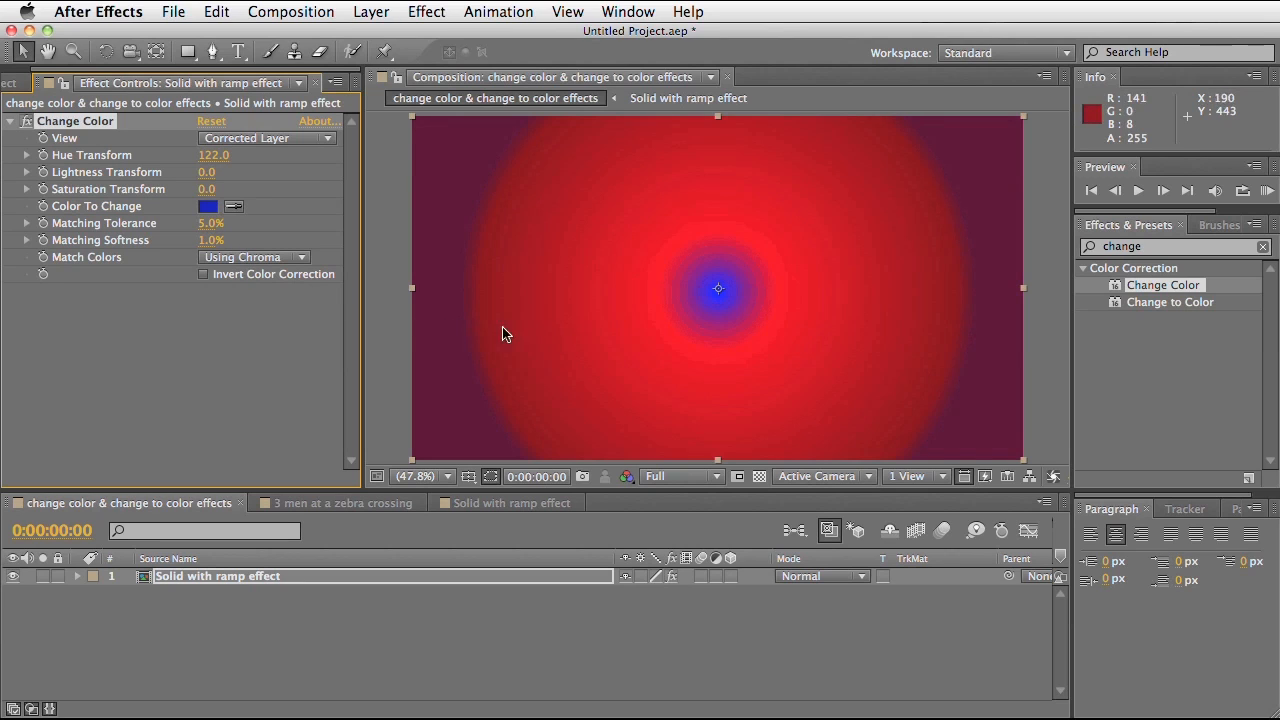
mouse_move(492, 288)
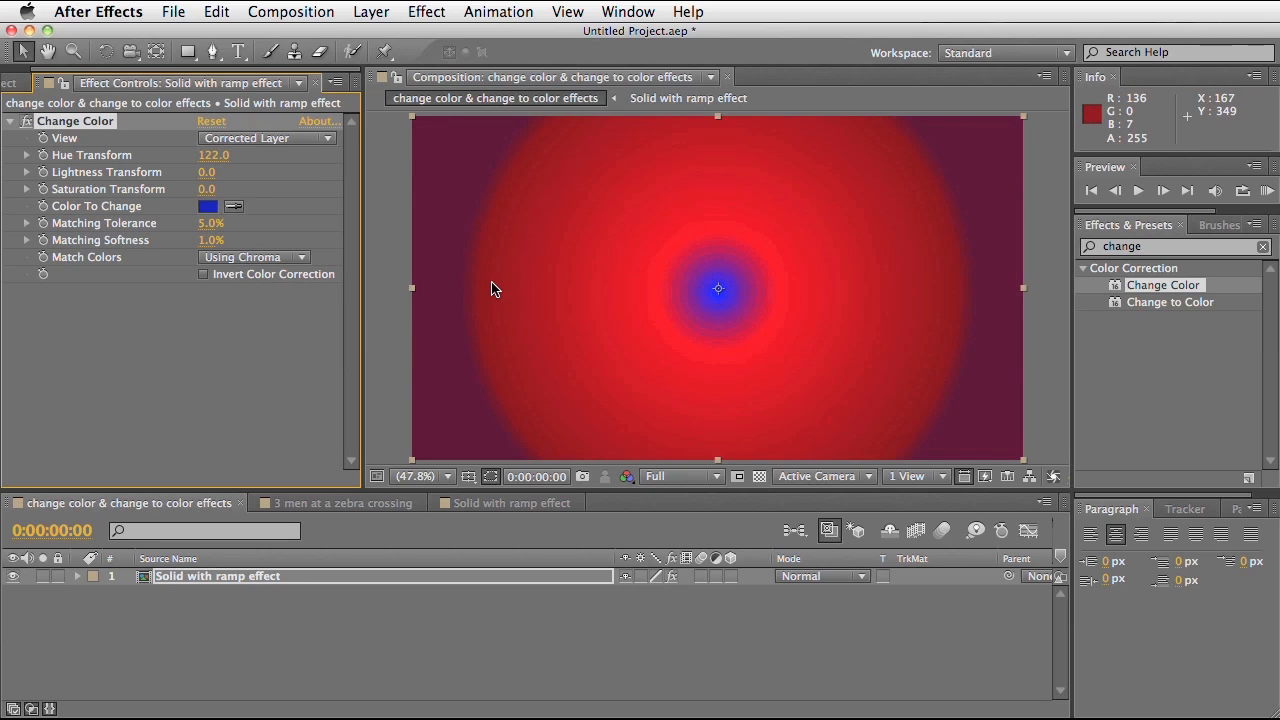
mouse_move(1116, 332)
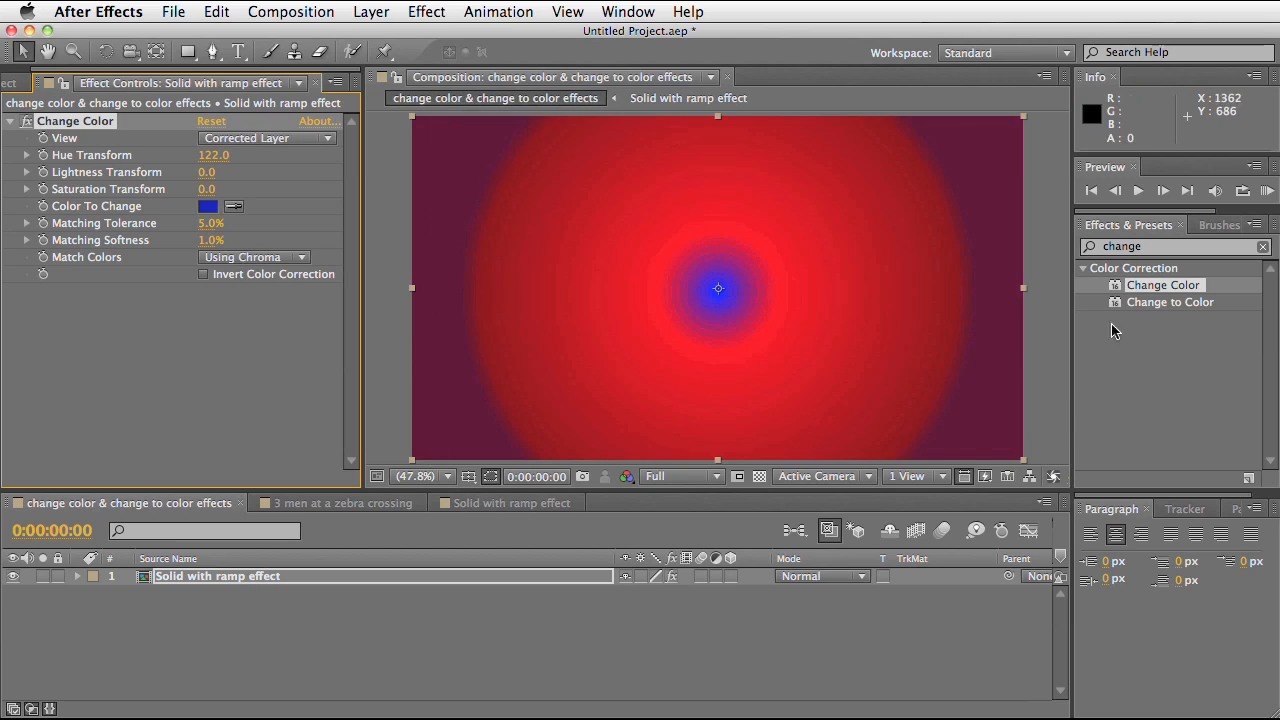
mouse_move(592, 264)
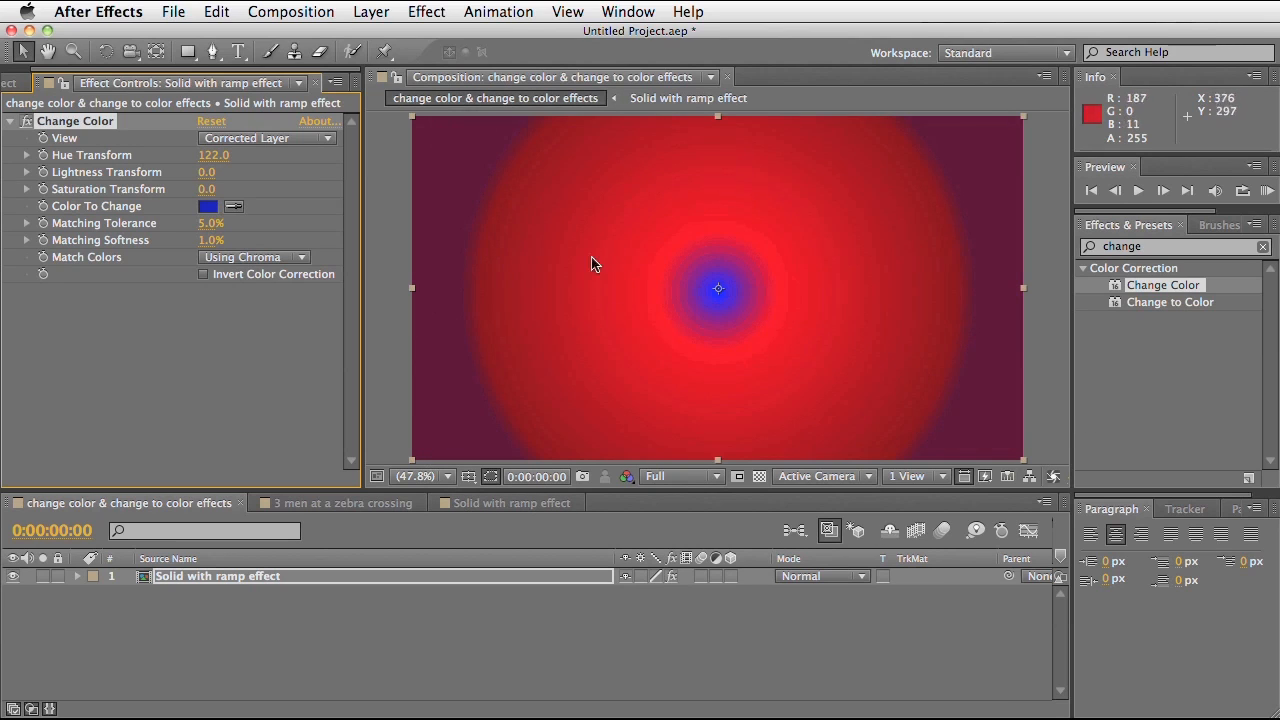
mouse_move(724, 248)
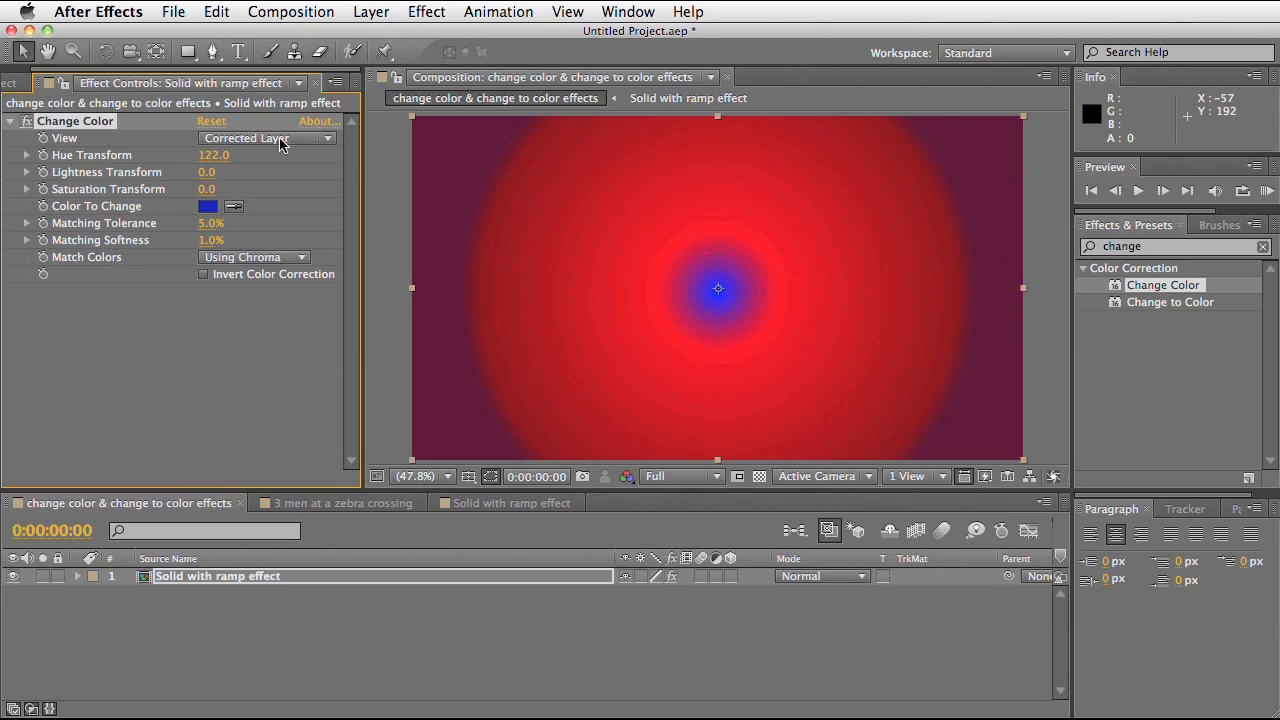
Set Change Color's View to Color Correction Mask
click(264, 138)
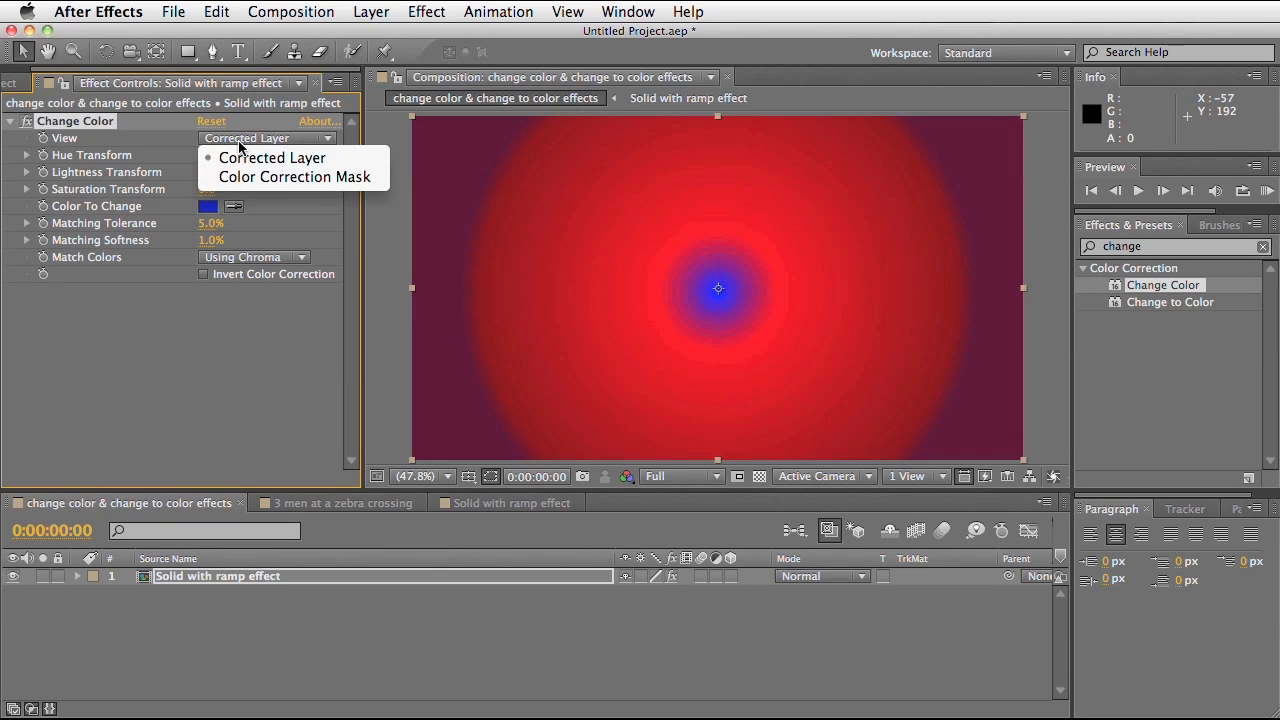
mouse_move(240, 148)
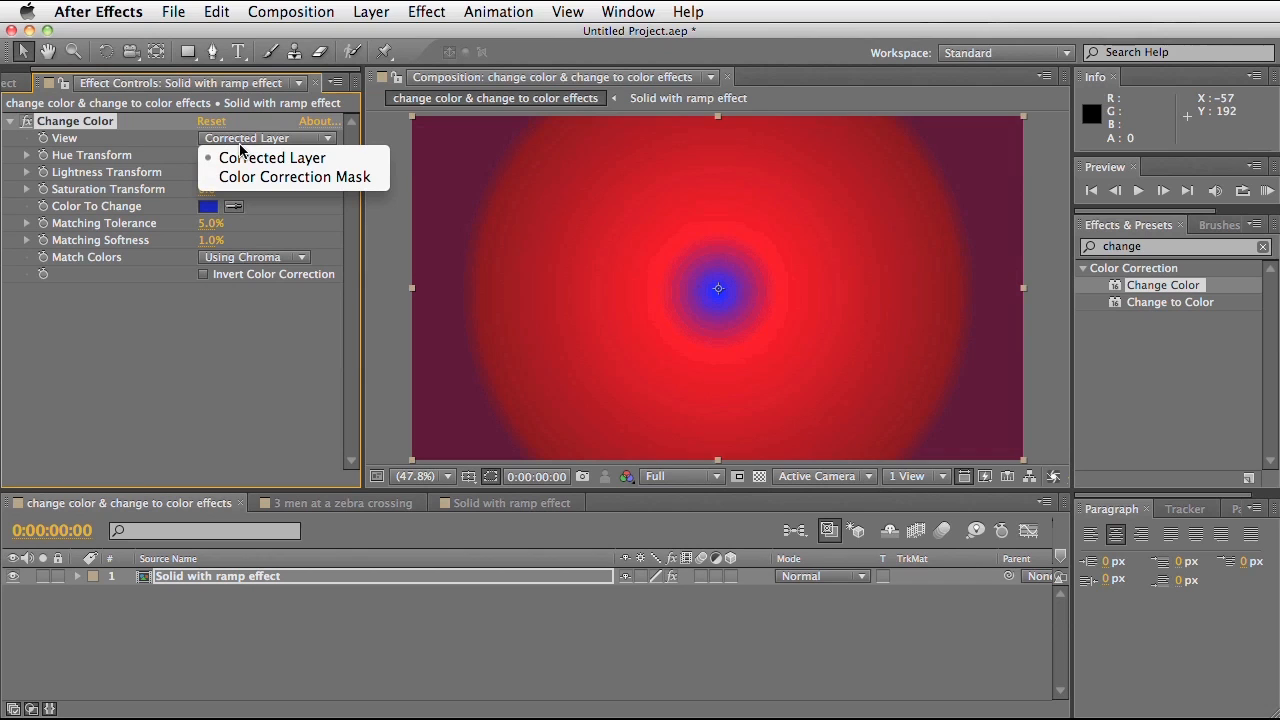
mouse_move(276, 192)
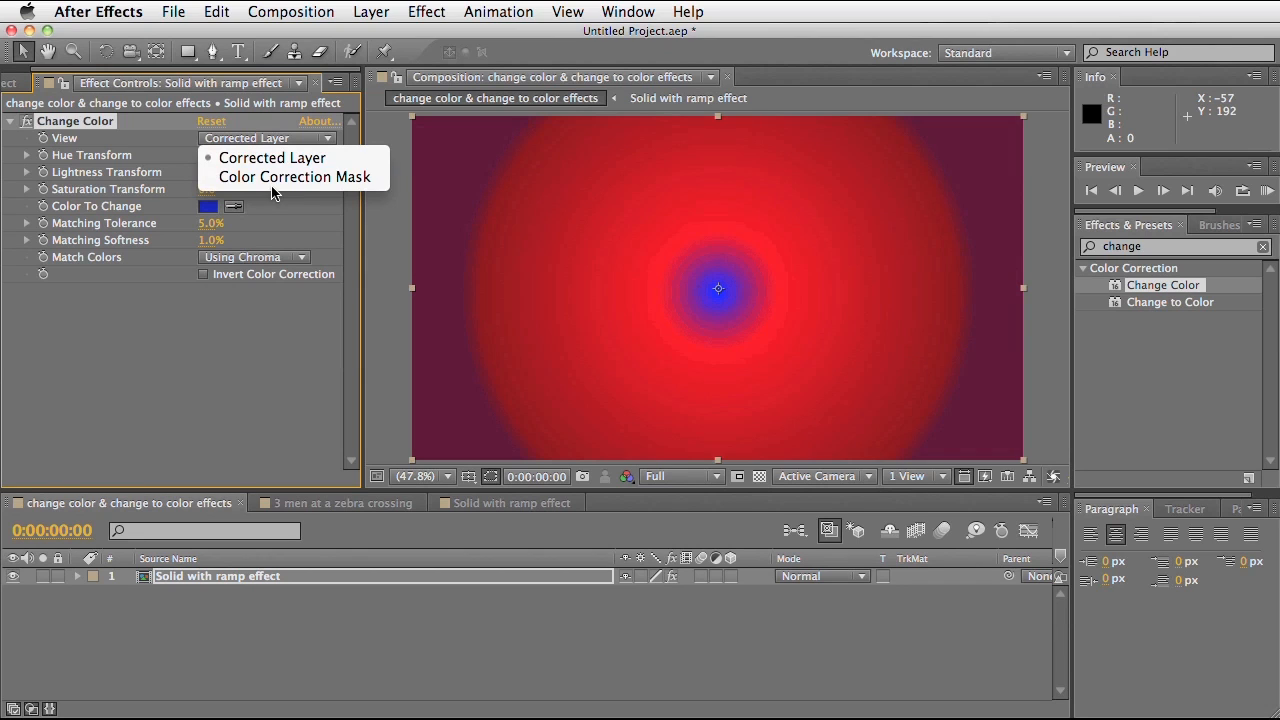
click(272, 156)
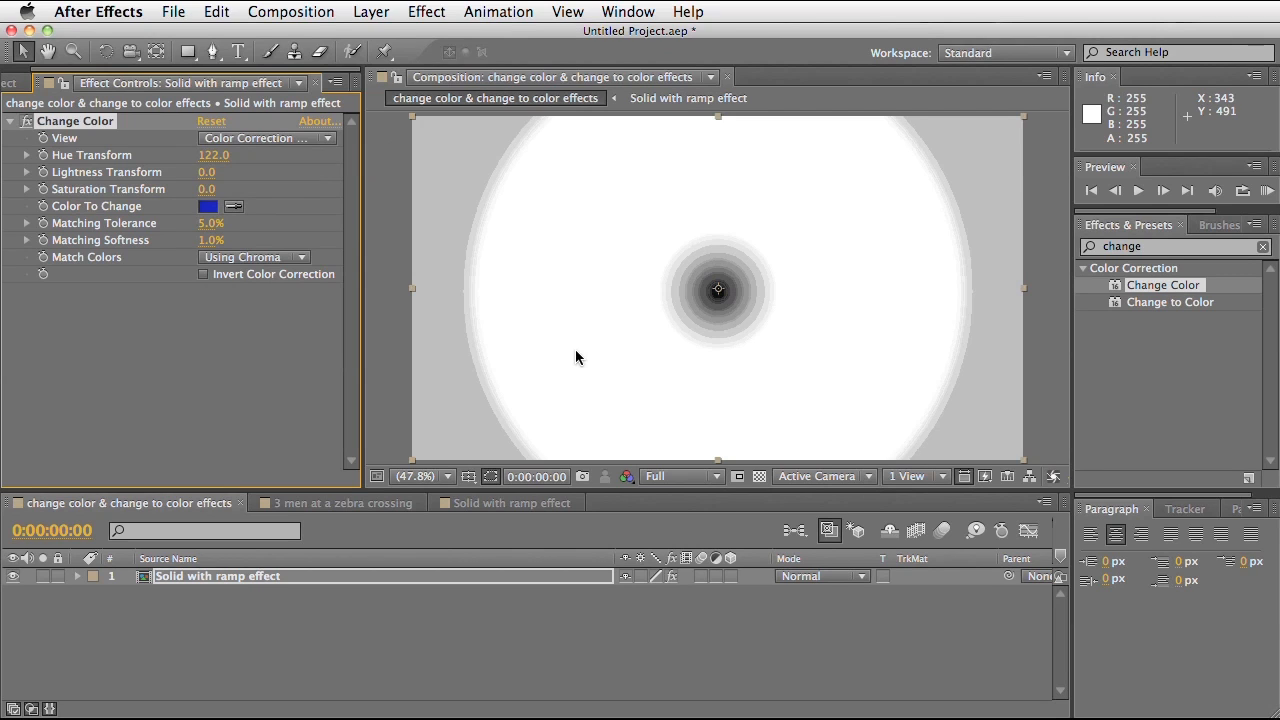
mouse_move(718, 332)
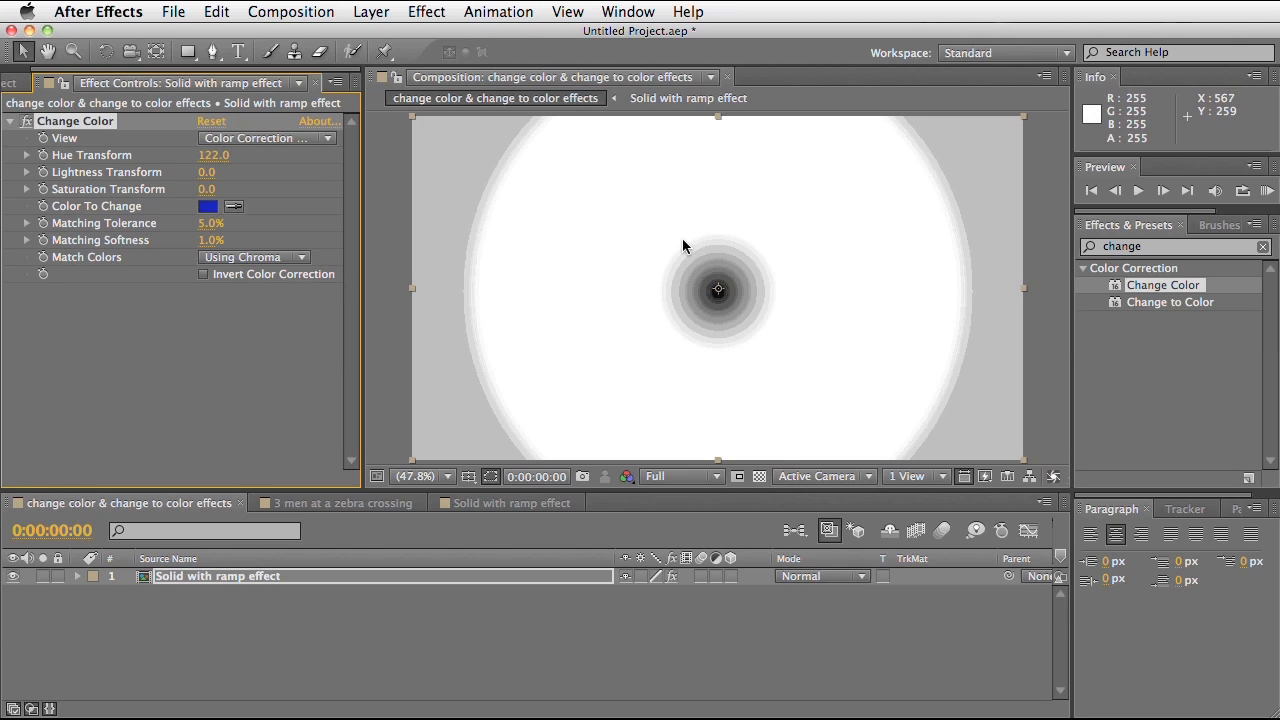
mouse_move(876, 212)
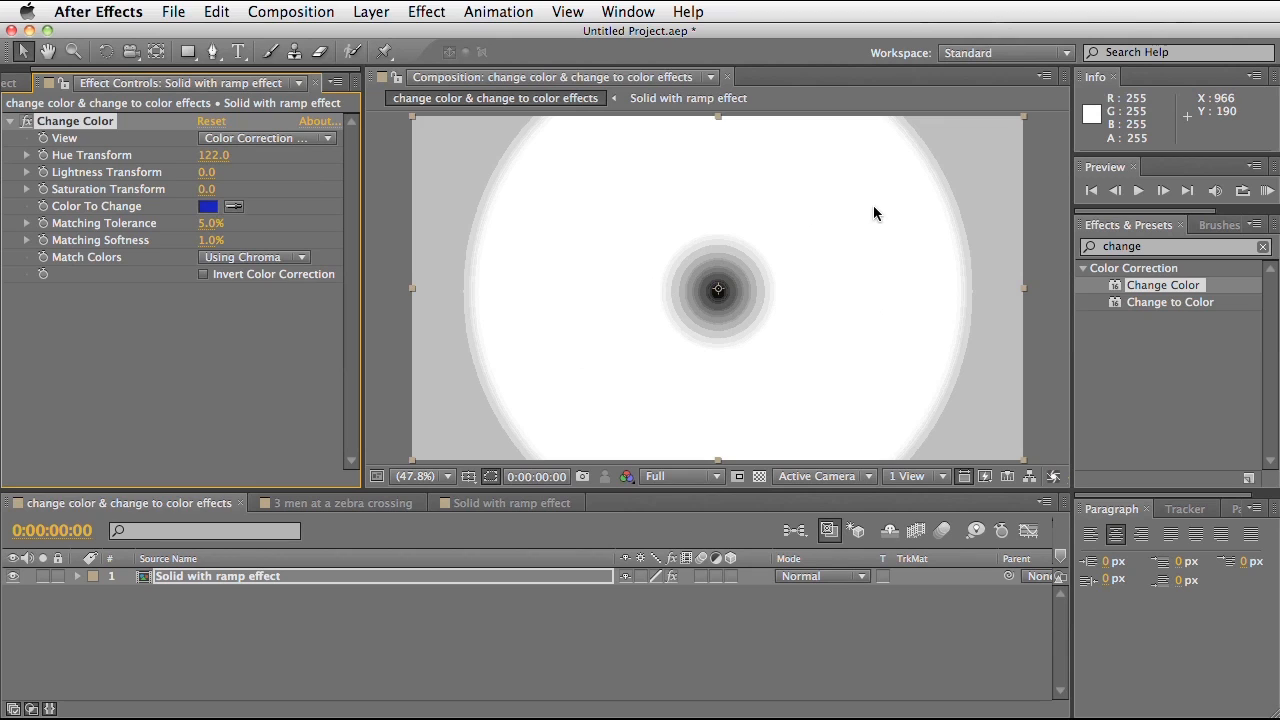
mouse_move(712, 276)
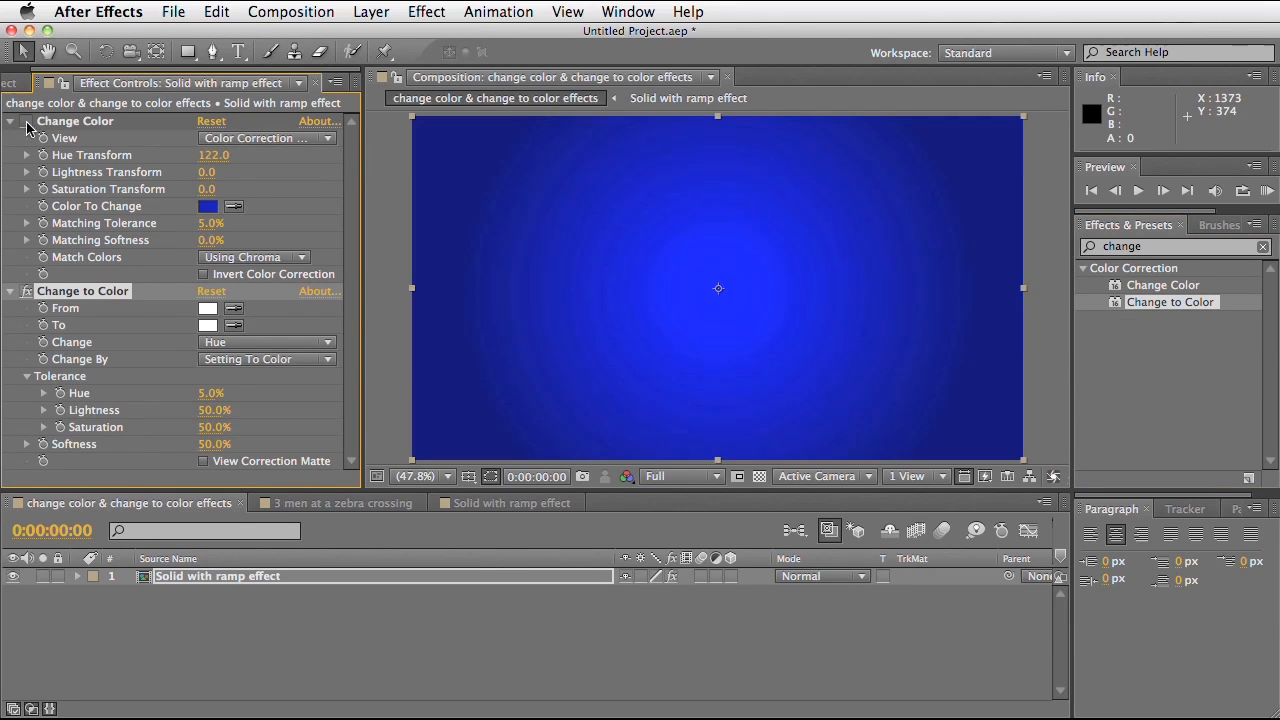
mouse_move(124, 304)
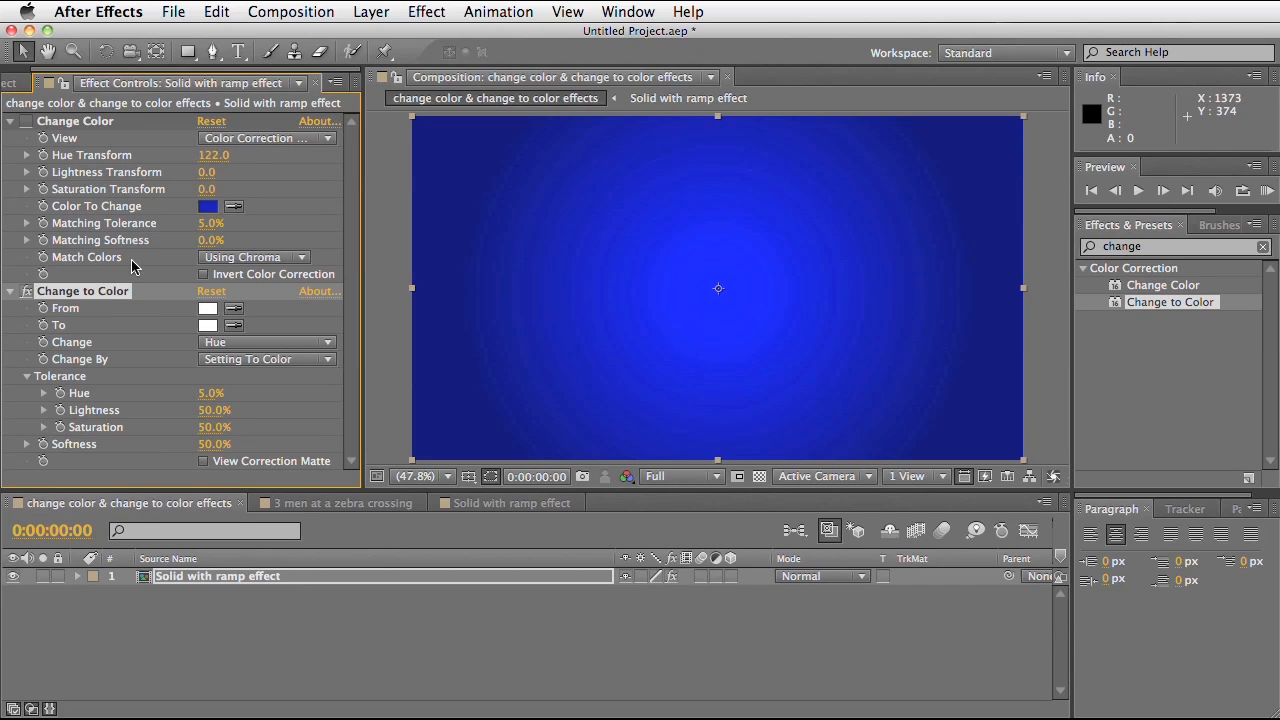
mouse_move(168, 300)
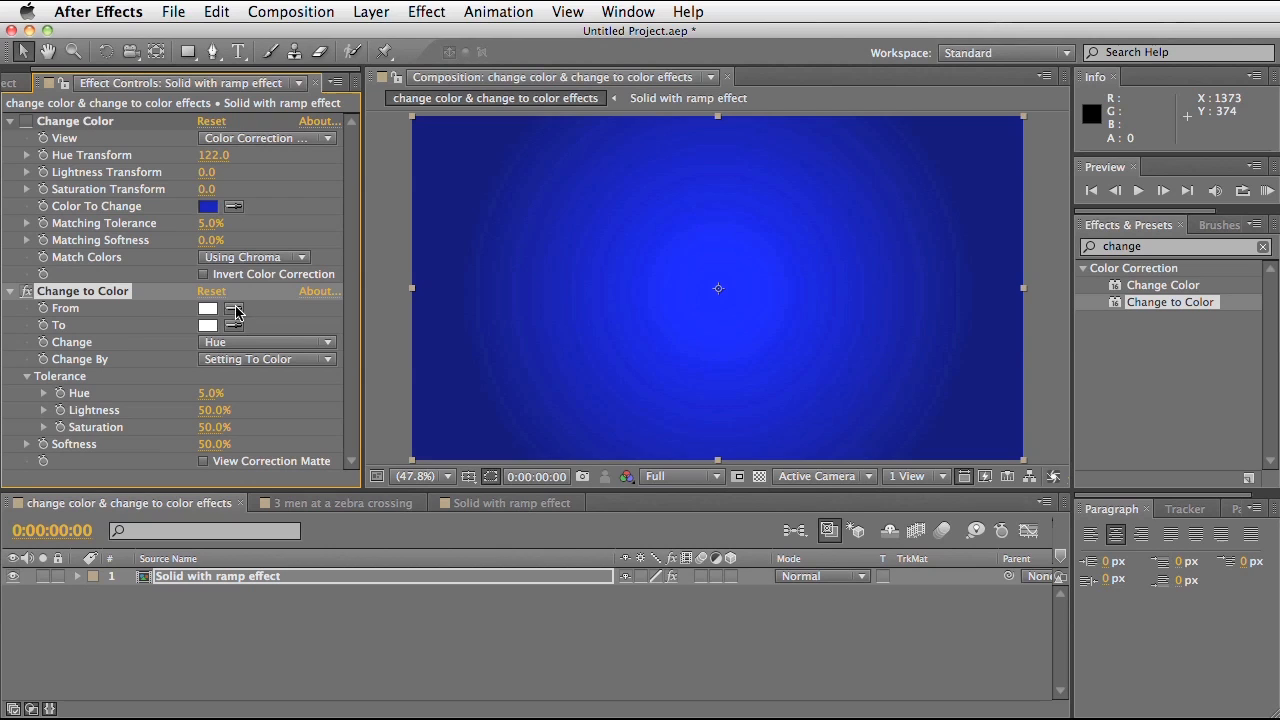
Sample the solid's blue as Change to Color's From colour
click(232, 308)
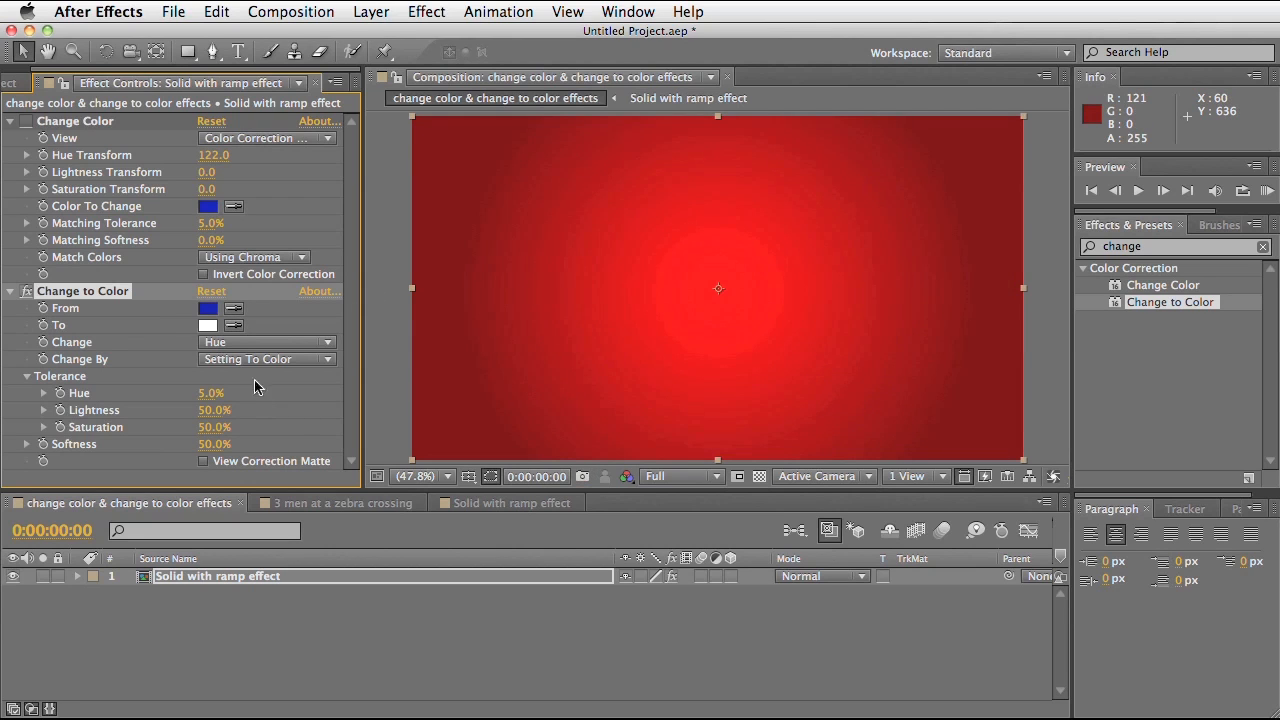
Set Change to Color's To colour to a strong red in the Color Picker and confirm it
click(208, 324)
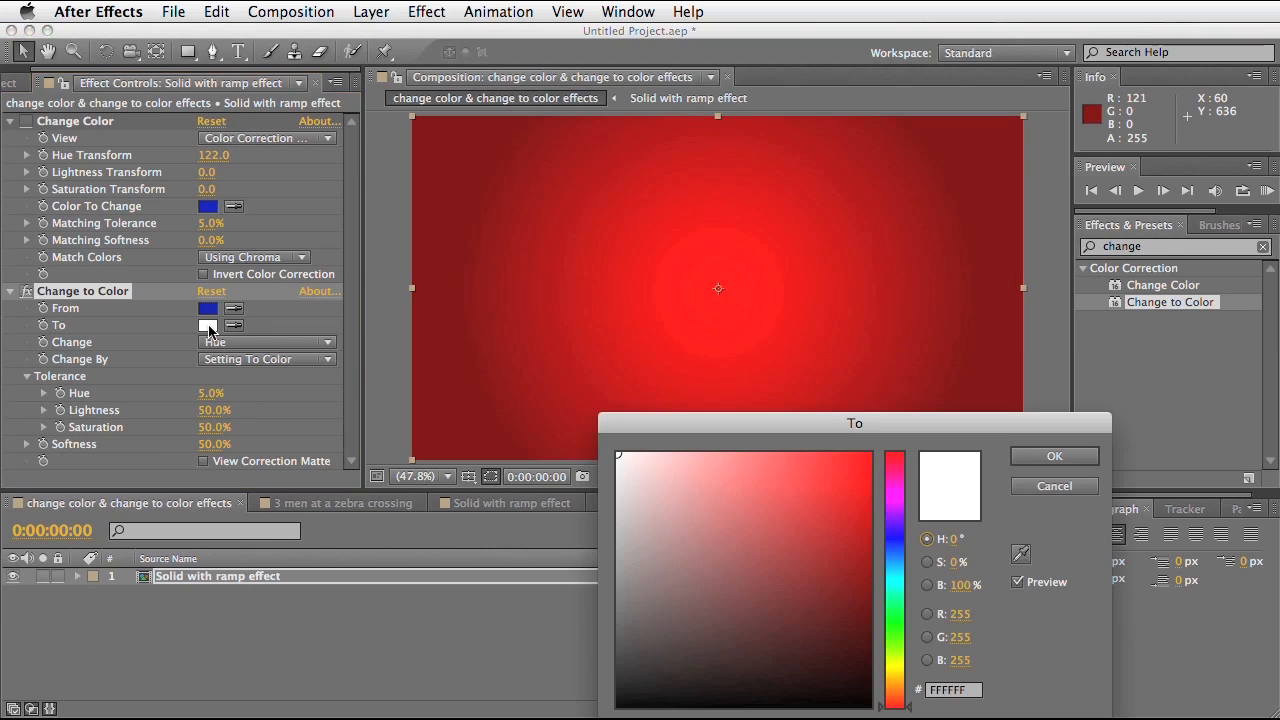
click(840, 482)
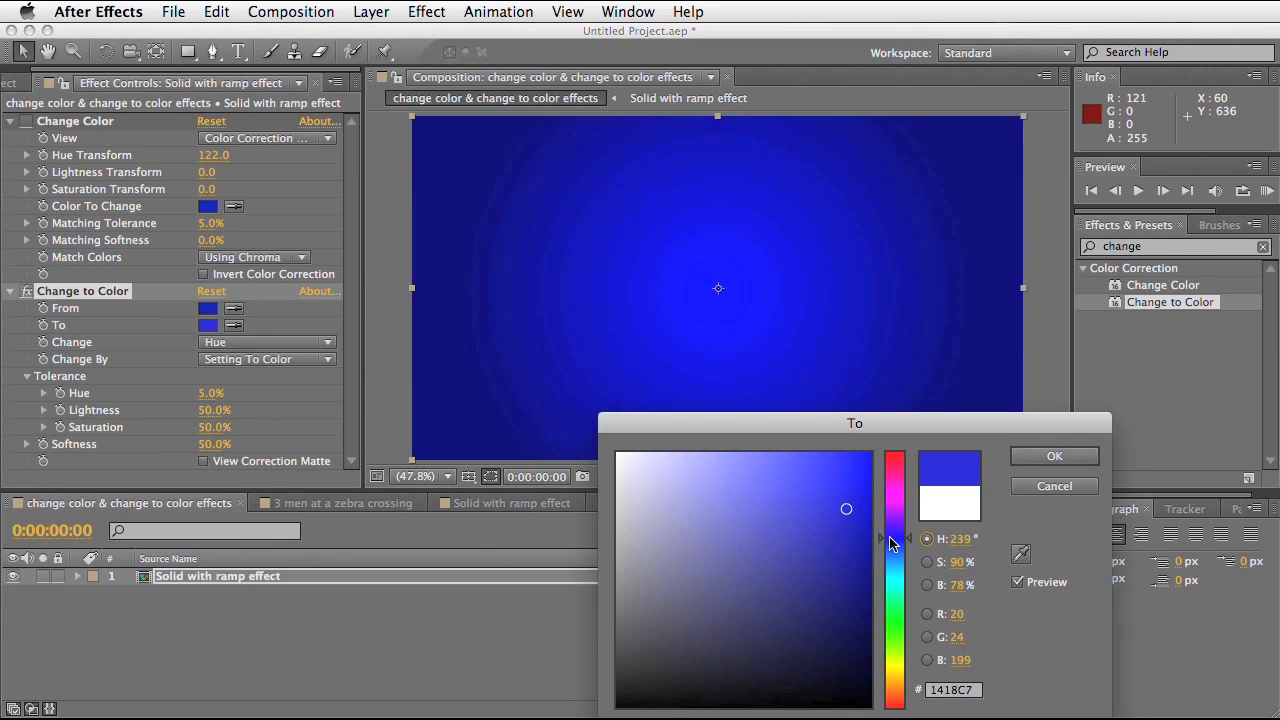
drag(846, 510, 852, 492)
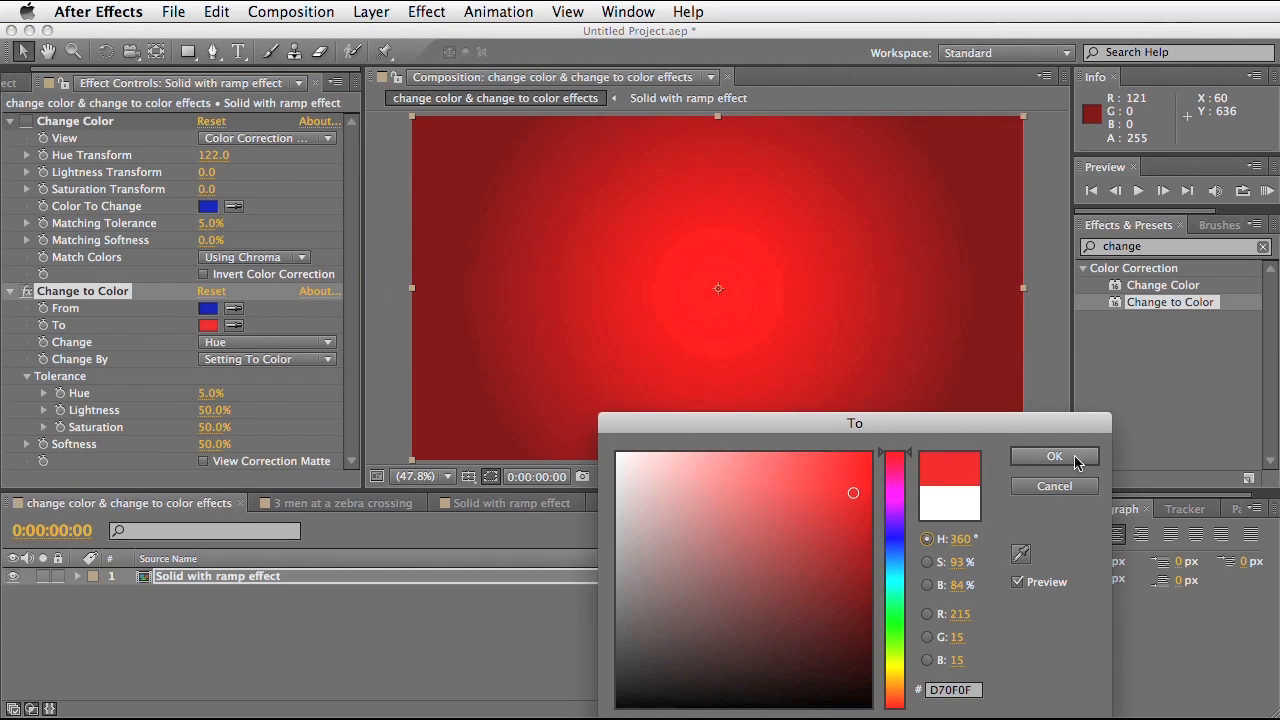
click(1054, 456)
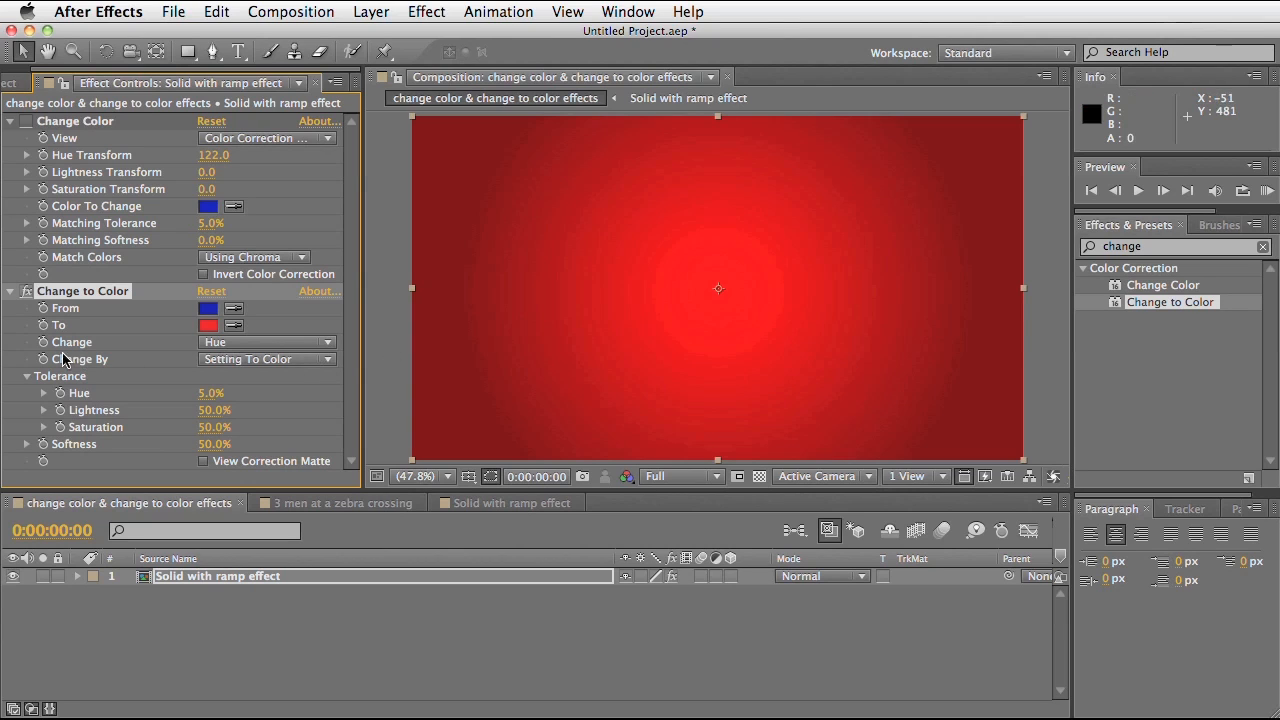
click(268, 342)
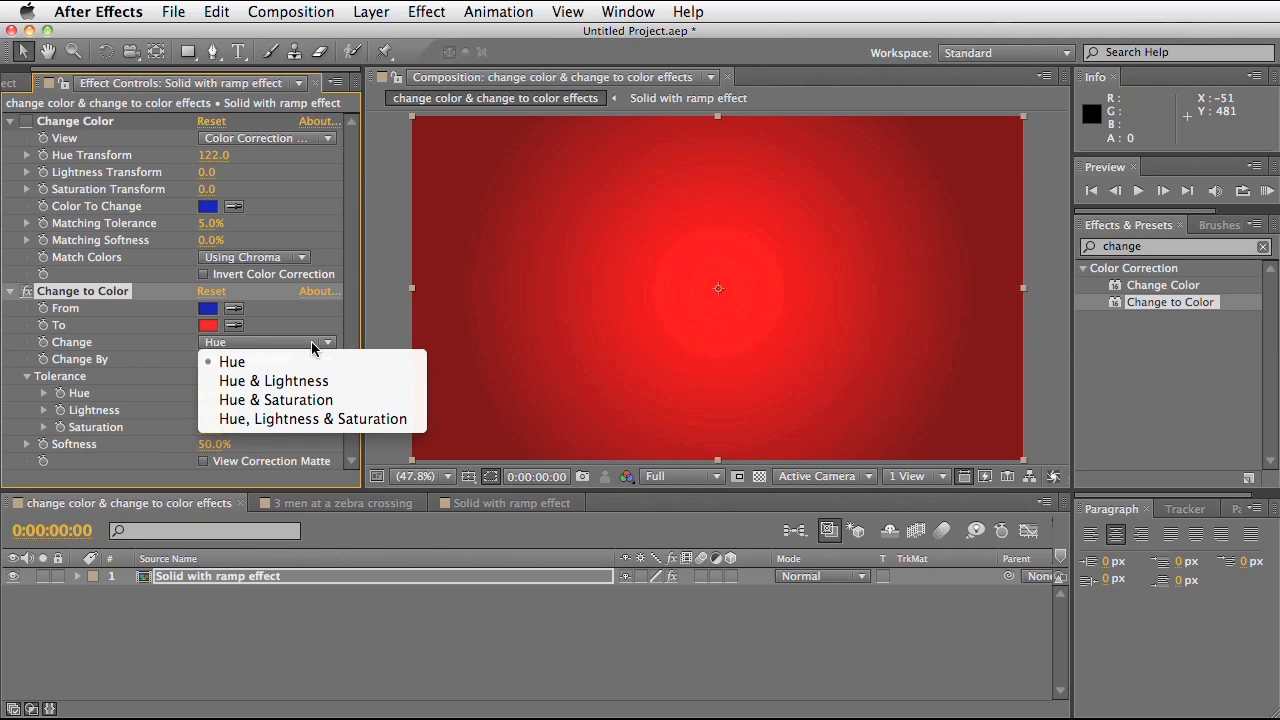
mouse_move(312, 380)
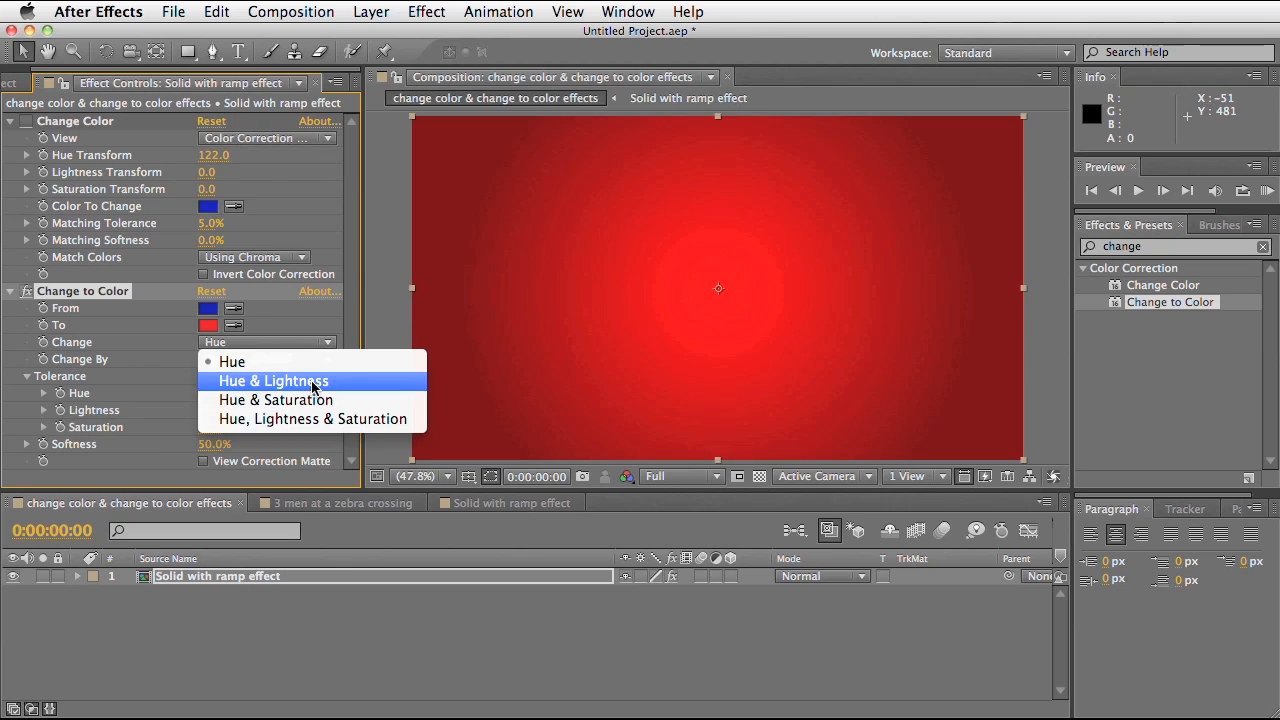
click(272, 380)
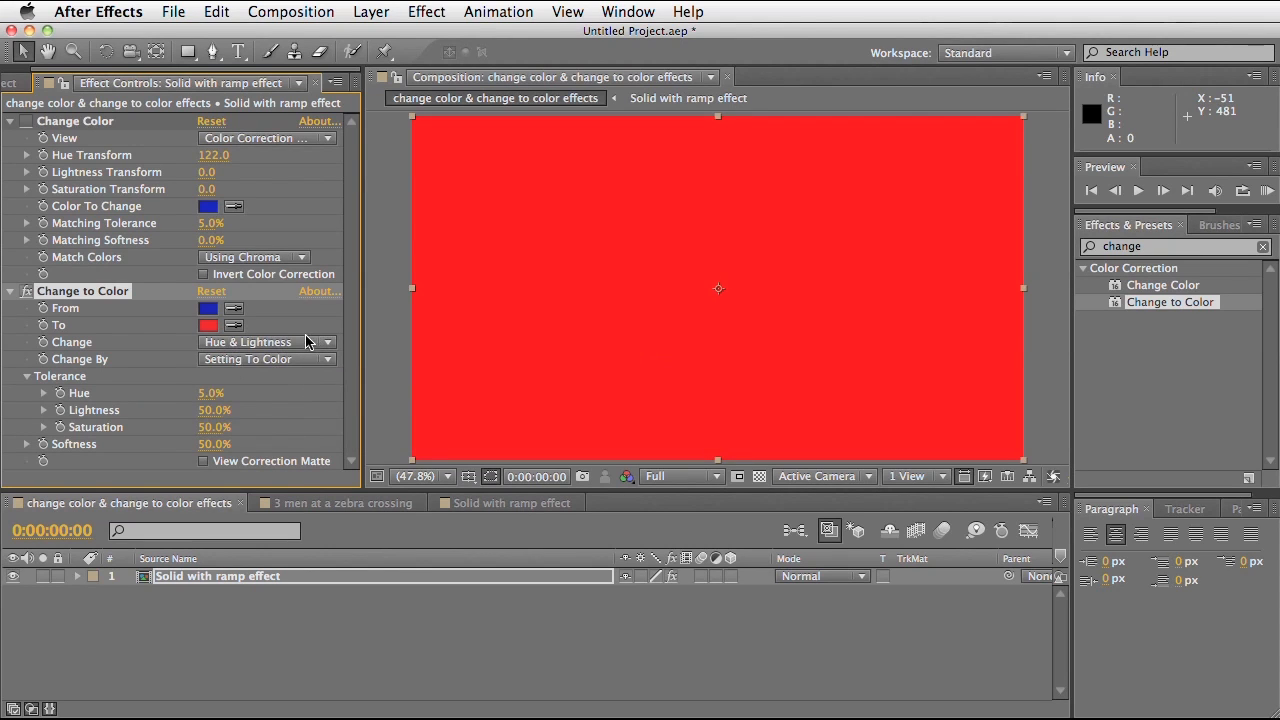
click(268, 342)
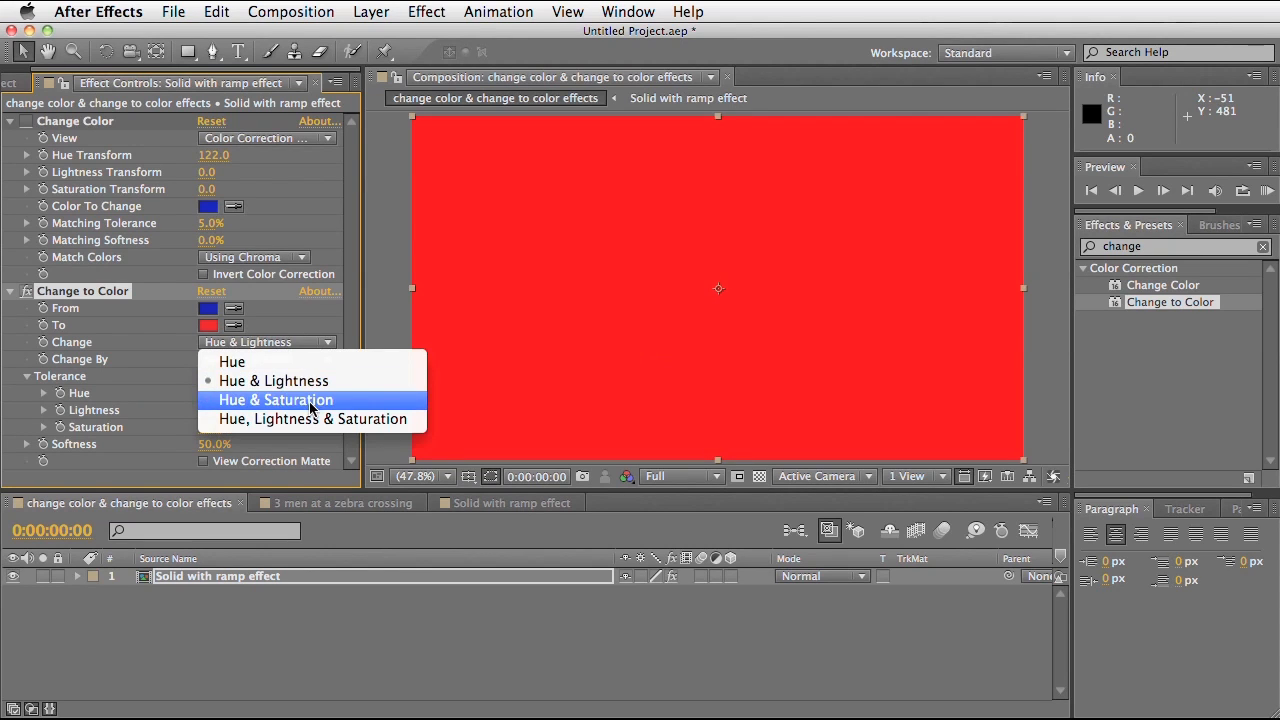
click(276, 400)
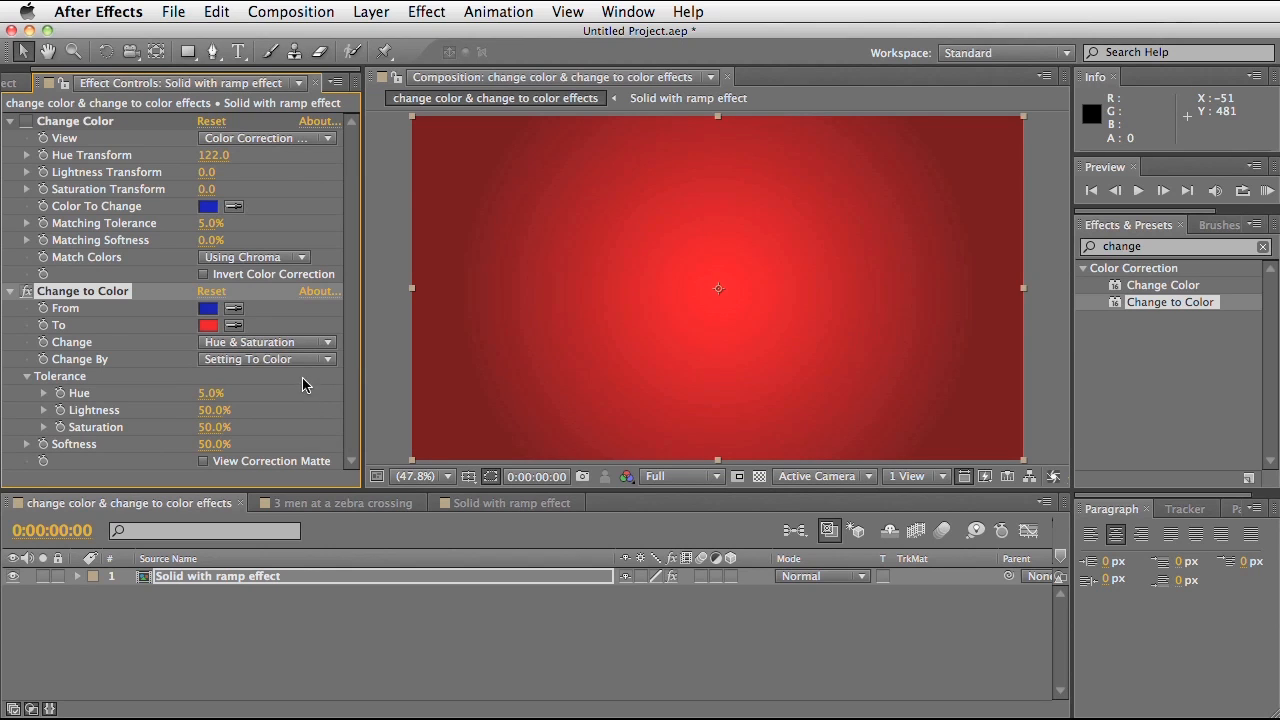
click(264, 342)
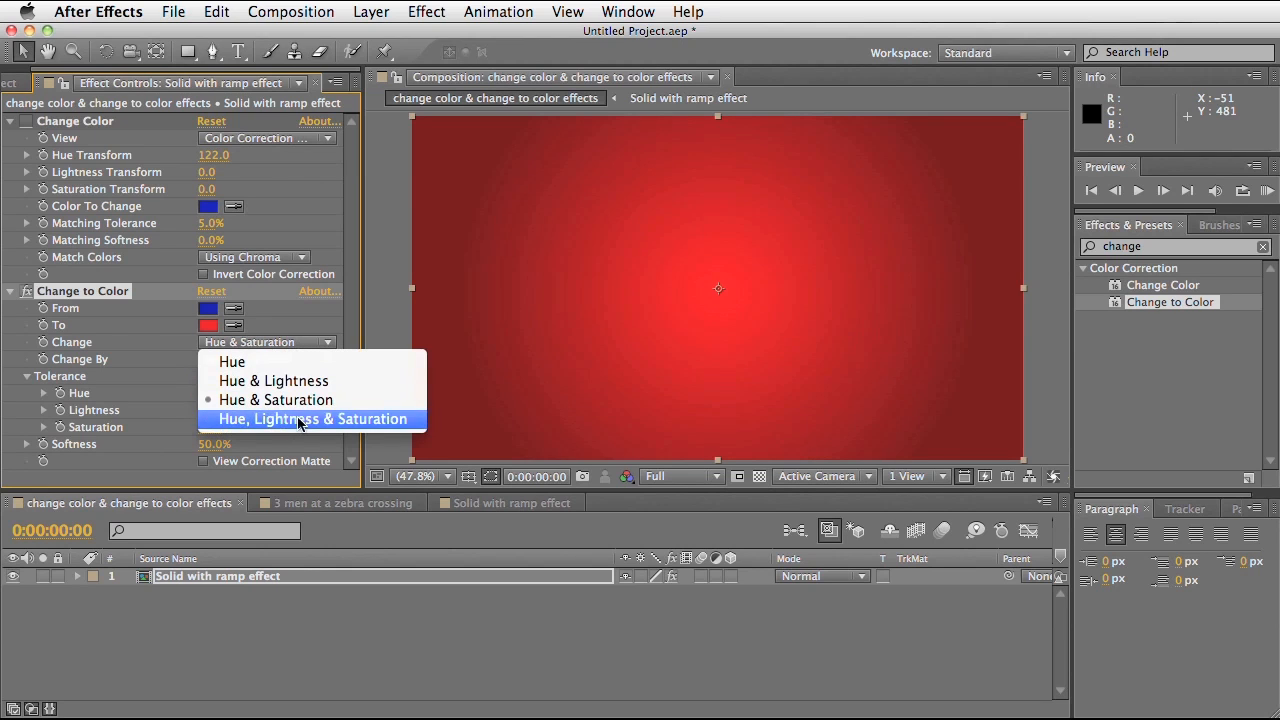
click(312, 418)
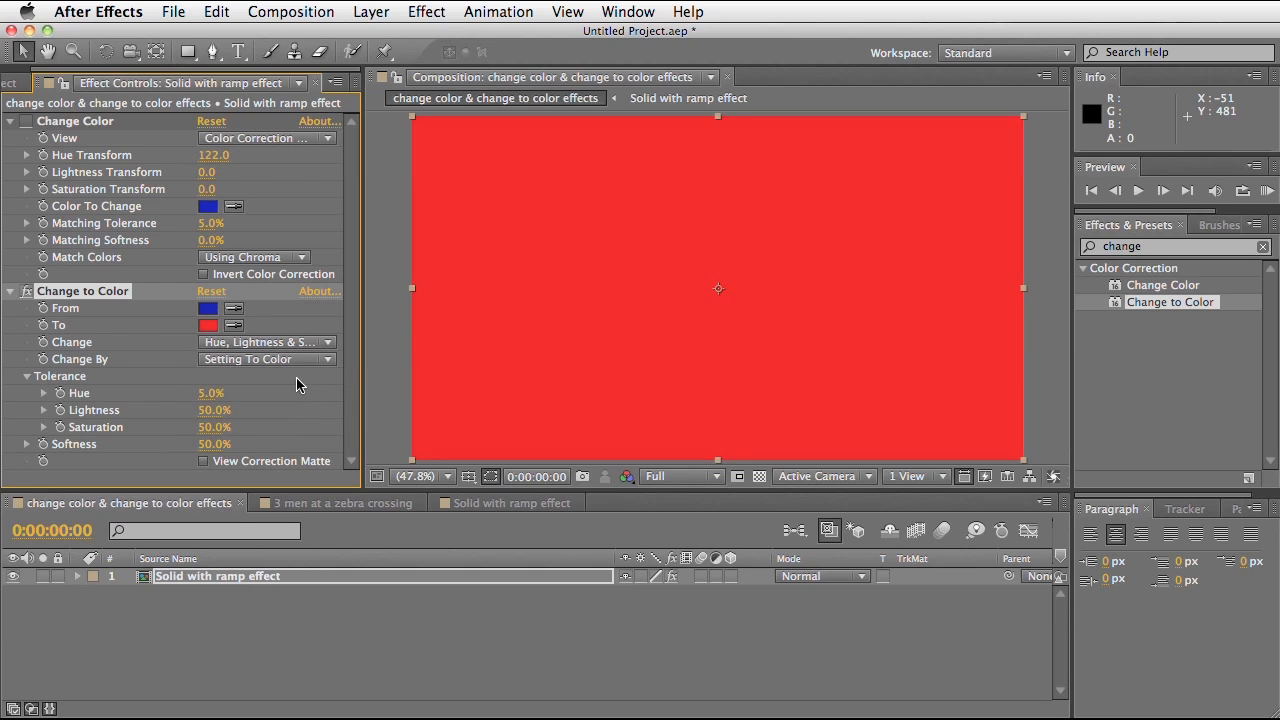
click(264, 340)
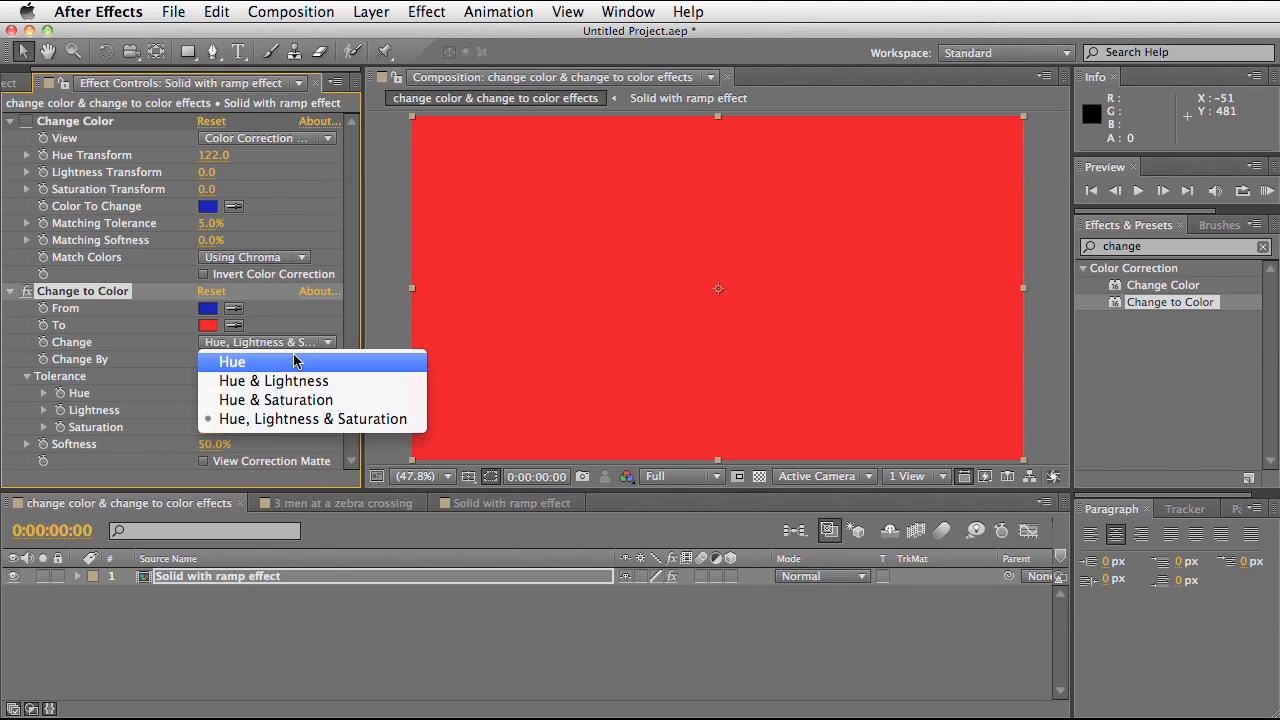
click(232, 360)
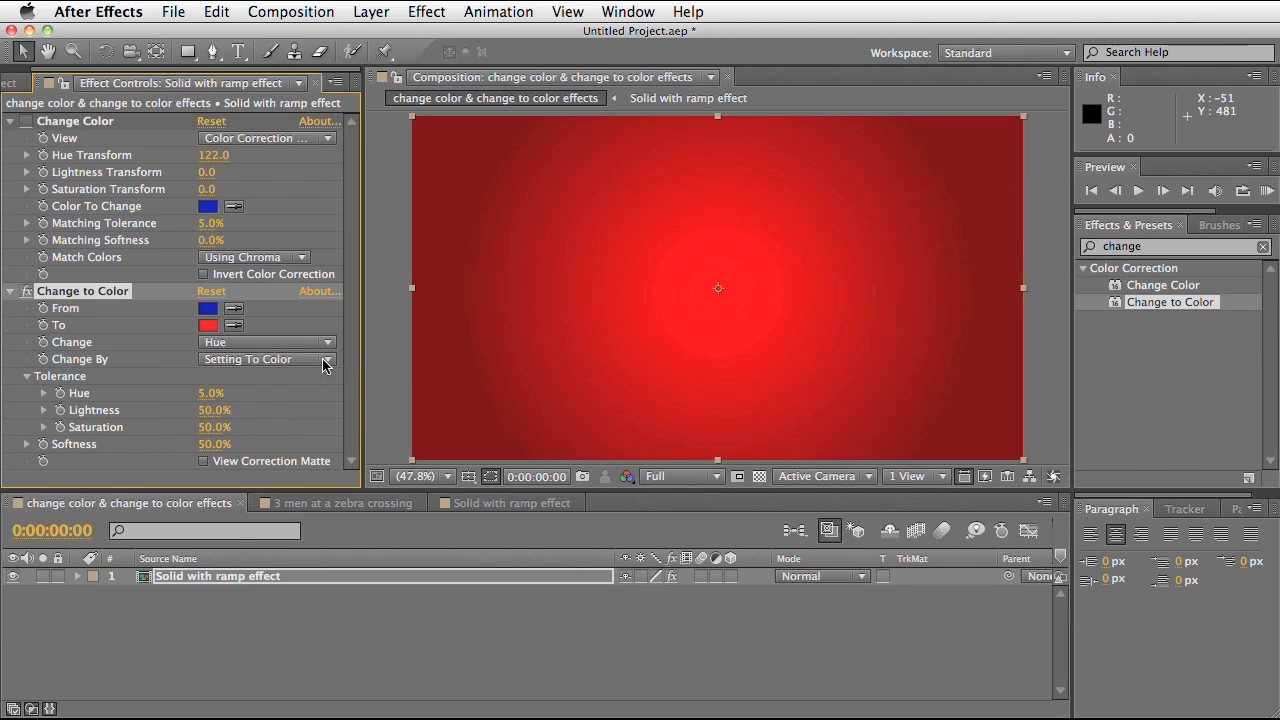
Try Change to Color's gradual transform and hue-and-lightness options, settling on Setting To Color
click(264, 360)
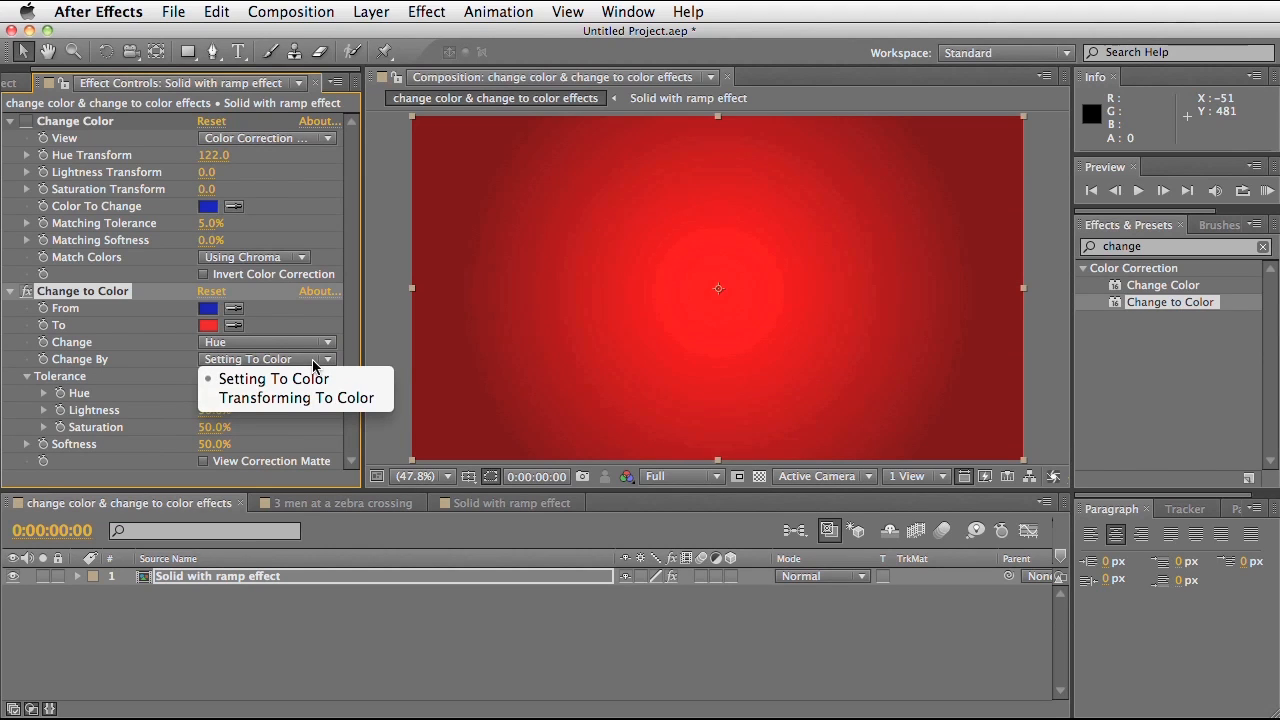
mouse_move(312, 398)
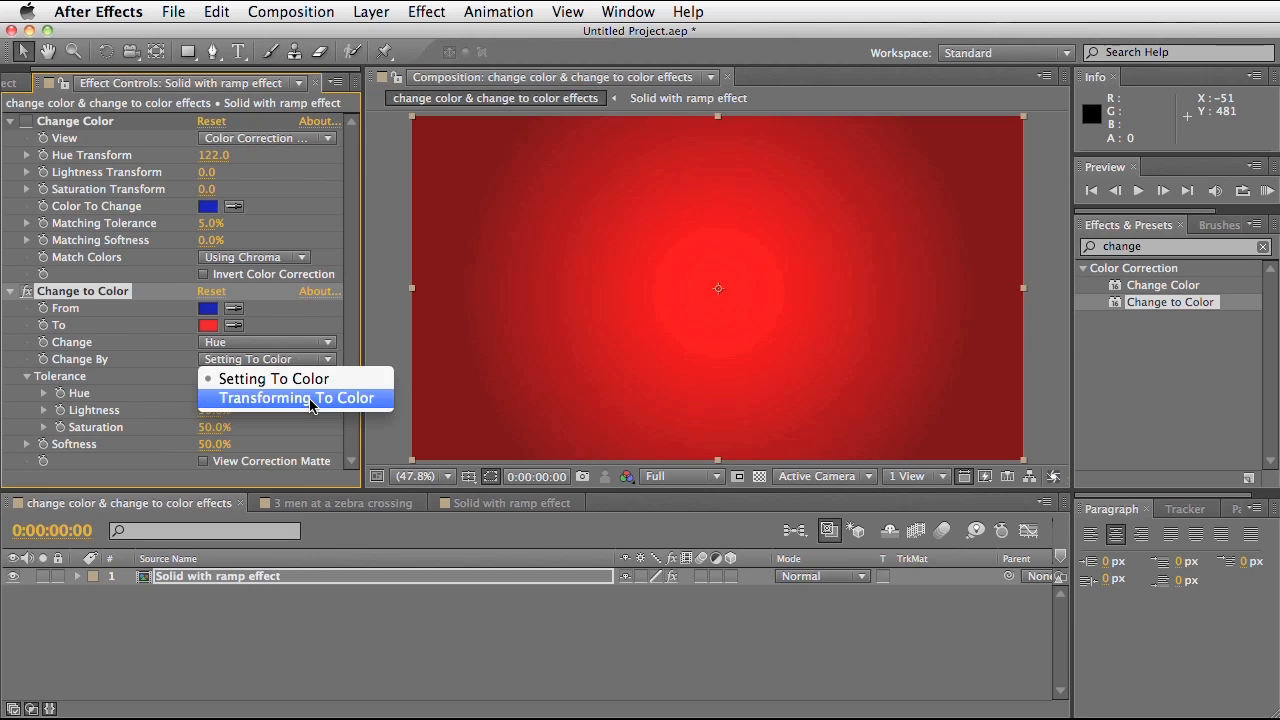
click(296, 398)
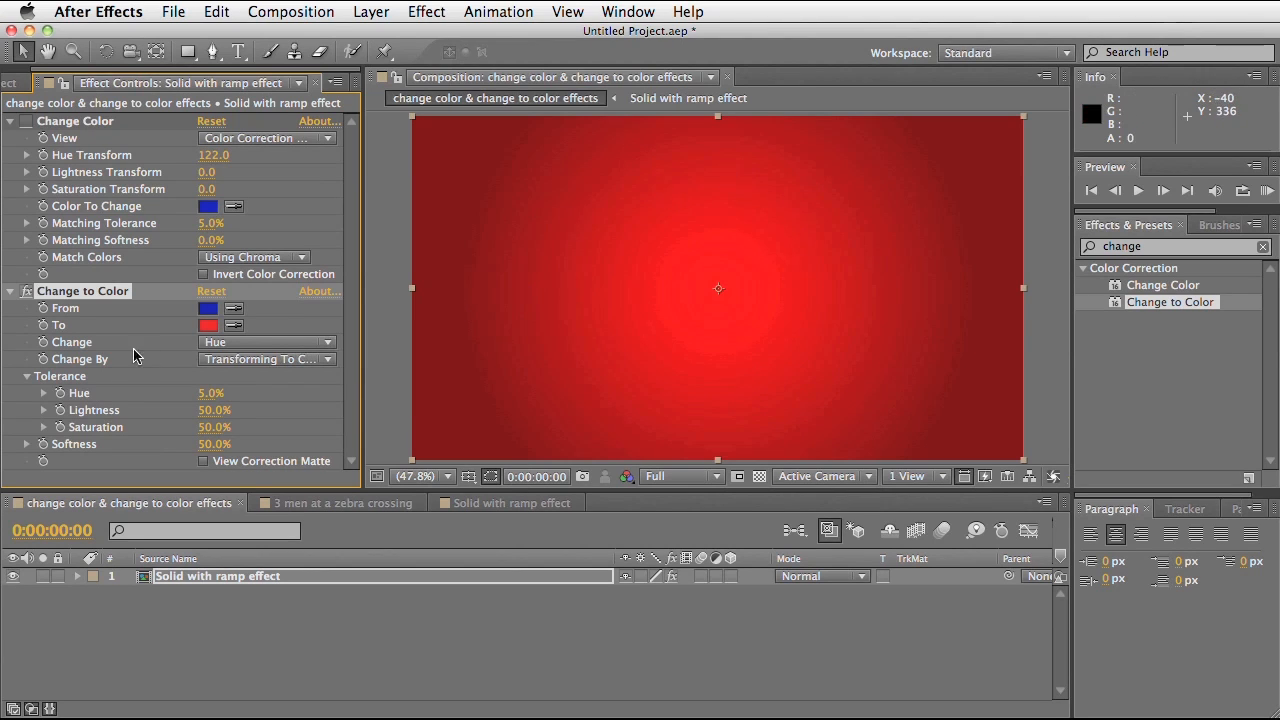
mouse_move(240, 348)
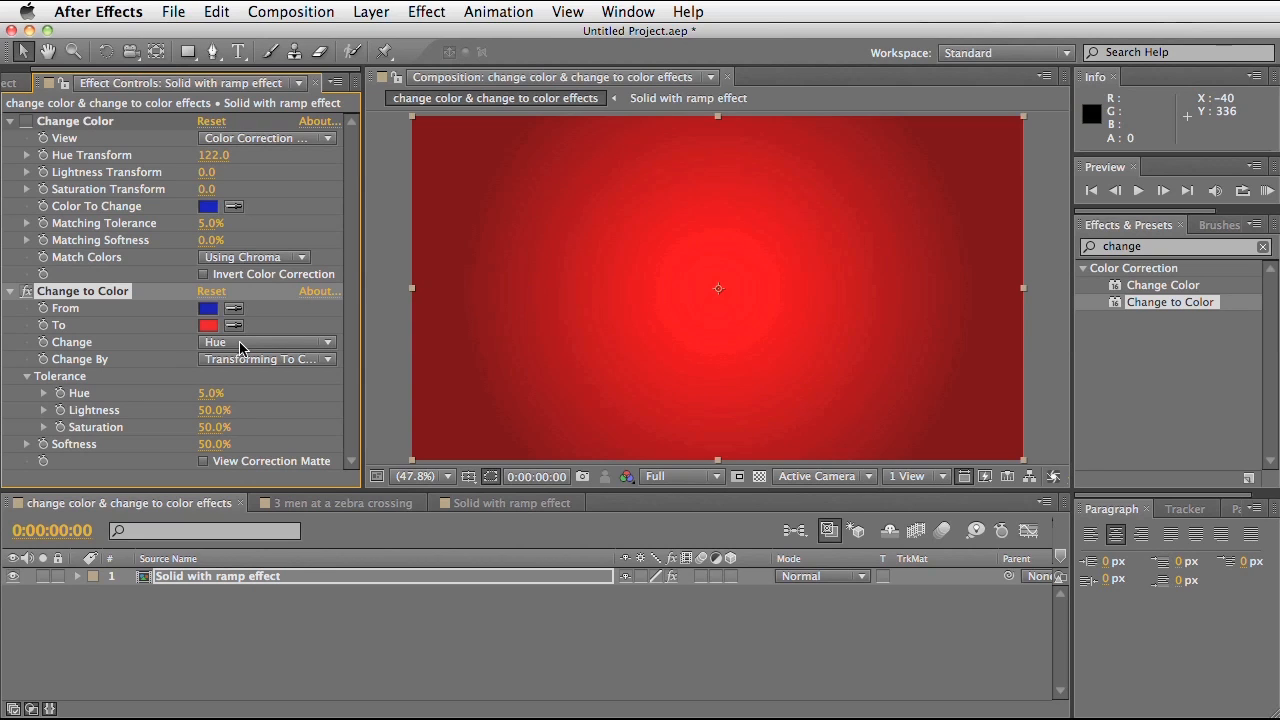
click(264, 340)
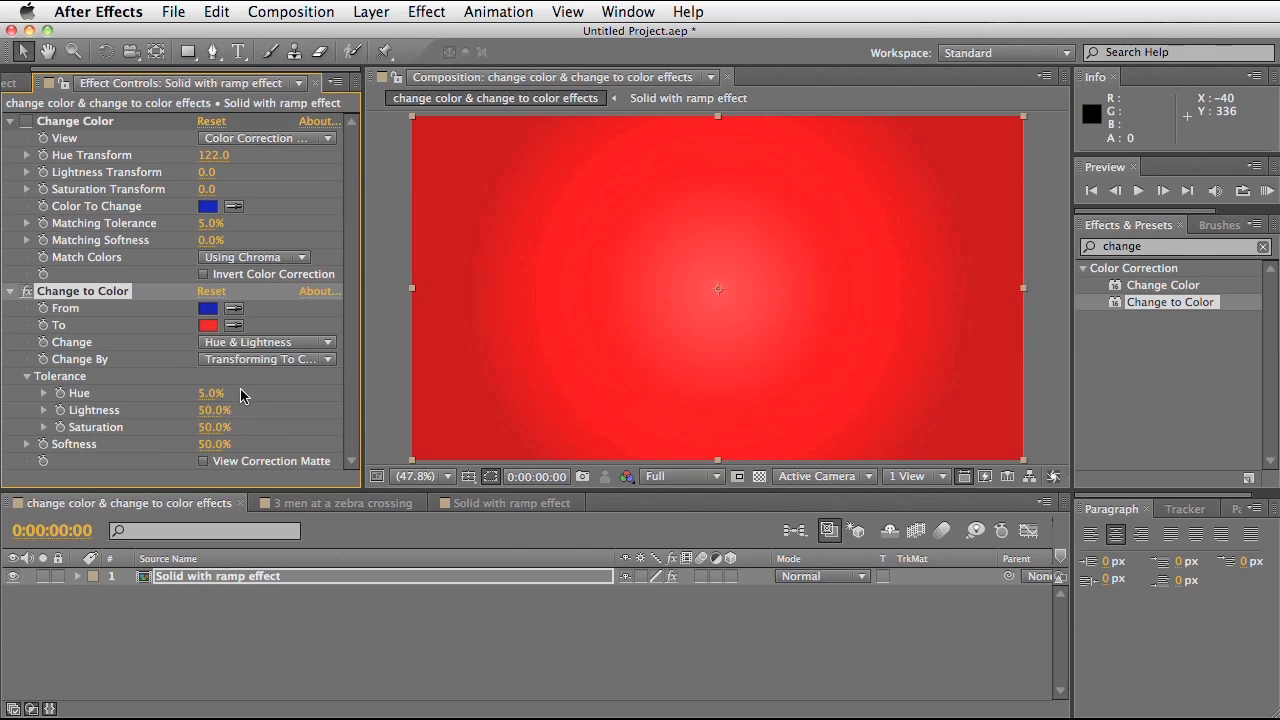
click(264, 342)
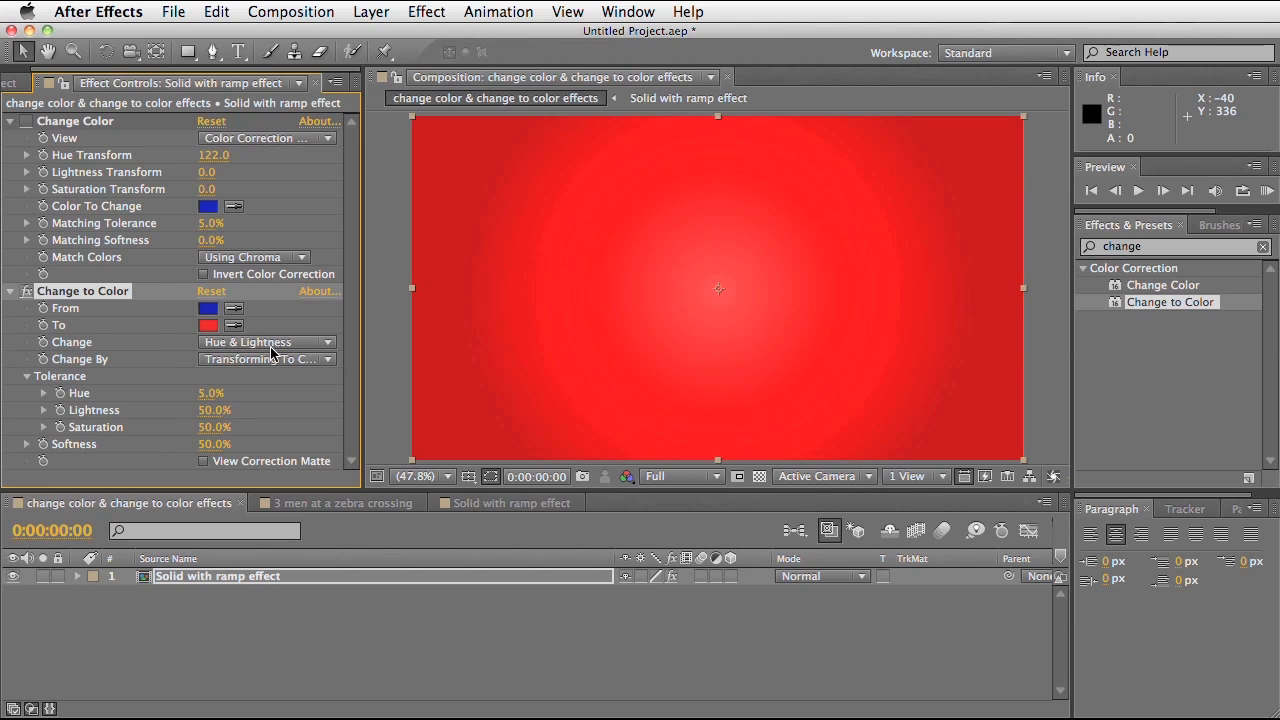
click(264, 360)
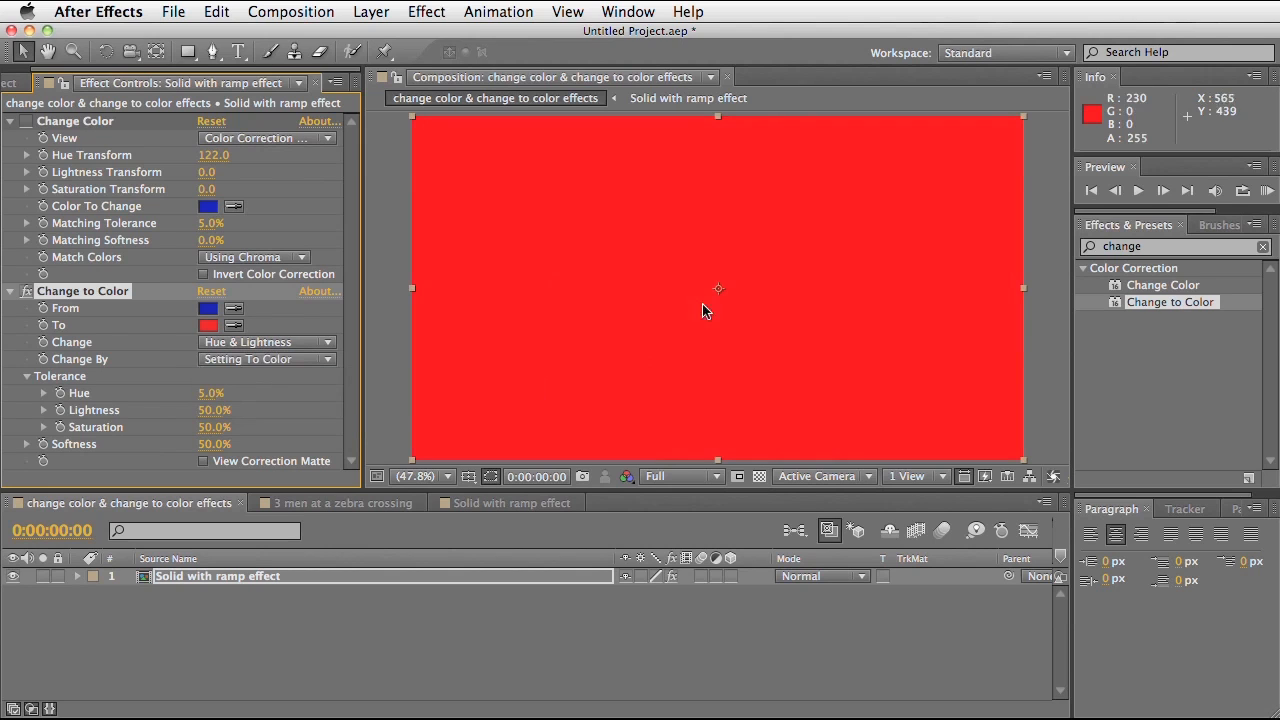
mouse_move(556, 308)
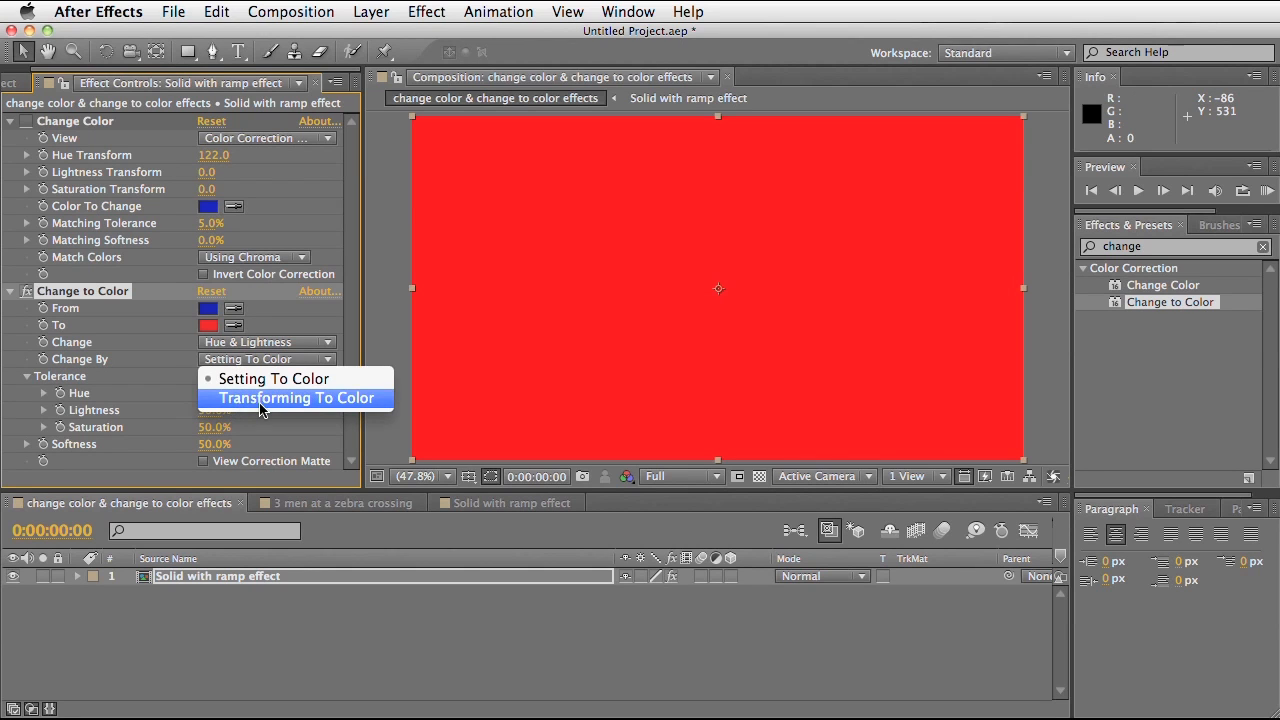
click(294, 398)
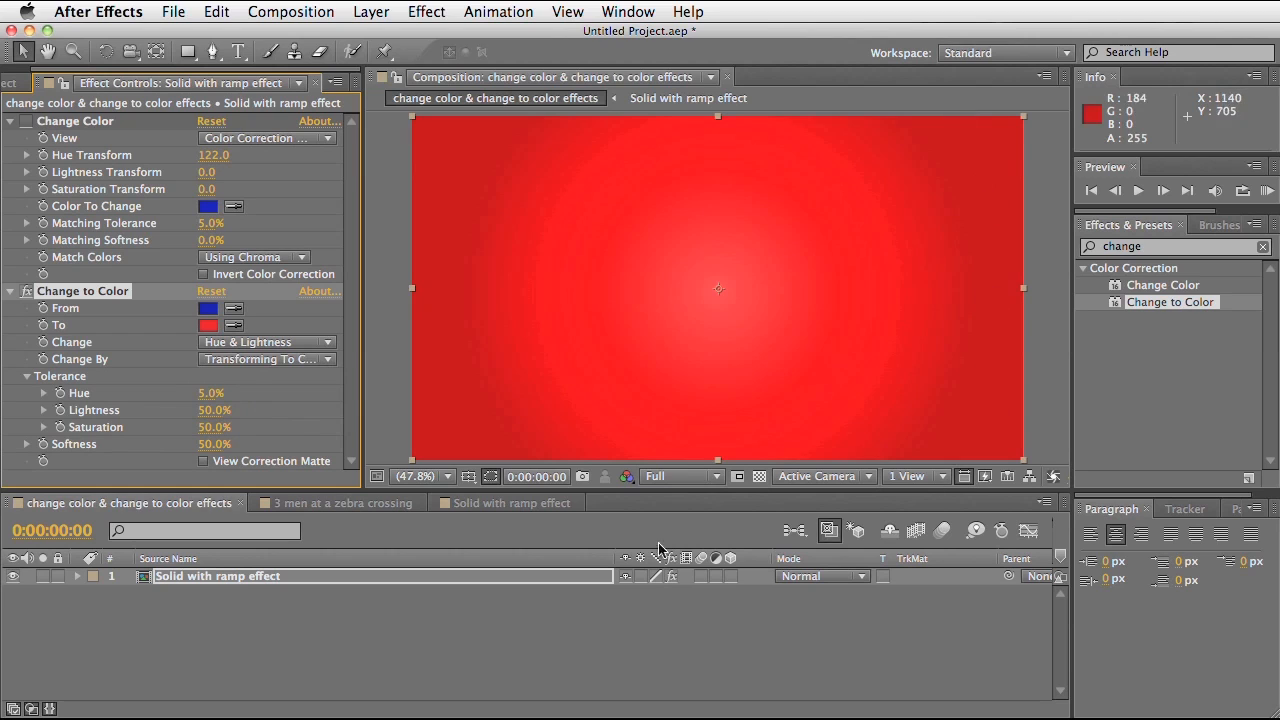
mouse_move(692, 440)
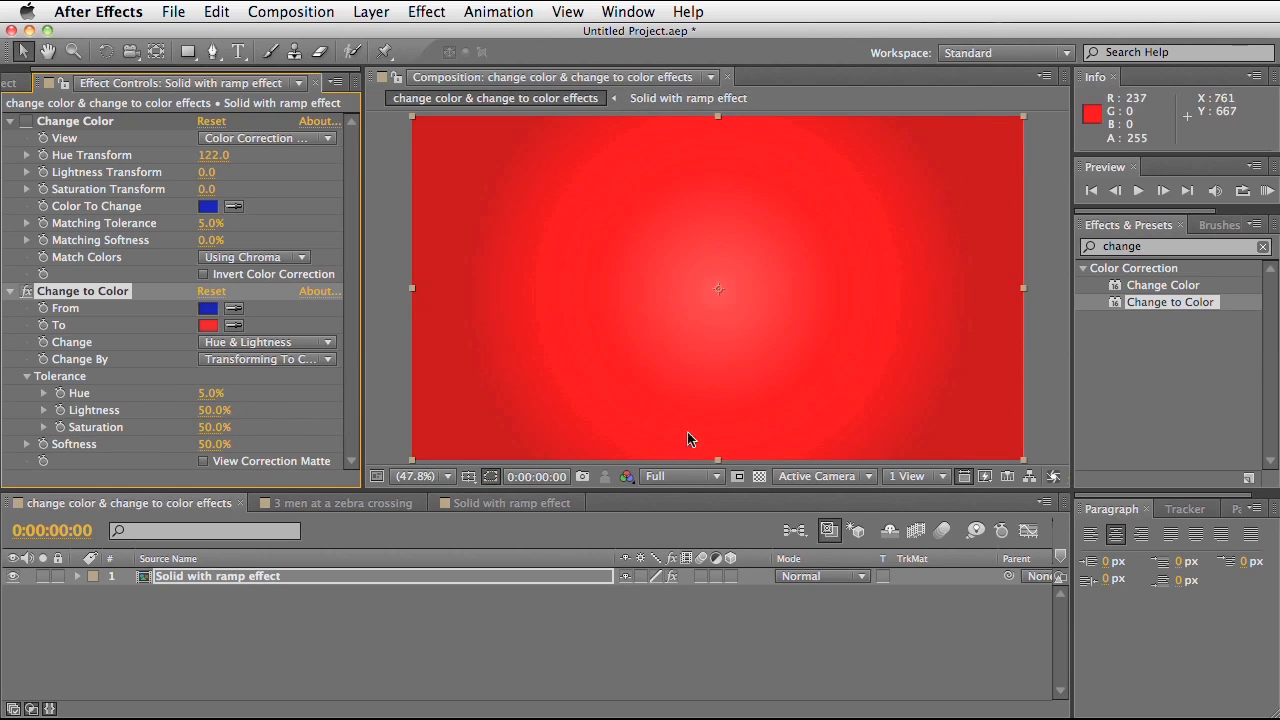
mouse_move(742, 404)
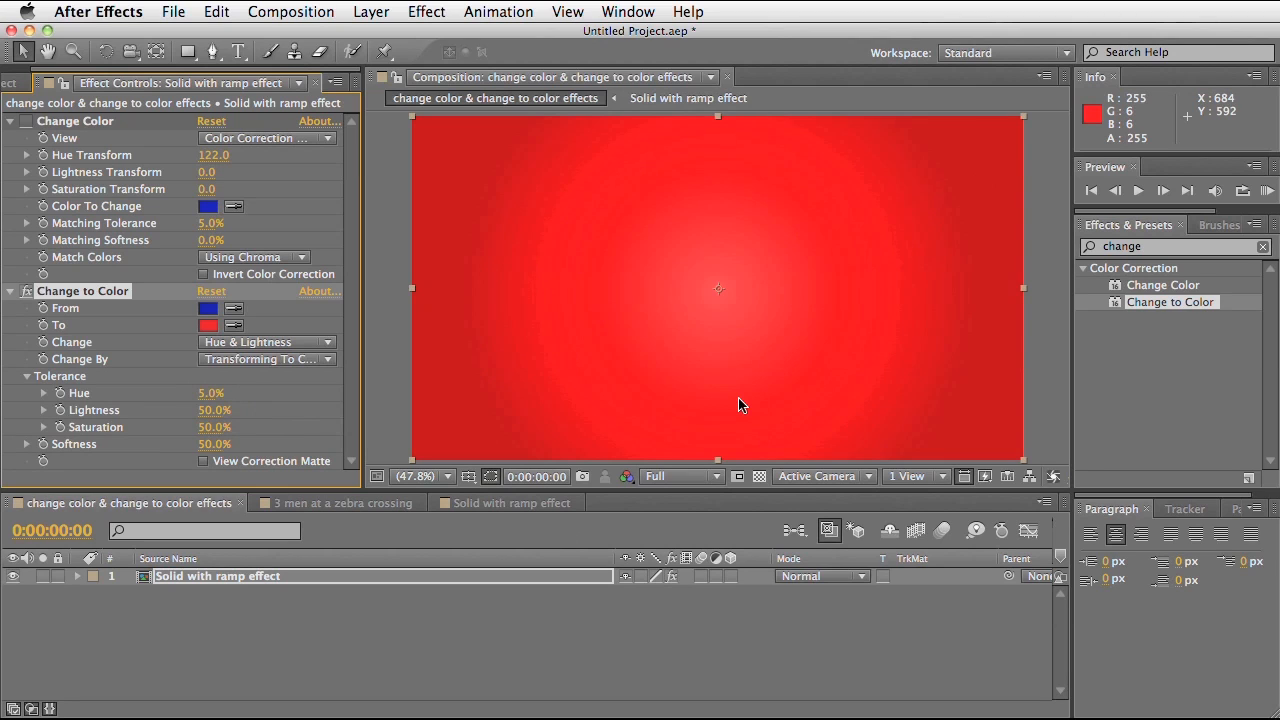
mouse_move(610, 384)
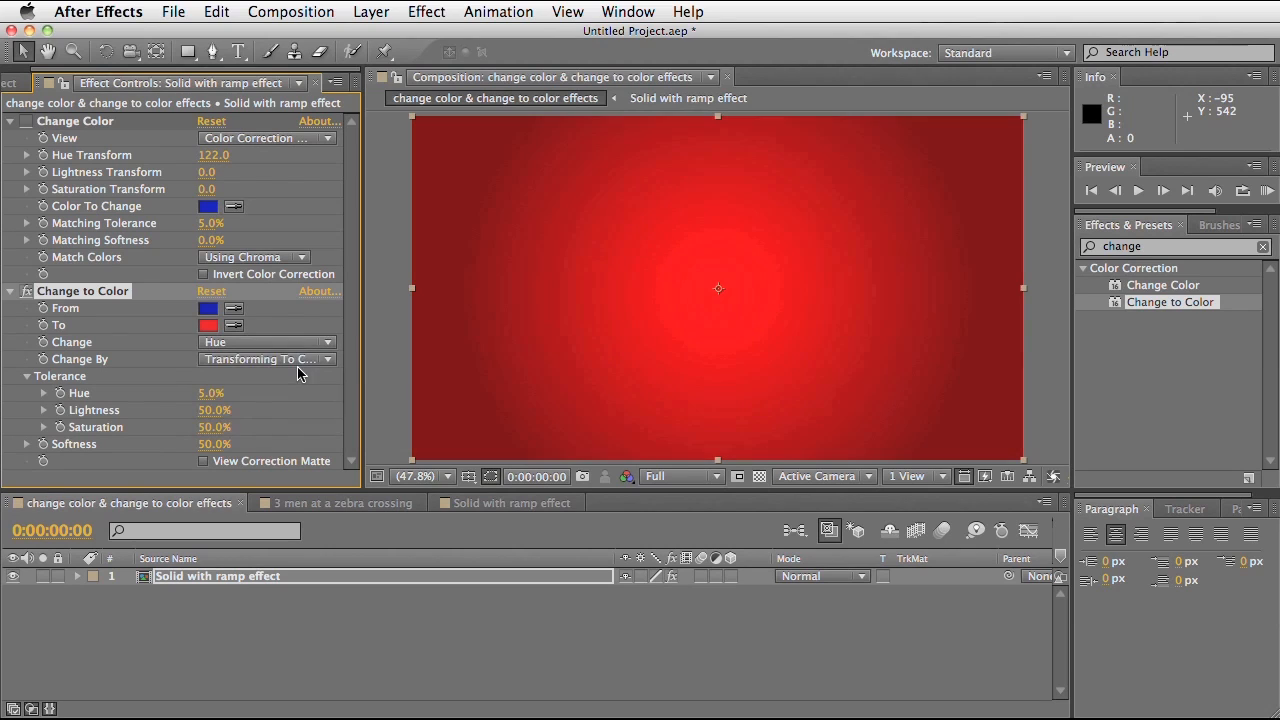
click(264, 360)
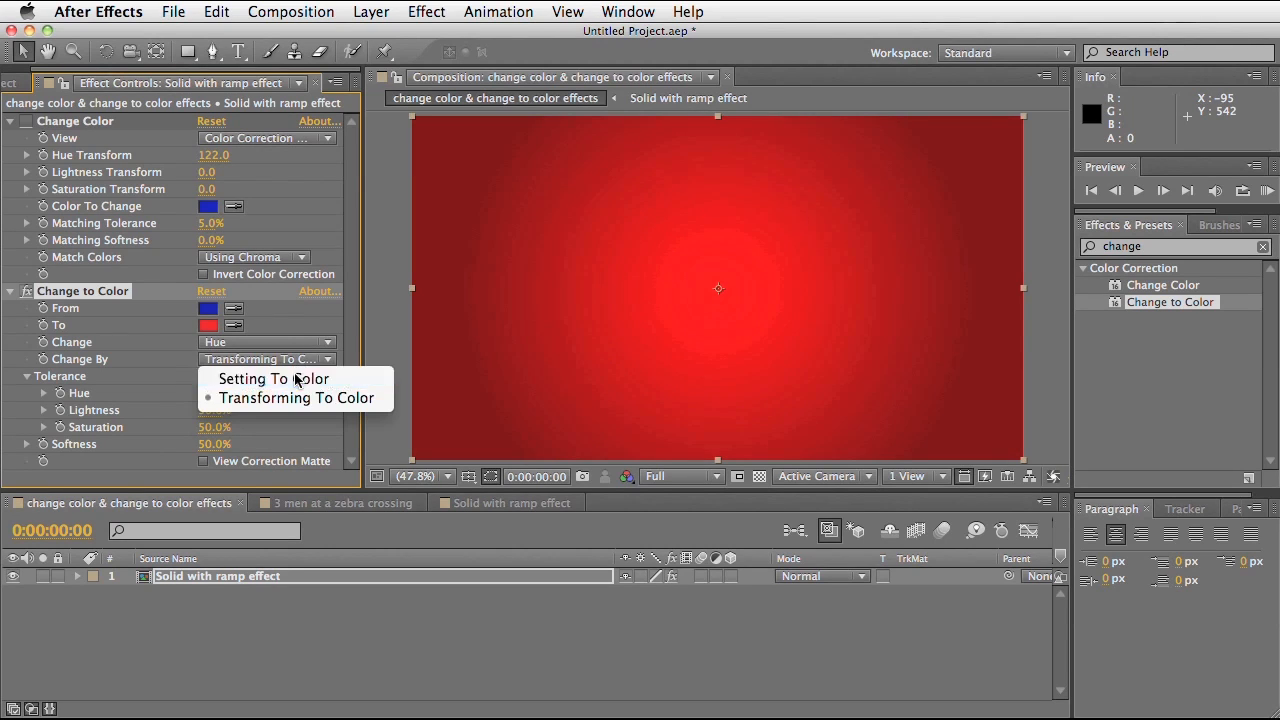
click(272, 378)
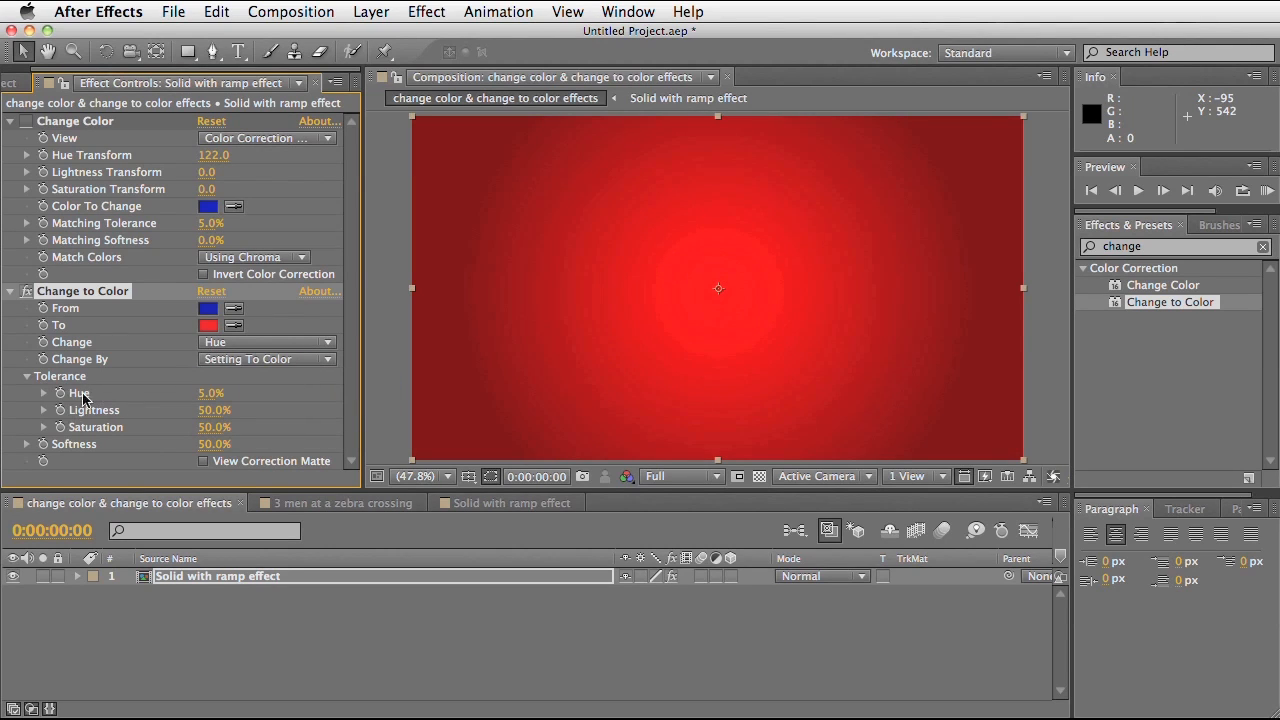
mouse_move(124, 402)
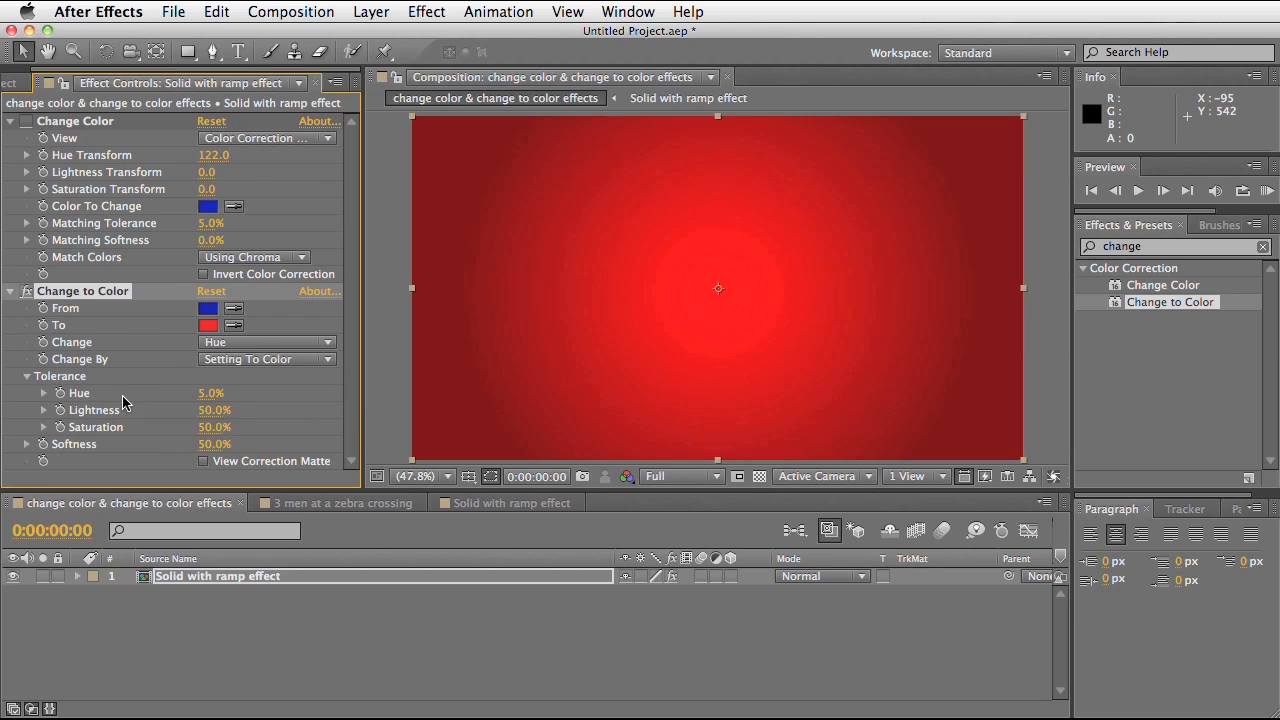
mouse_move(100, 230)
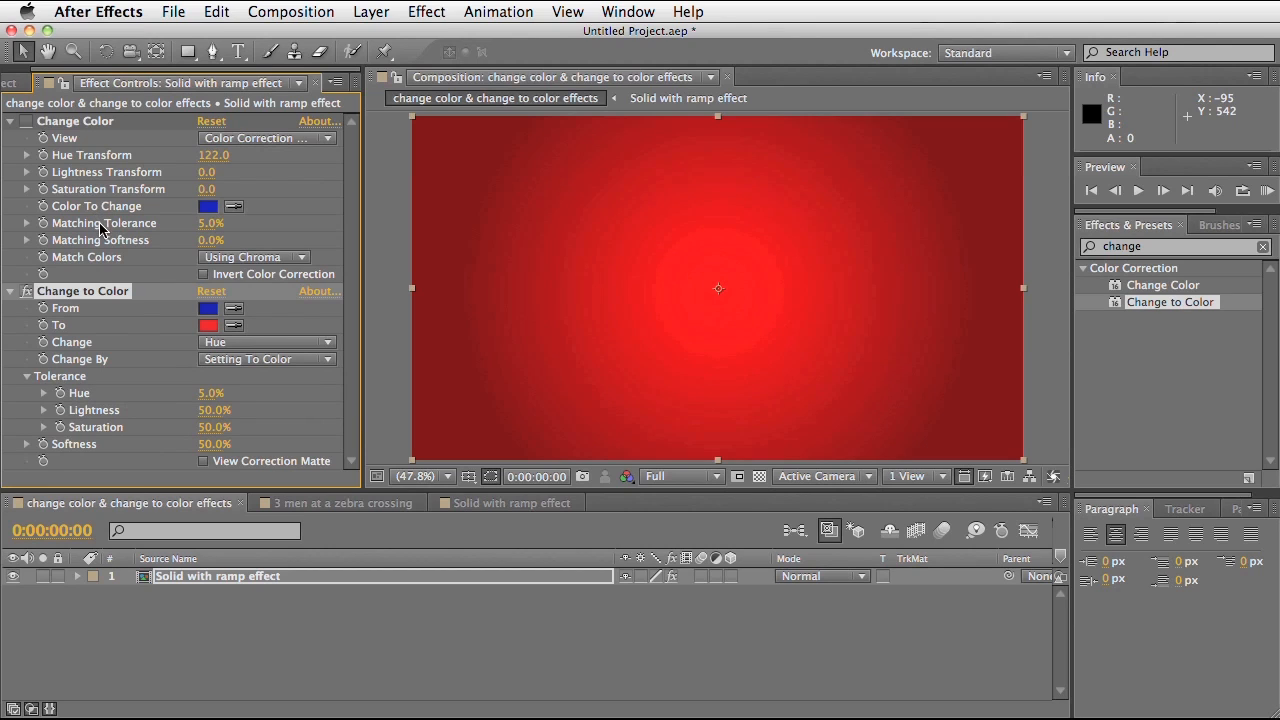
mouse_move(72, 400)
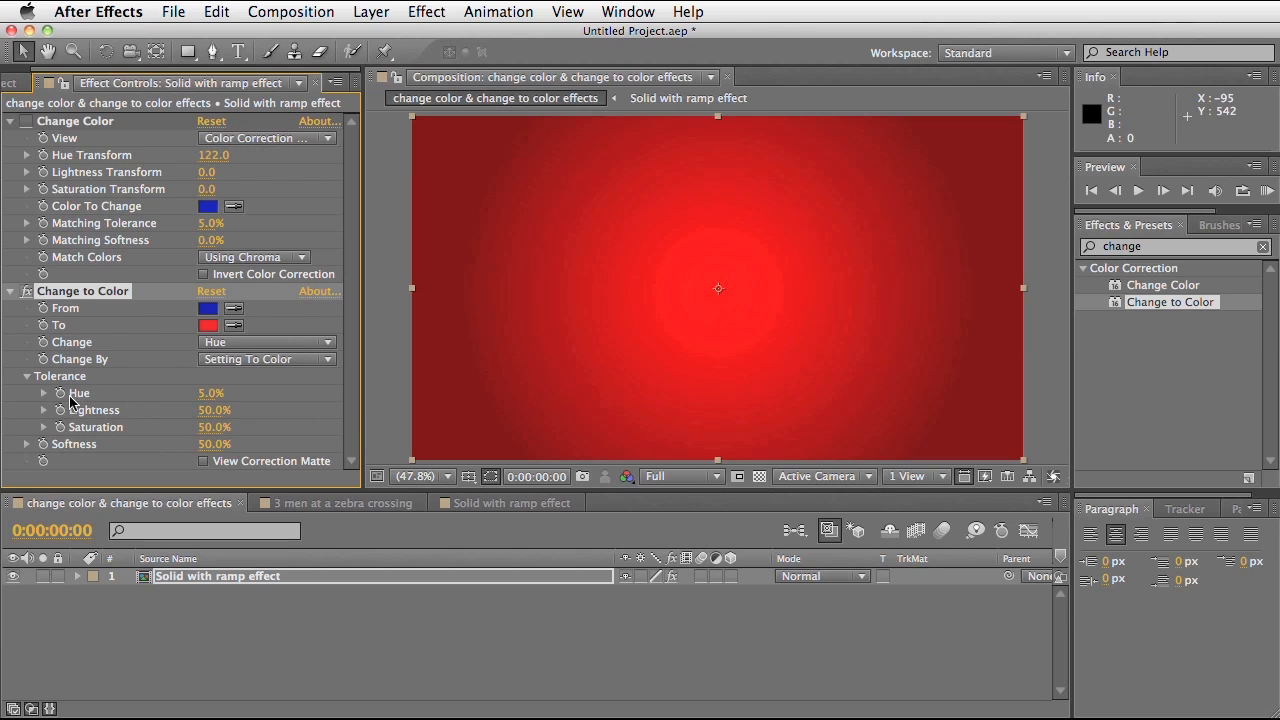
mouse_move(144, 396)
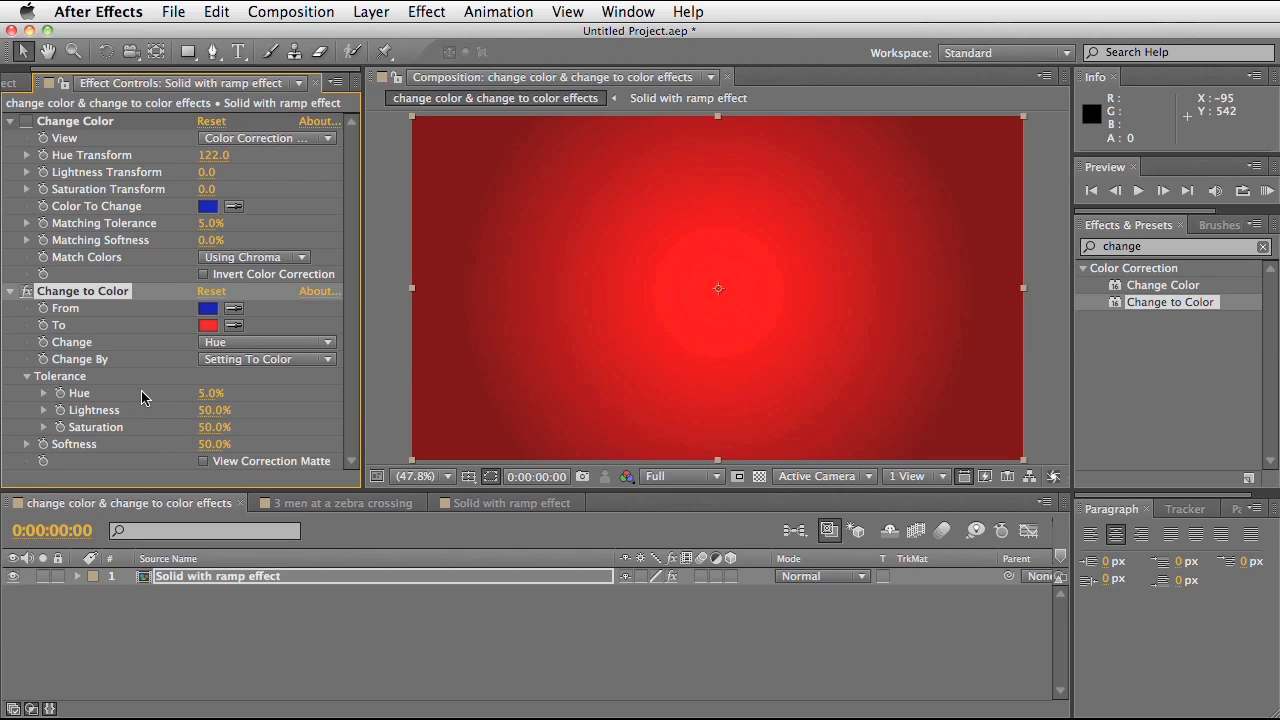
mouse_move(158, 408)
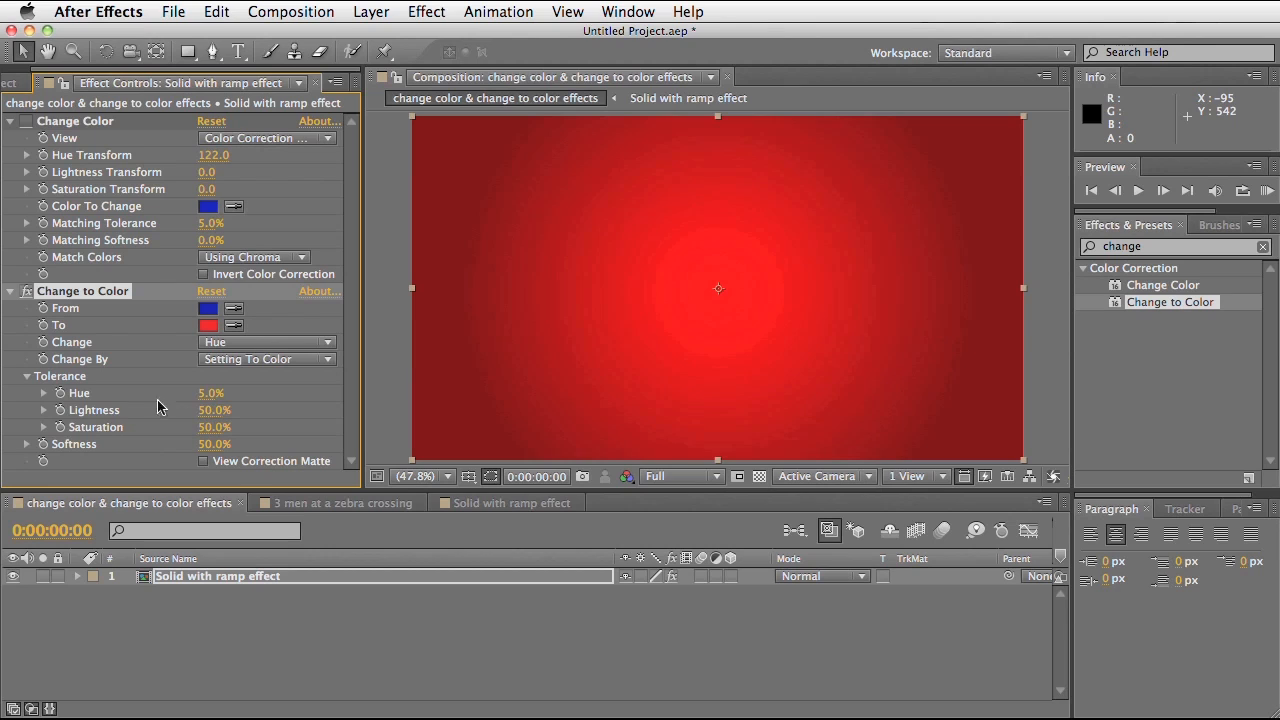
mouse_move(208, 408)
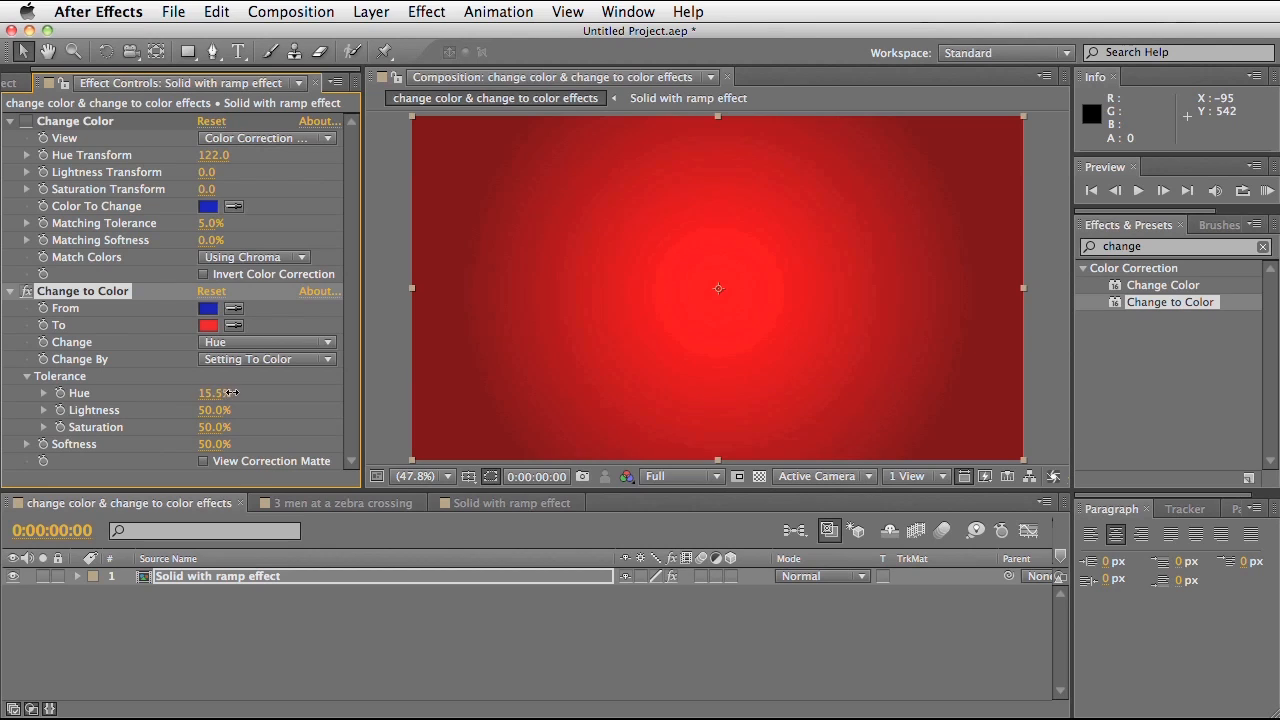
Scrub Hue tolerance back to 3.0% and raise Lightness tolerance to 62.5%
drag(216, 392, 276, 392)
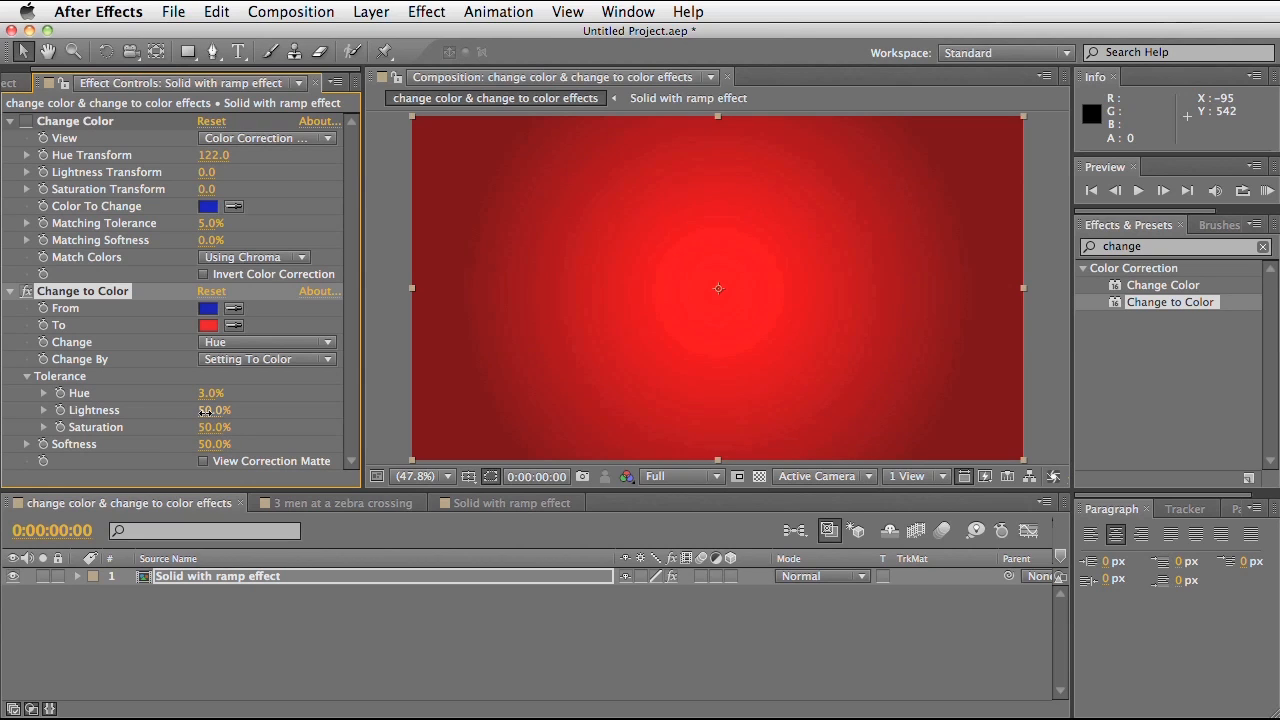
drag(216, 410, 224, 410)
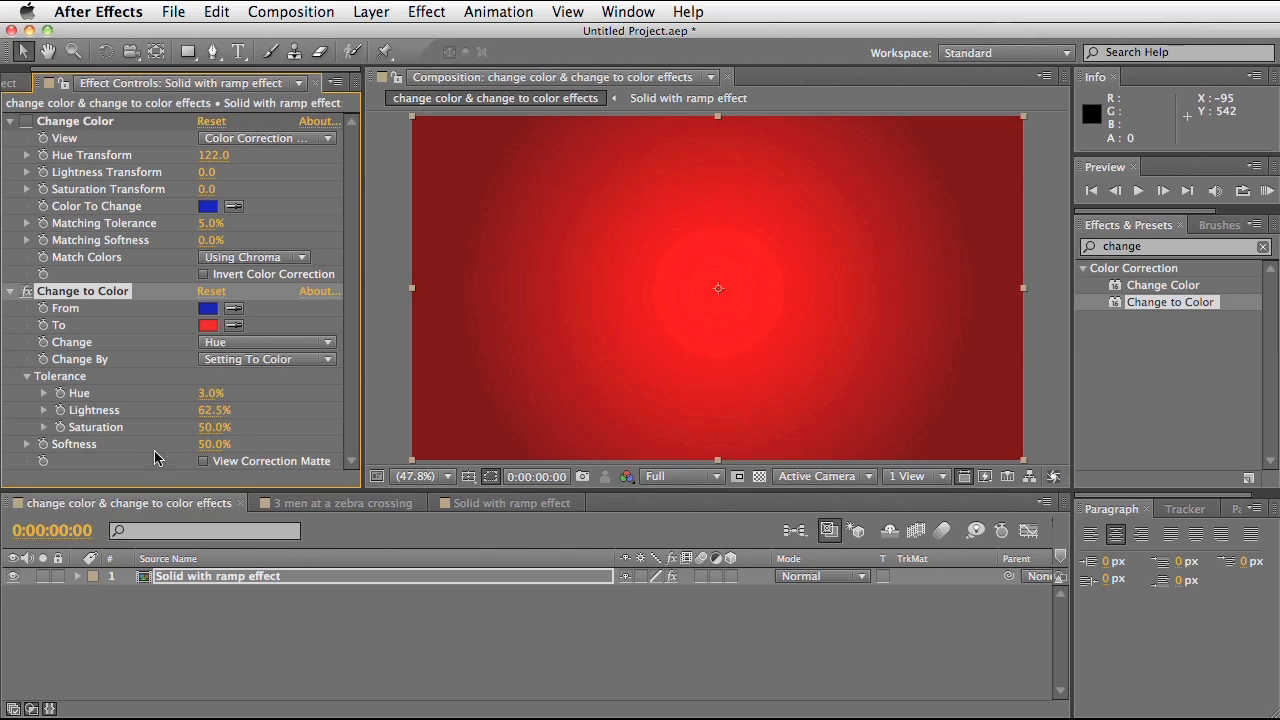
mouse_move(204, 438)
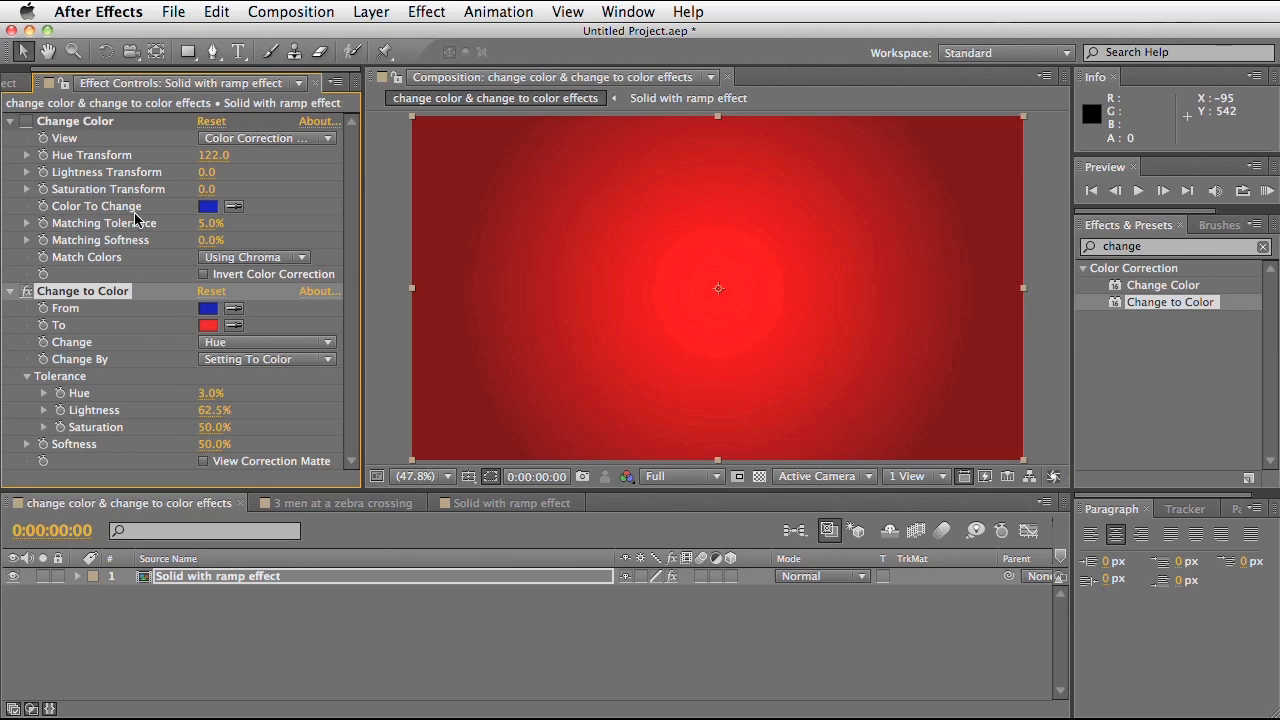
mouse_move(180, 266)
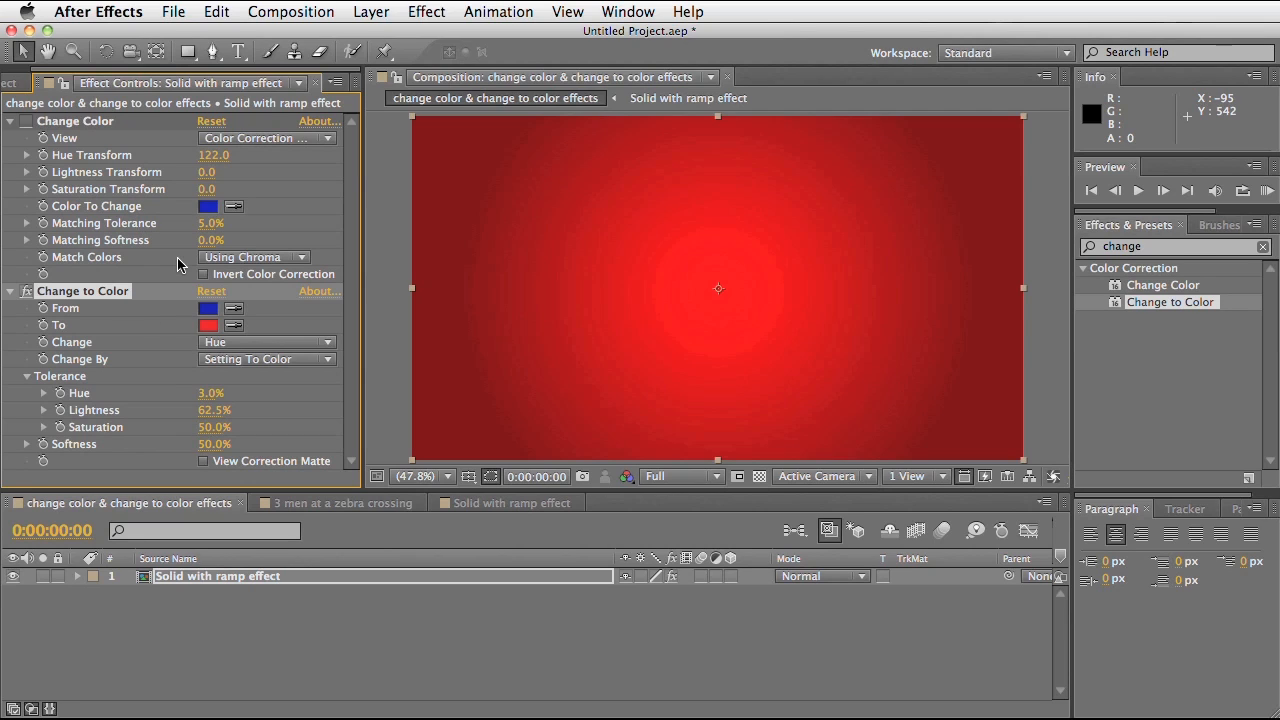
mouse_move(144, 396)
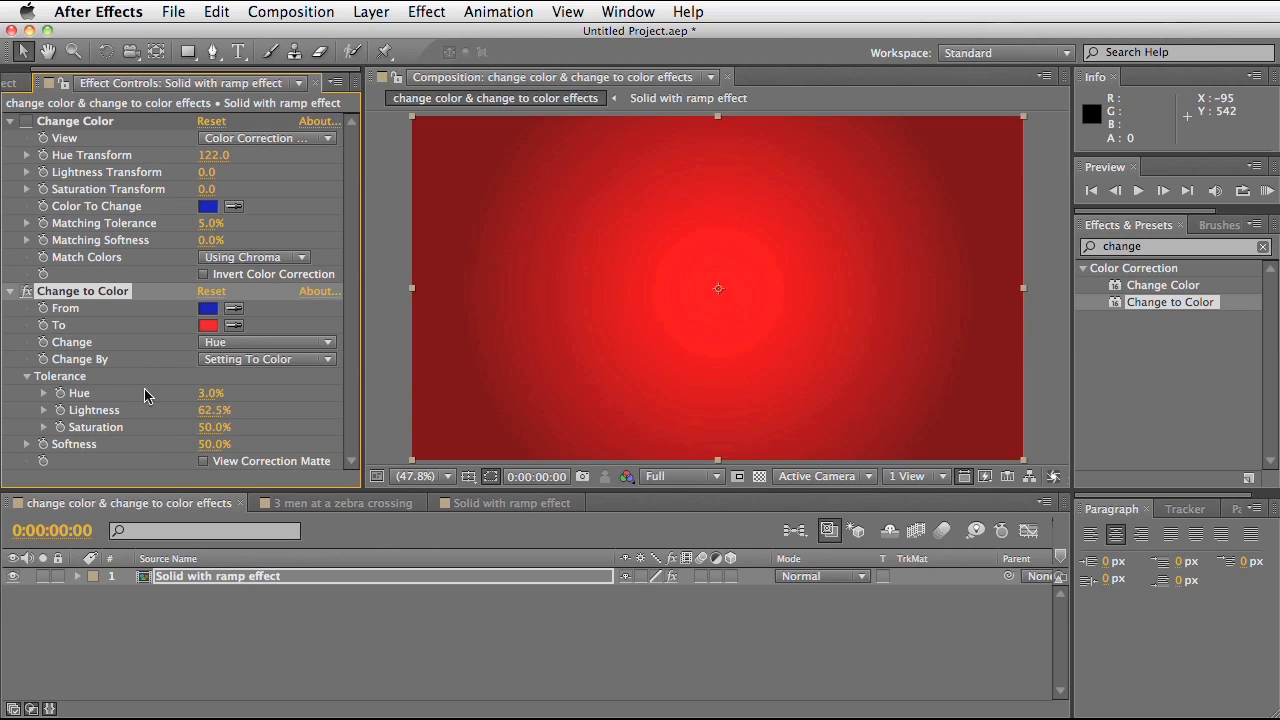
mouse_move(120, 456)
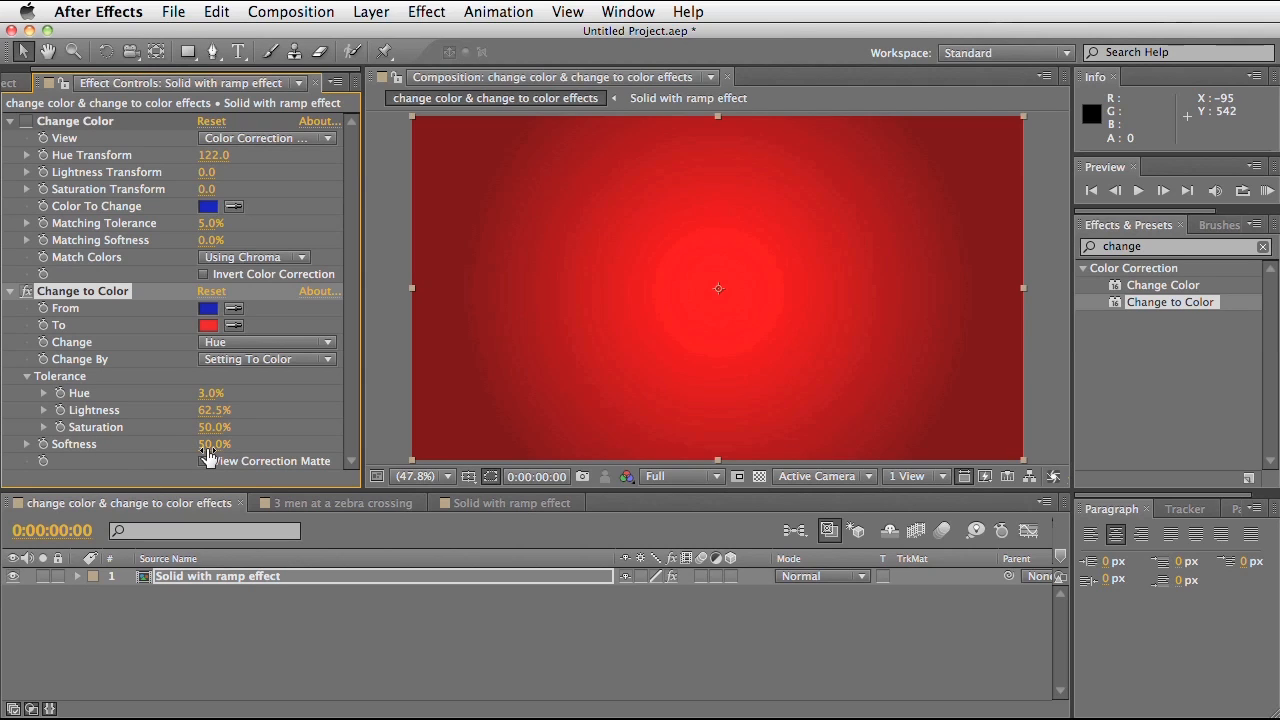
mouse_move(174, 376)
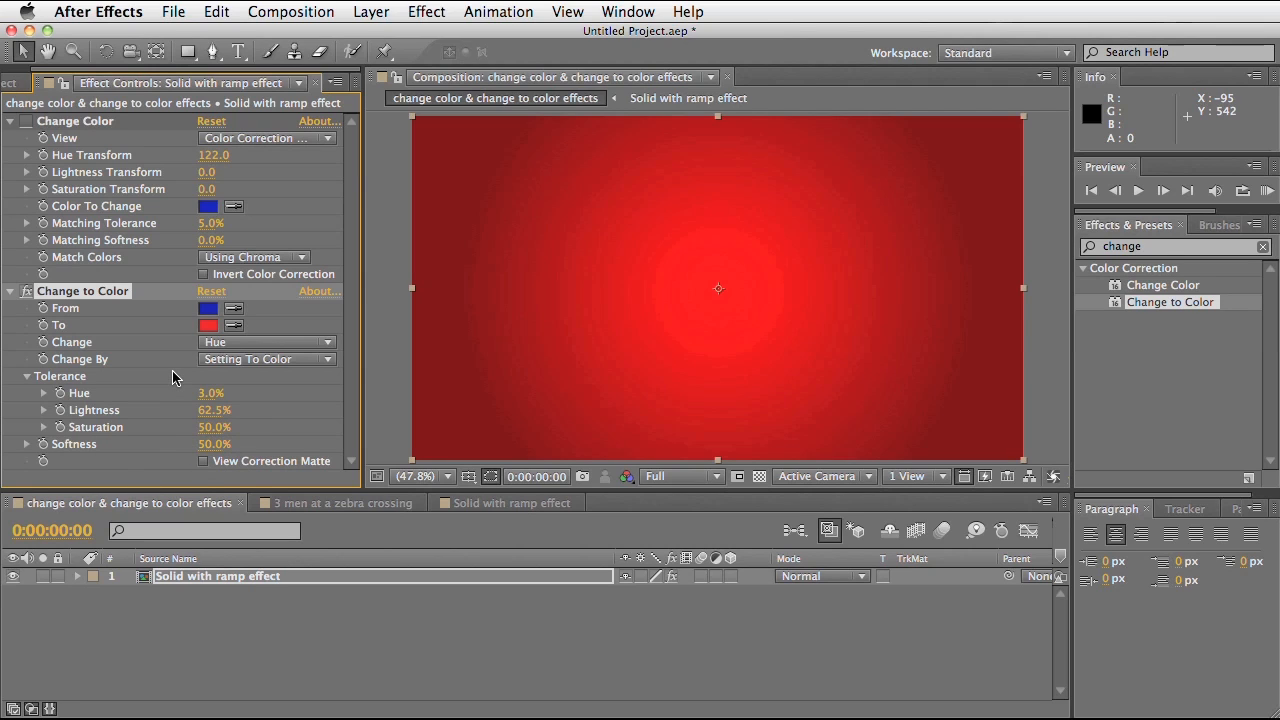
mouse_move(258, 158)
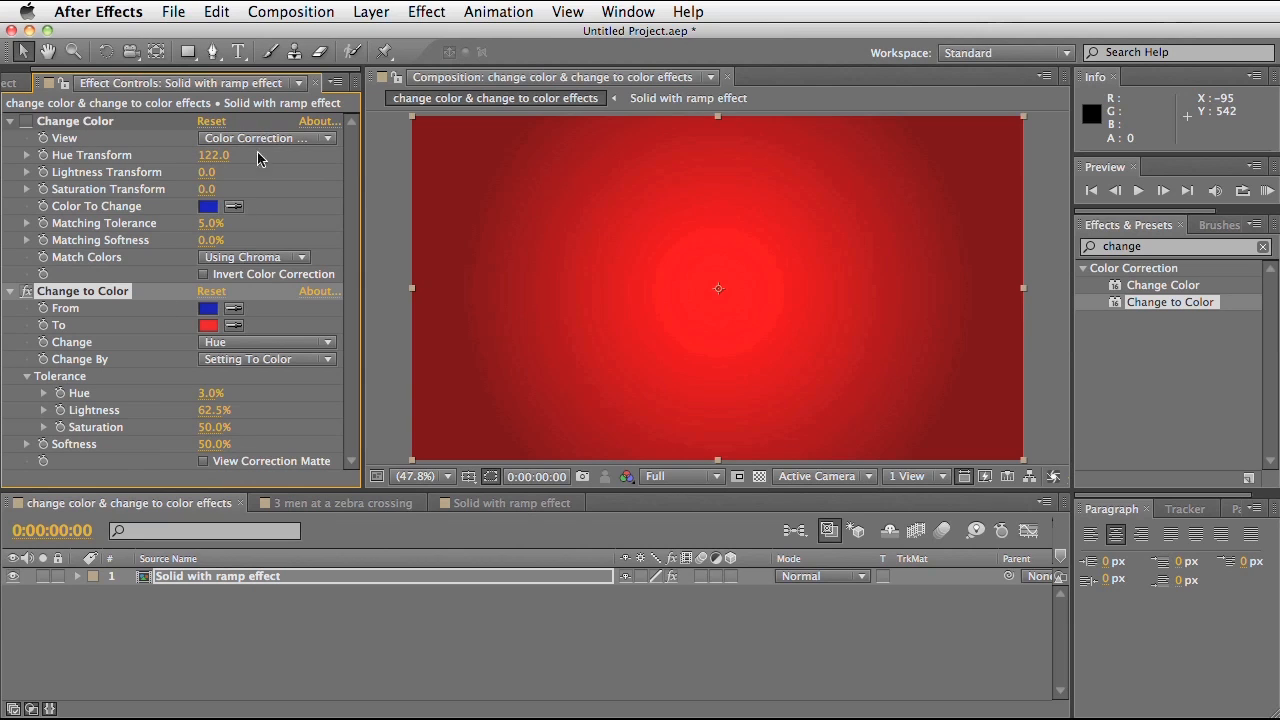
Show Change to Color's correction matte and lower Lightness tolerance to 57.5%
click(268, 138)
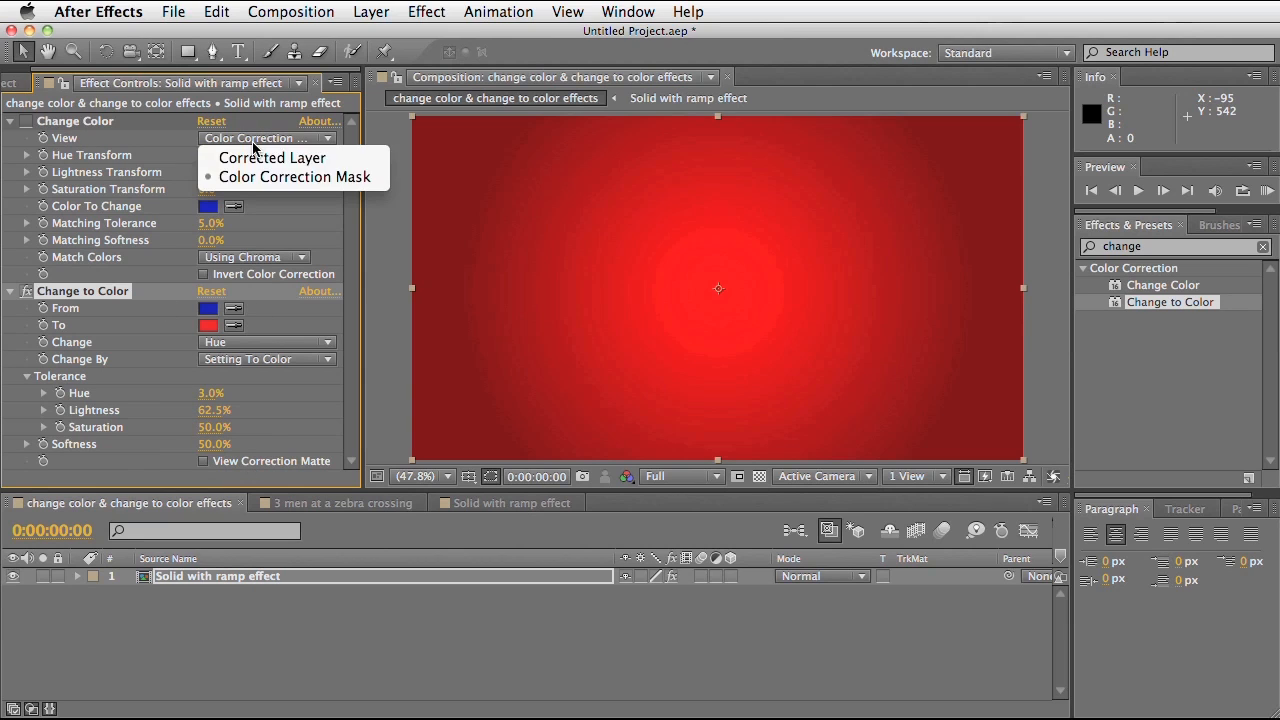
mouse_move(136, 488)
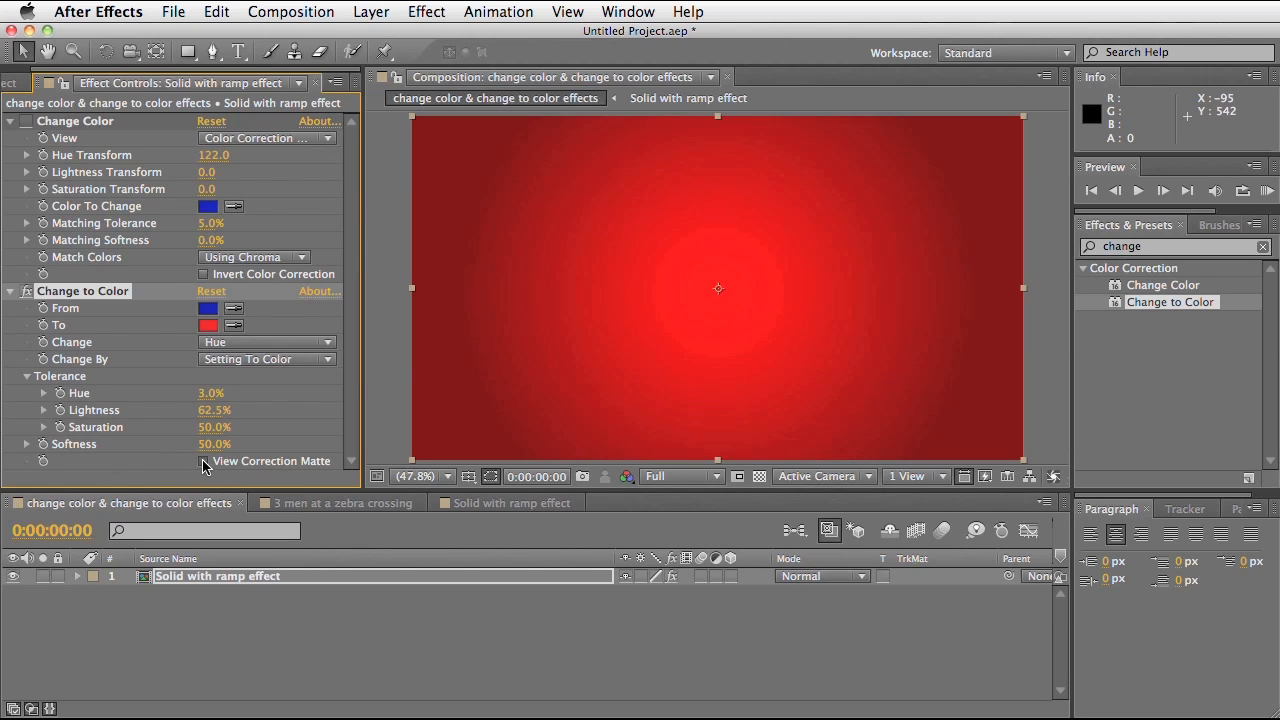
click(204, 460)
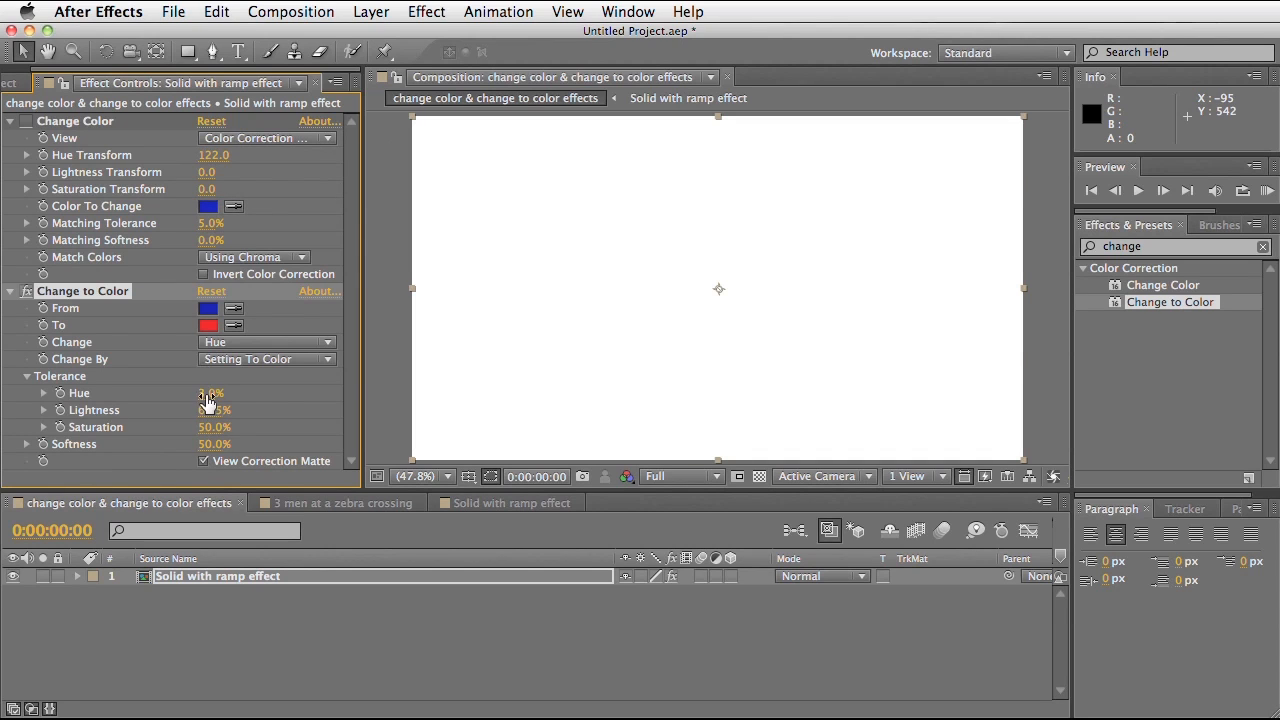
drag(210, 410, 196, 410)
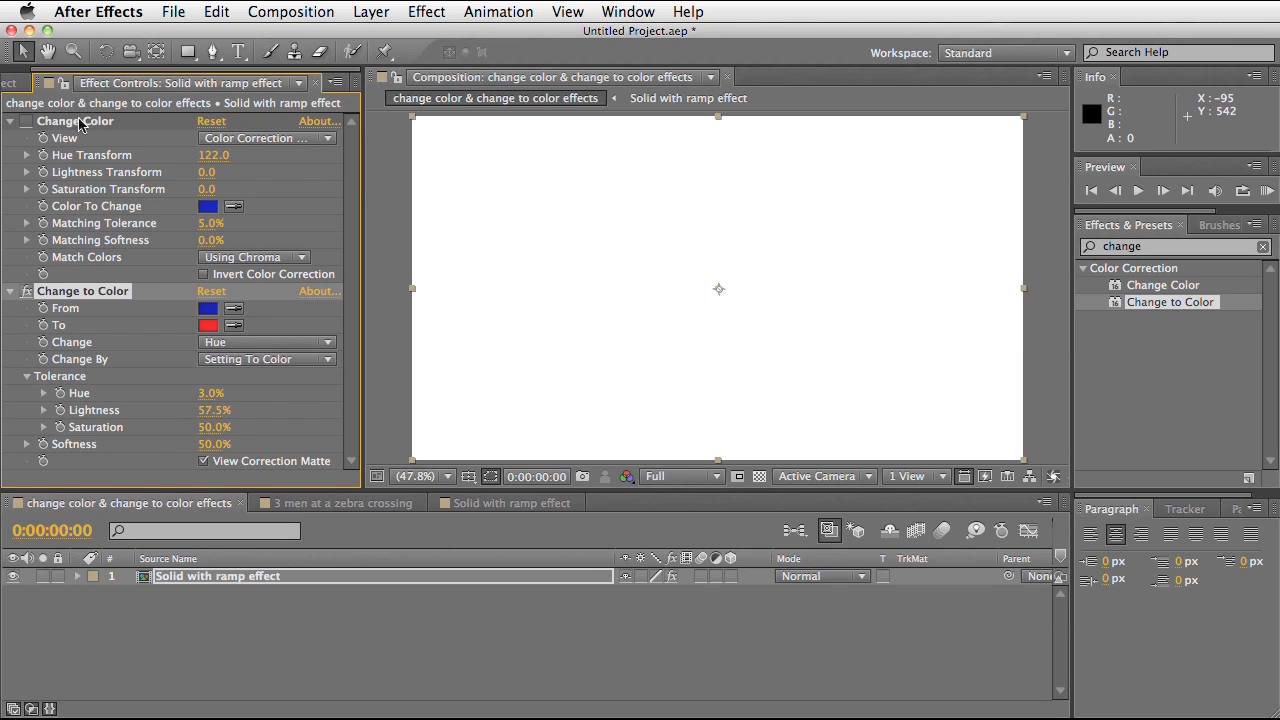
mouse_move(296, 150)
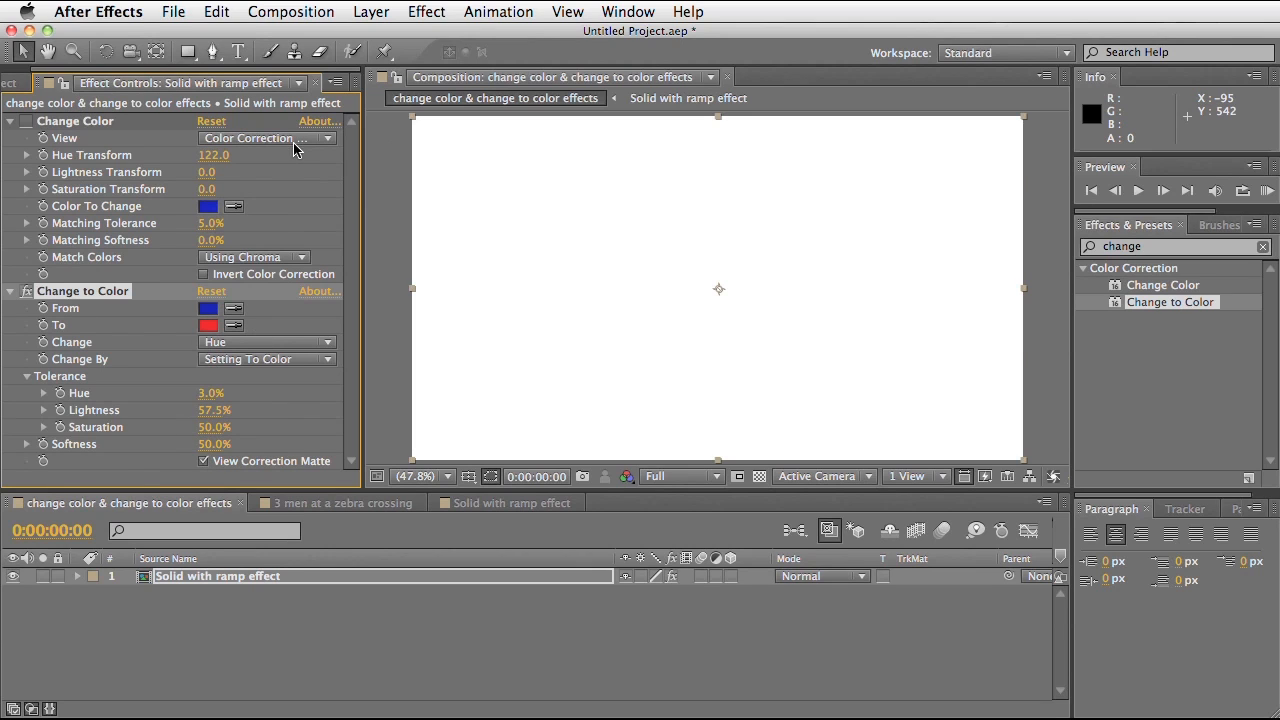
mouse_move(192, 364)
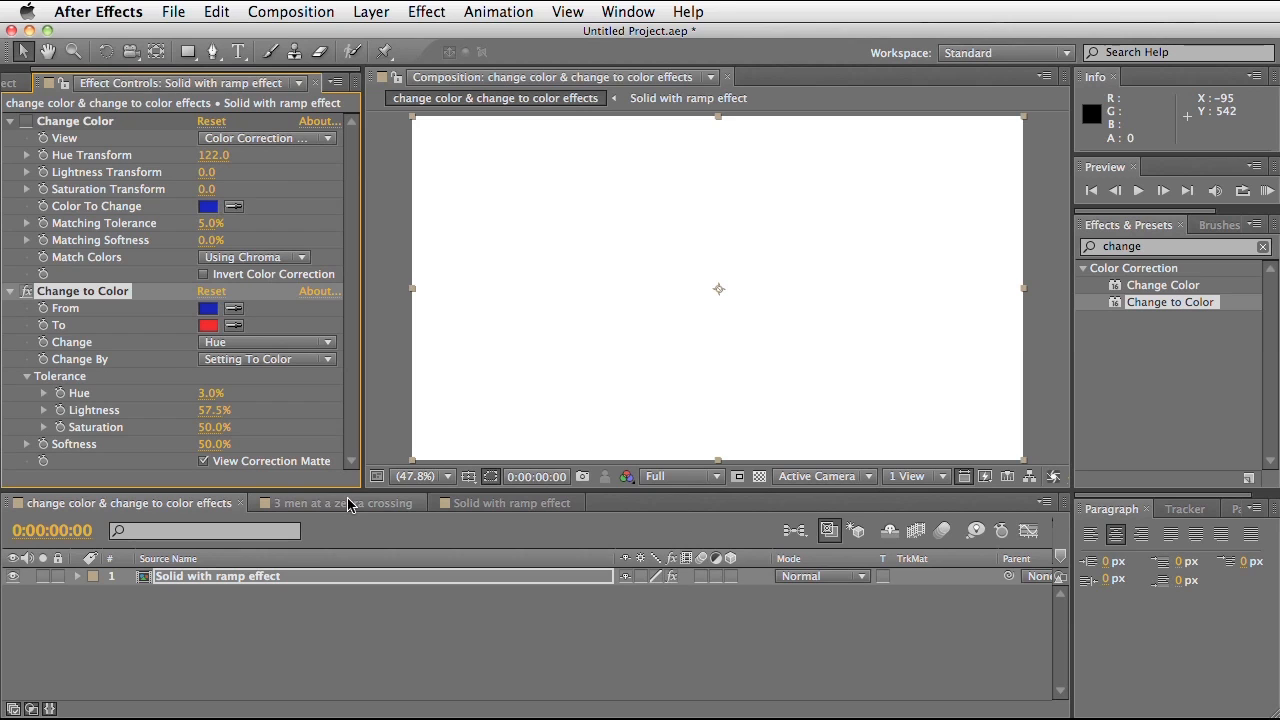
Switch to the '3 men at a zebra crossing' composition with the purple-recoloured tie
click(336, 502)
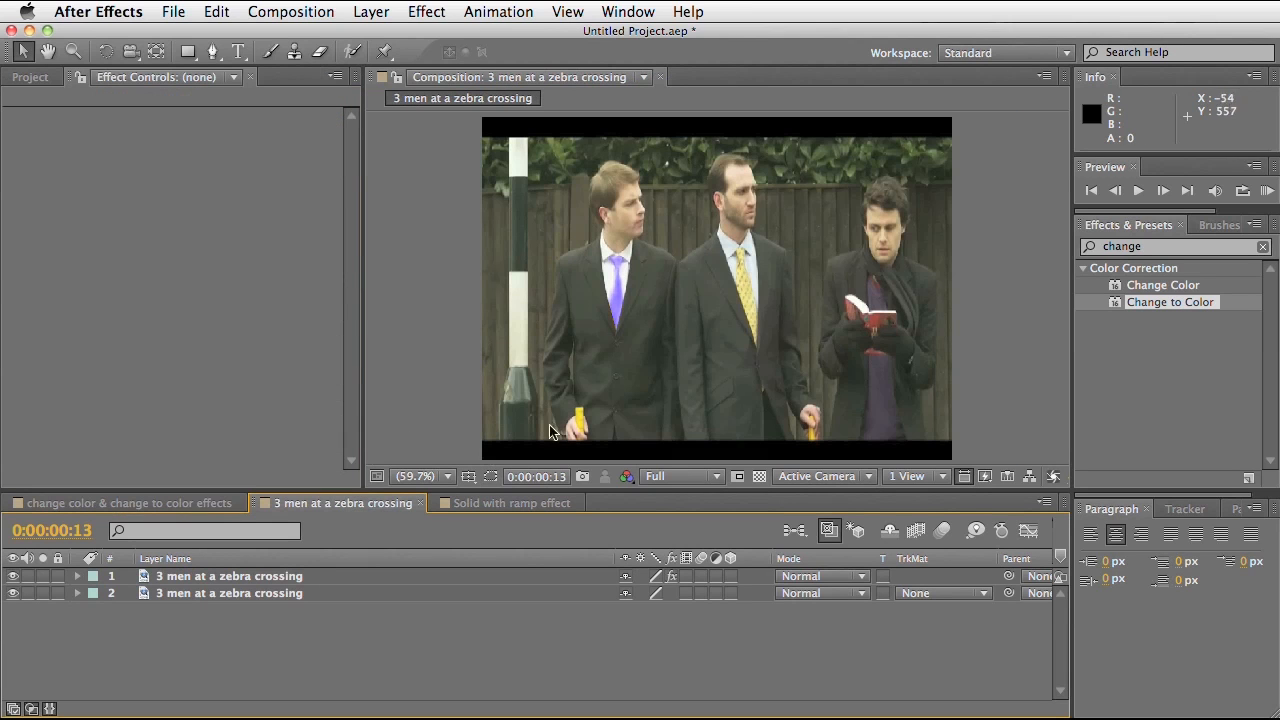
mouse_move(430, 532)
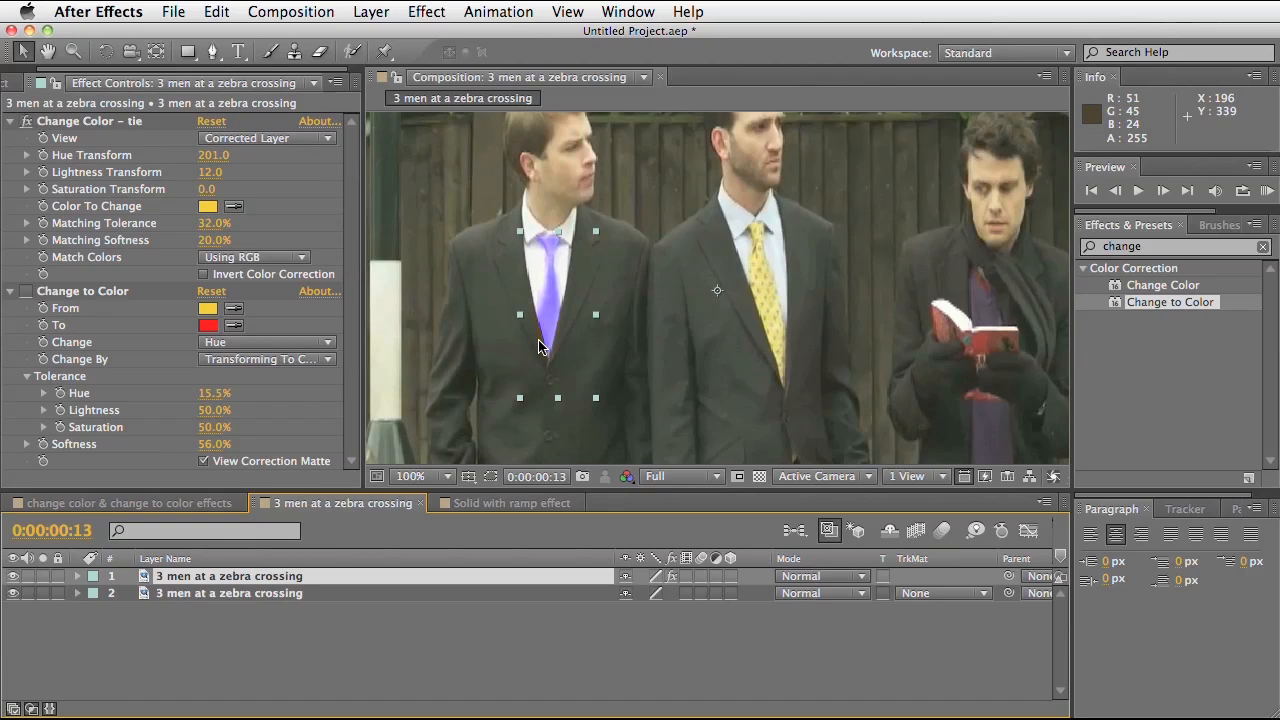
mouse_move(490, 360)
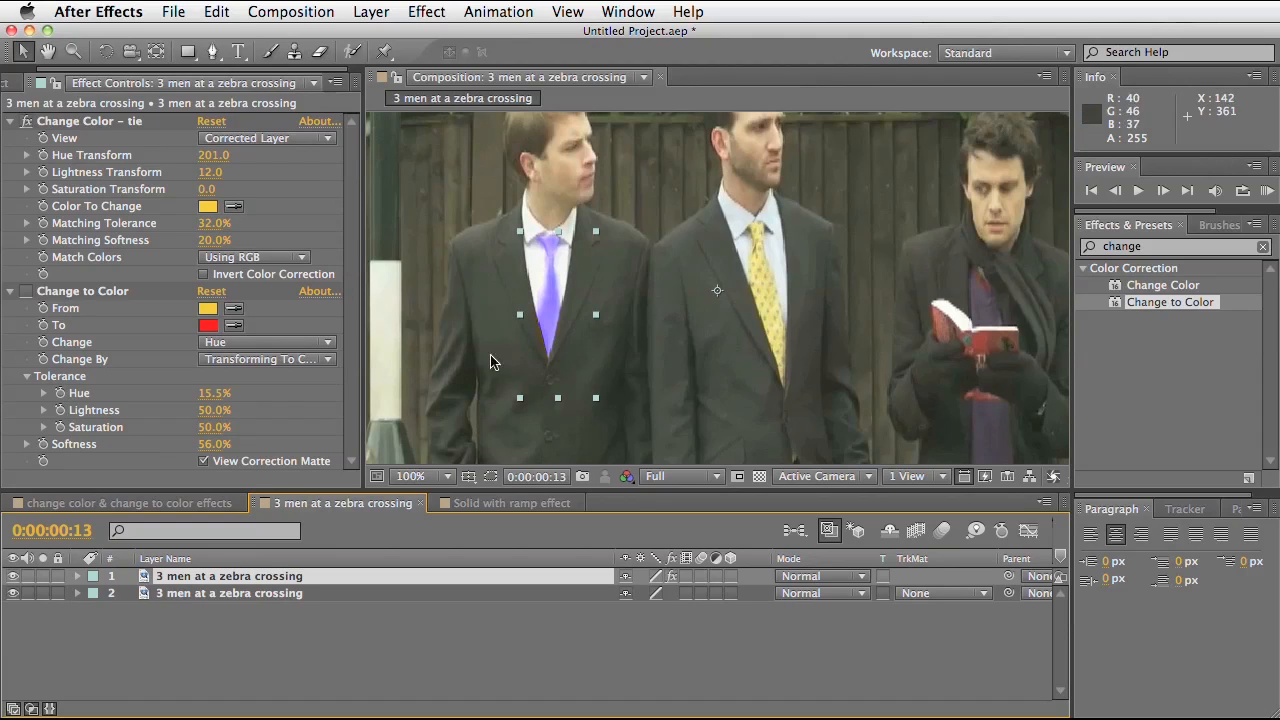
mouse_move(484, 344)
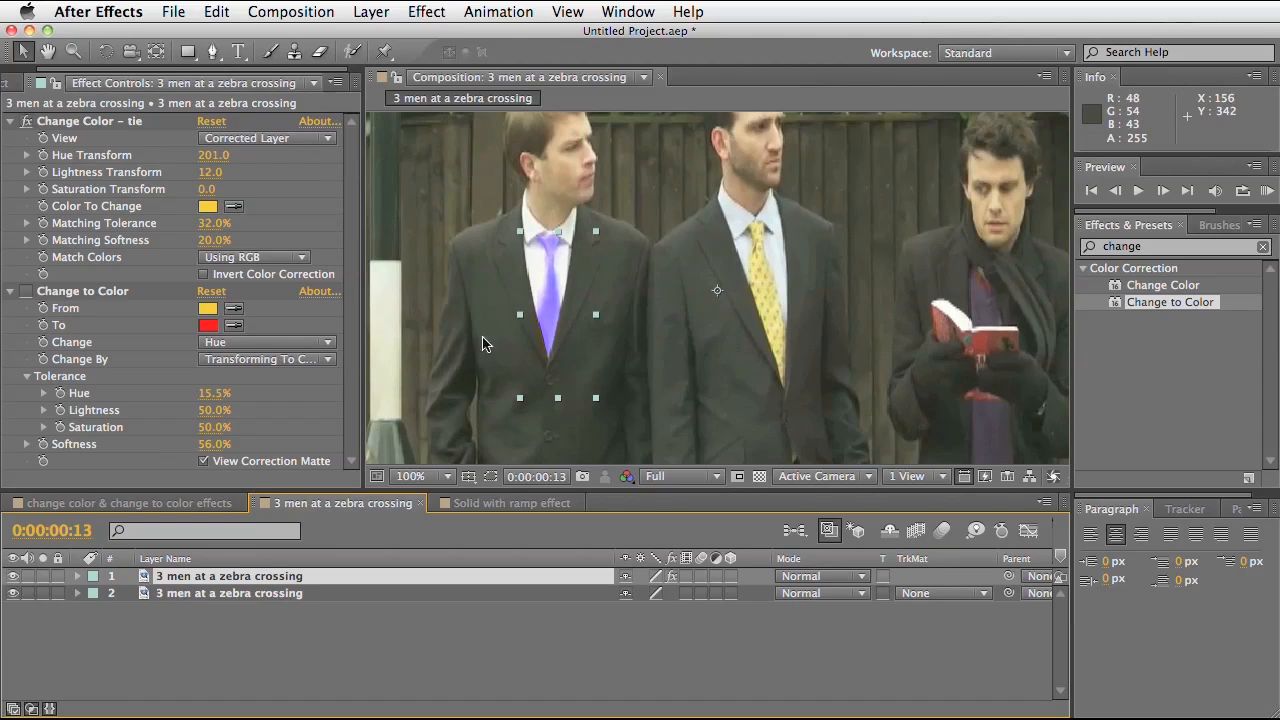
mouse_move(88, 312)
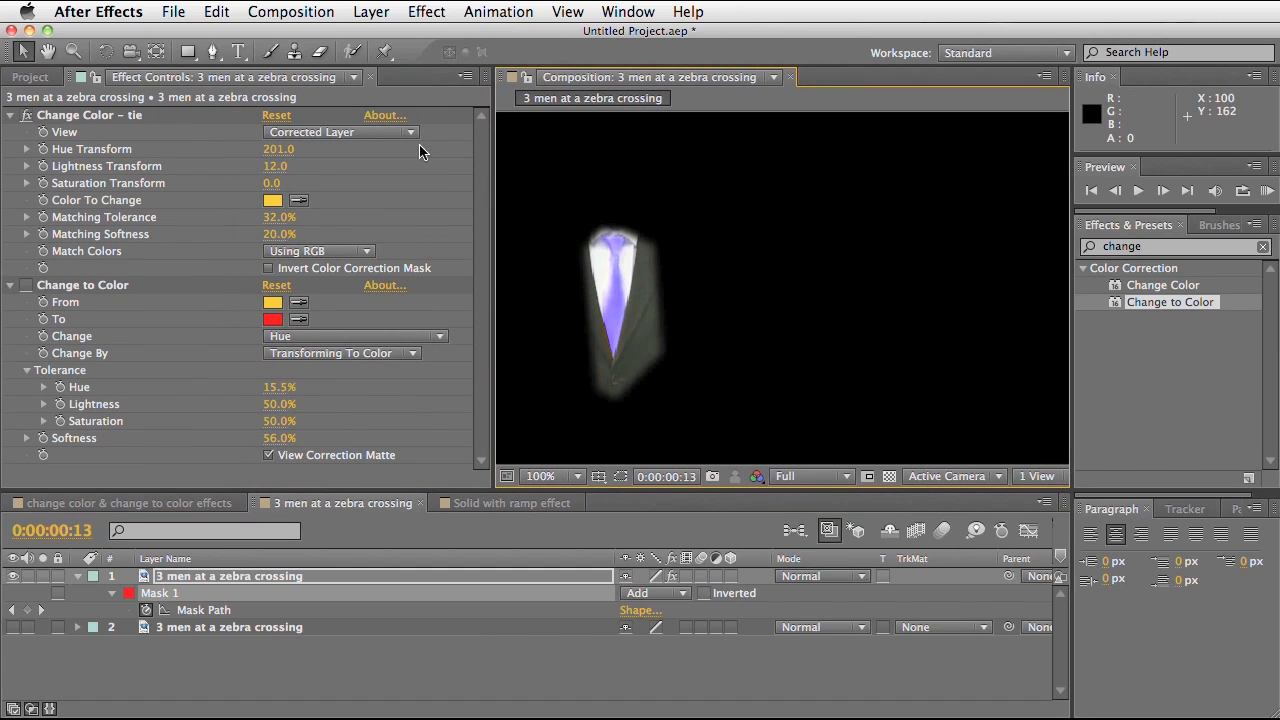
mouse_move(168, 178)
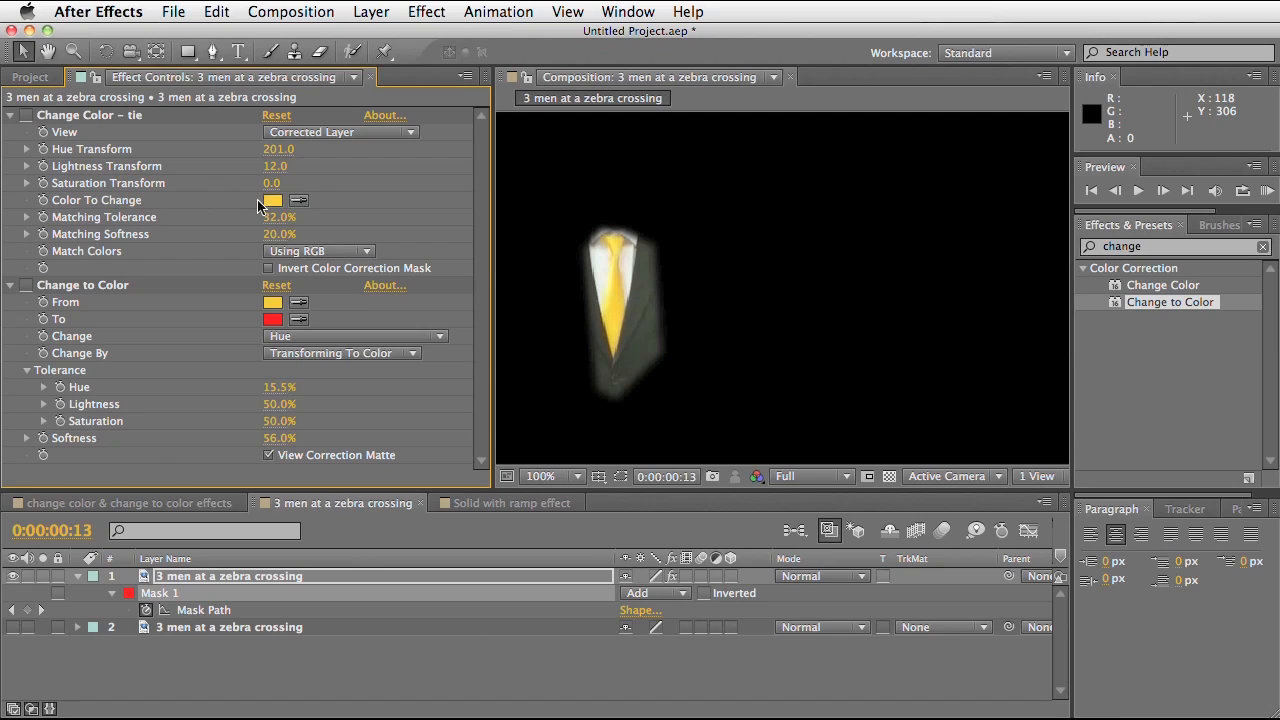
mouse_move(264, 160)
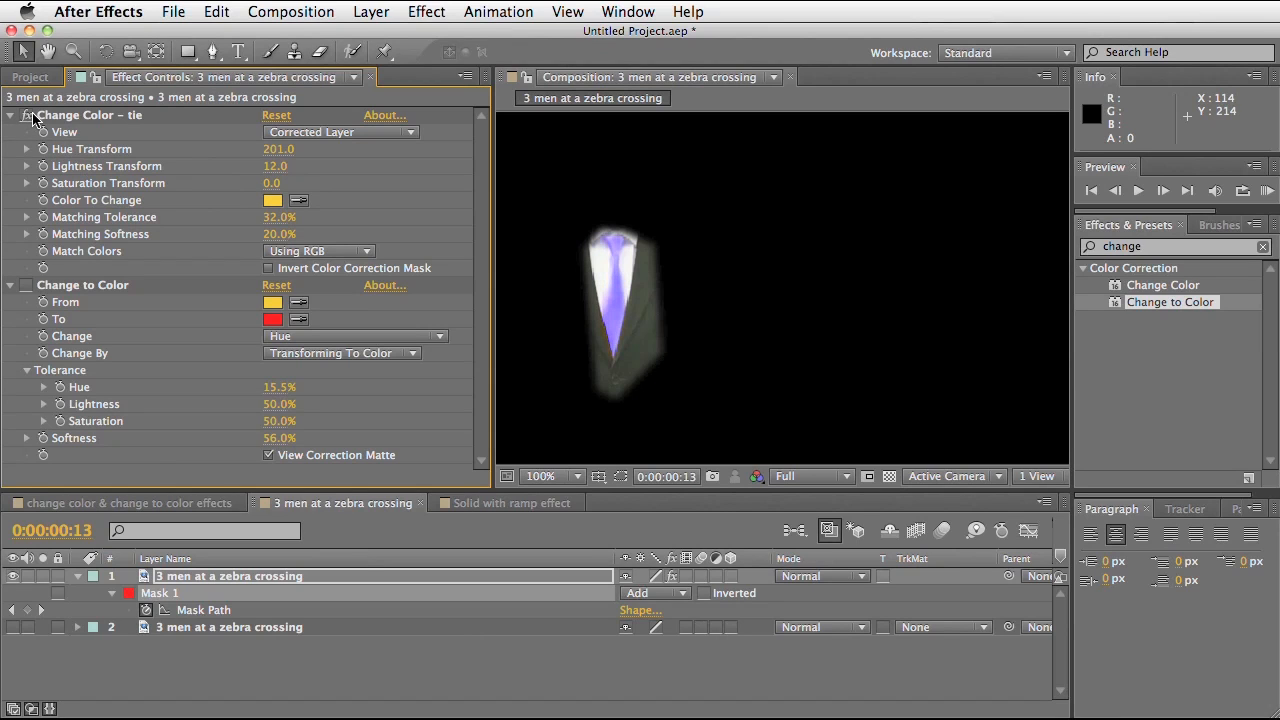
mouse_move(252, 196)
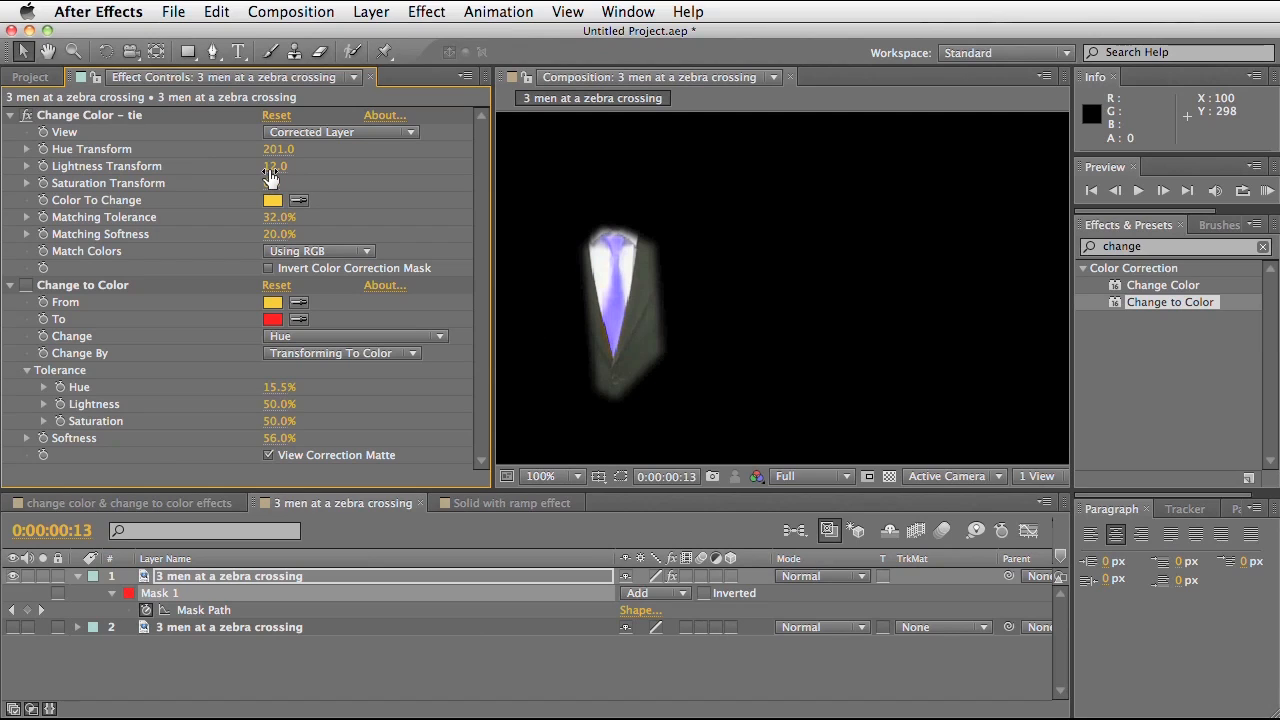
drag(290, 166, 320, 166)
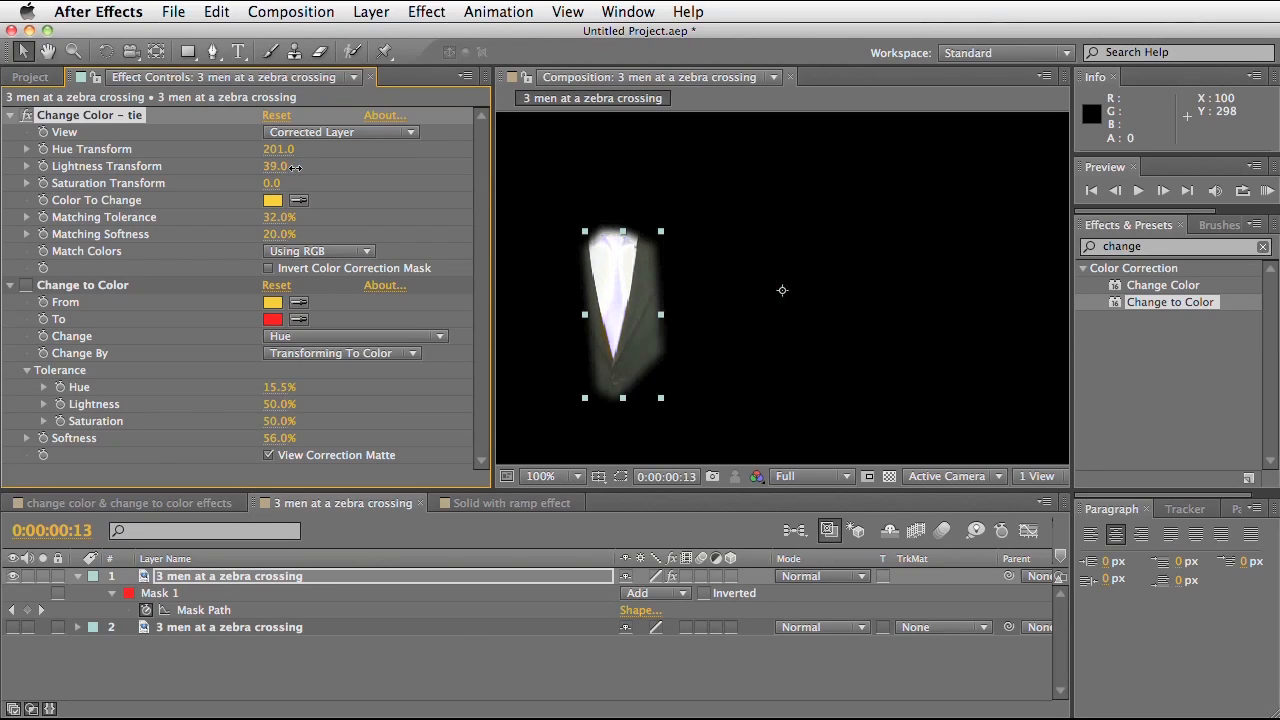
drag(278, 166, 248, 166)
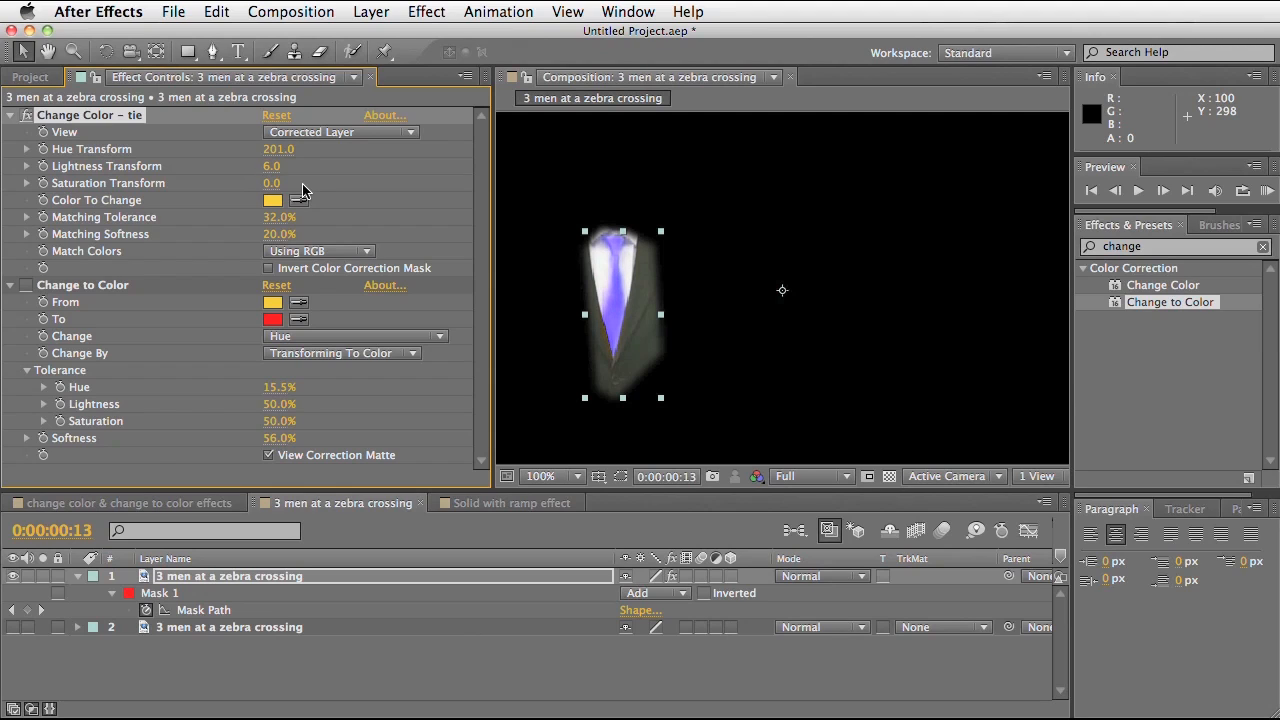
drag(272, 166, 284, 166)
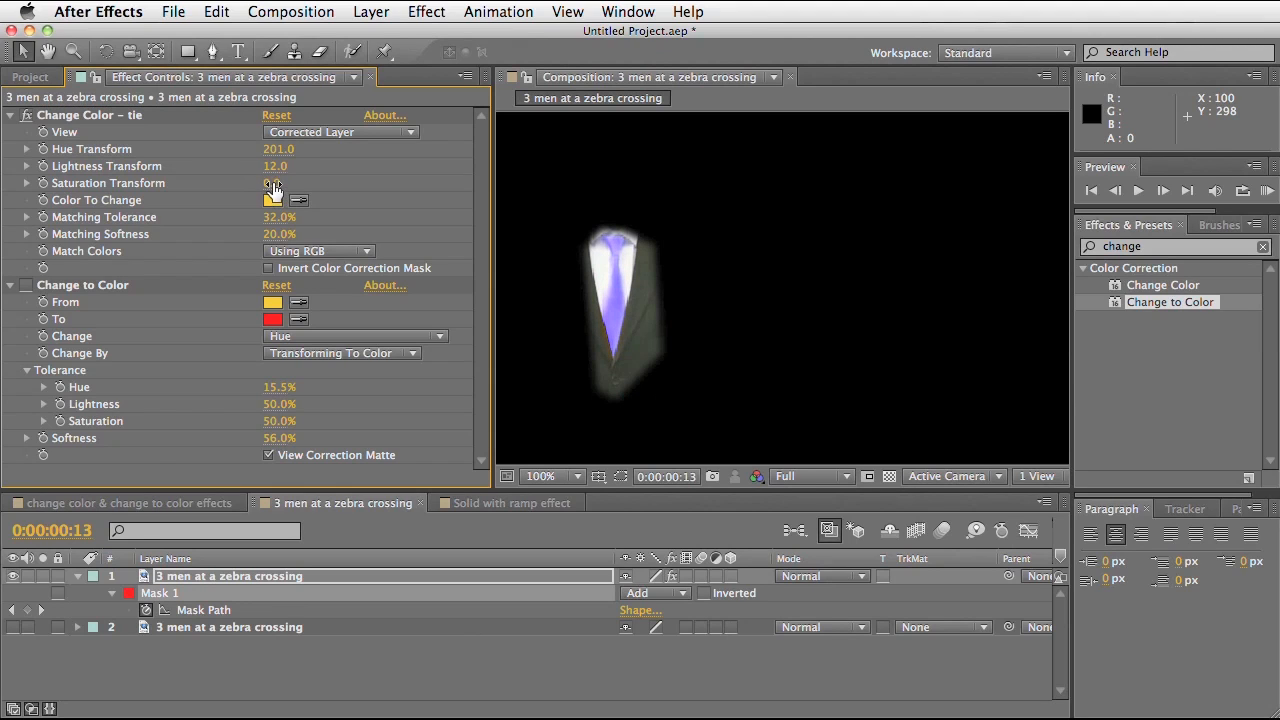
drag(278, 184, 240, 184)
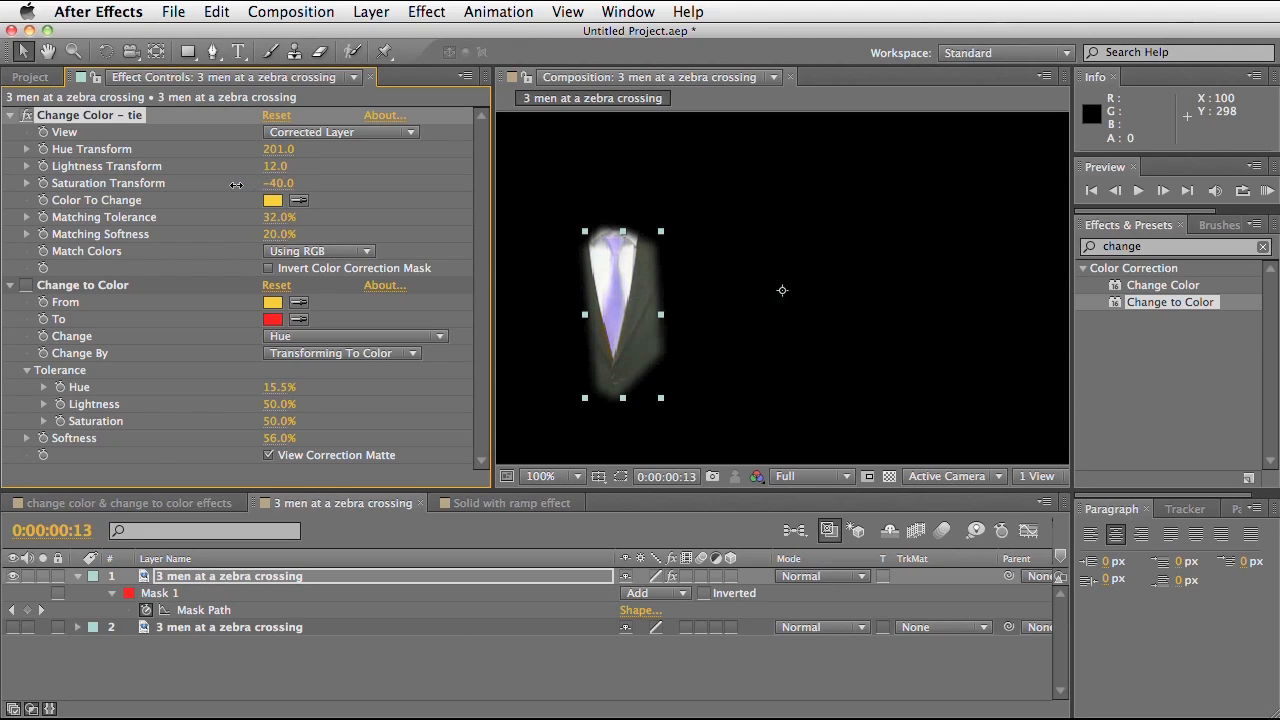
drag(278, 184, 200, 184)
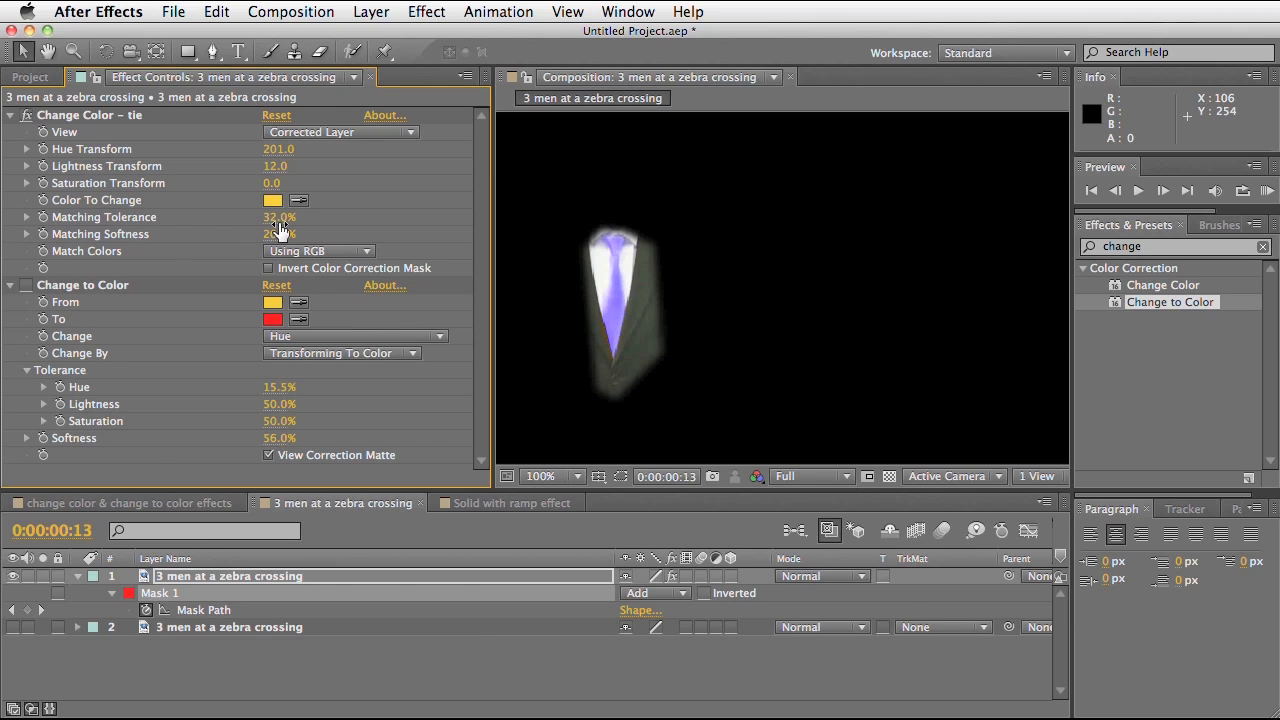
drag(290, 216, 270, 216)
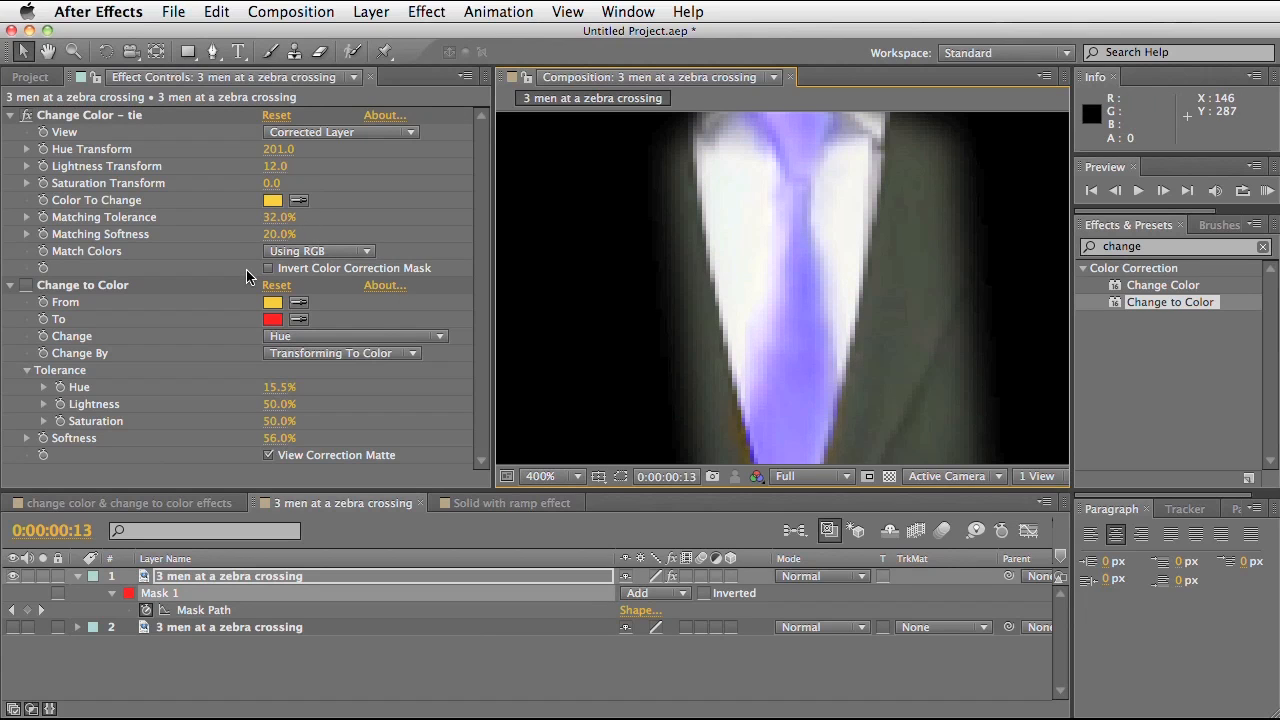
mouse_move(812, 412)
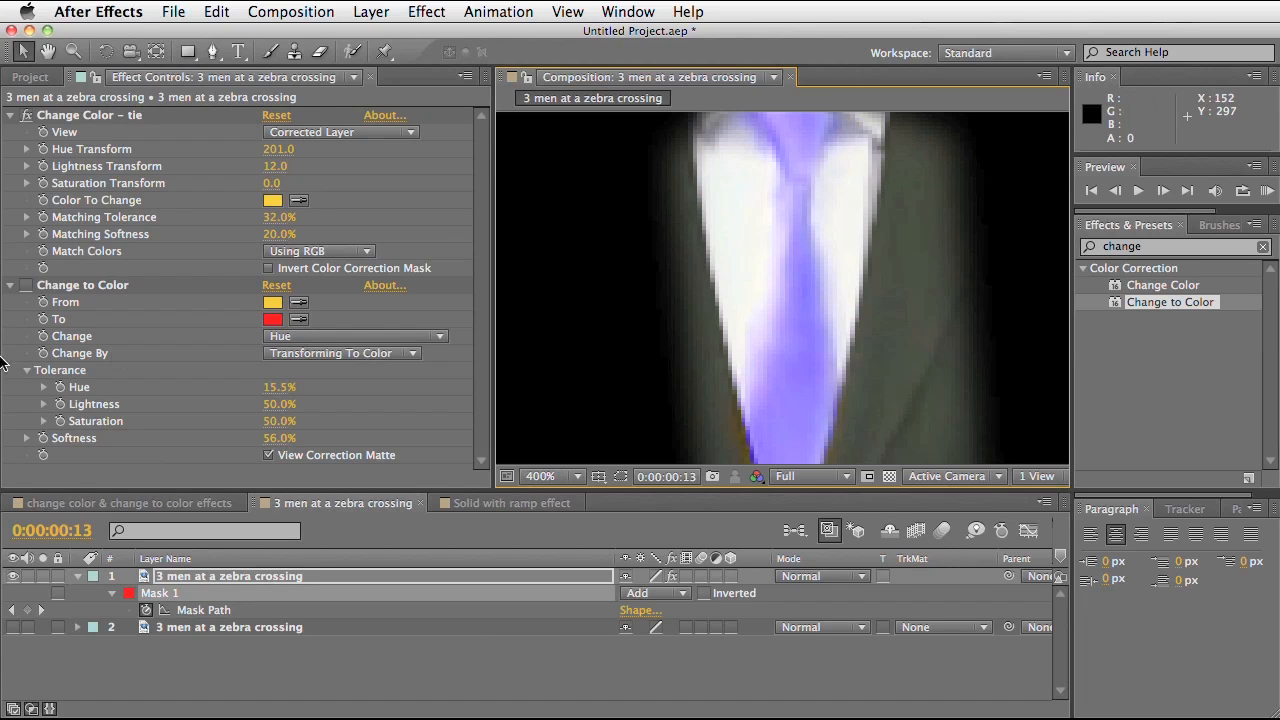
drag(290, 234, 270, 234)
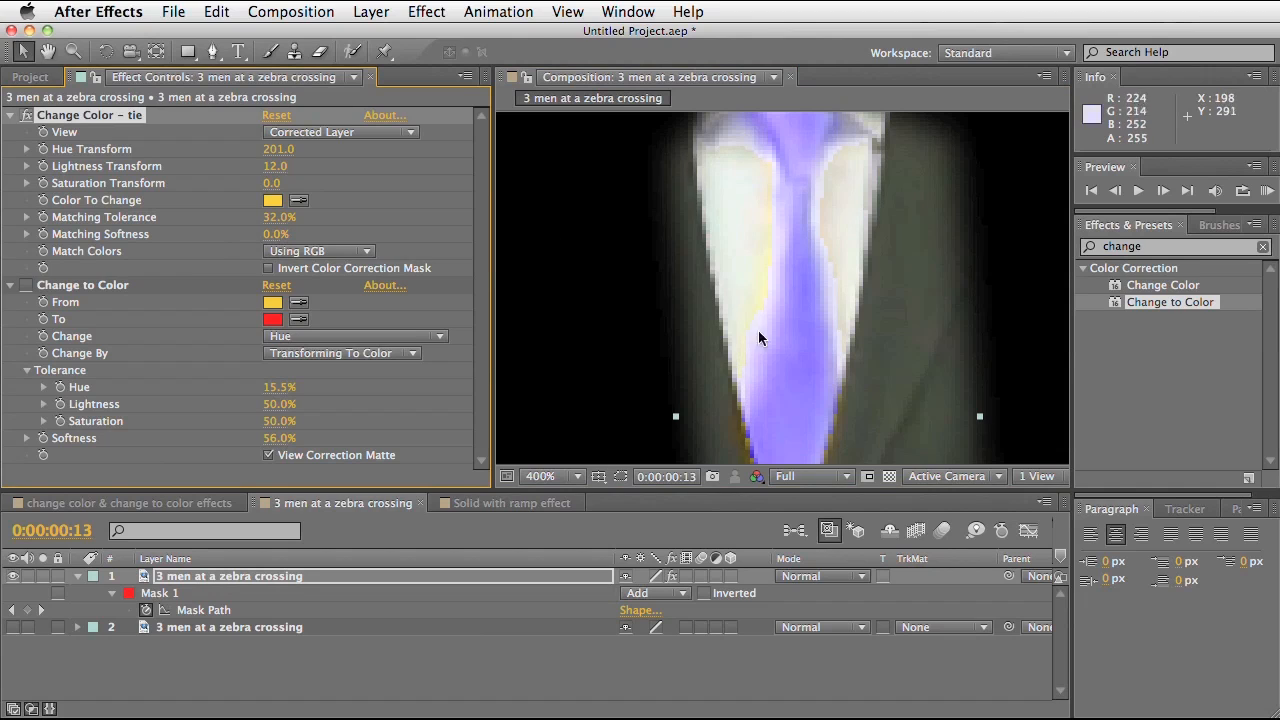
mouse_move(640, 352)
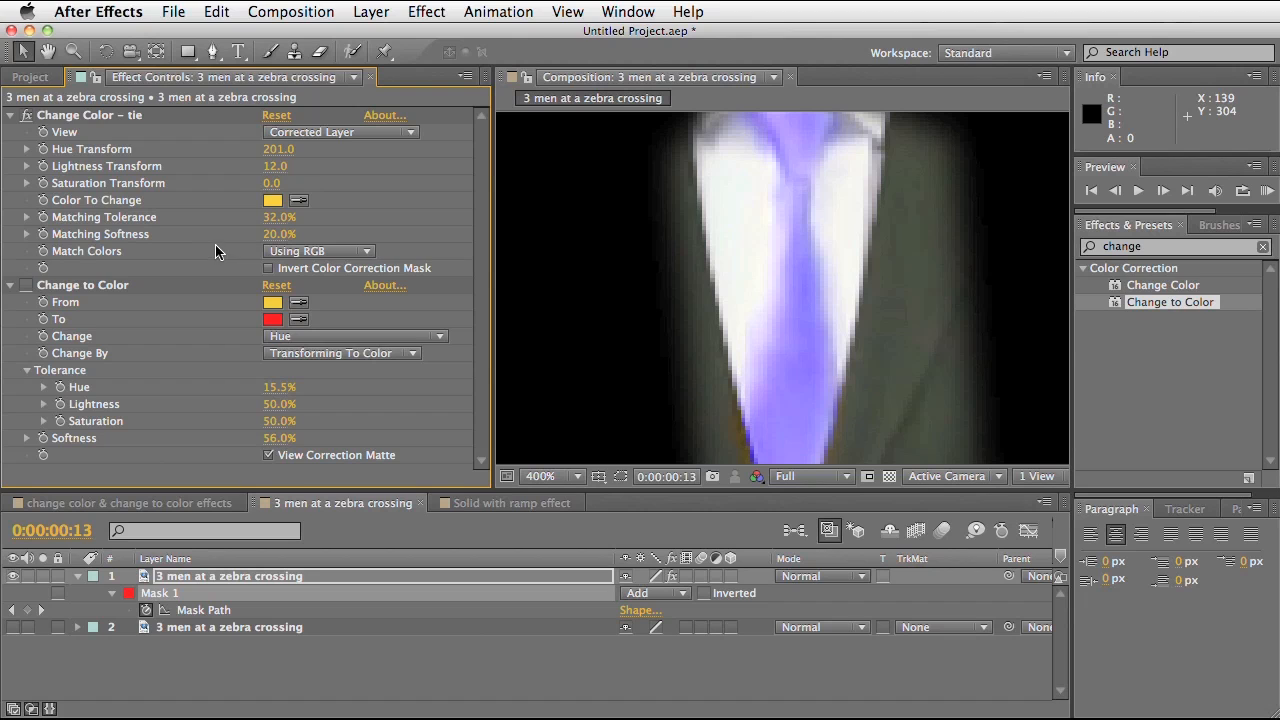
mouse_move(896, 200)
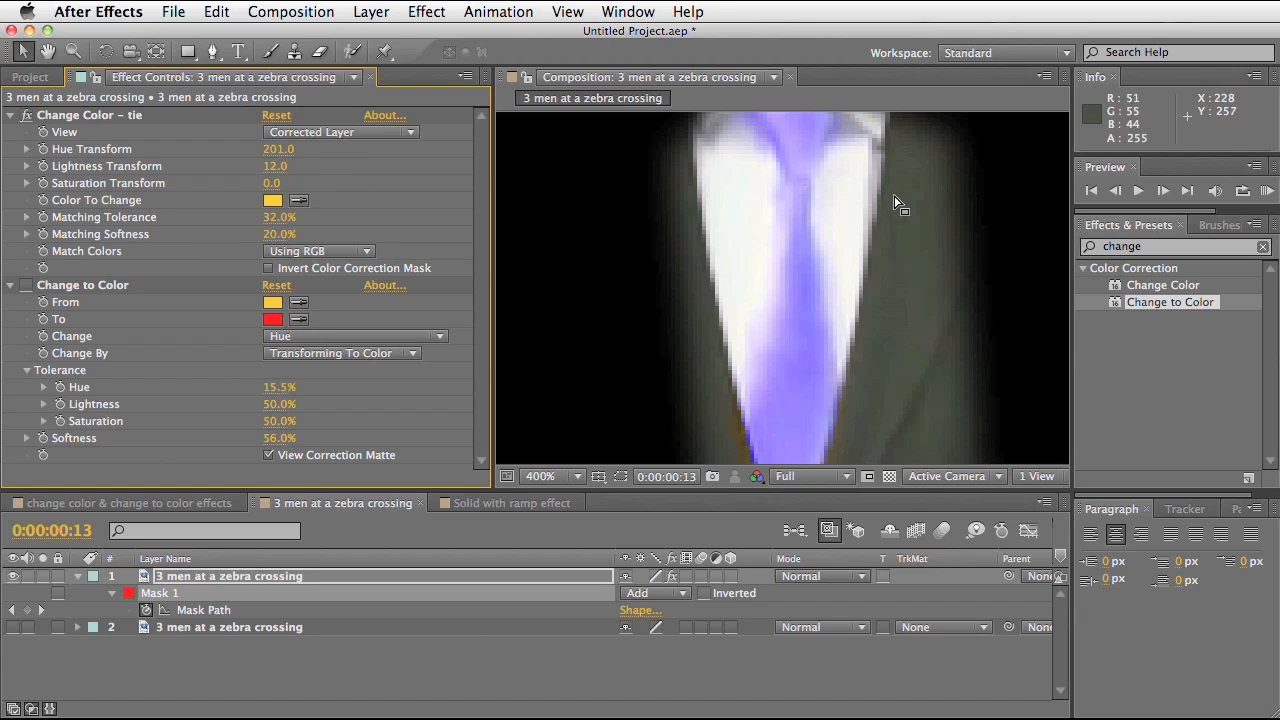
Switch Change Color's View to Color Correction Mask and check the black-and-white tie matte at different zooms
click(340, 132)
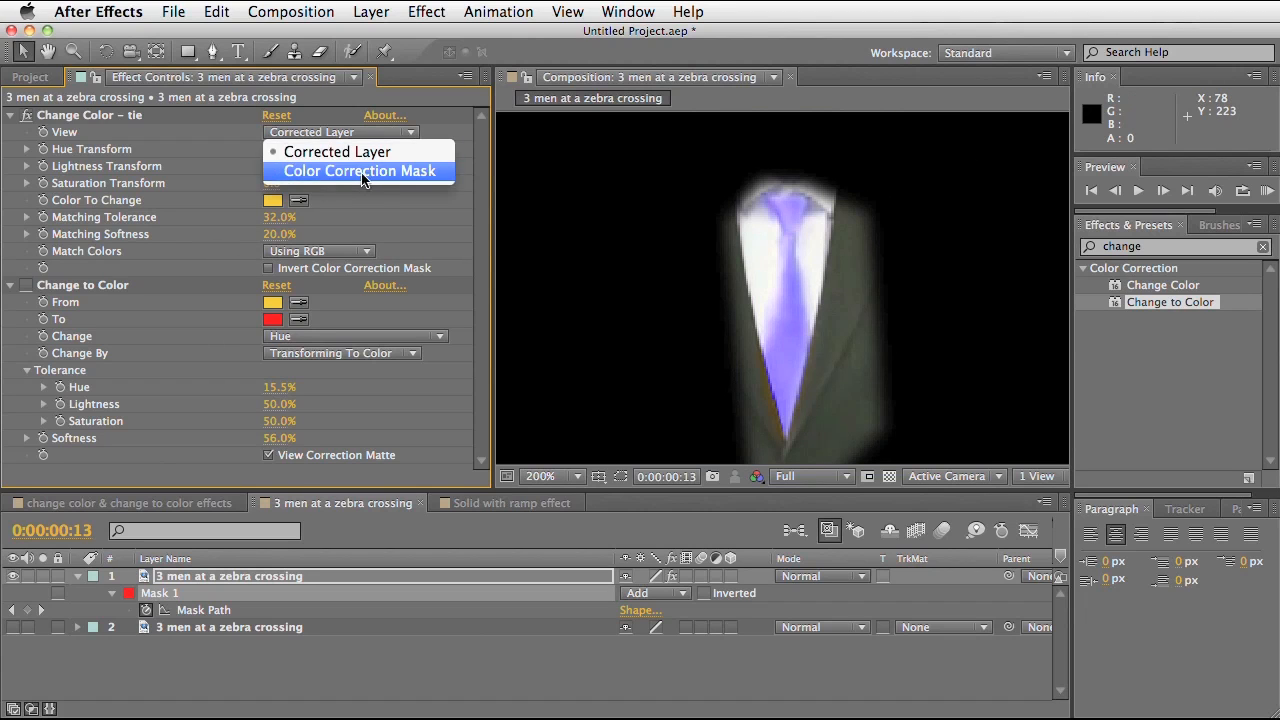
click(360, 170)
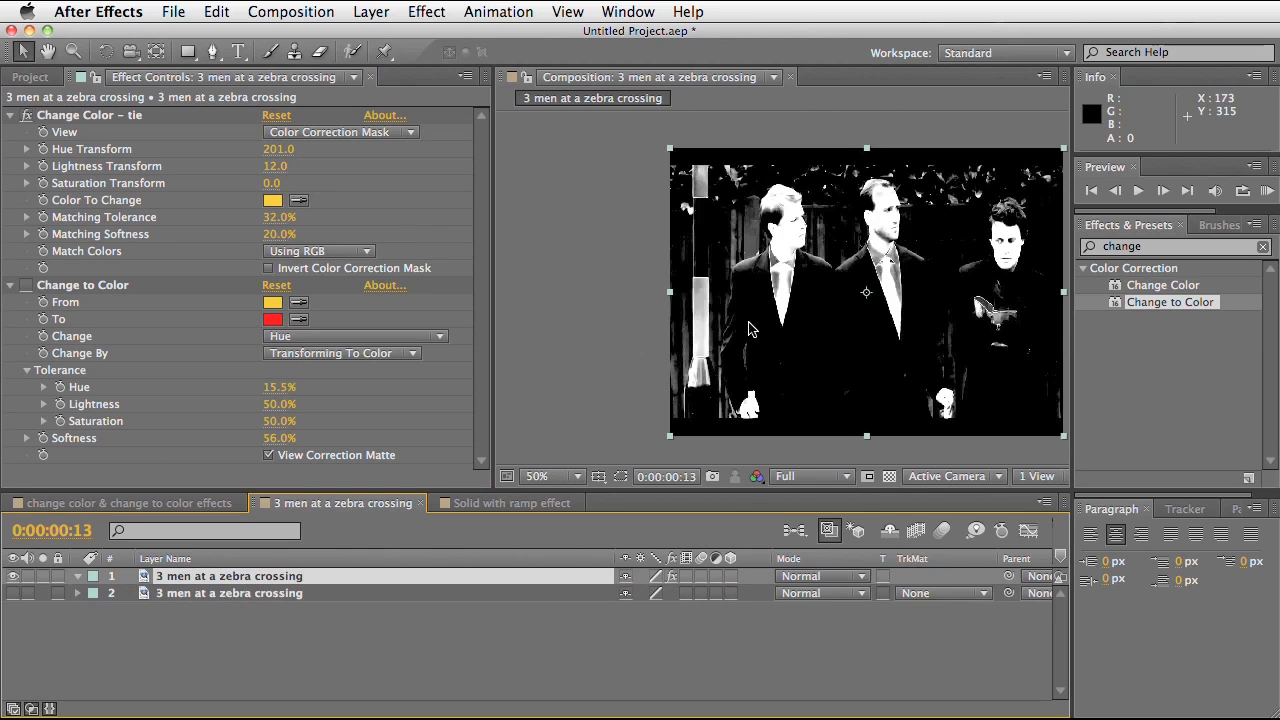
click(536, 476)
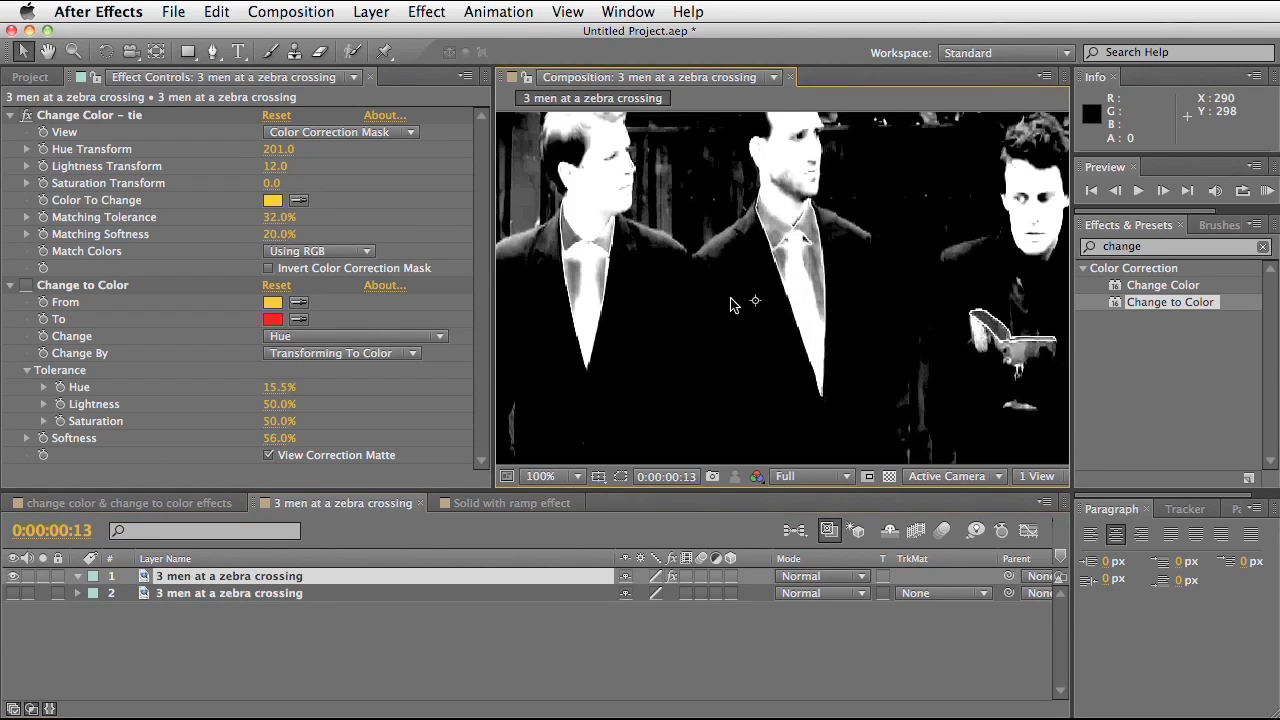
click(568, 476)
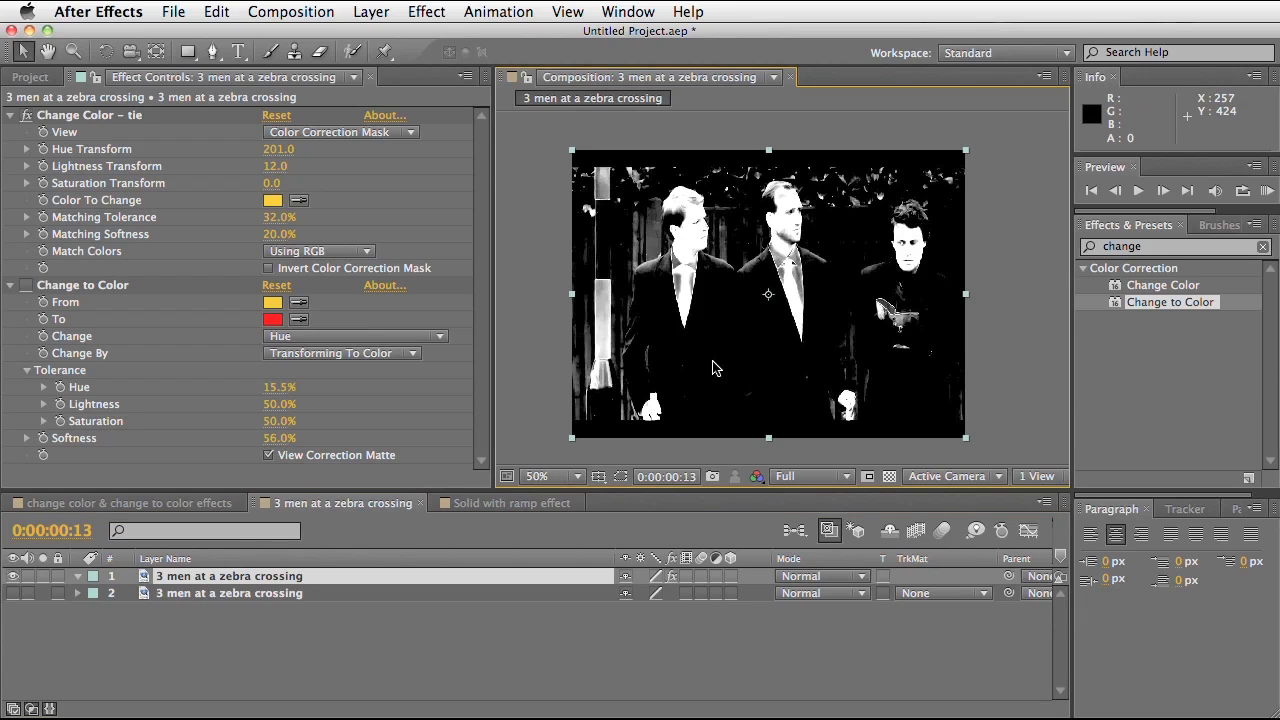
mouse_move(728, 264)
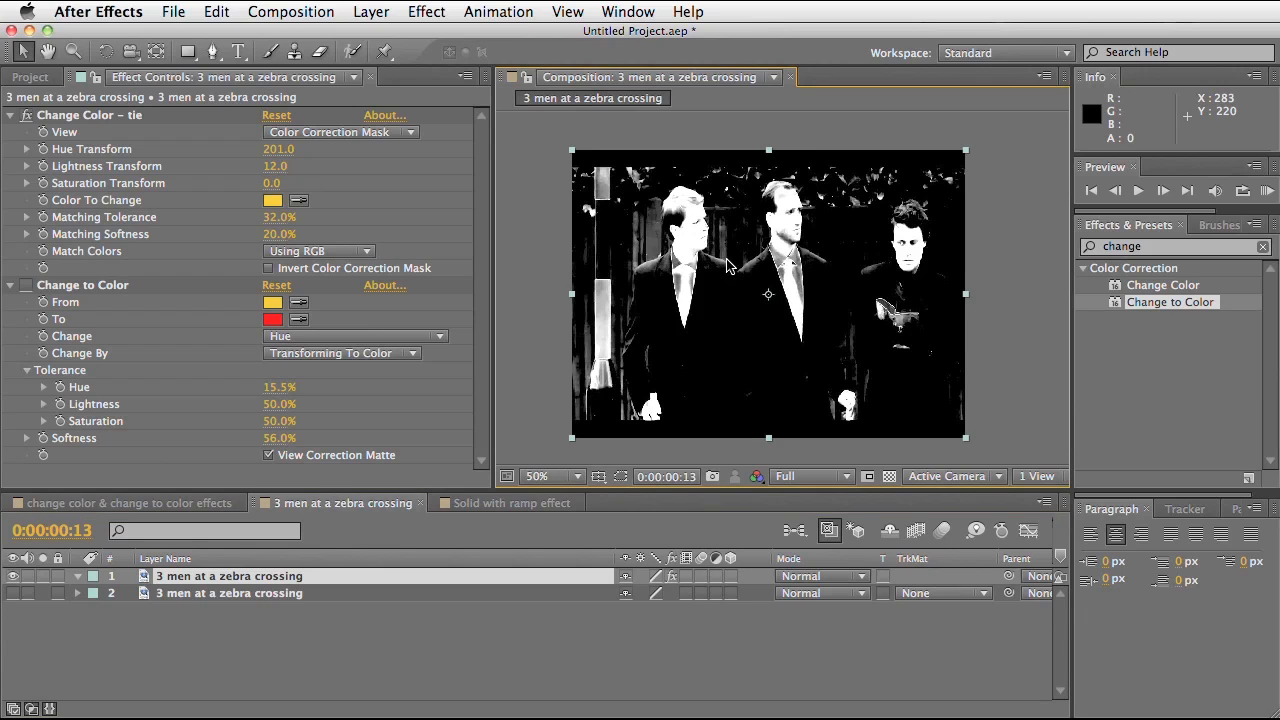
mouse_move(736, 264)
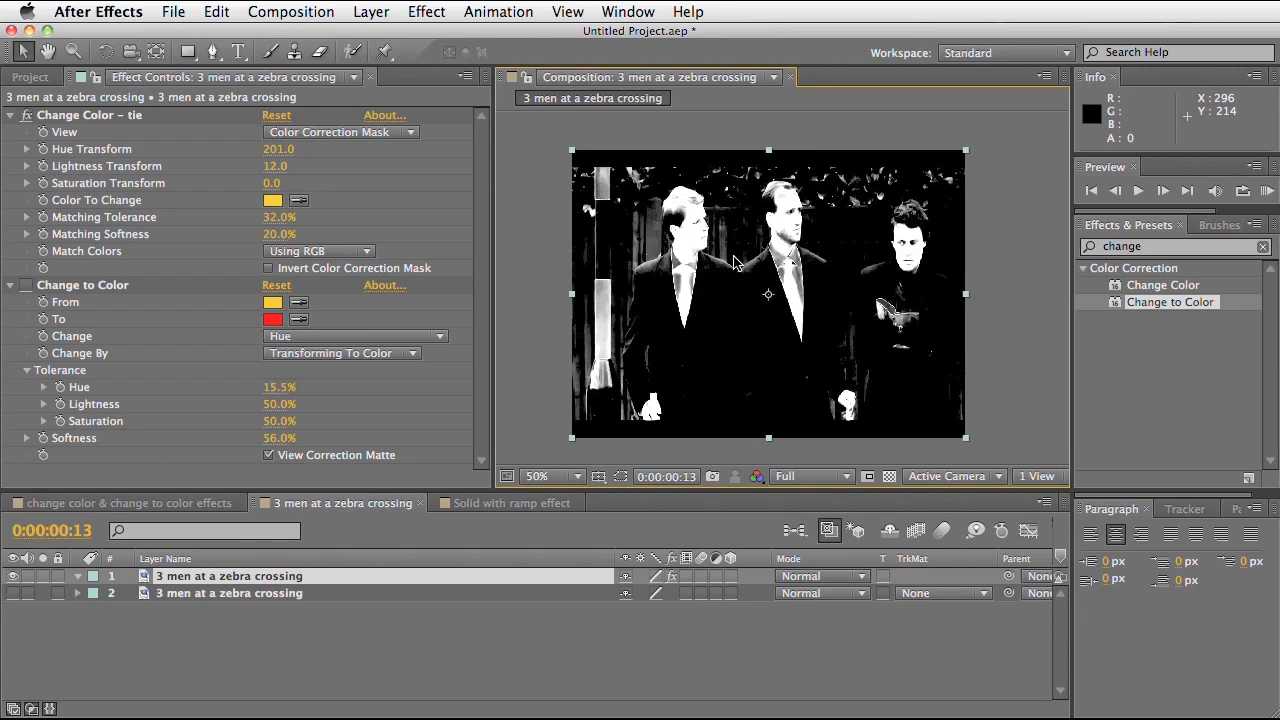
mouse_move(500, 500)
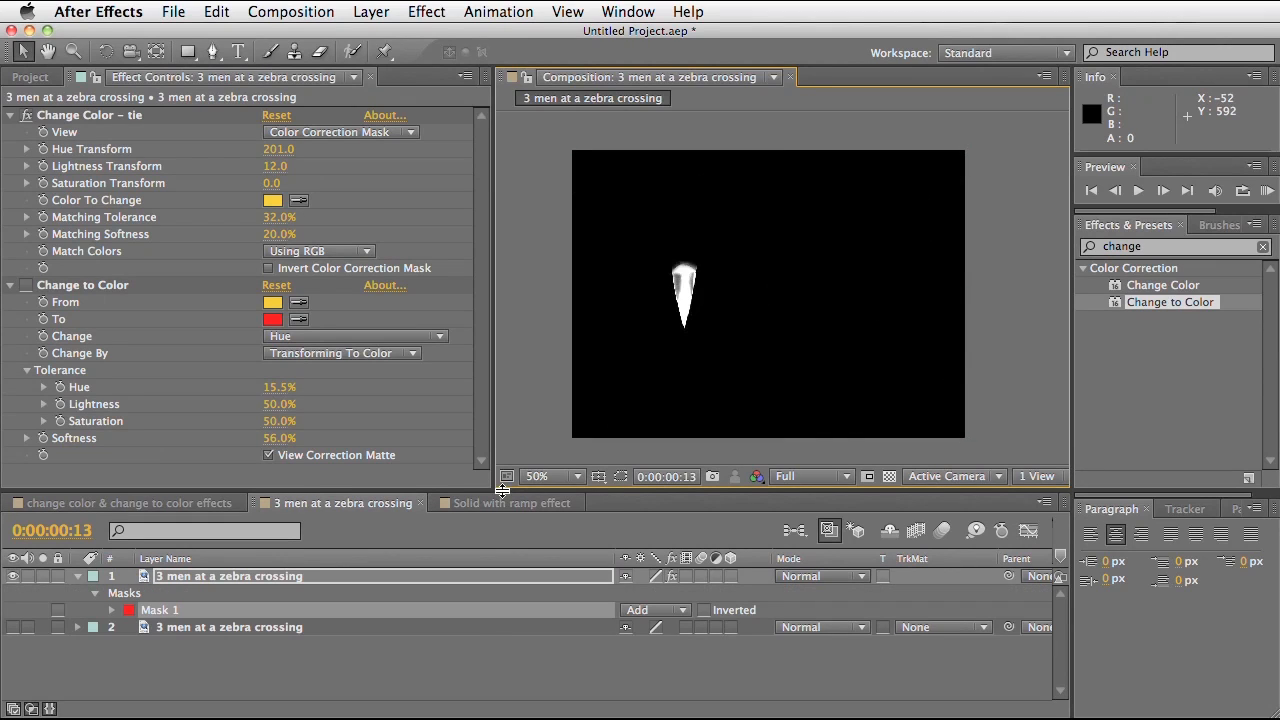
Zoom to 100% and set Change Color's View back to Corrected Layer
click(552, 476)
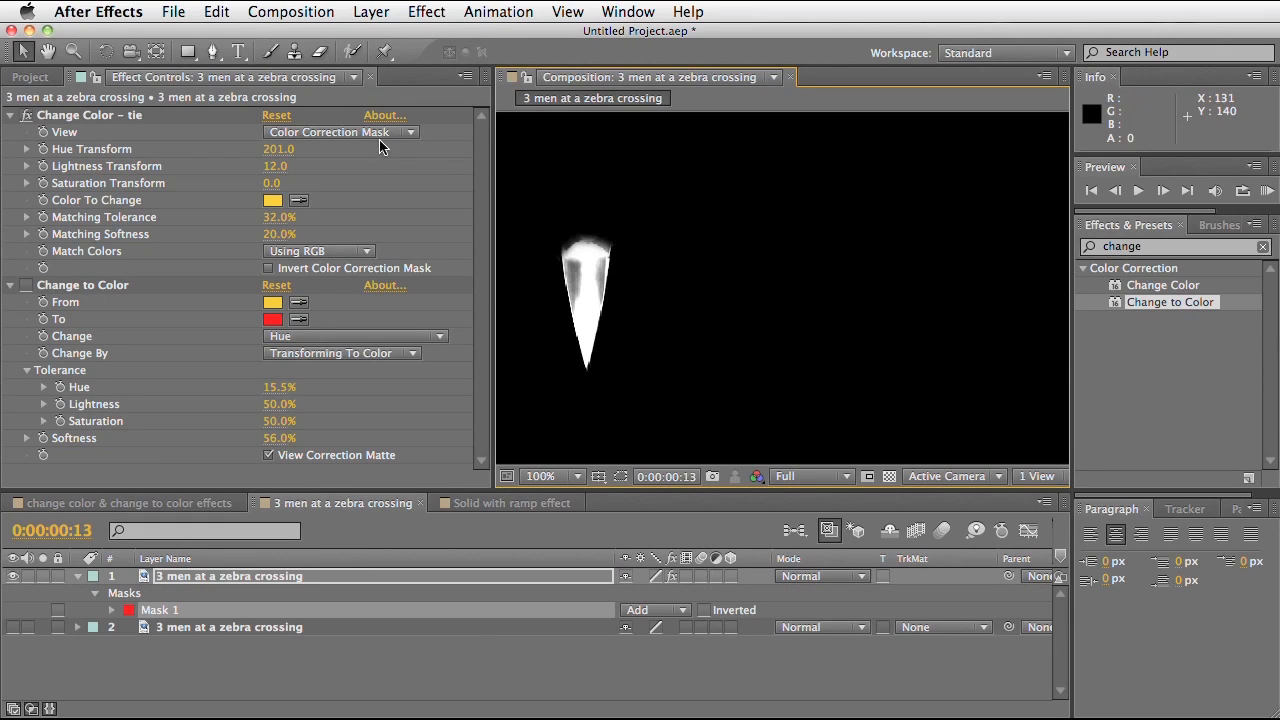
click(340, 132)
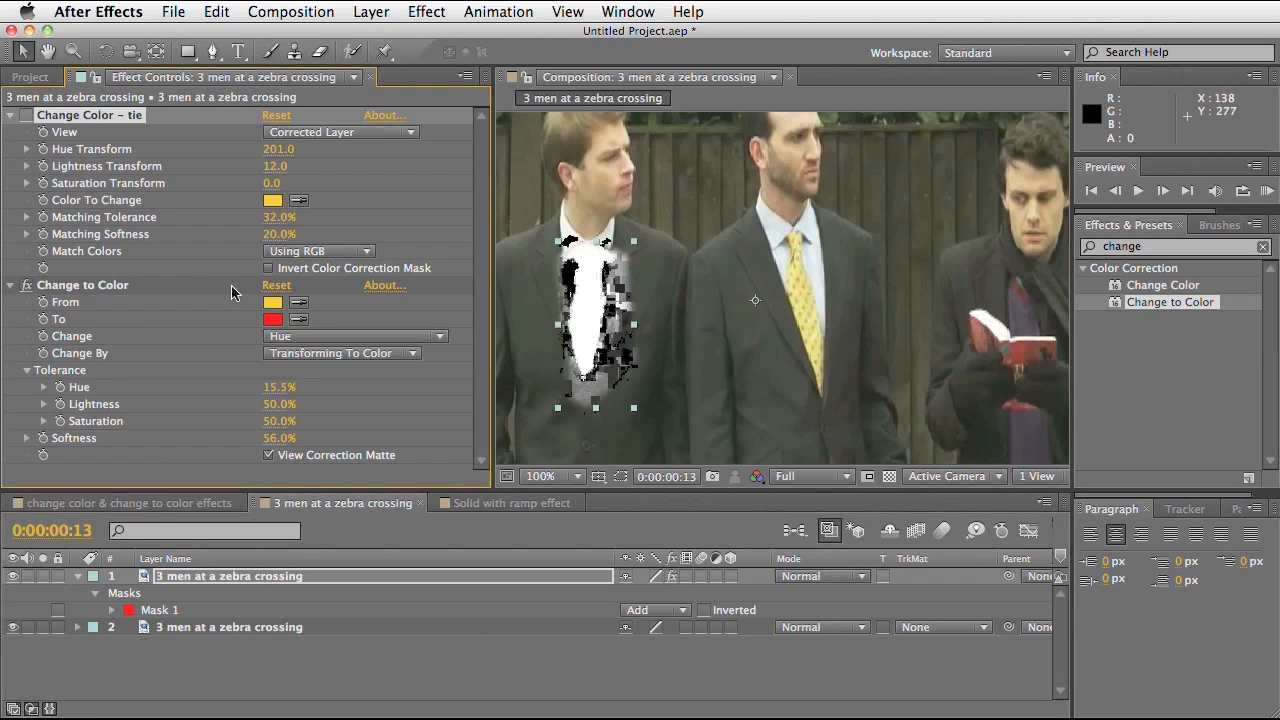
Show the left tie recoloured red and set Change to Color's Change By to Transforming To Color
click(268, 456)
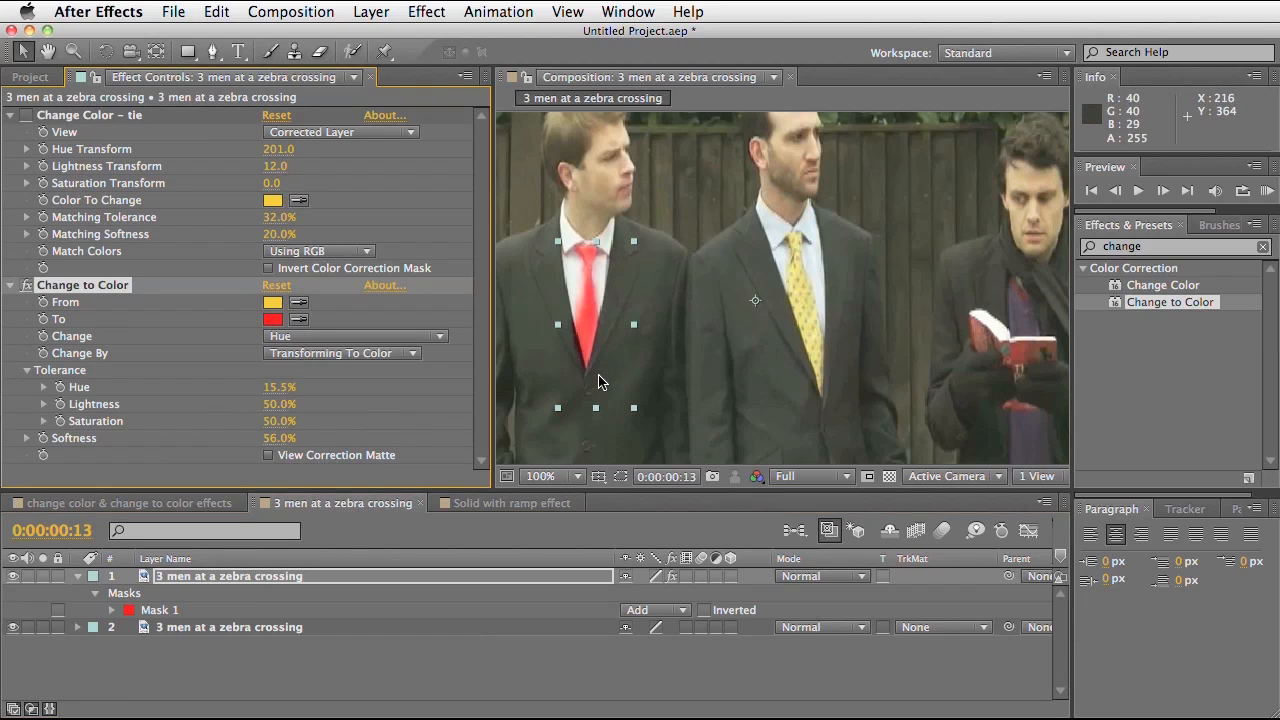
mouse_move(292, 316)
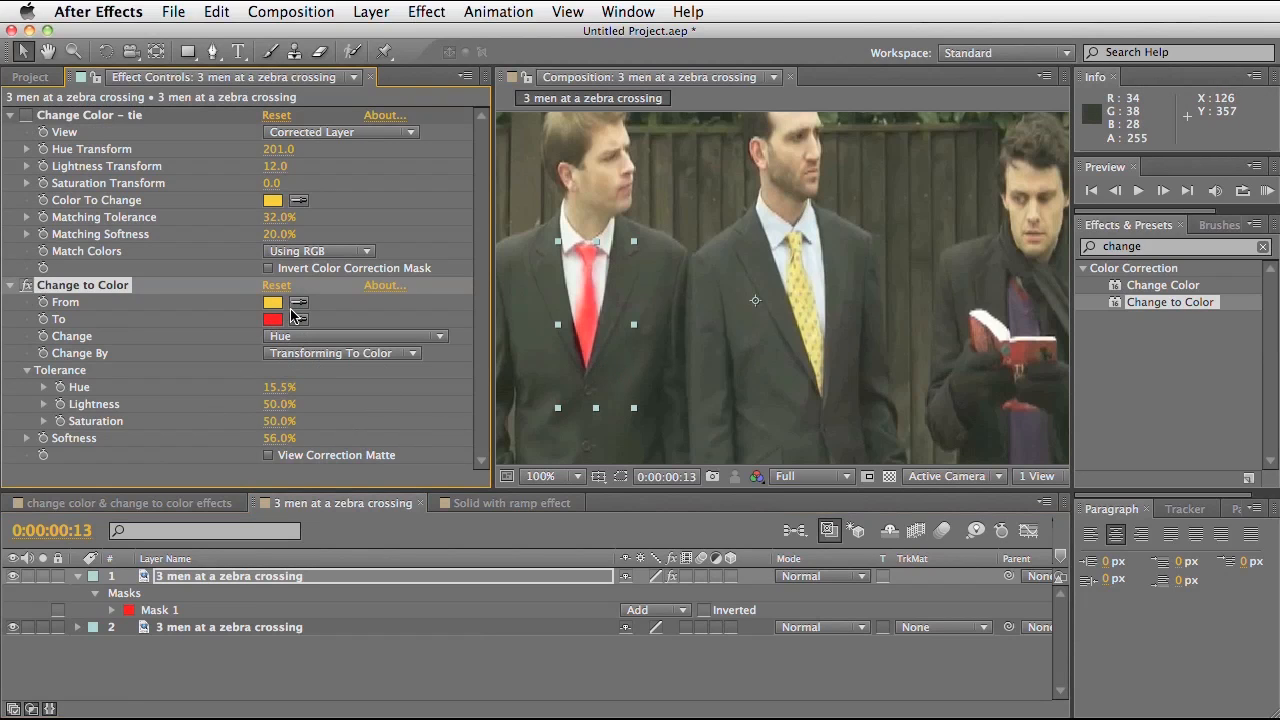
mouse_move(260, 338)
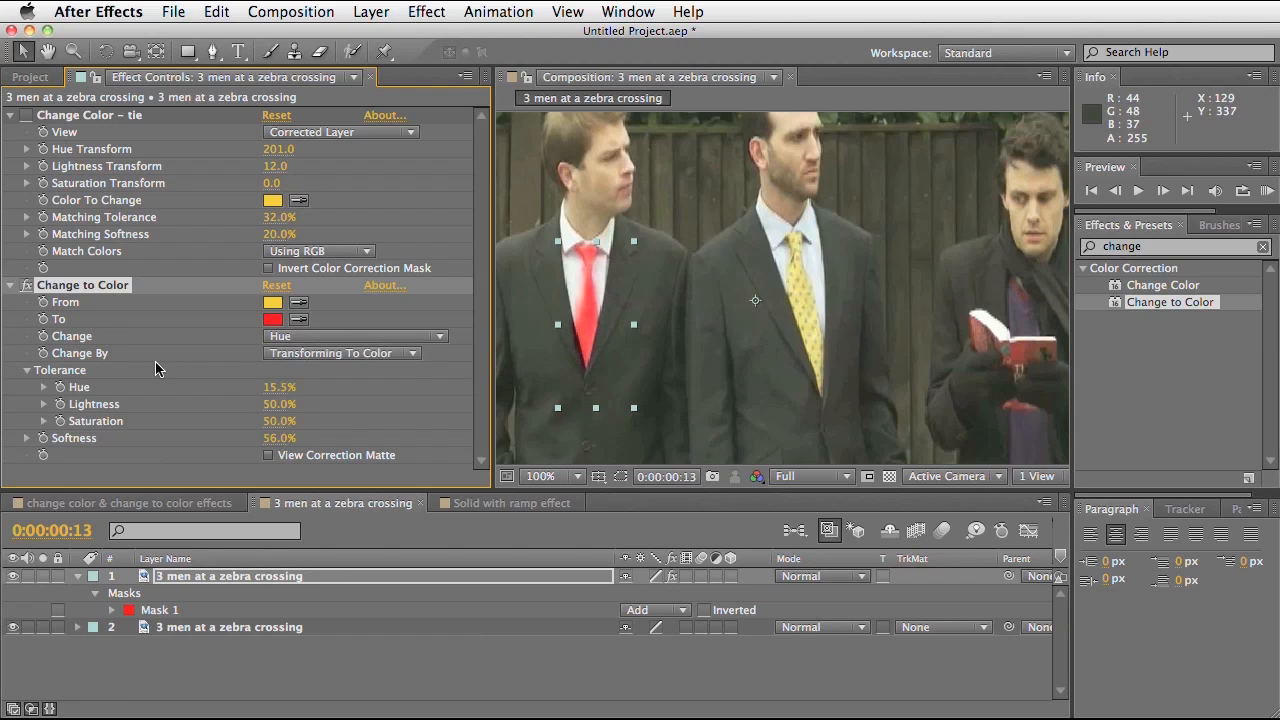
click(340, 352)
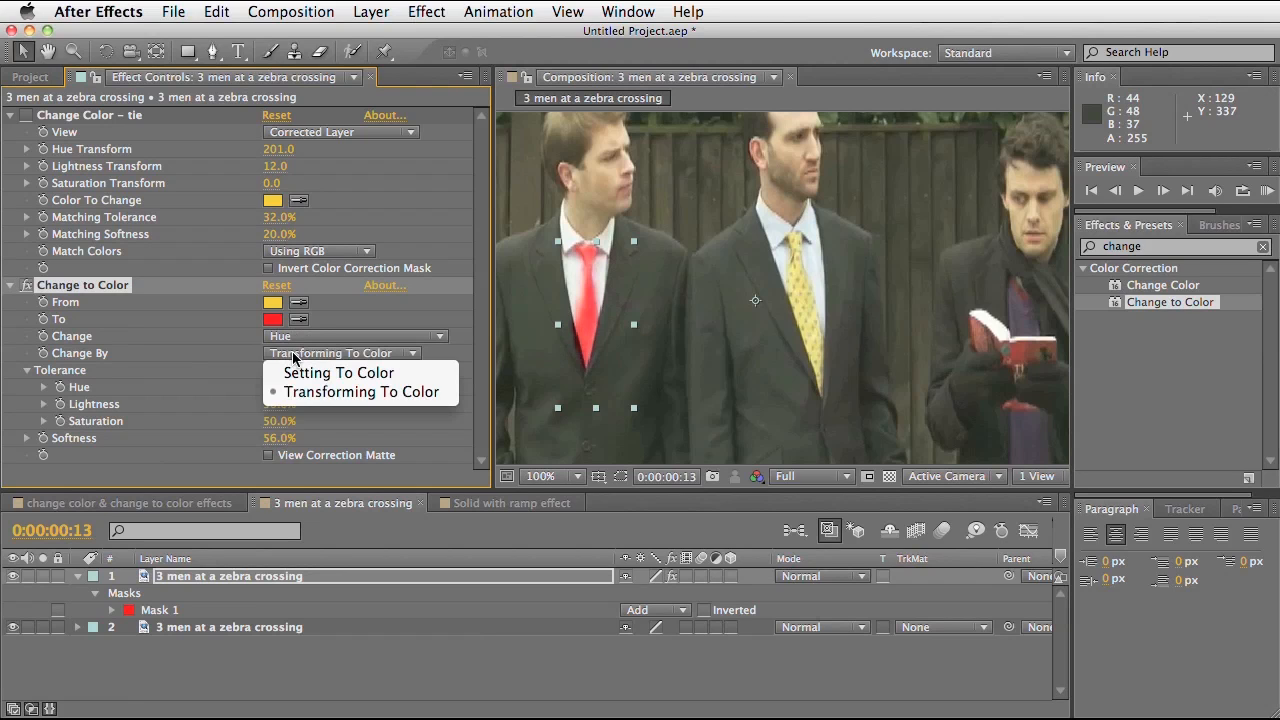
click(338, 372)
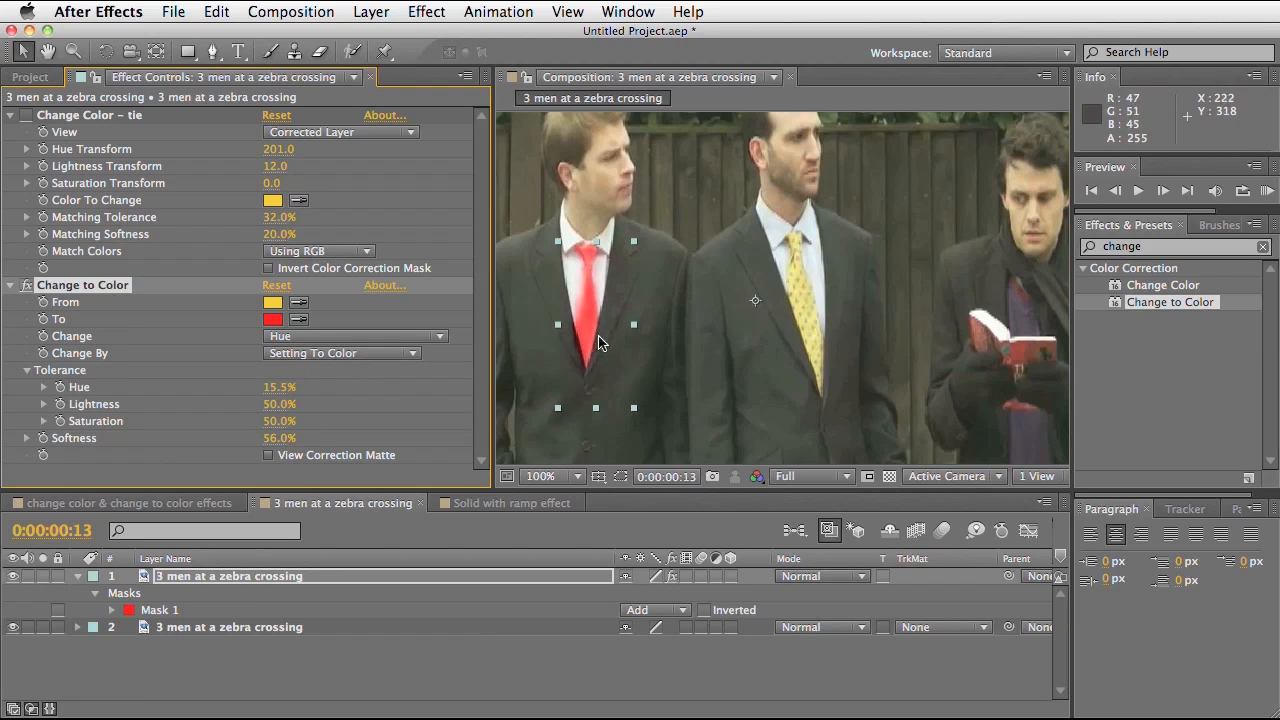
mouse_move(612, 282)
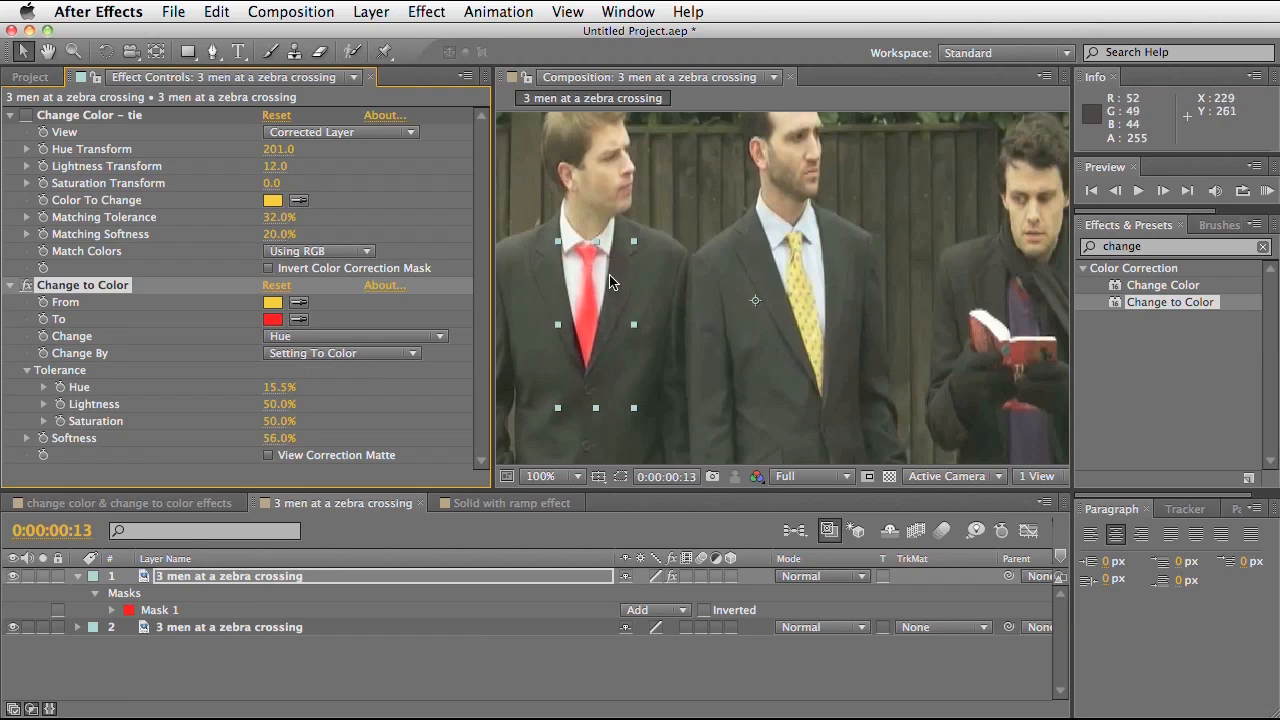
mouse_move(620, 278)
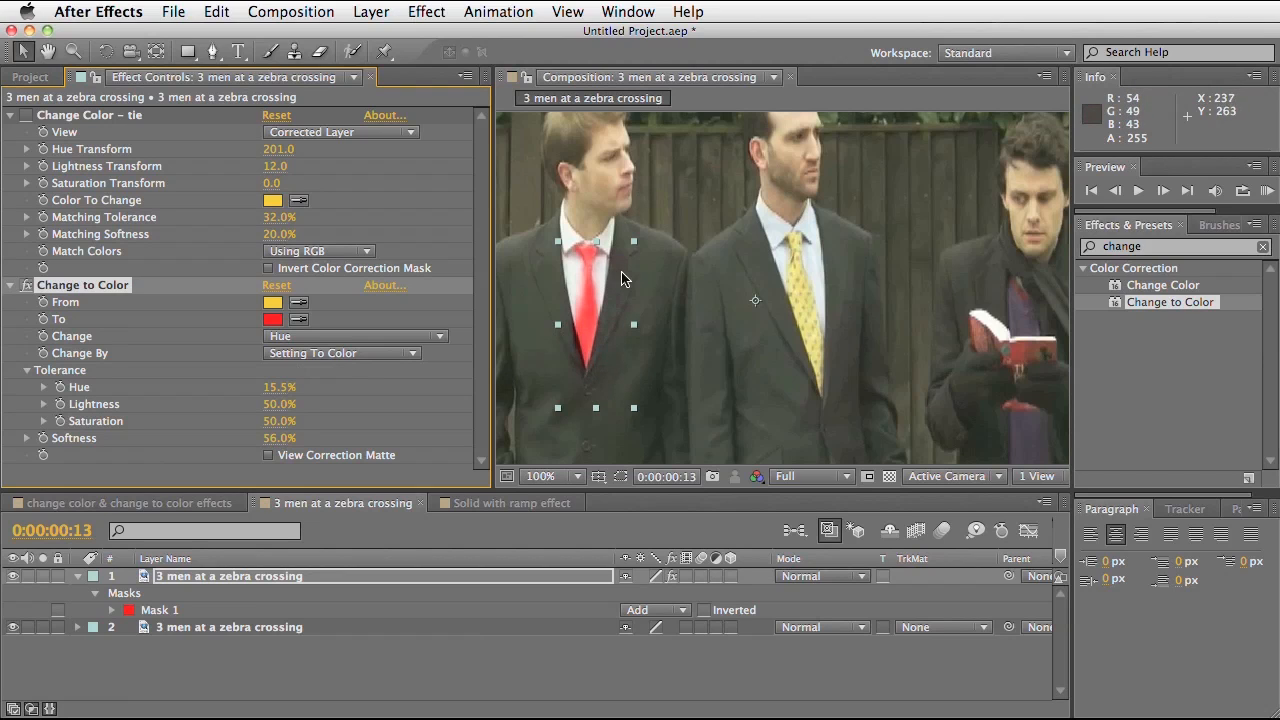
mouse_move(624, 328)
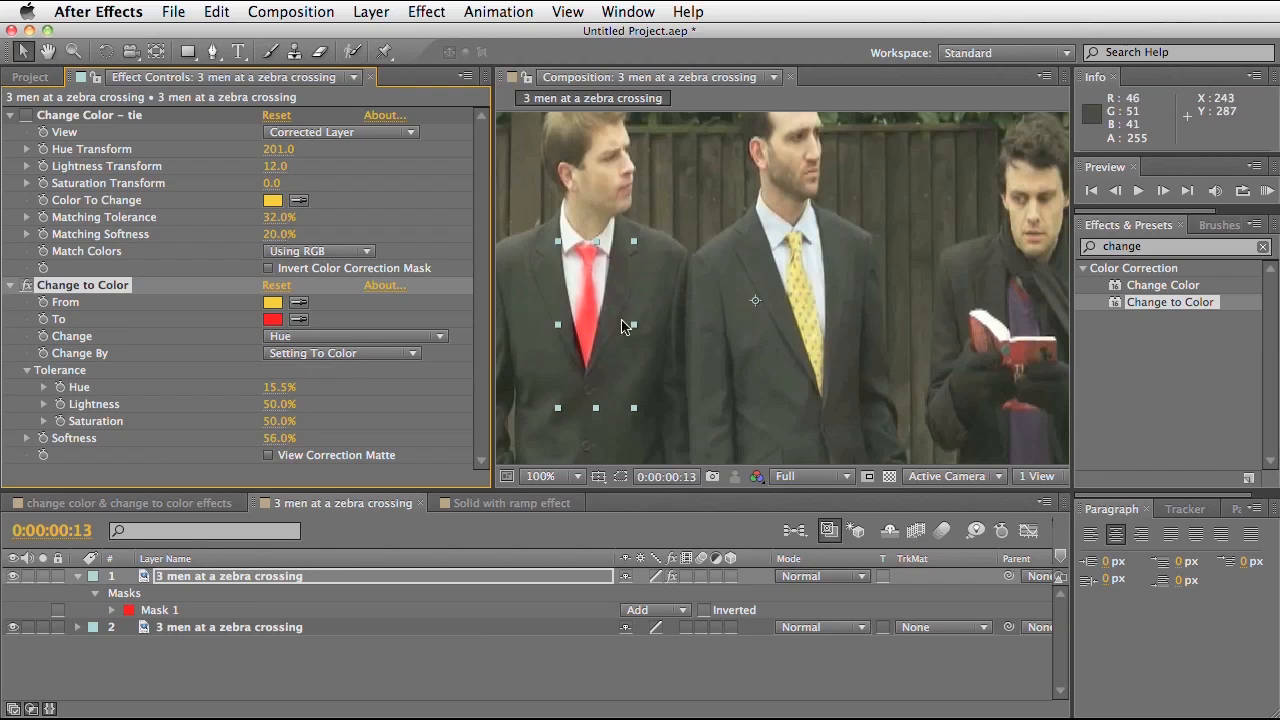
click(340, 352)
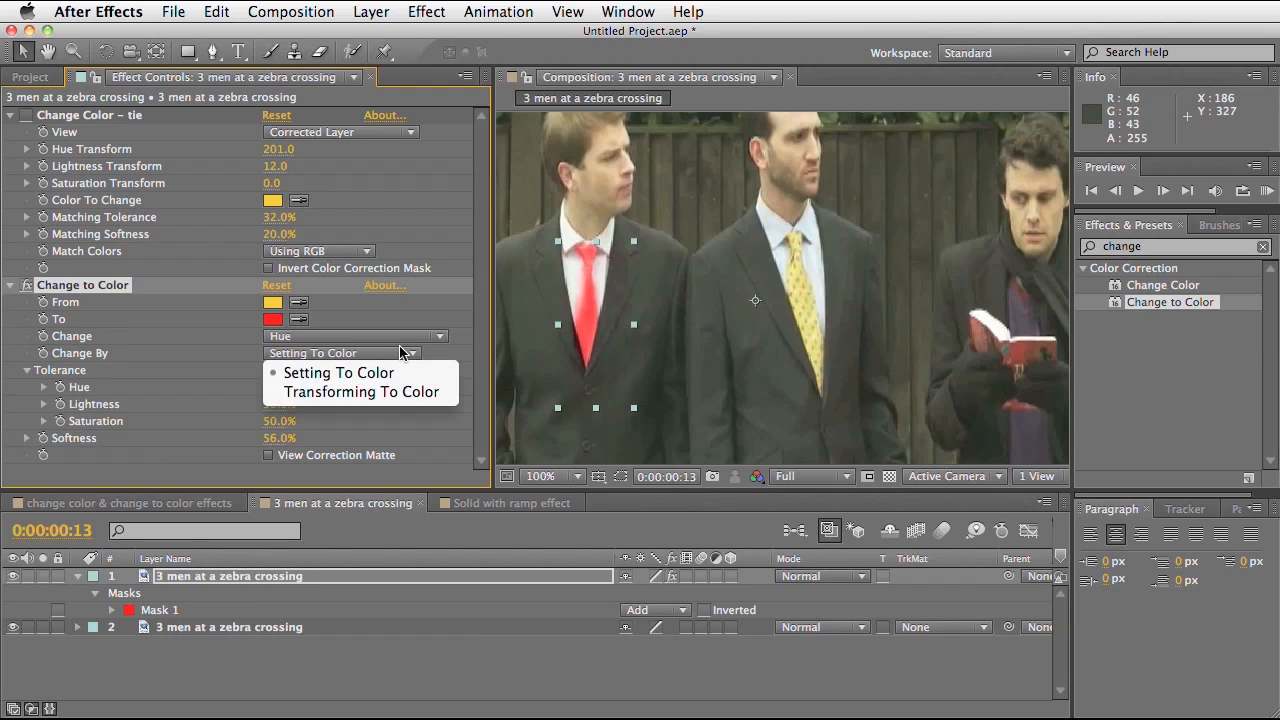
click(360, 390)
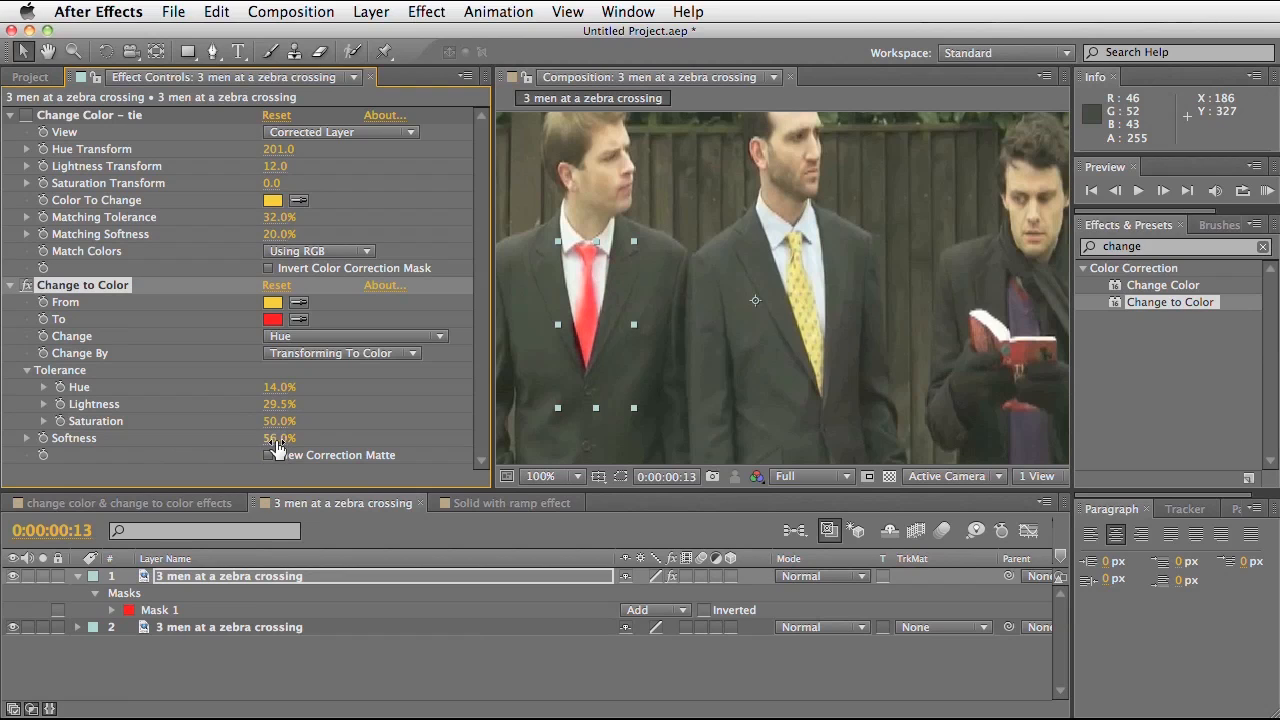
Scrub the Change to Color Softness value and display its correction matte over the left tie
drag(280, 438, 300, 438)
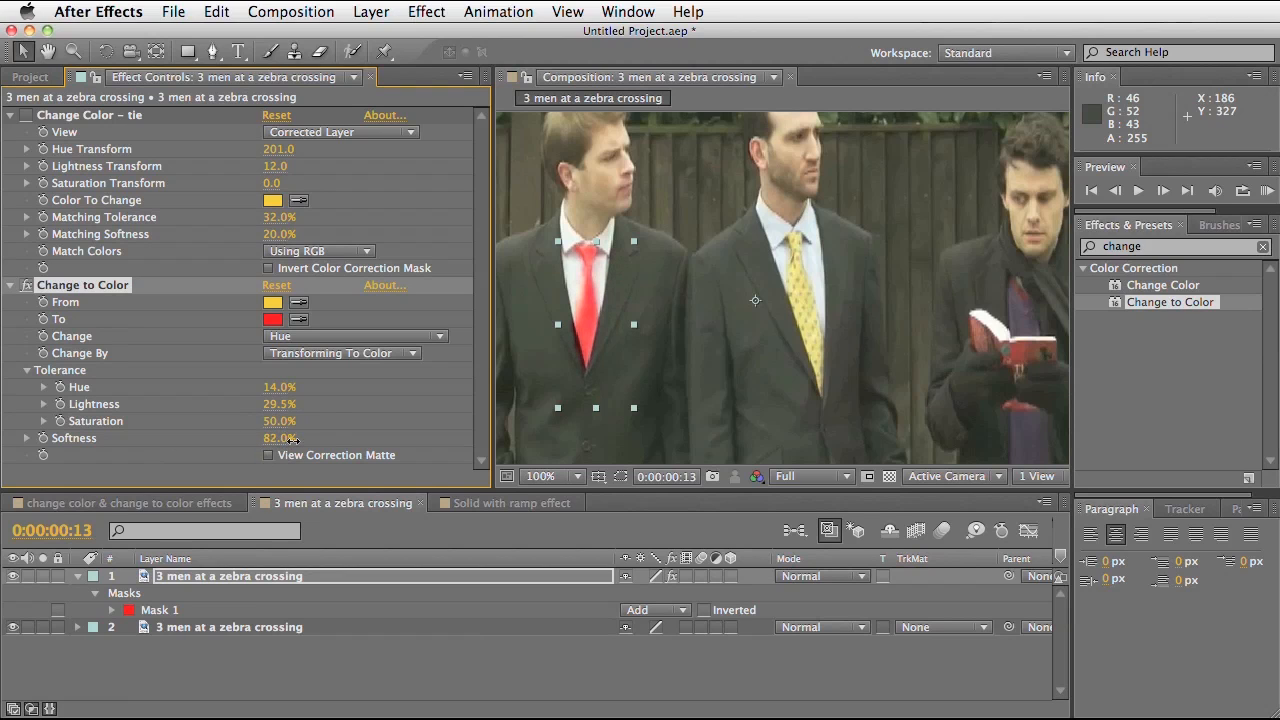
drag(290, 438, 290, 438)
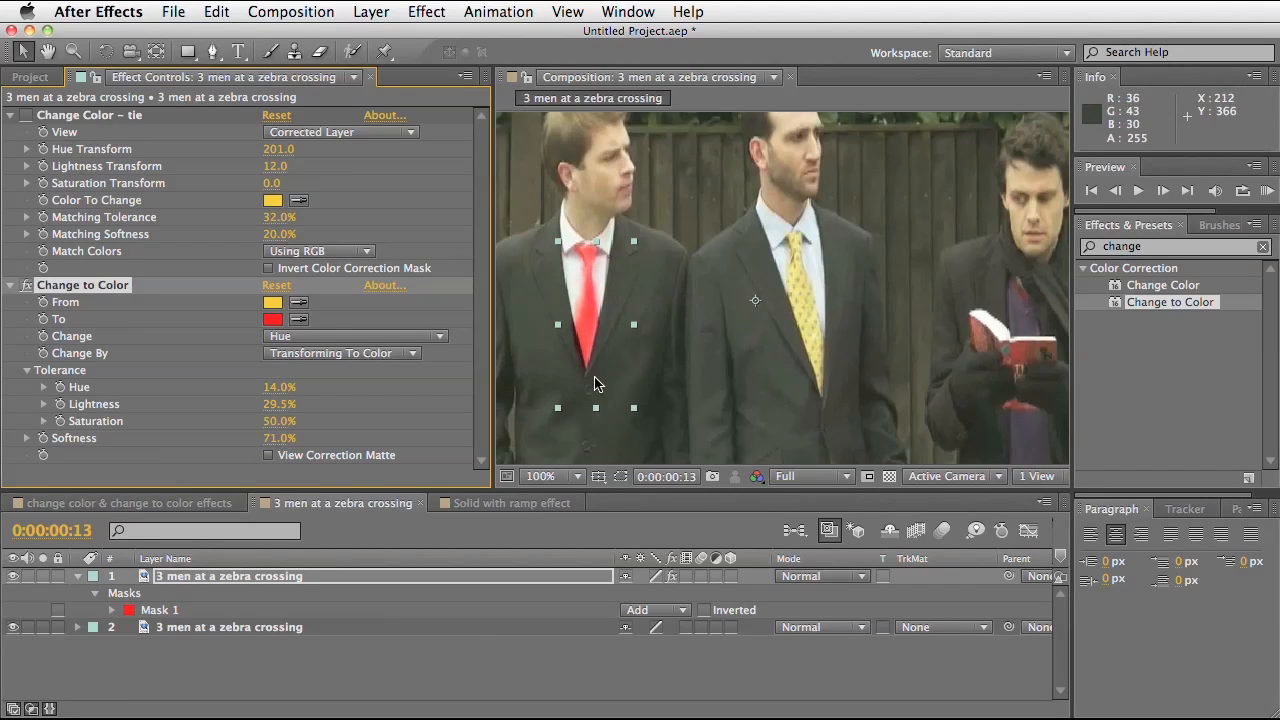
mouse_move(596, 368)
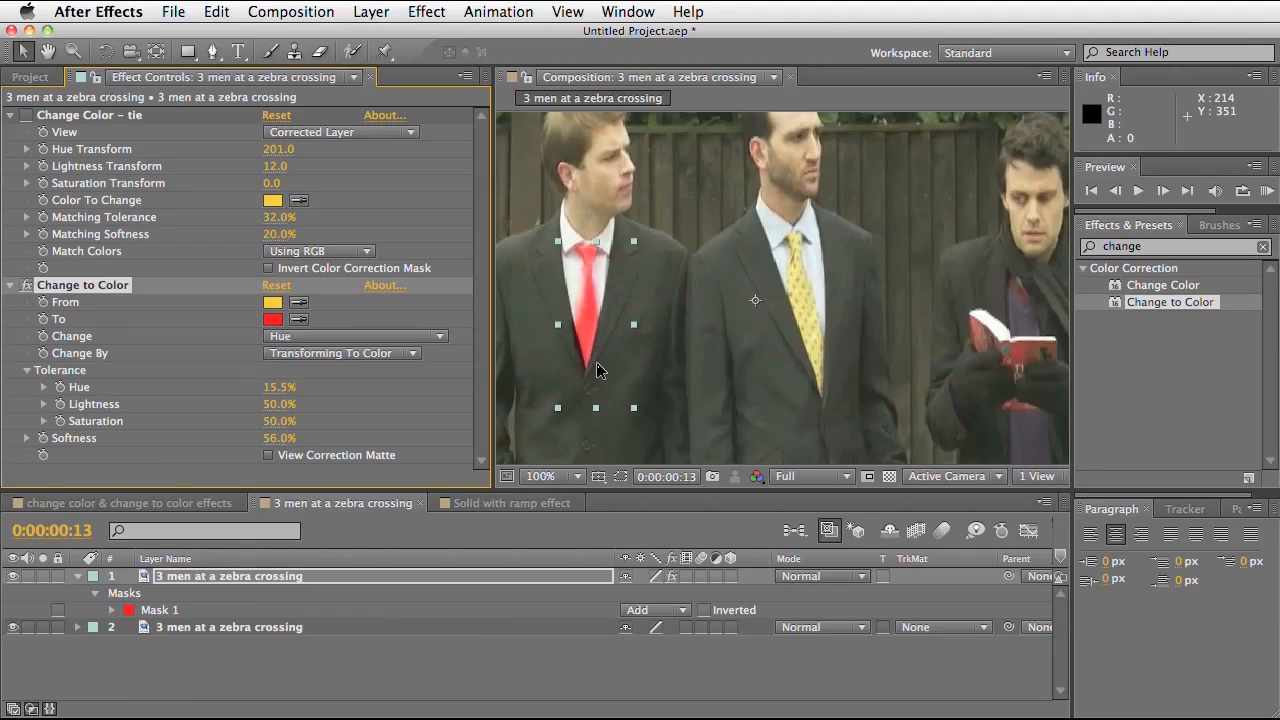
click(268, 456)
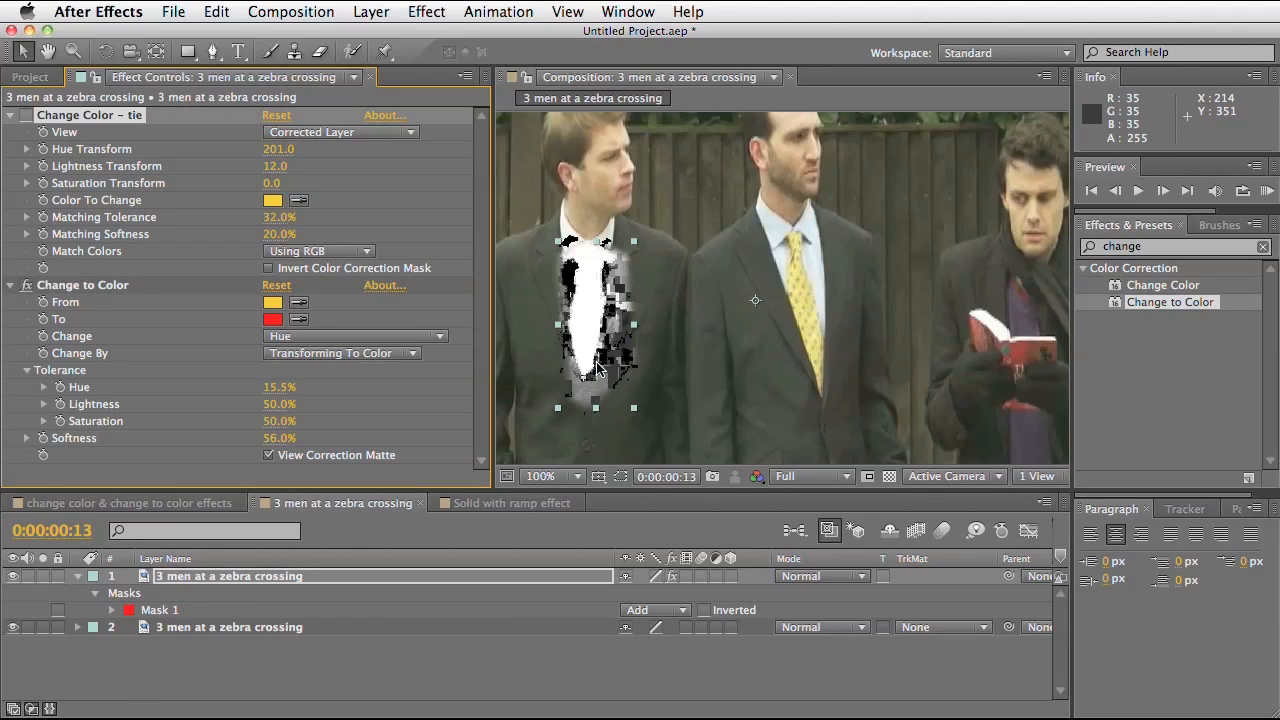
mouse_move(616, 280)
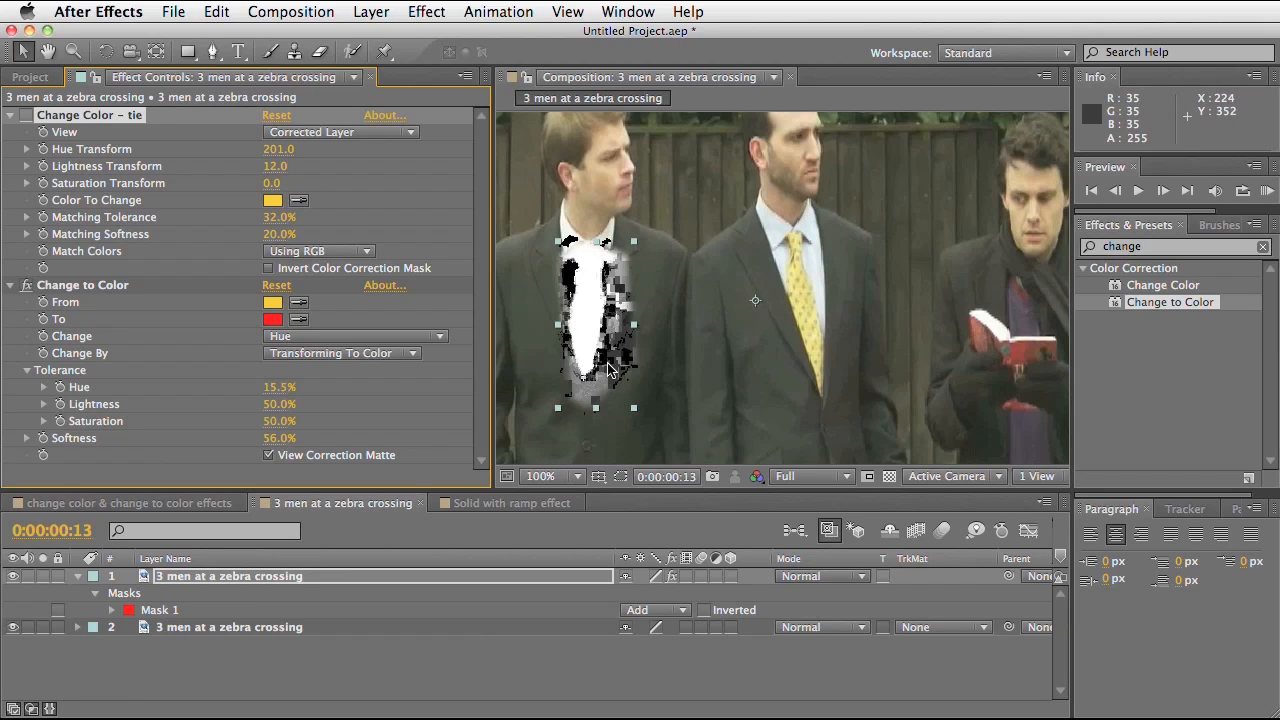
mouse_move(570, 344)
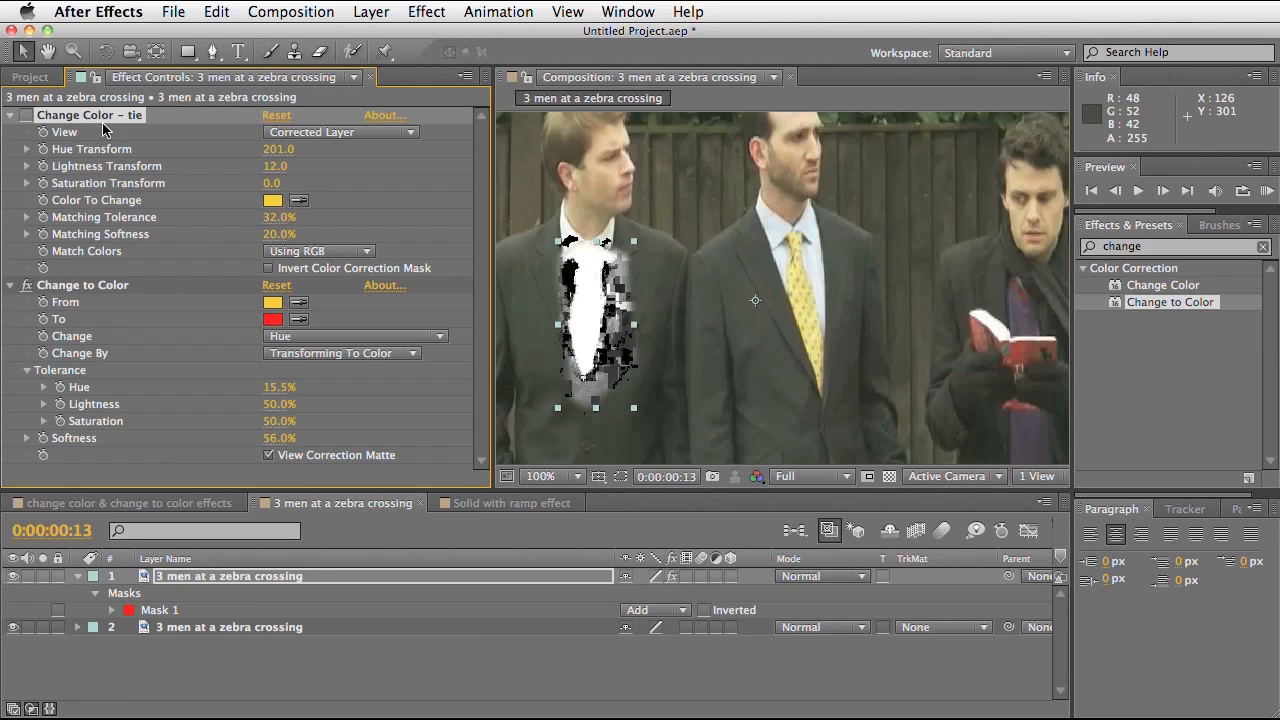
mouse_move(164, 218)
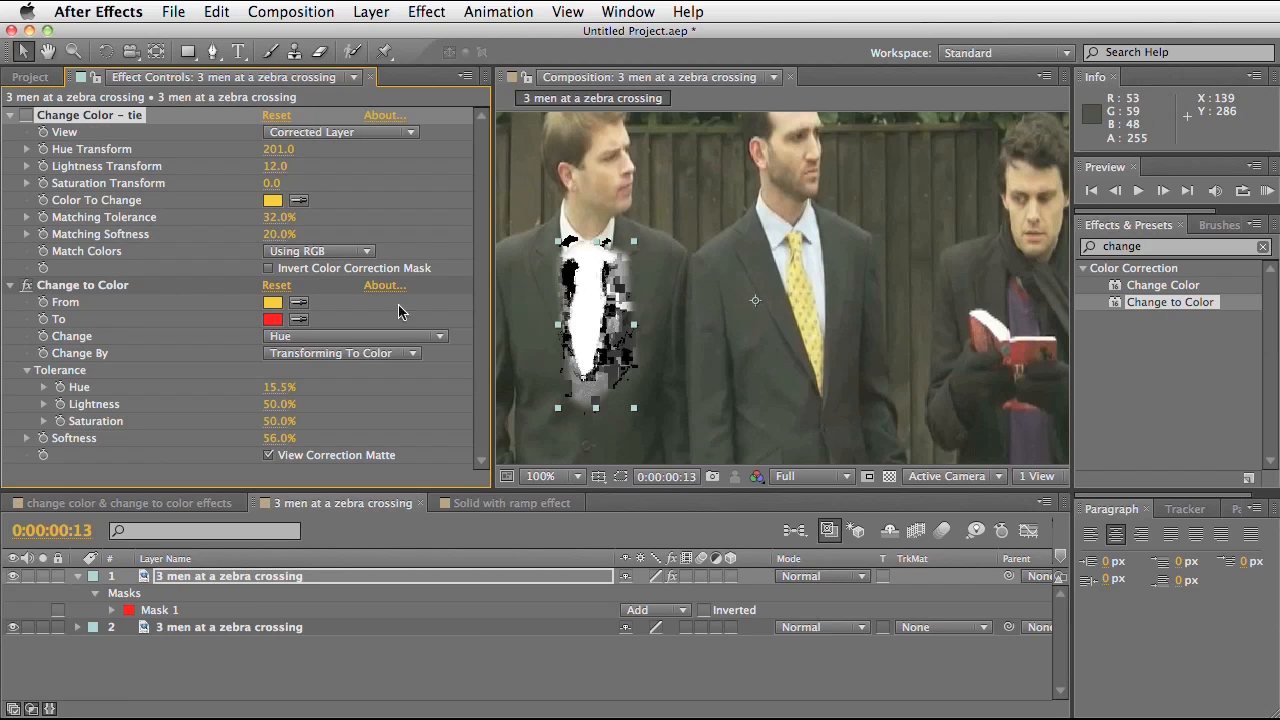
mouse_move(124, 300)
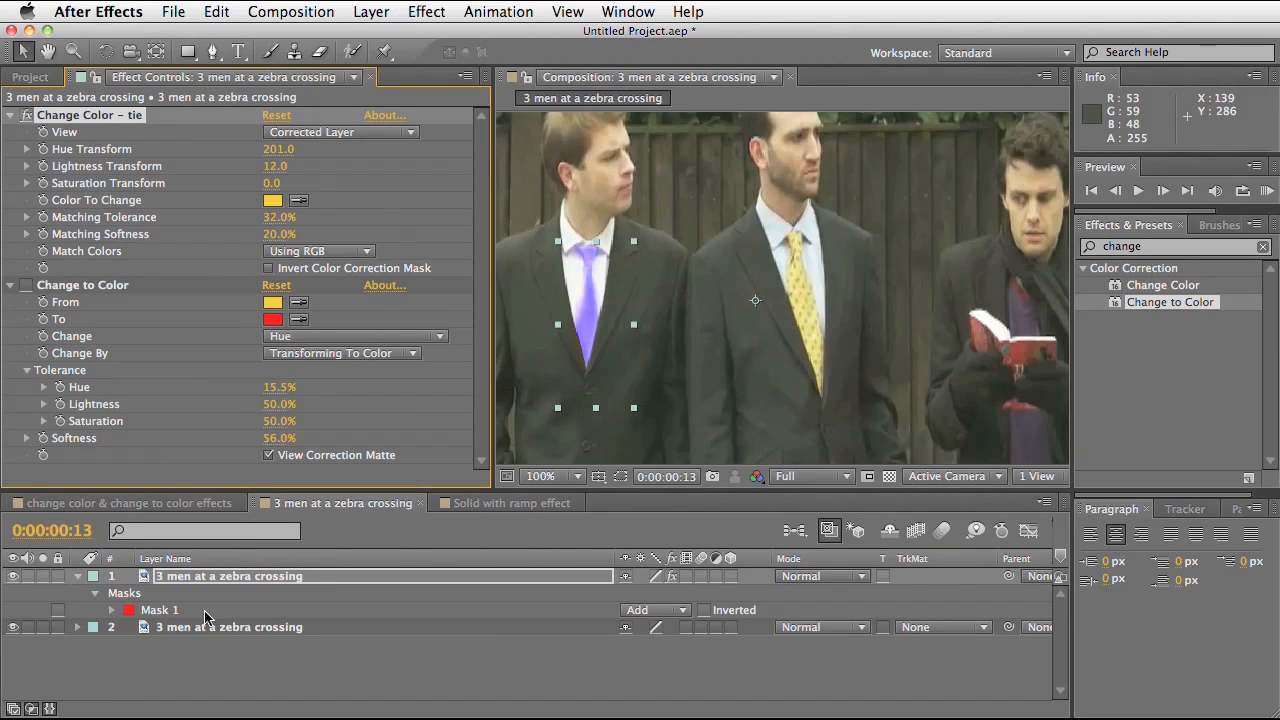
Twirl open Mask 1 to reveal its path, feather, opacity and expansion settings
click(160, 610)
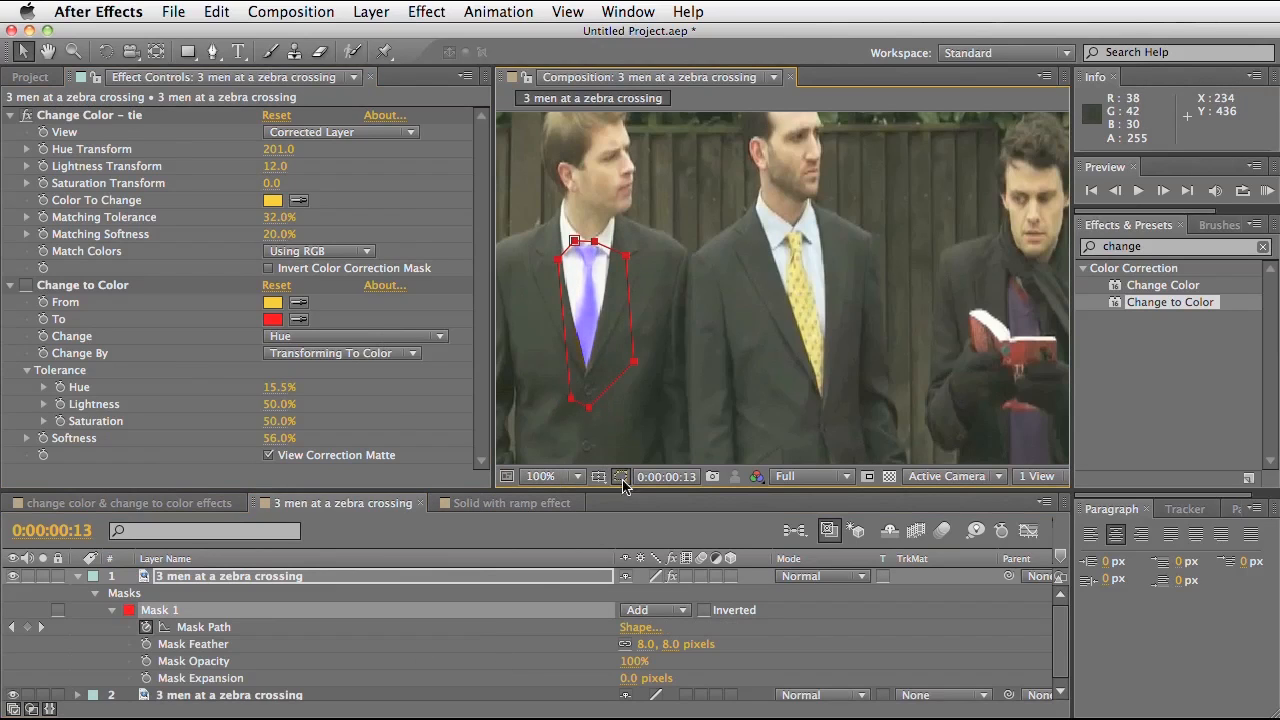
mouse_move(616, 284)
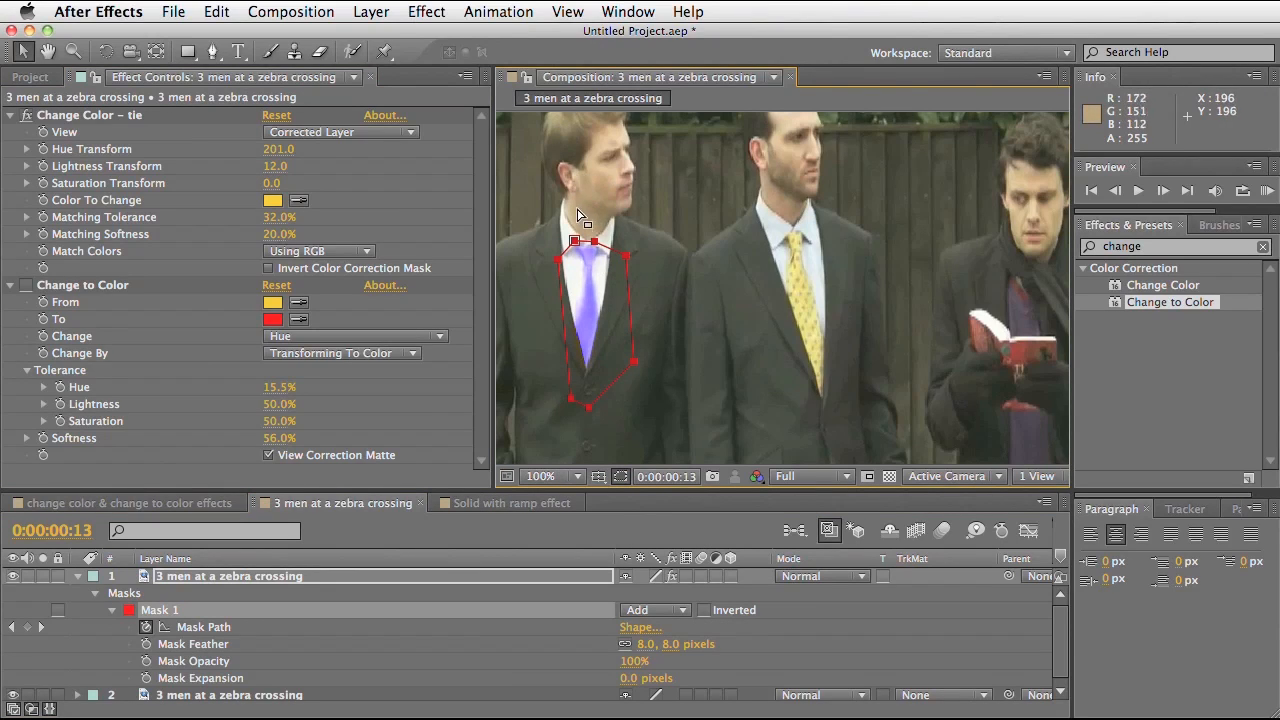
mouse_move(592, 230)
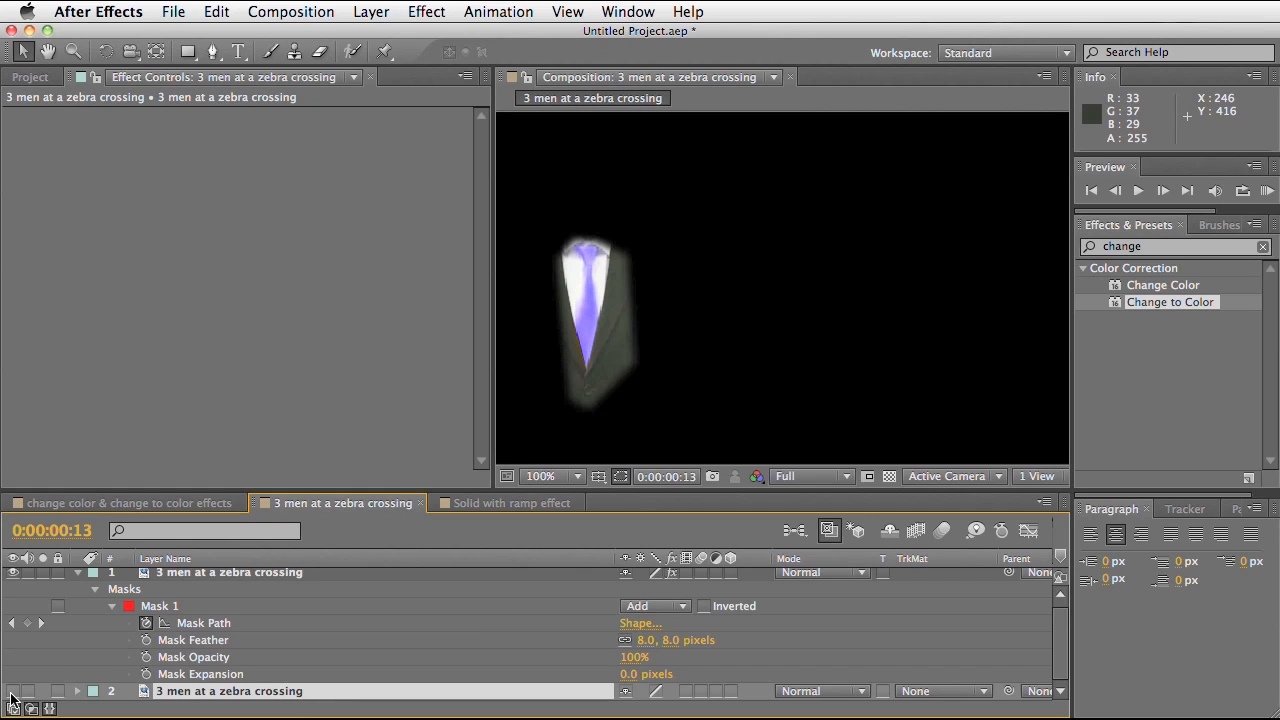
mouse_move(212, 656)
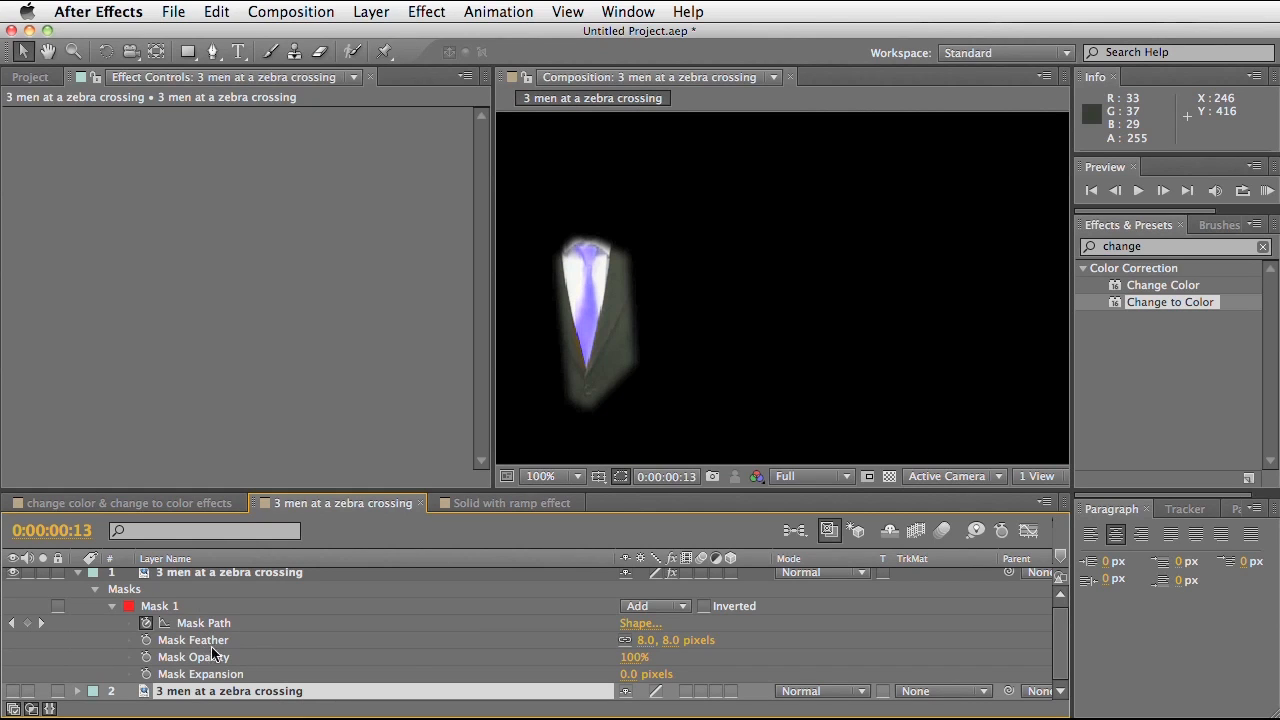
mouse_move(668, 652)
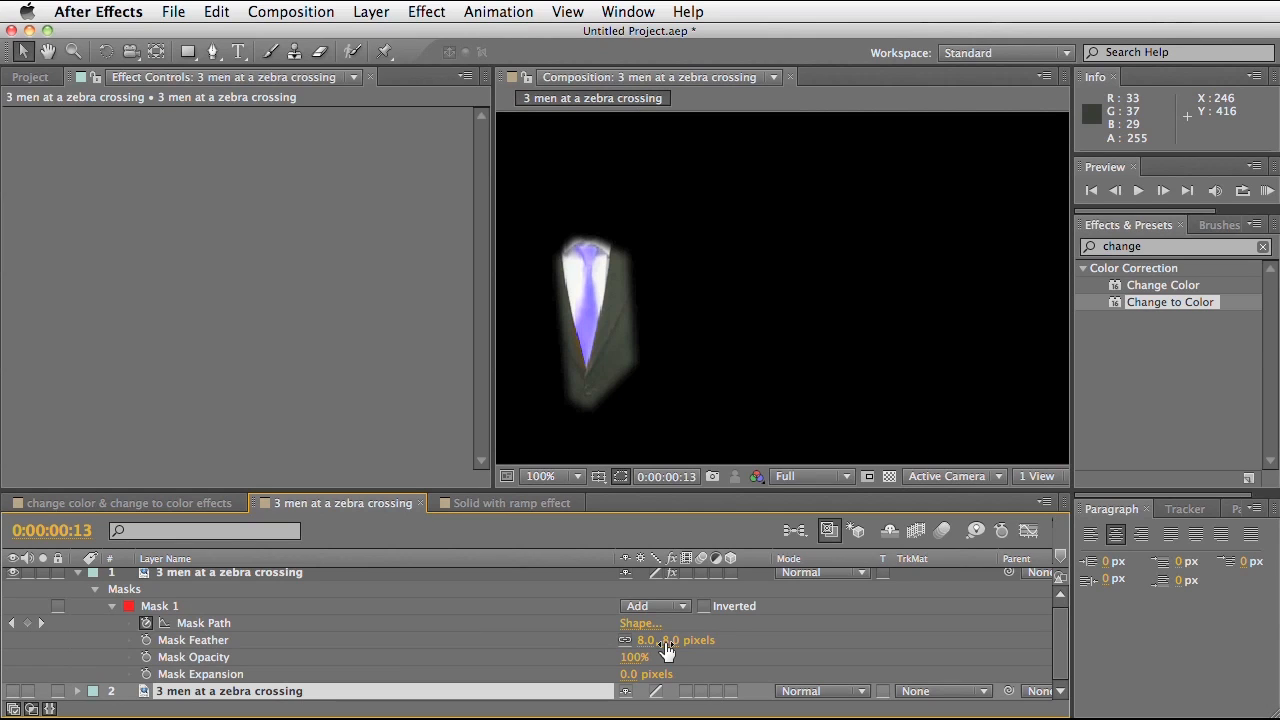
mouse_move(20, 696)
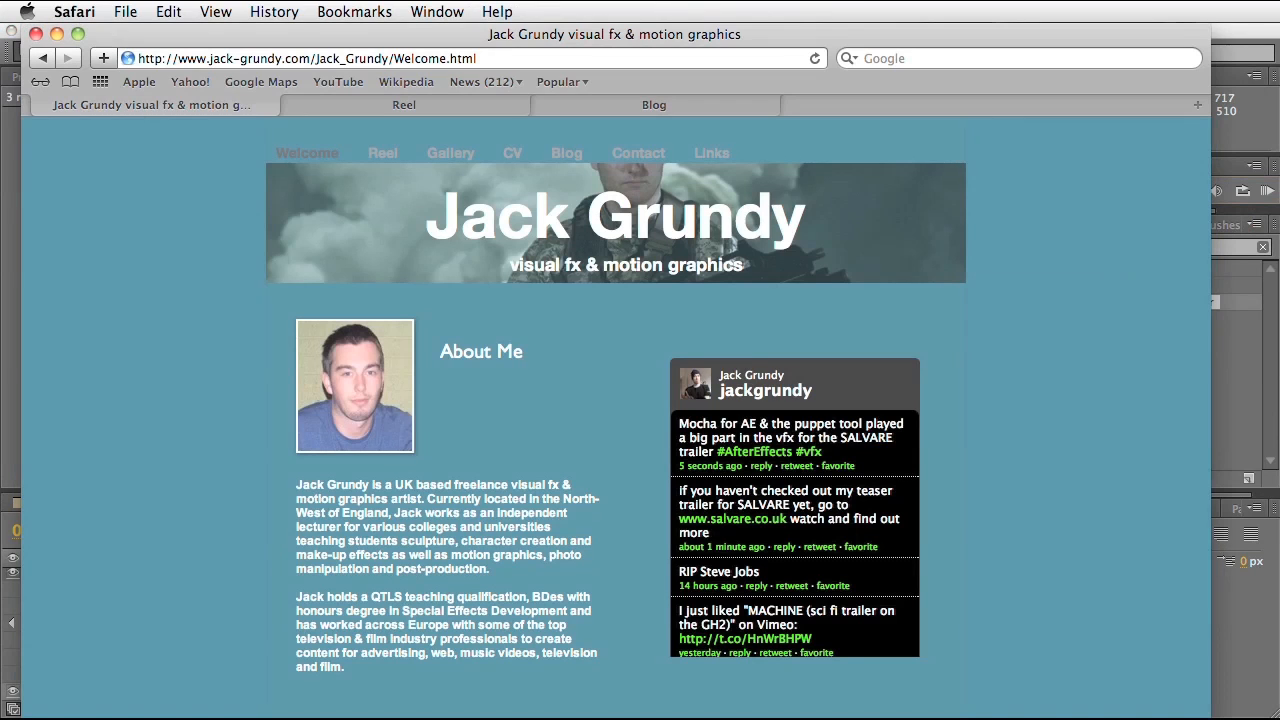
mouse_move(472, 276)
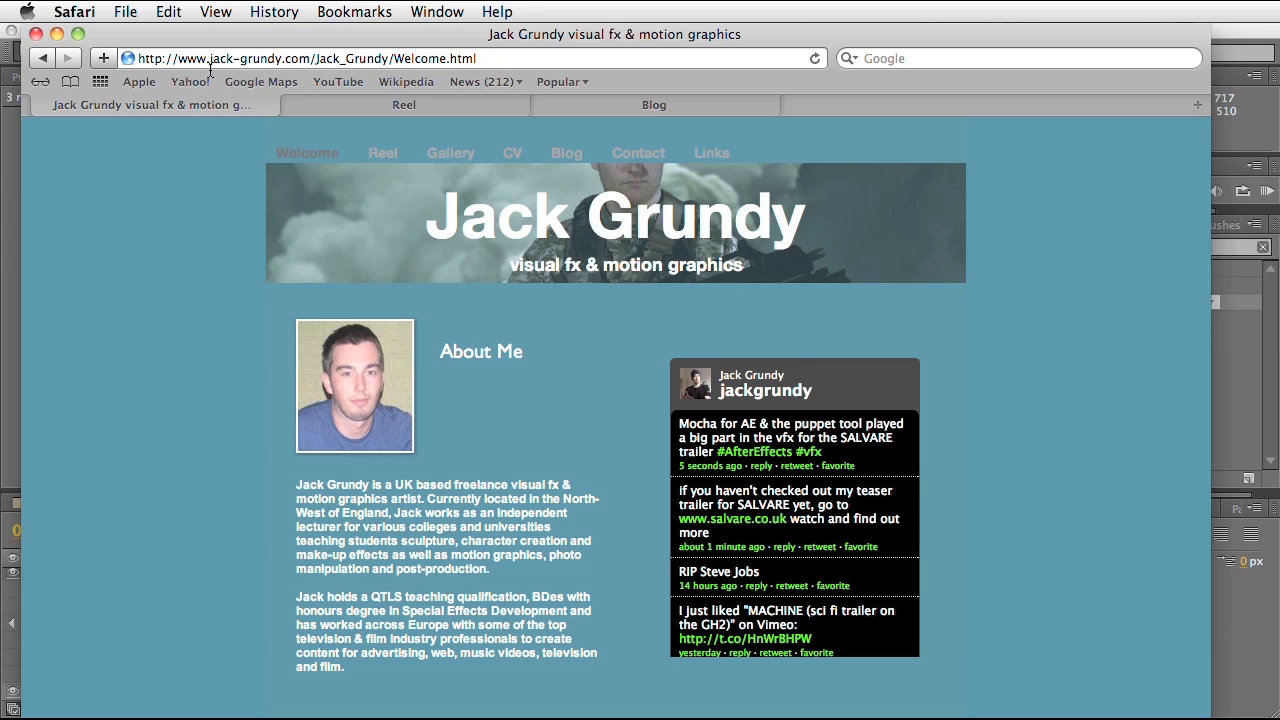
mouse_move(256, 80)
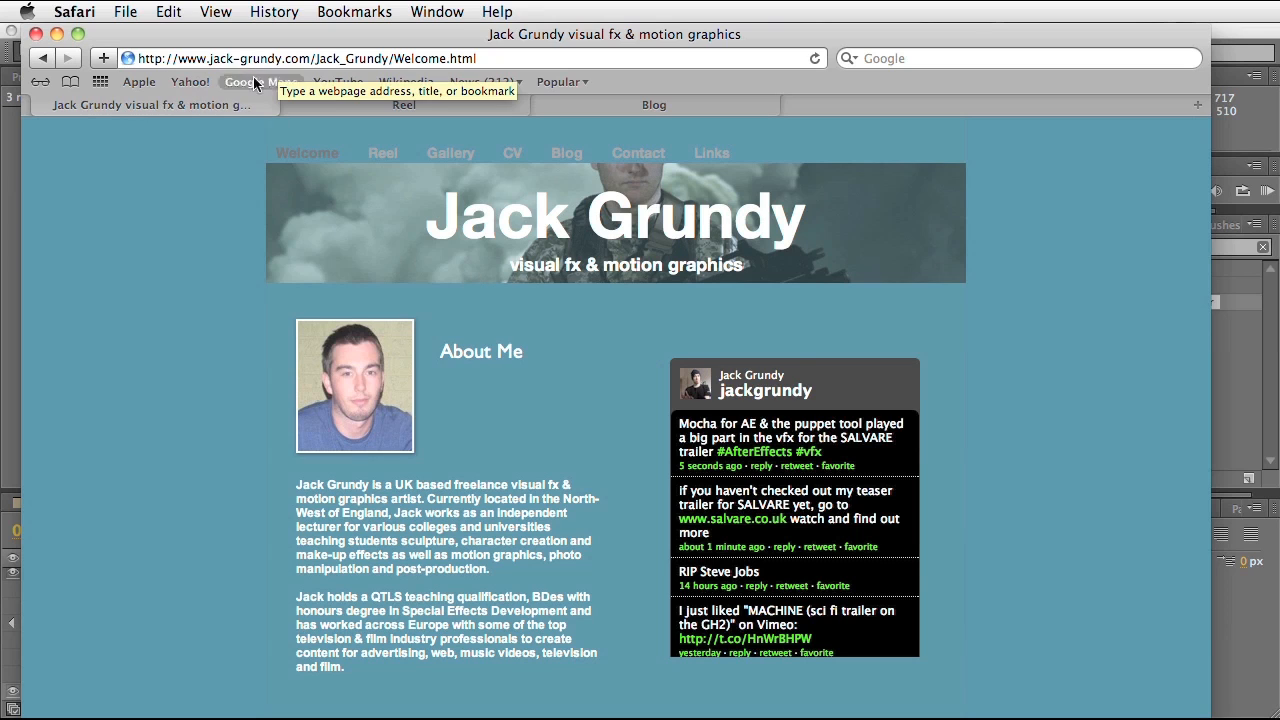
mouse_move(576, 444)
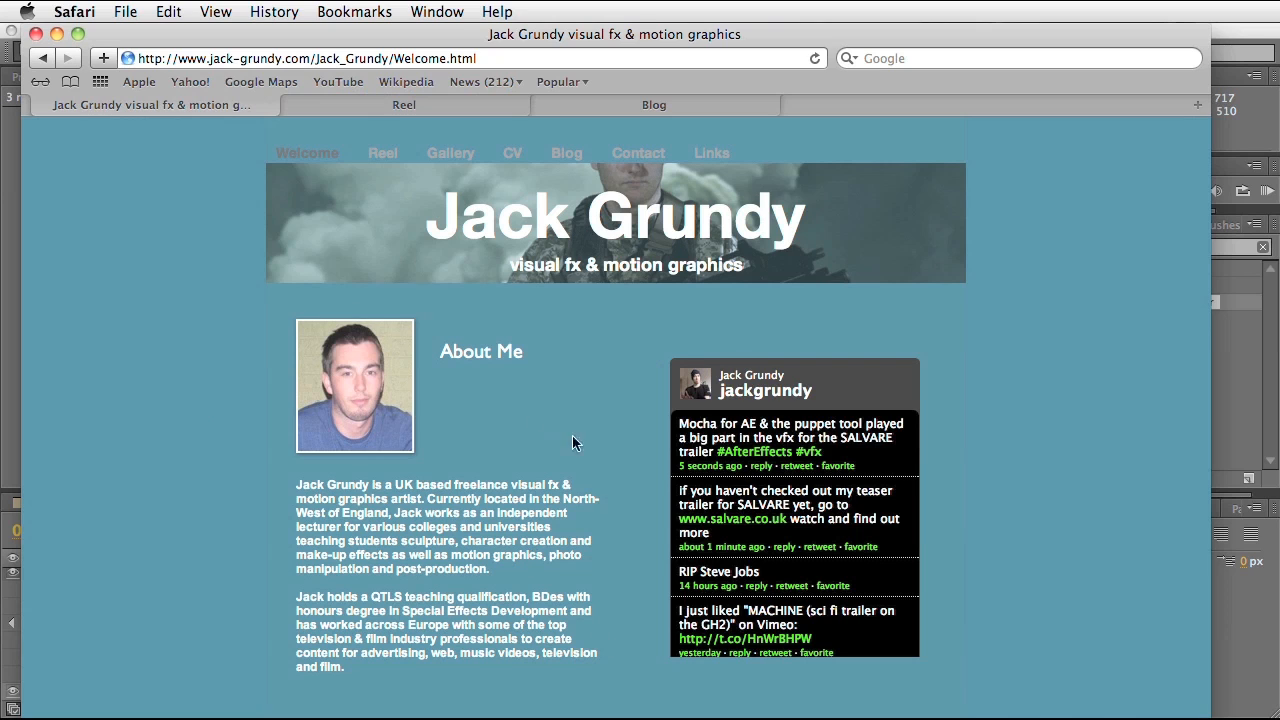
mouse_move(404, 124)
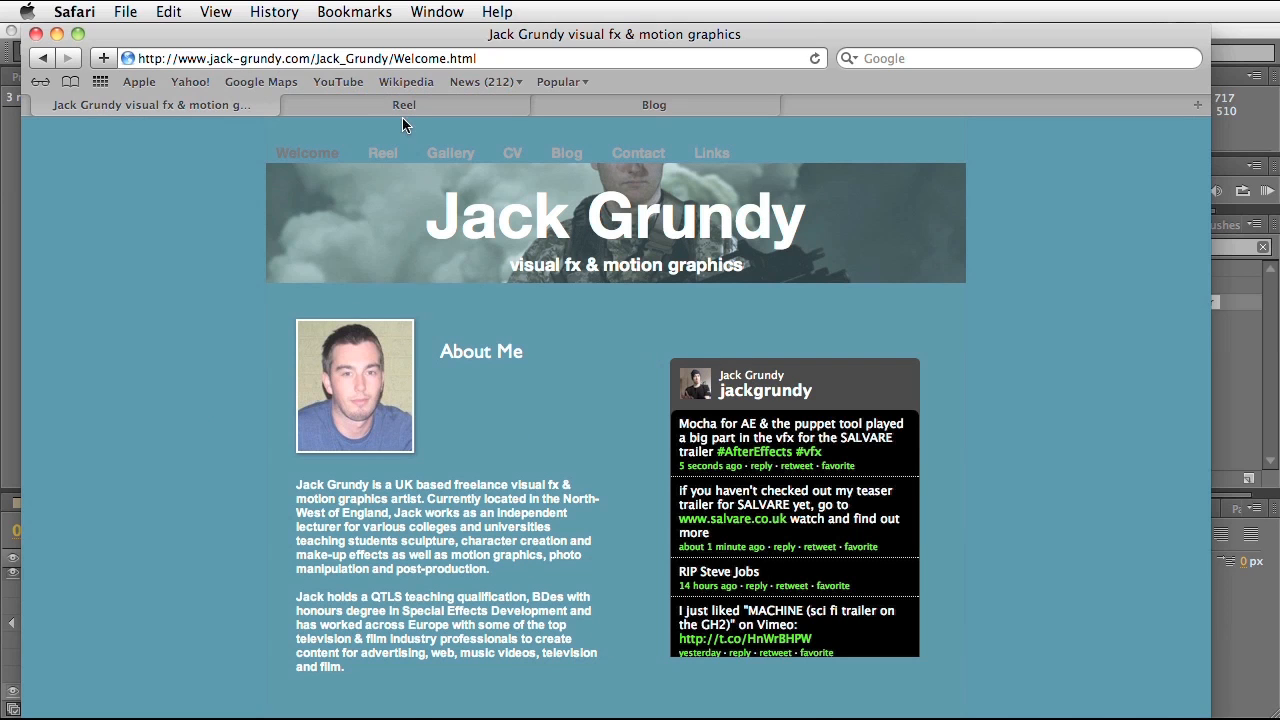
Visit the Reel page of the Jack Grundy site and scroll through its content
click(404, 104)
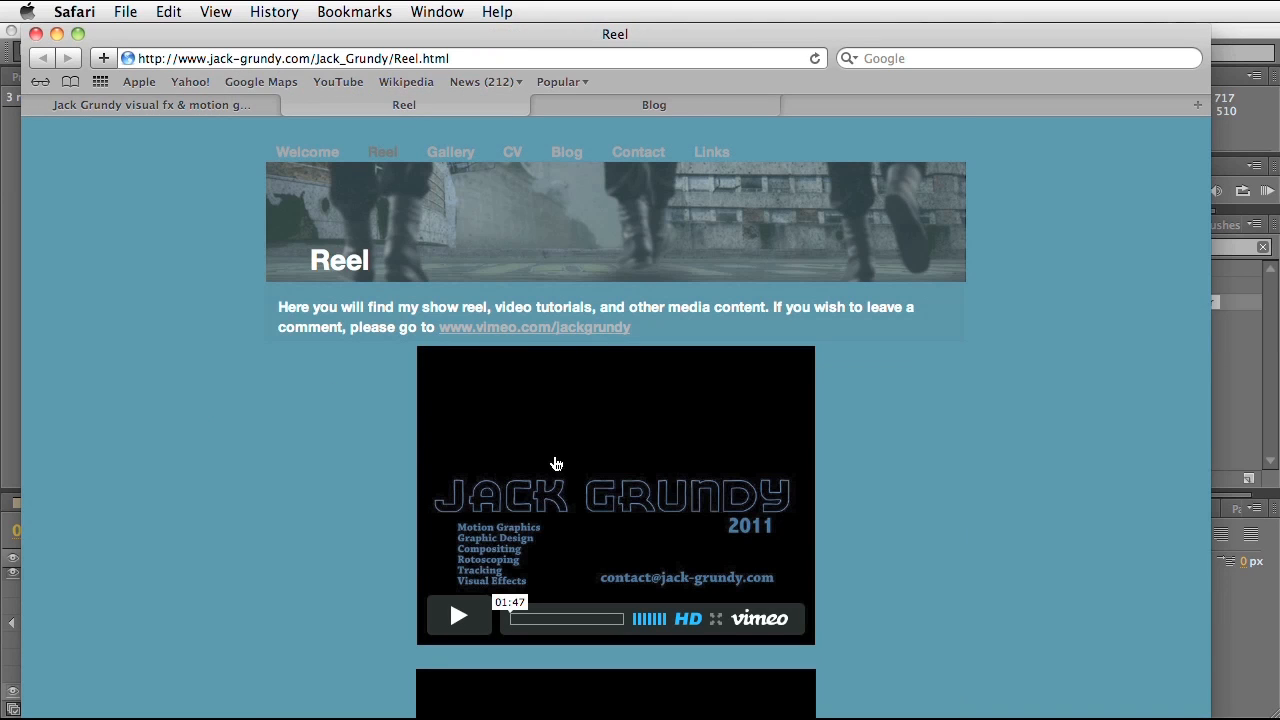
mouse_move(616, 708)
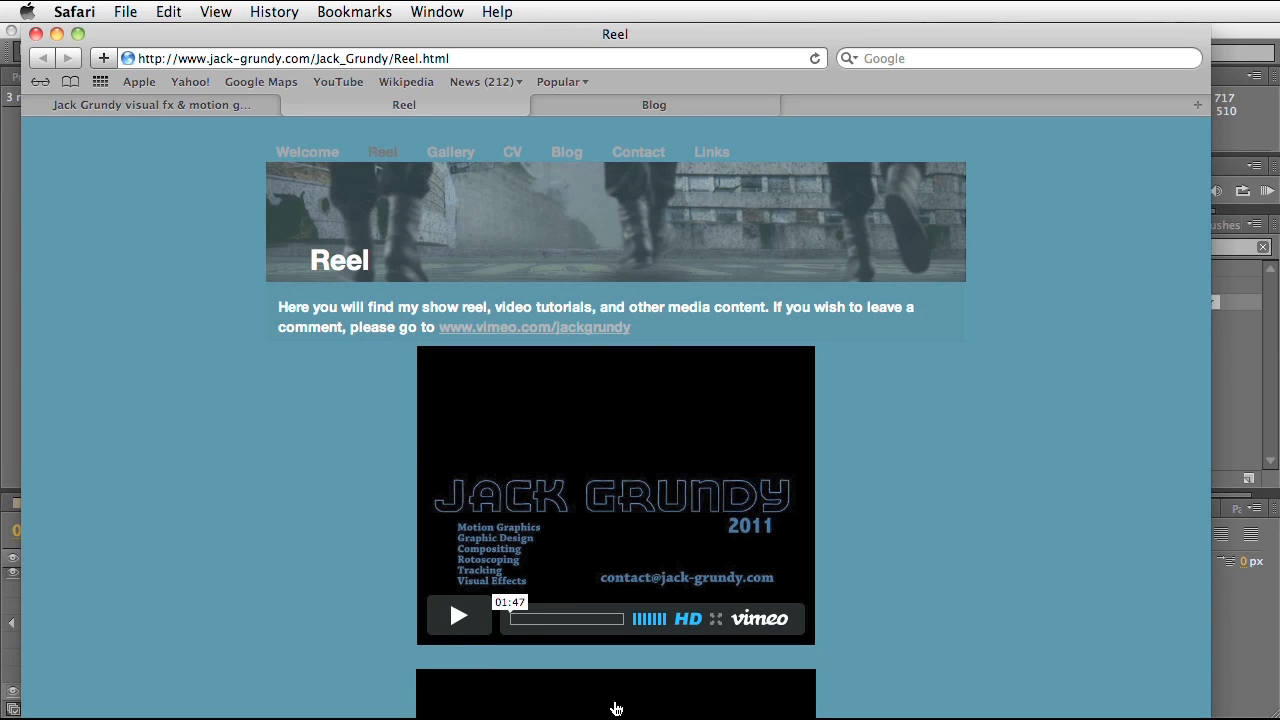
mouse_move(630, 276)
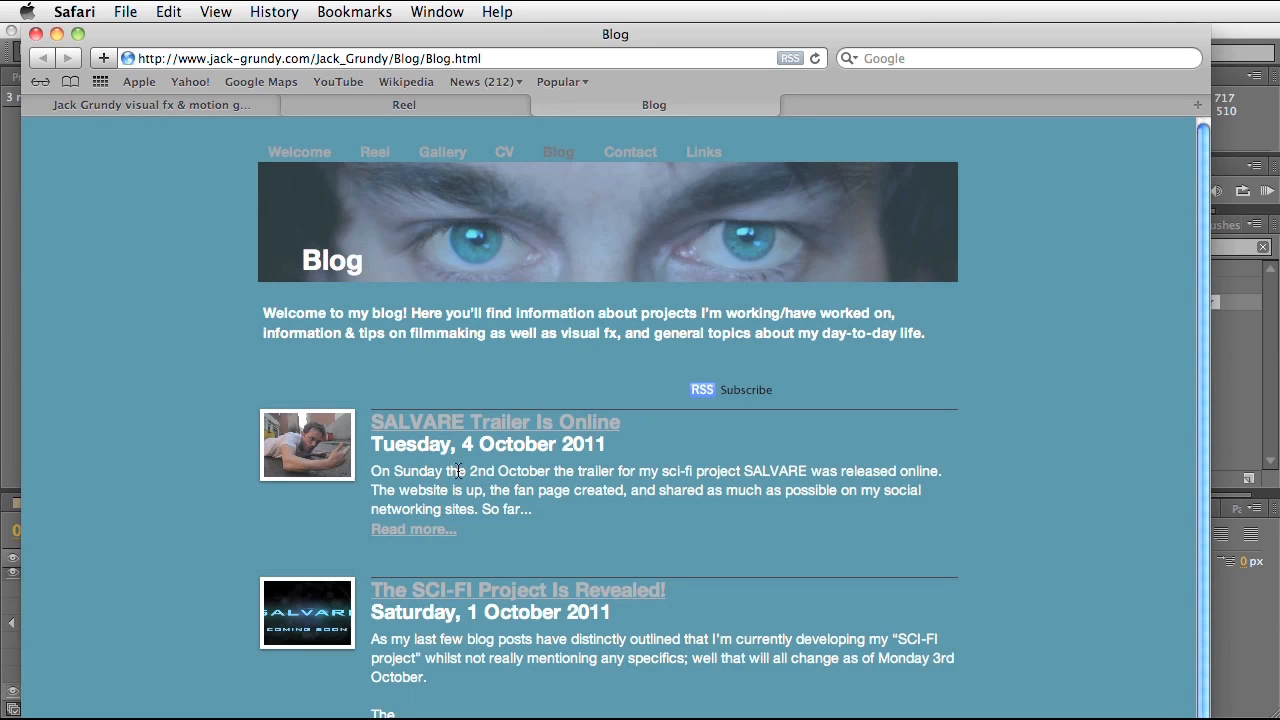
scroll(down, 3)
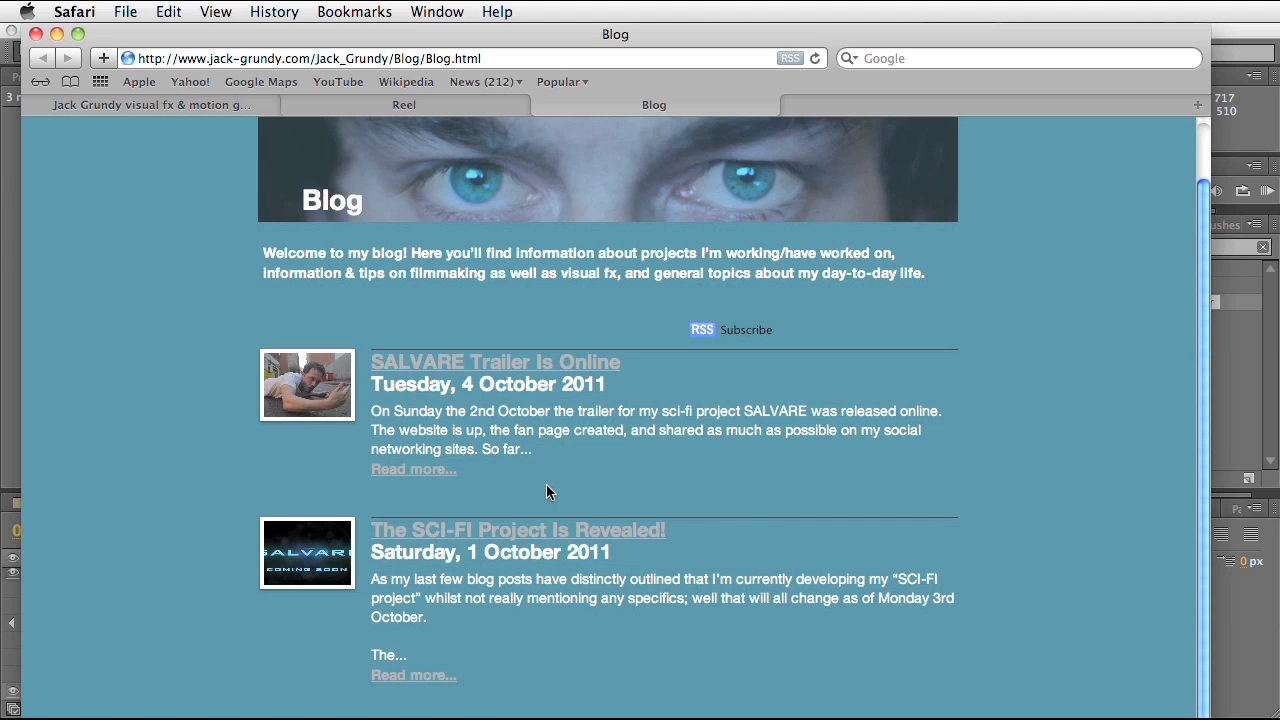
mouse_move(310, 444)
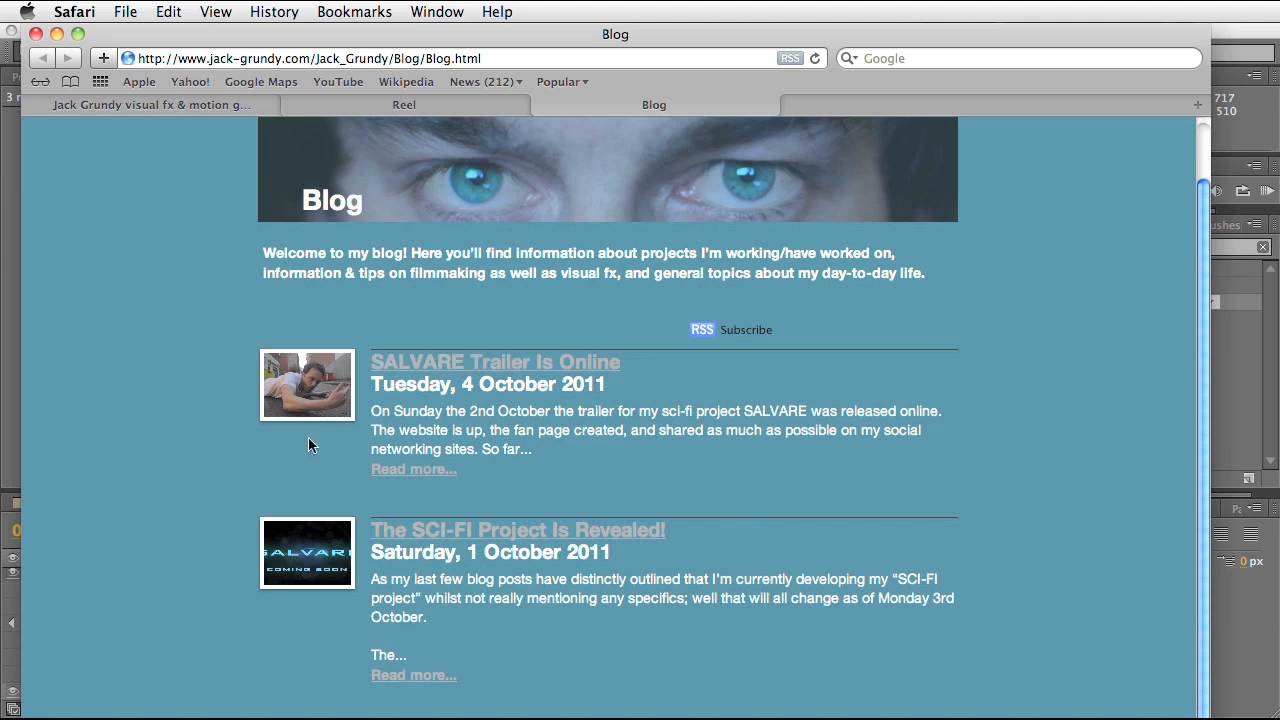